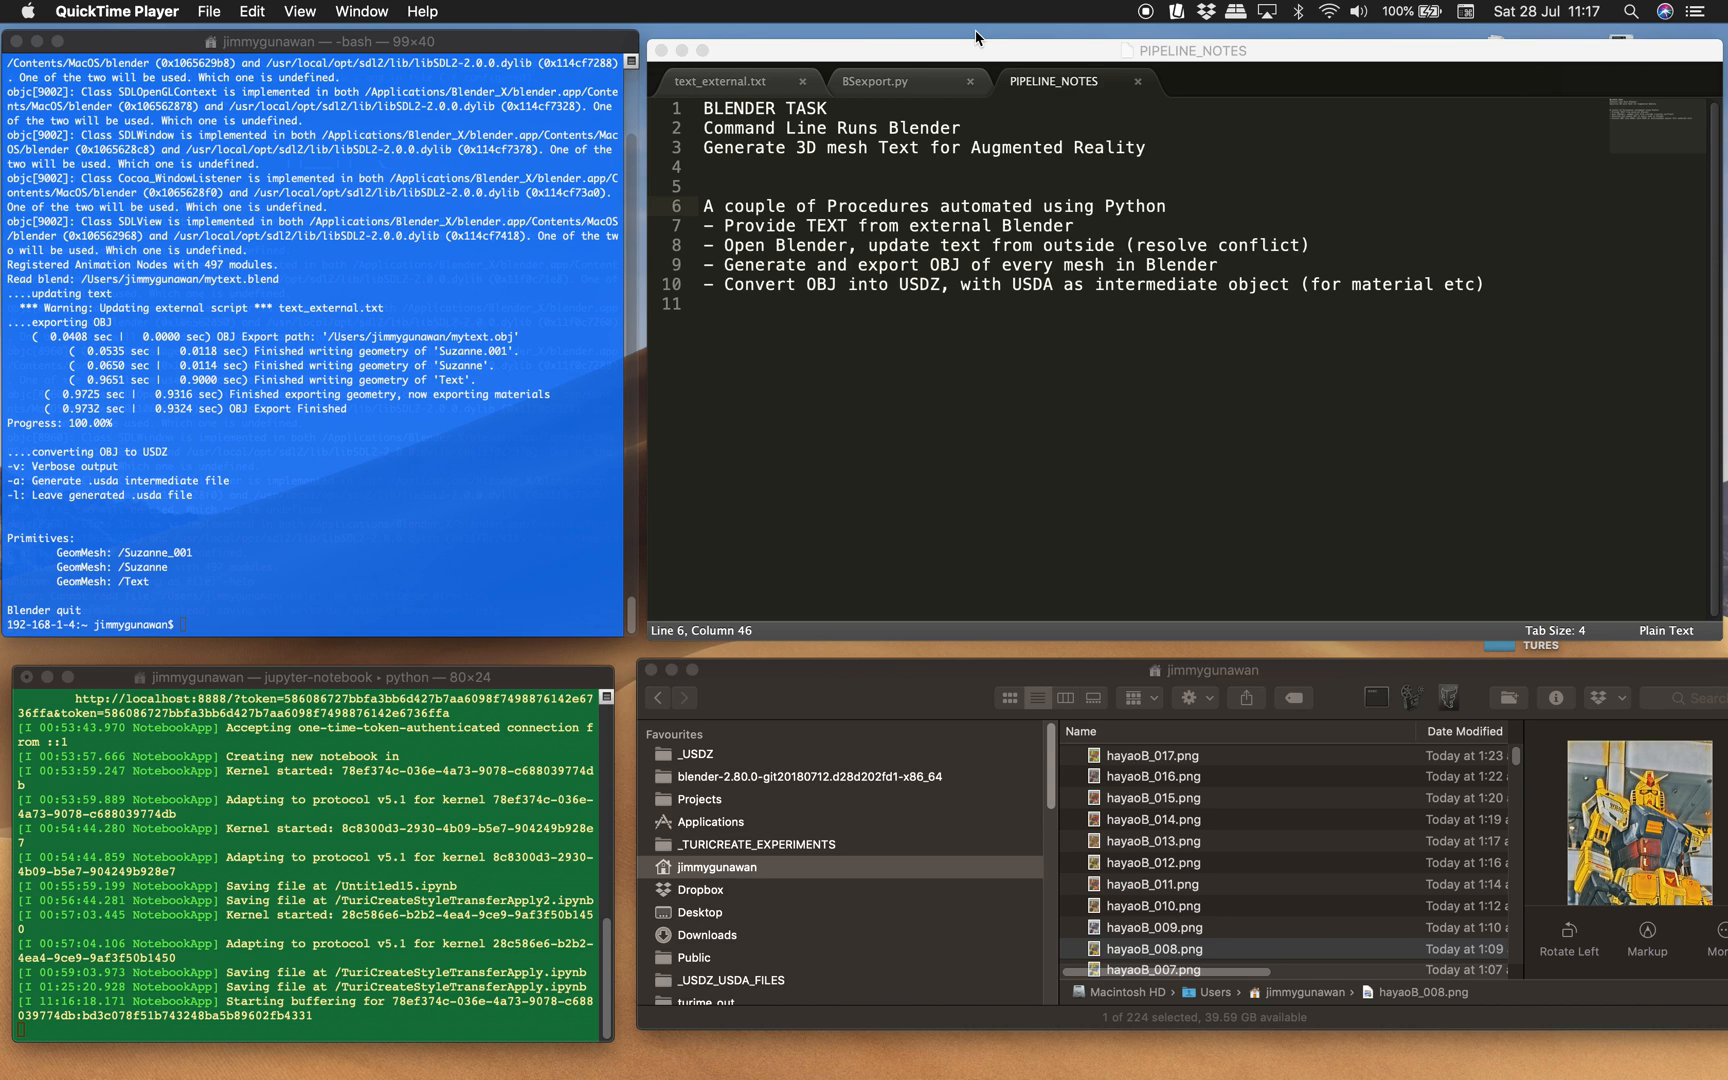
mouse_move(634, 422)
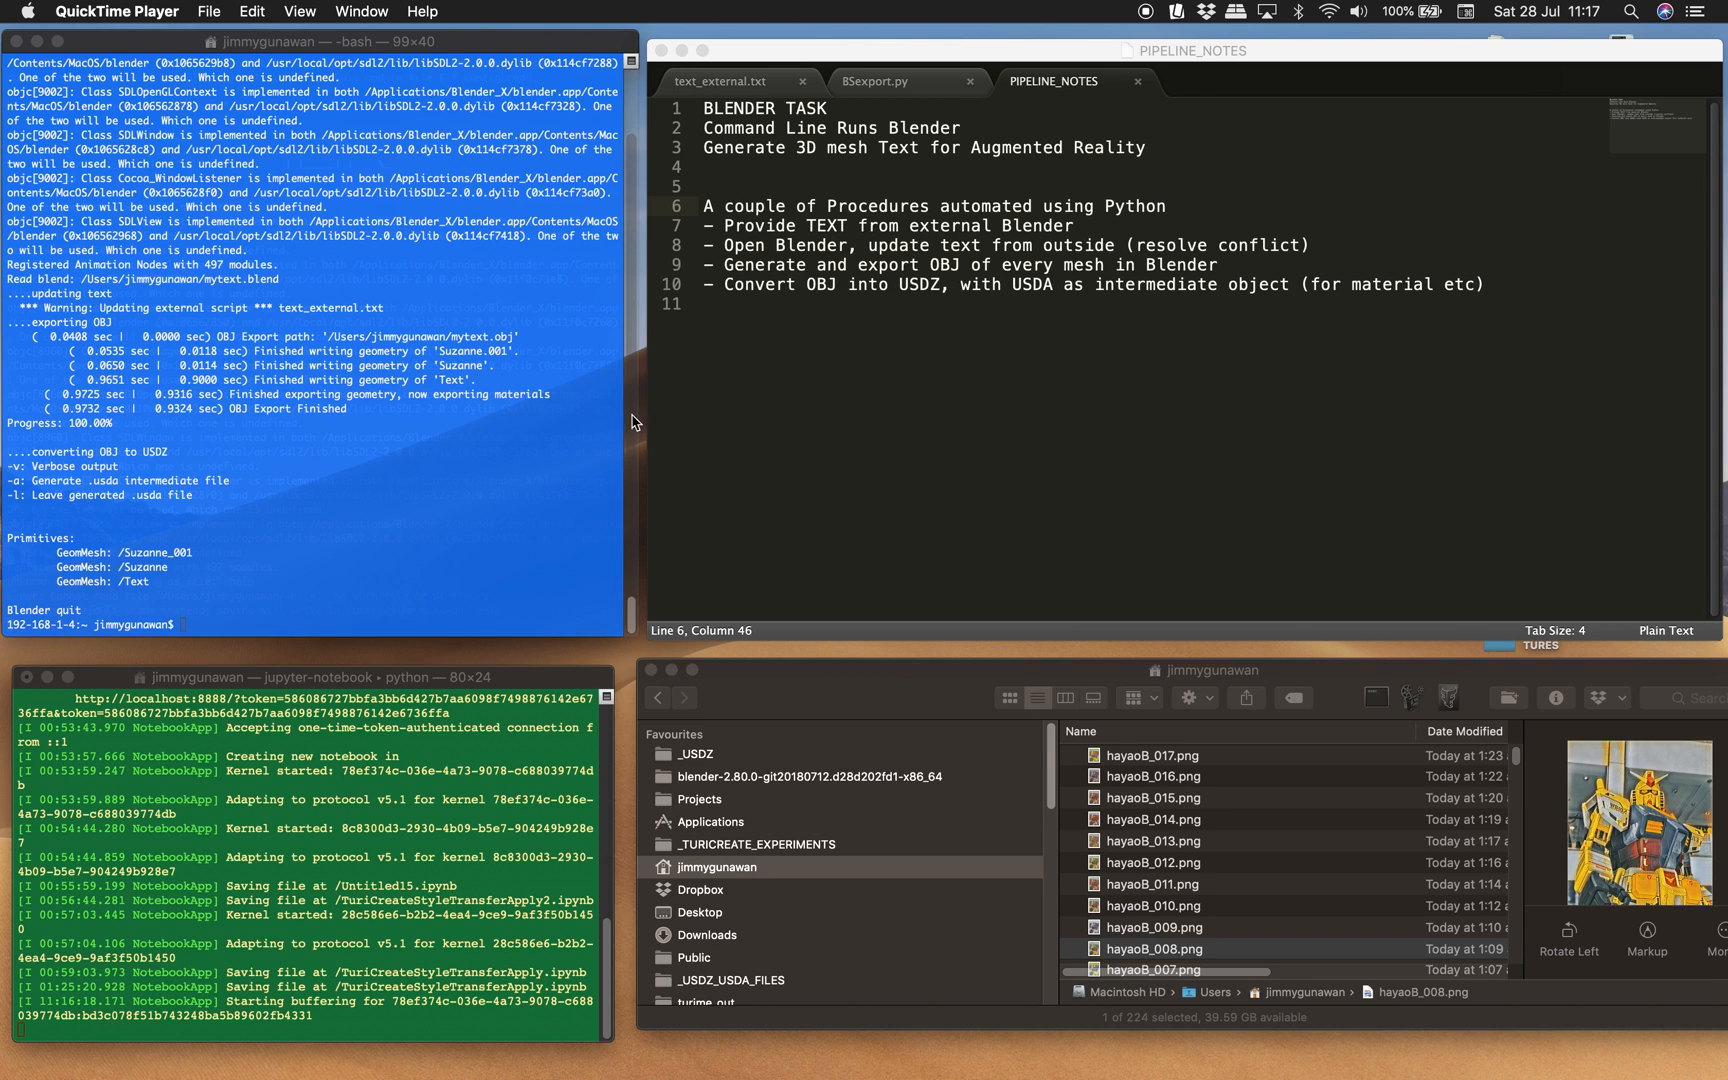
Replace the contents of text_external.txt with 'Hello Suzanne!'.
click(732, 80)
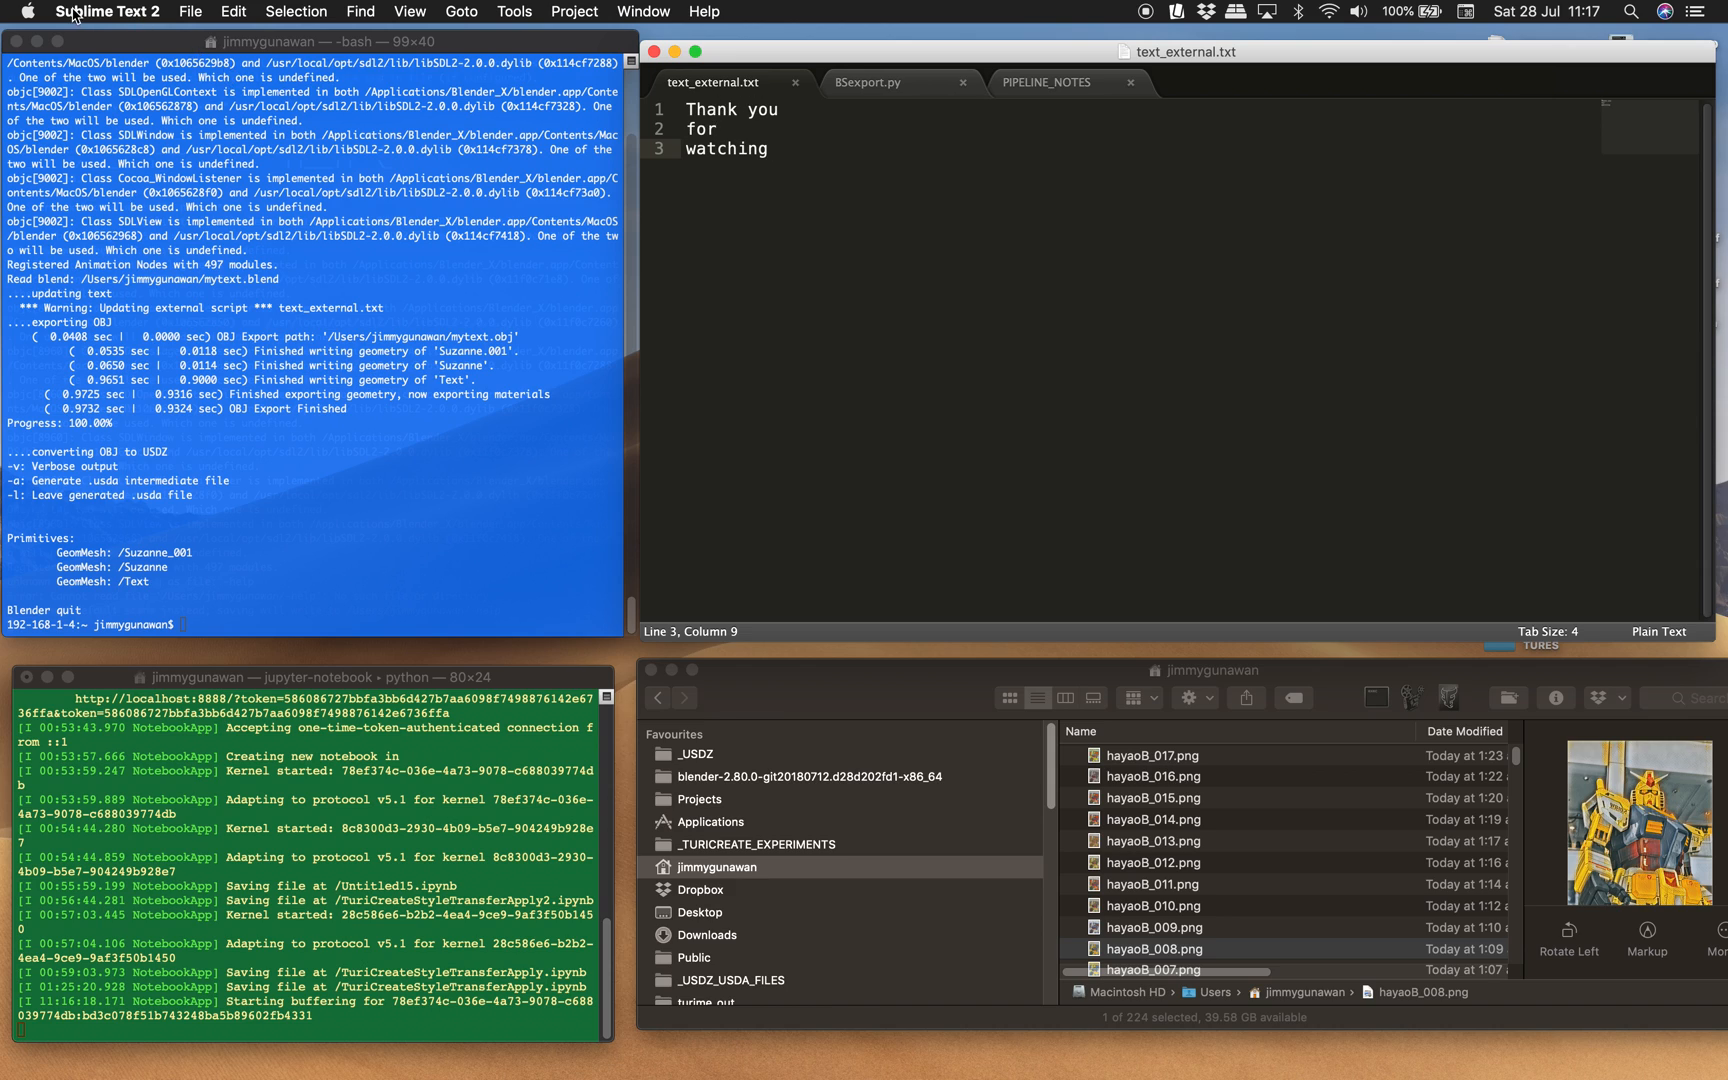
mouse_move(838, 230)
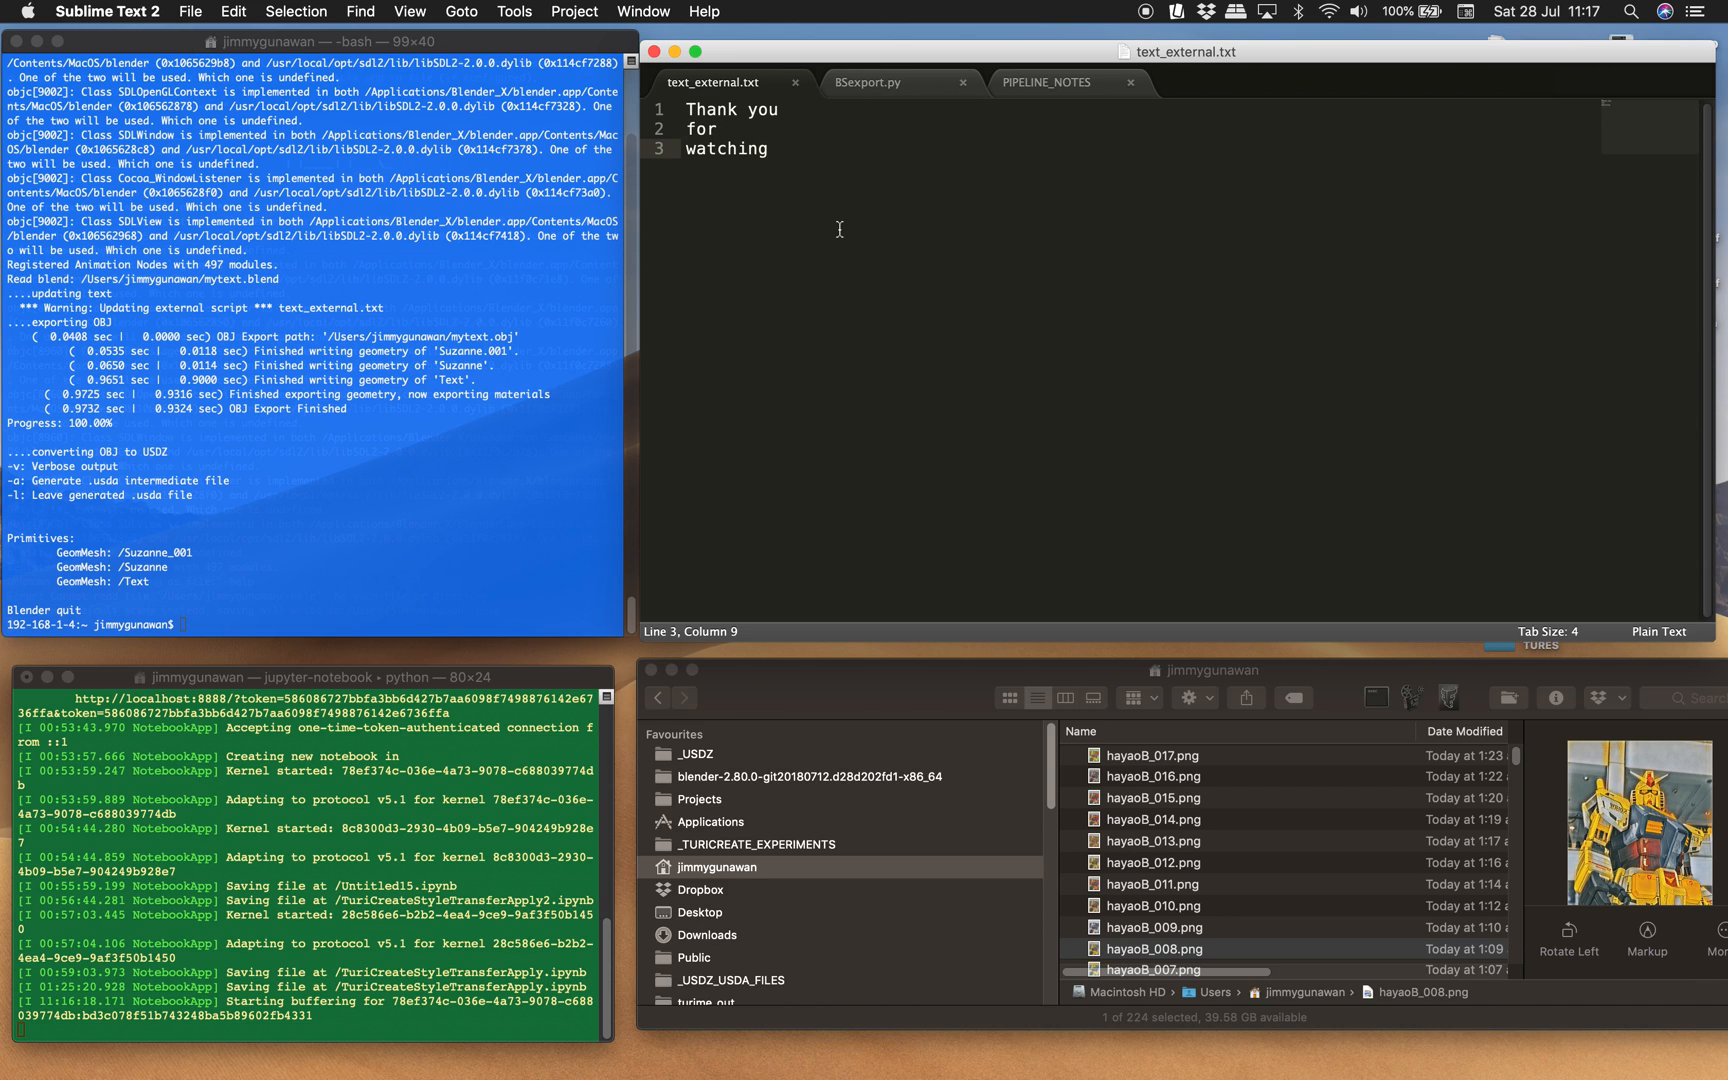
mouse_move(770, 148)
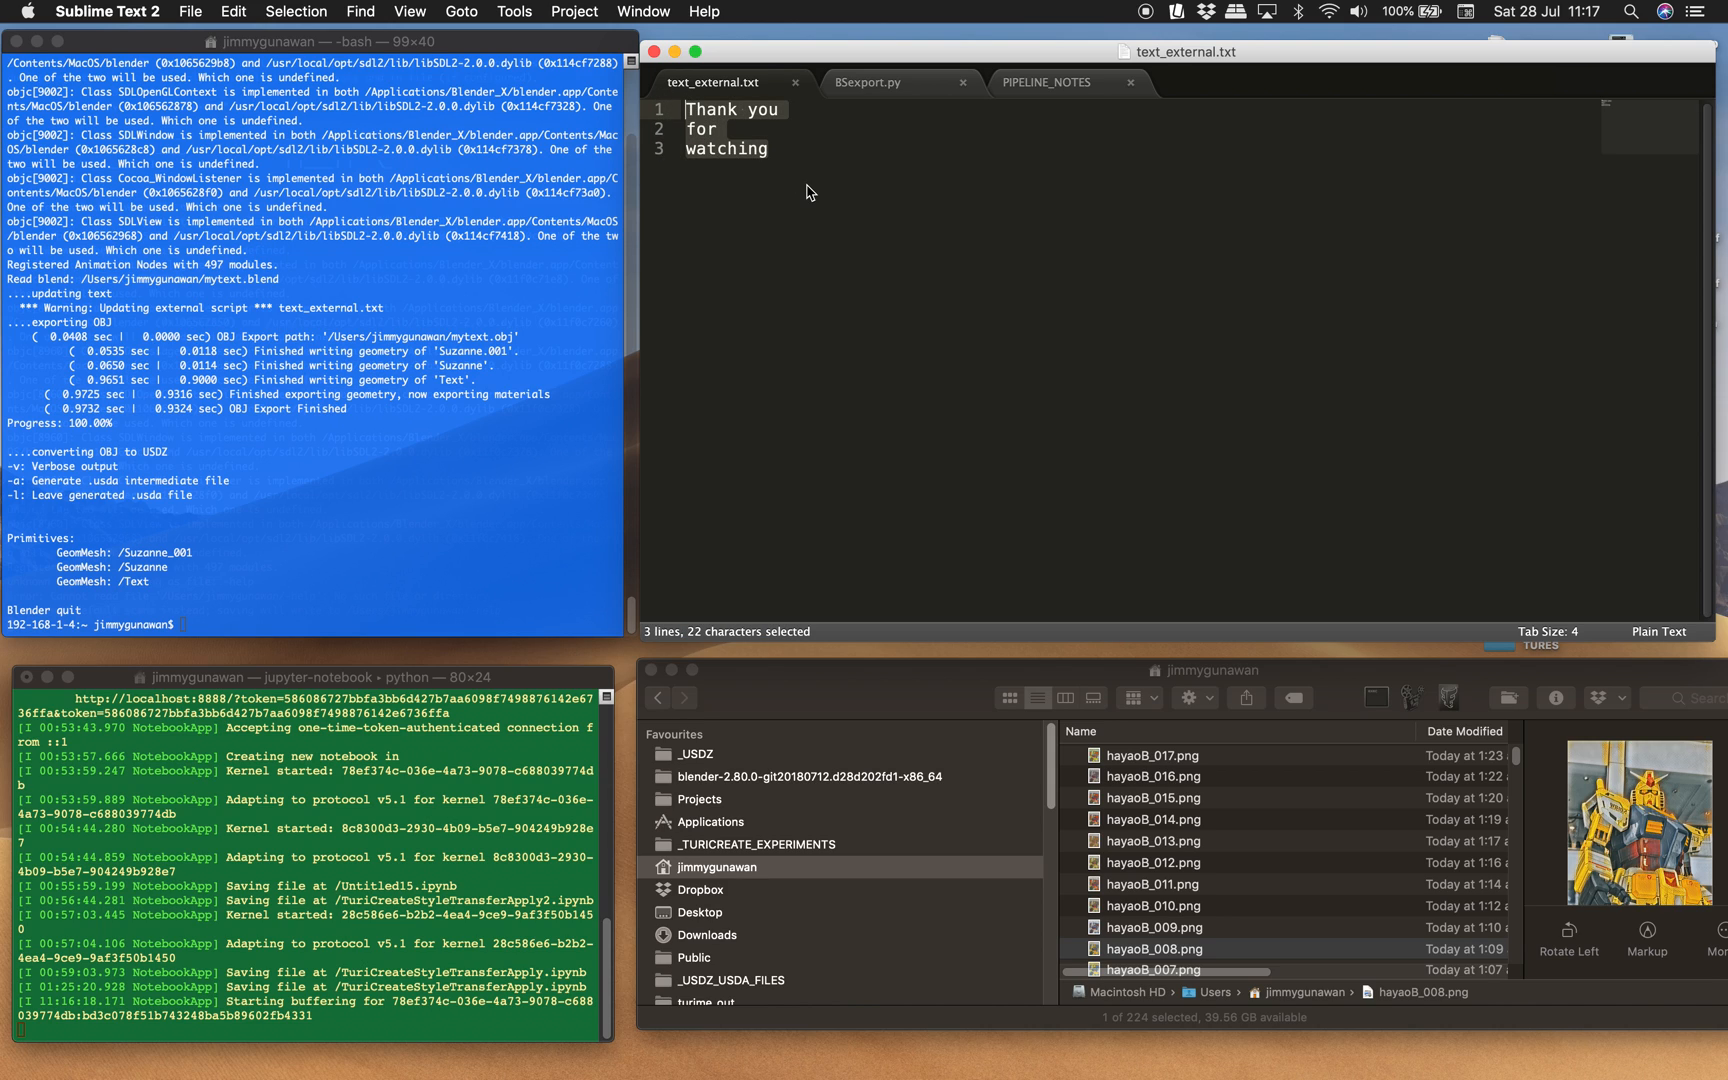
text(Hel)
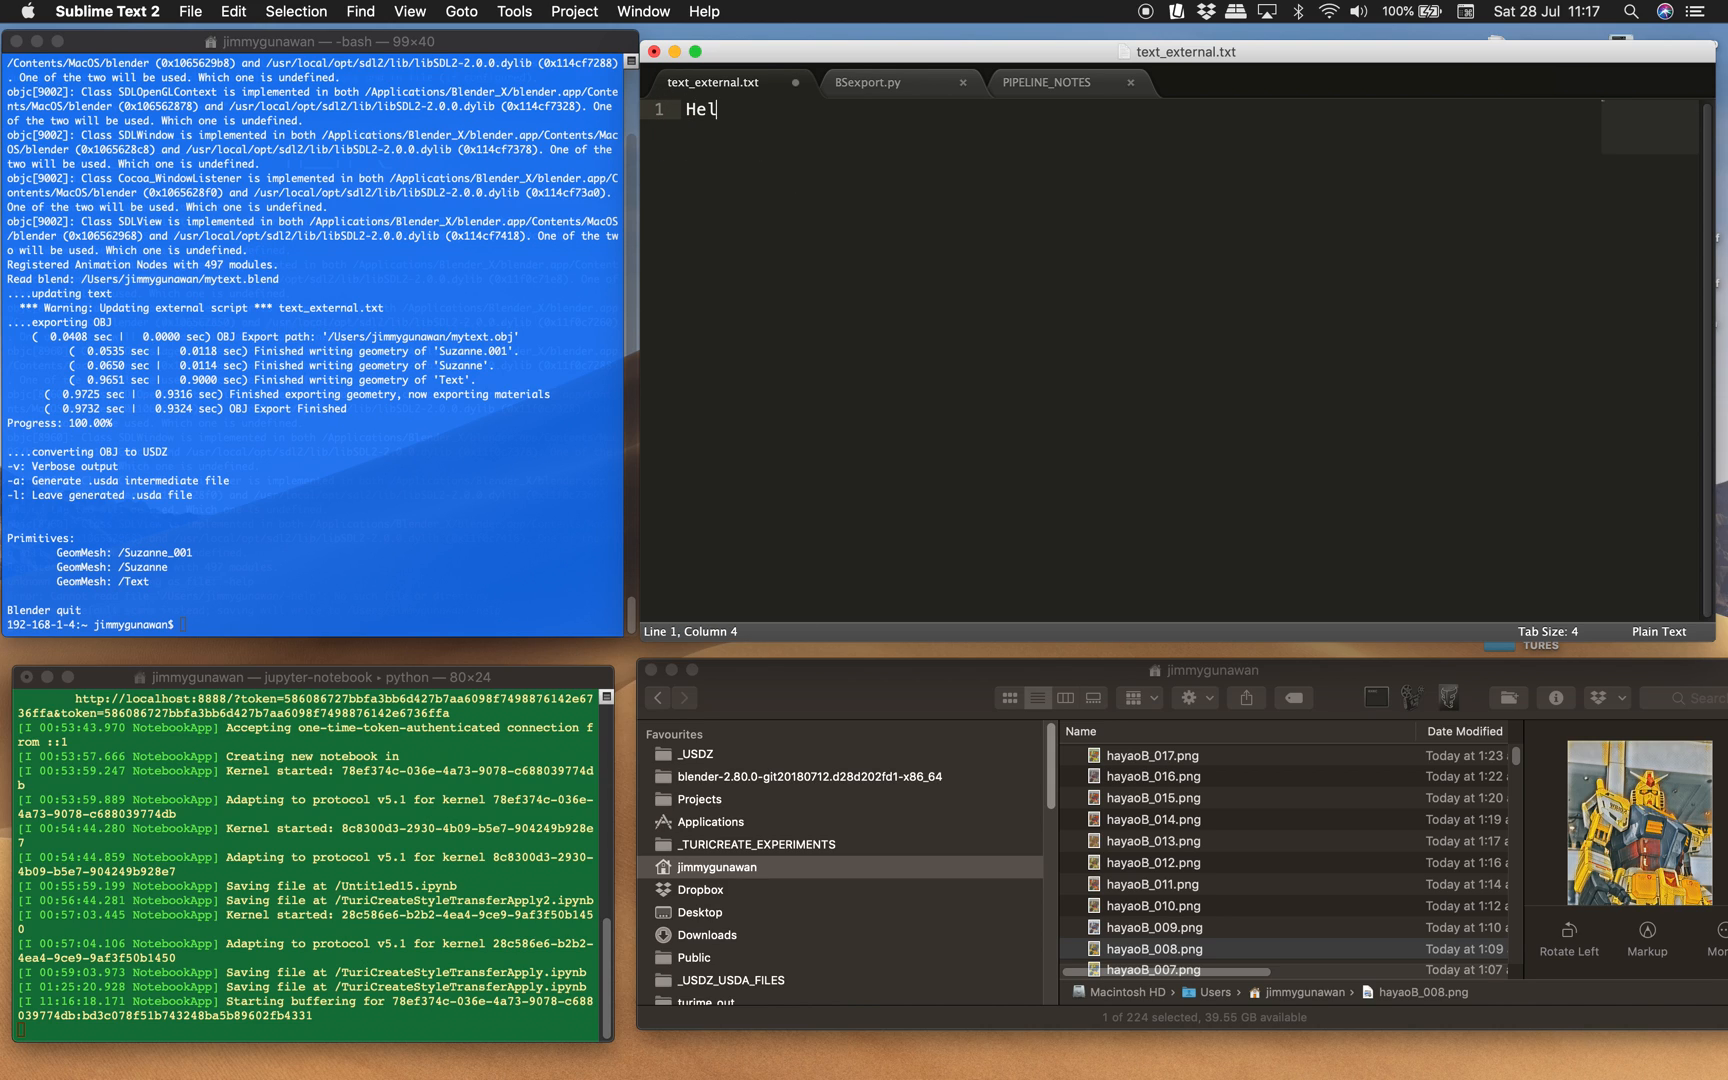
text(lo Suza)
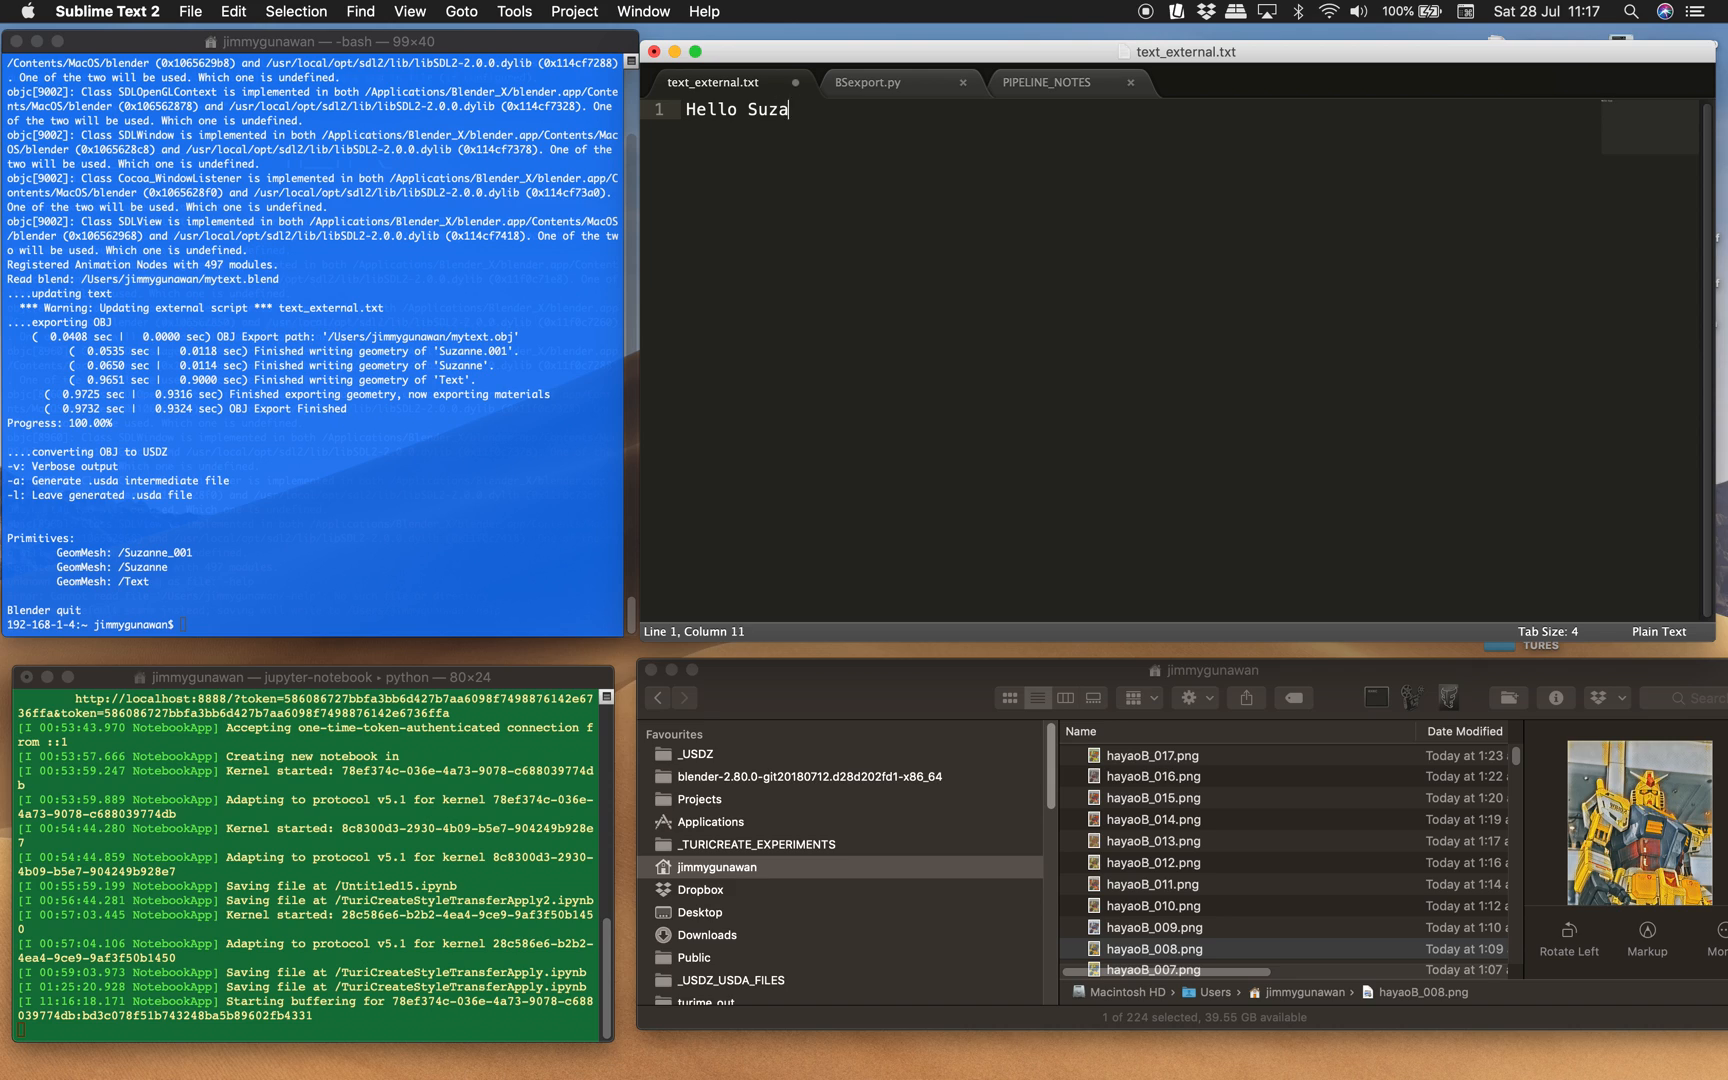
text(nne!)
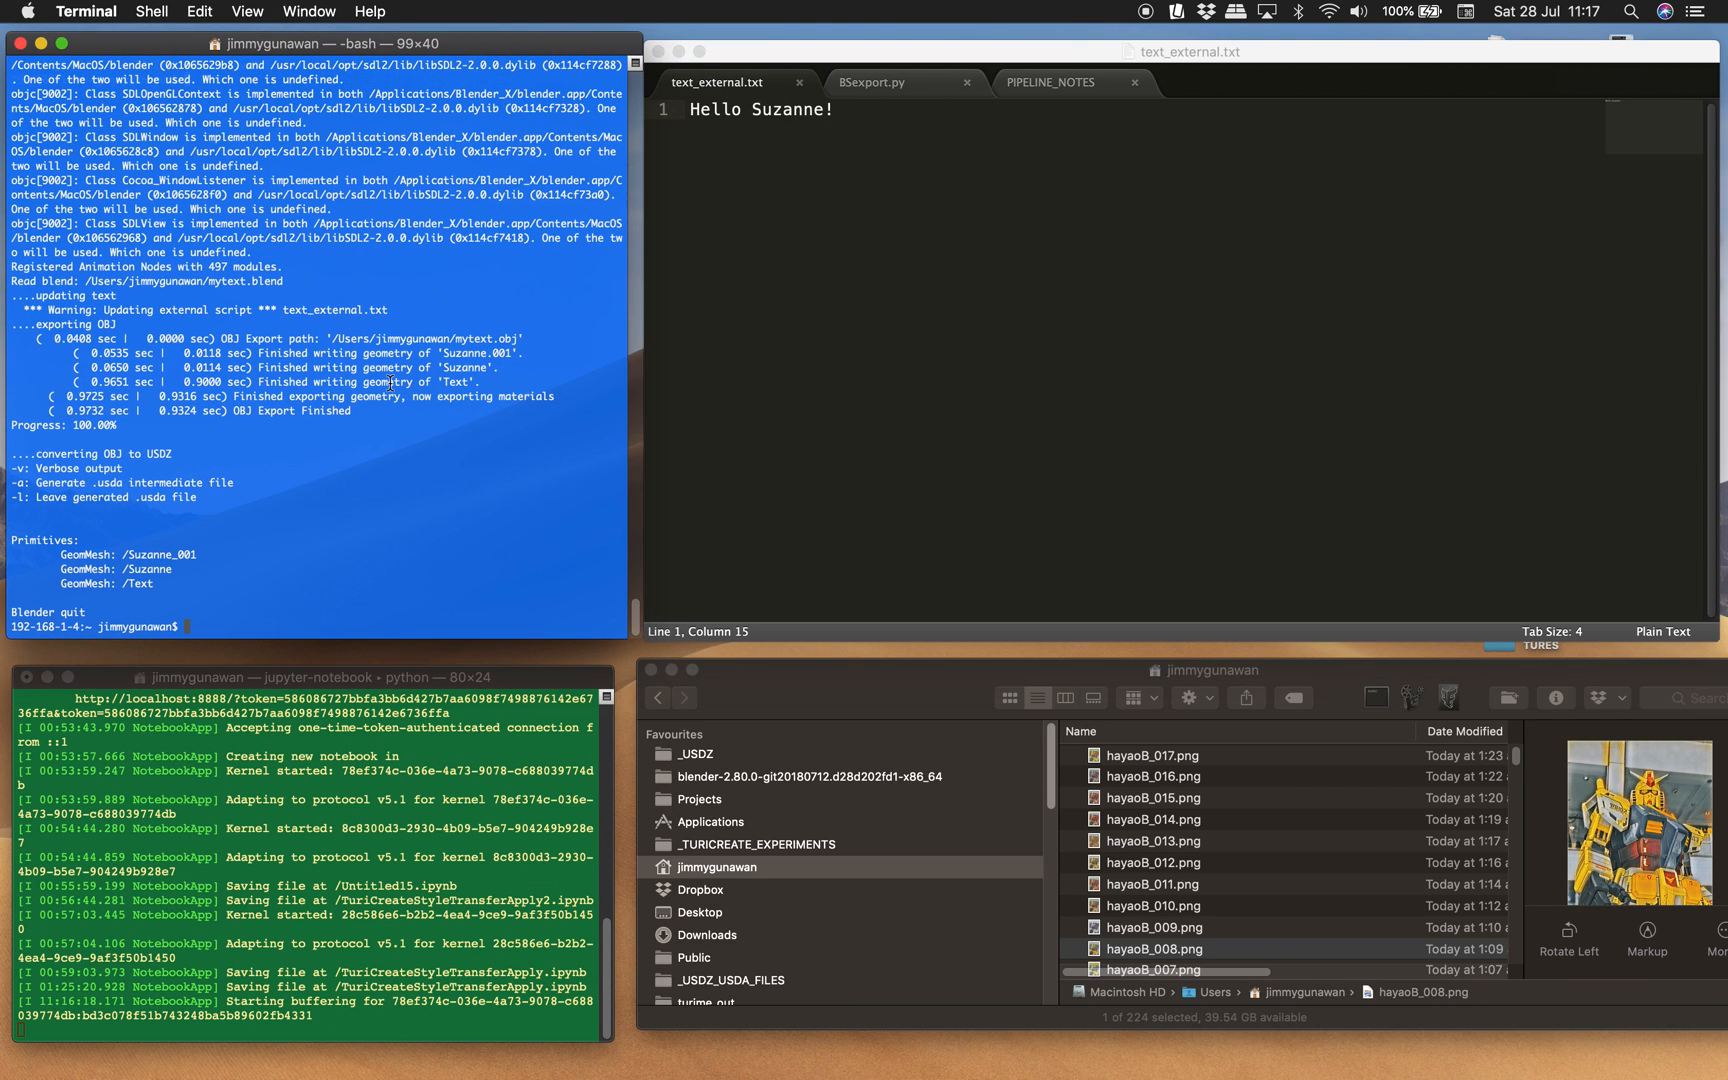
Run 'blender -b mytext.blend -P BSexport.py' in Terminal and view the BSexport.py script.
text(blender -b mytext.blend -P BSexport.py)
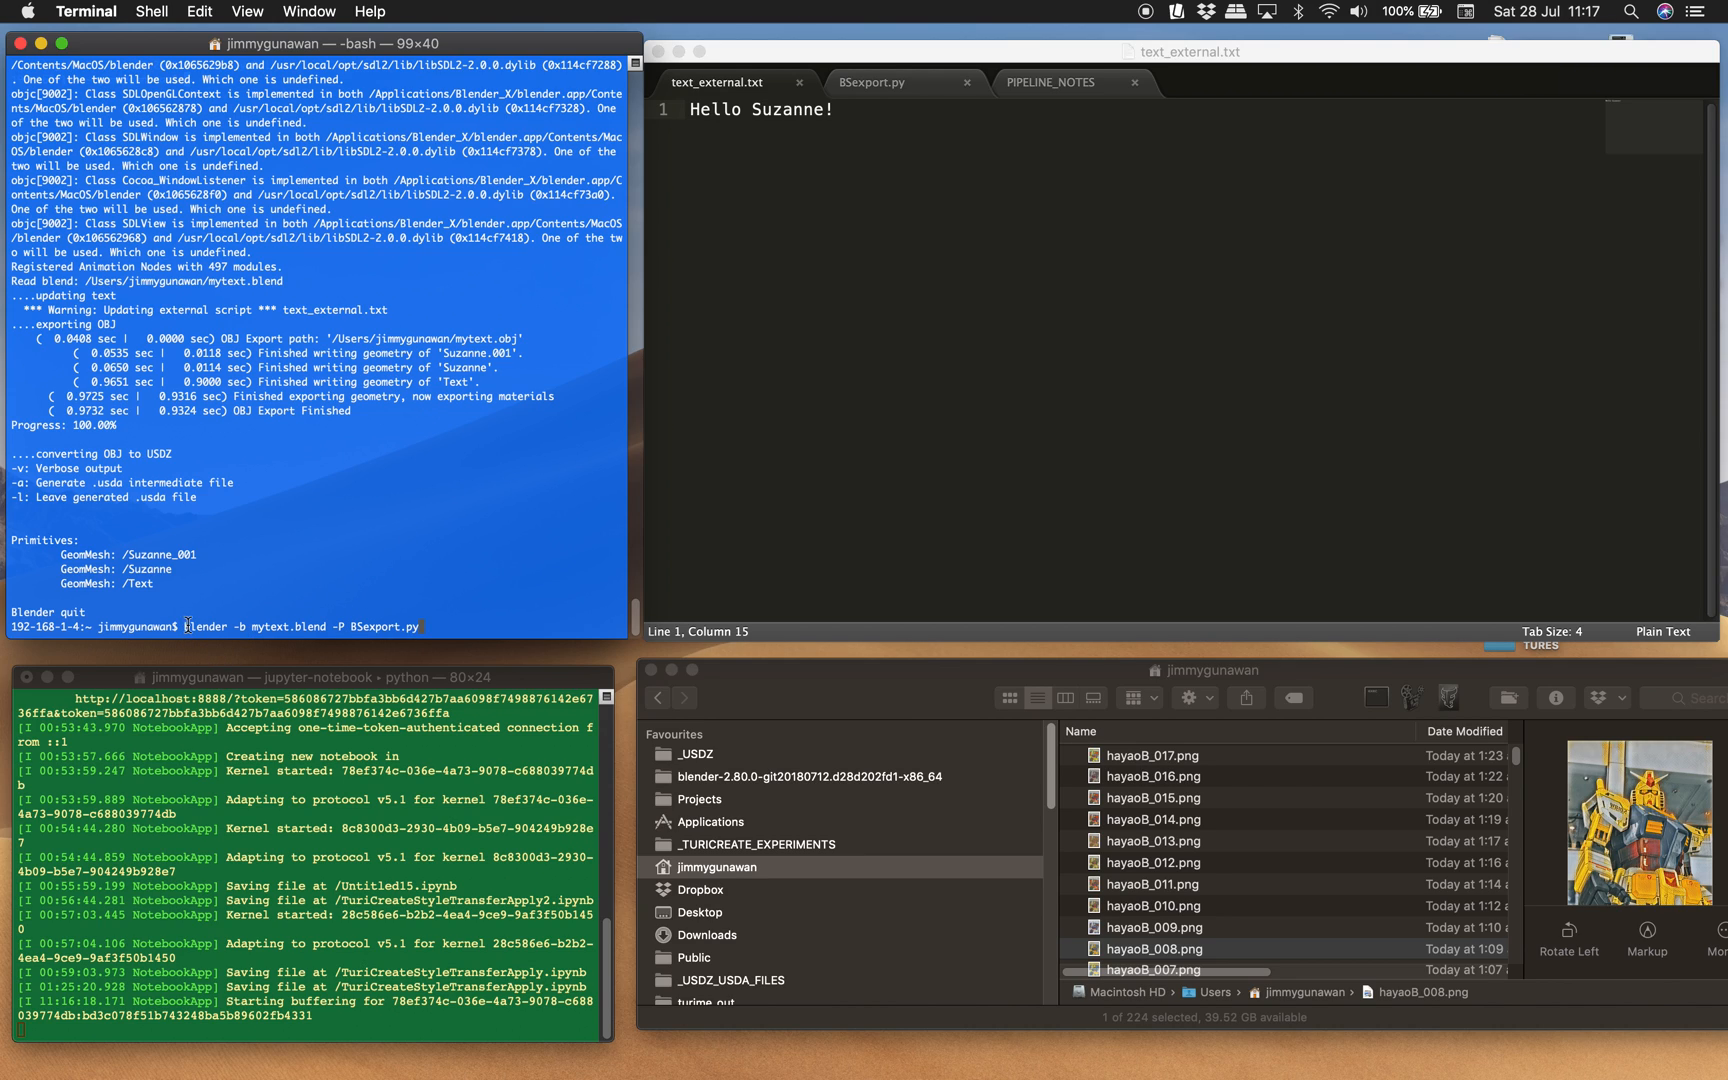
mouse_move(256, 626)
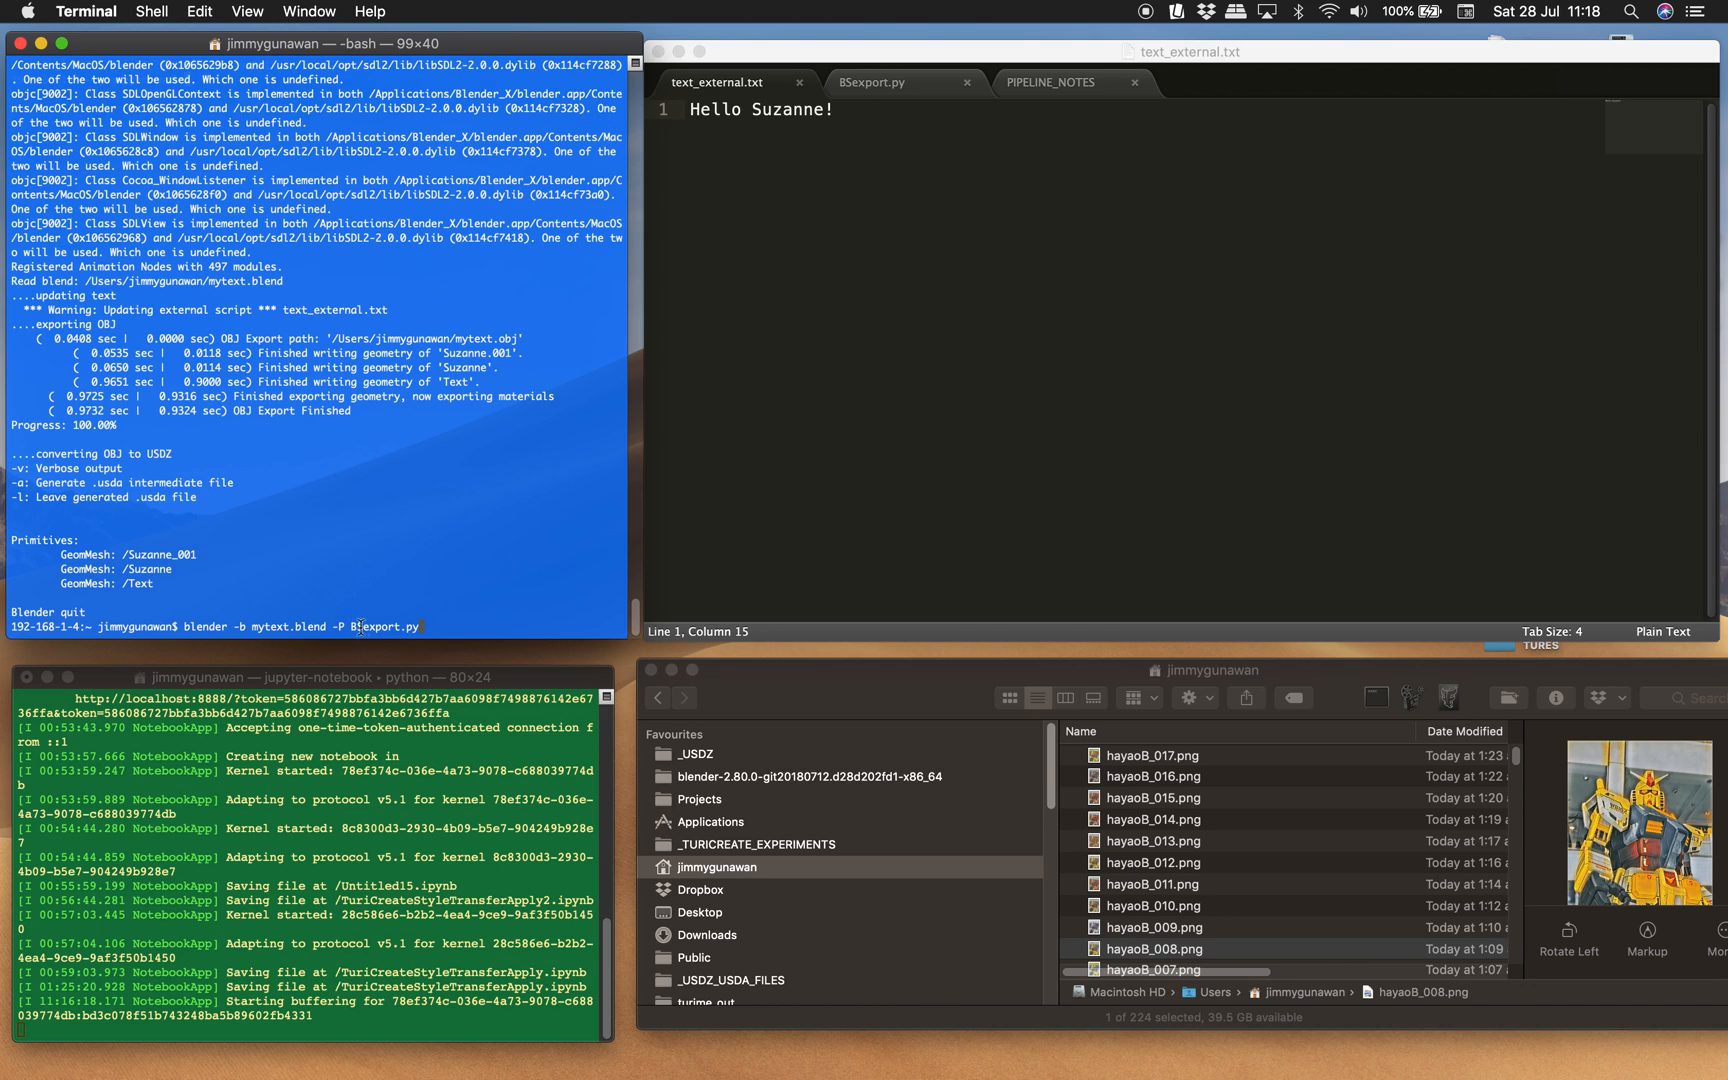
double_click(382, 626)
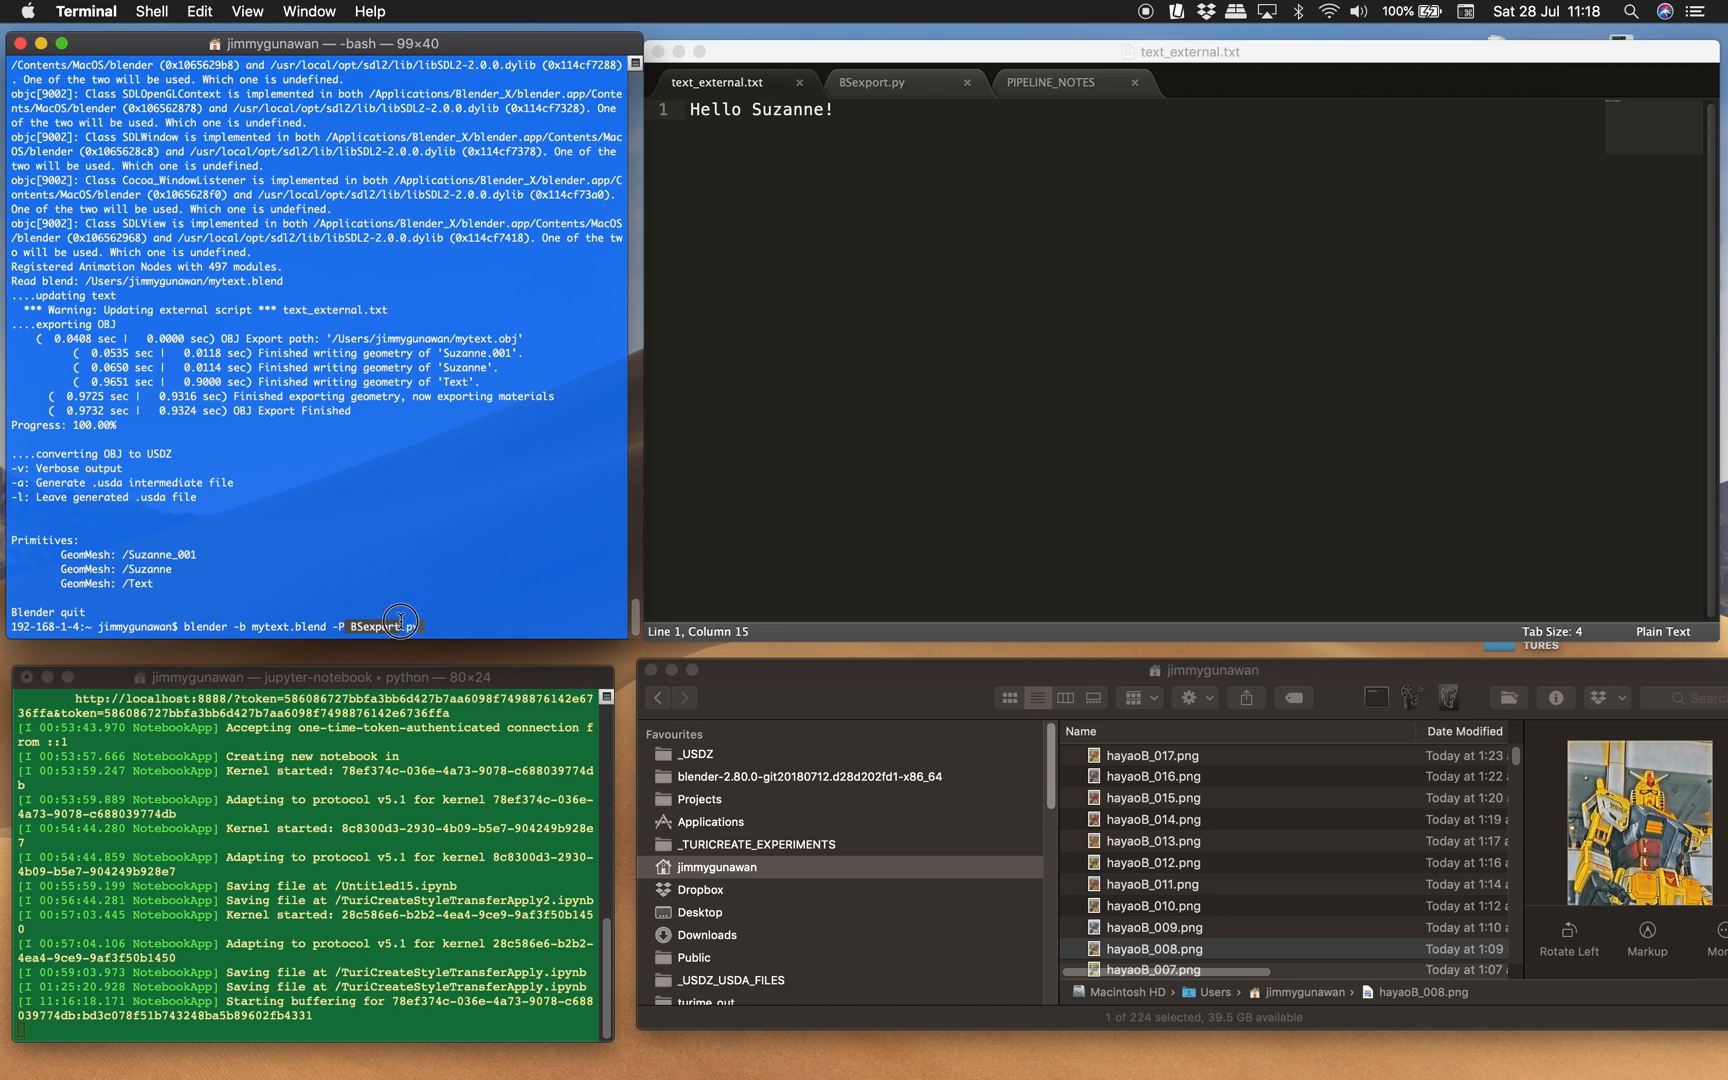
click(872, 82)
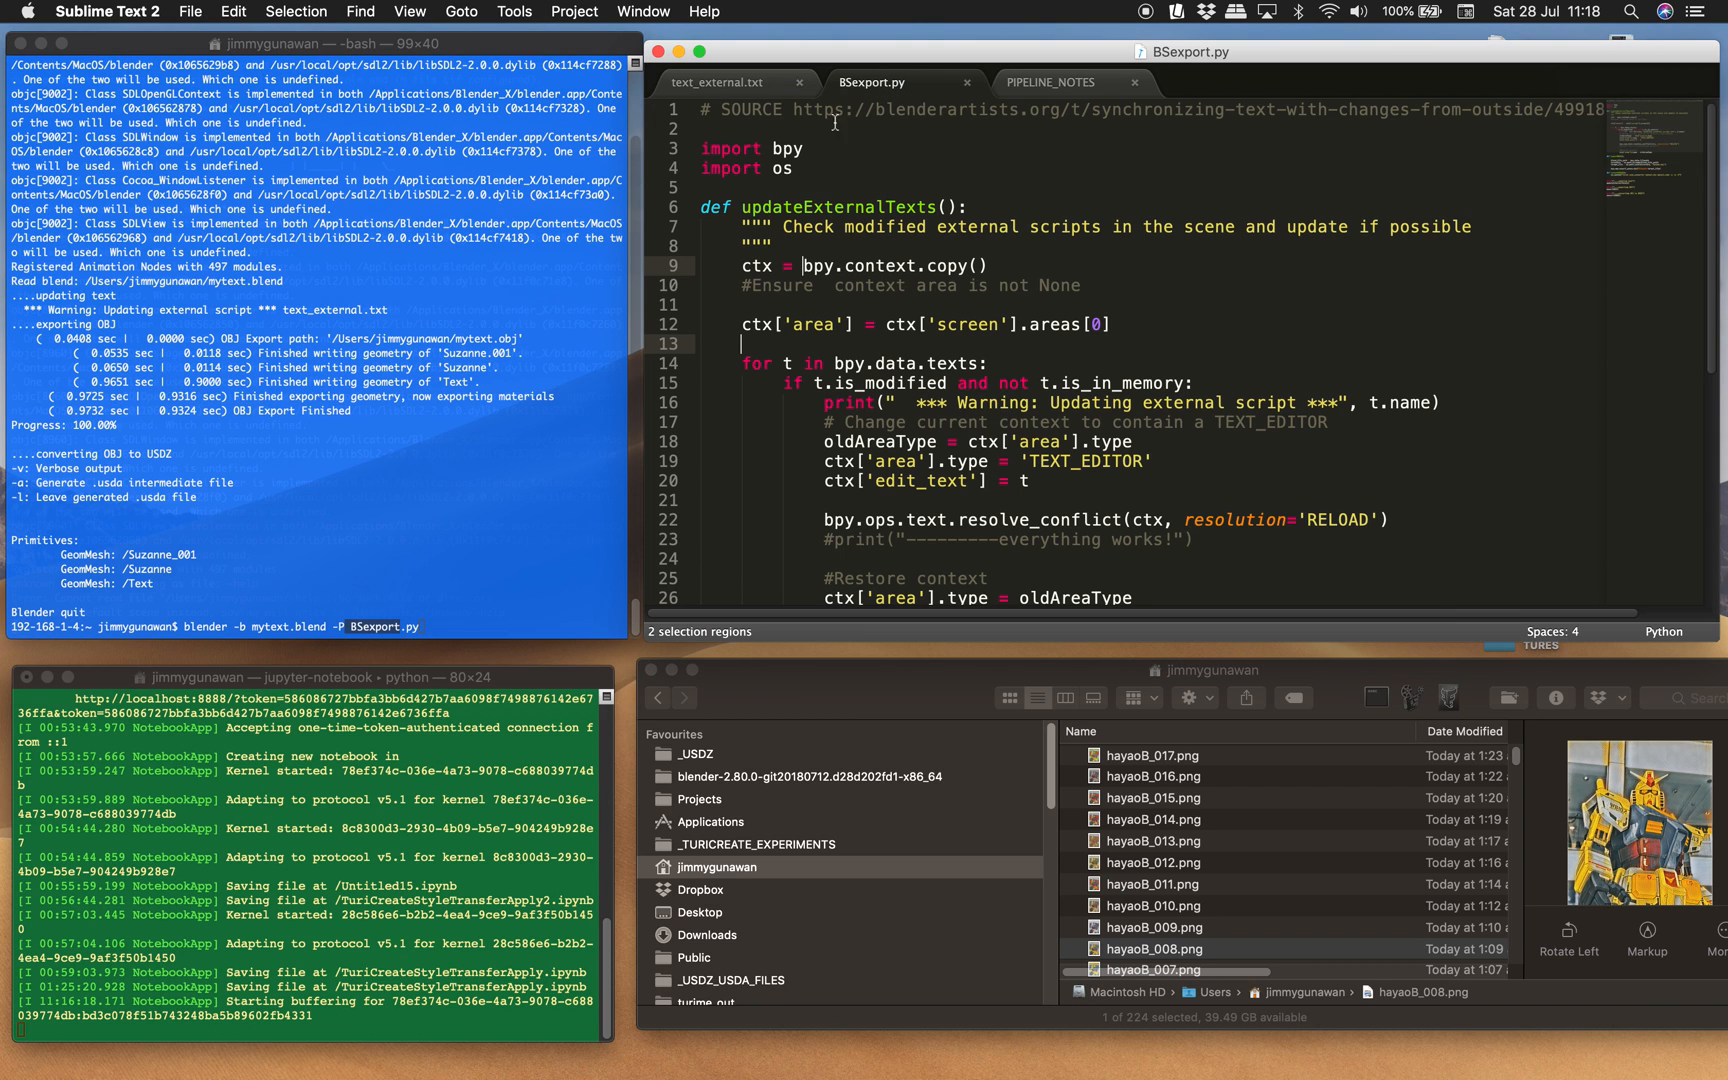
mouse_move(1030, 354)
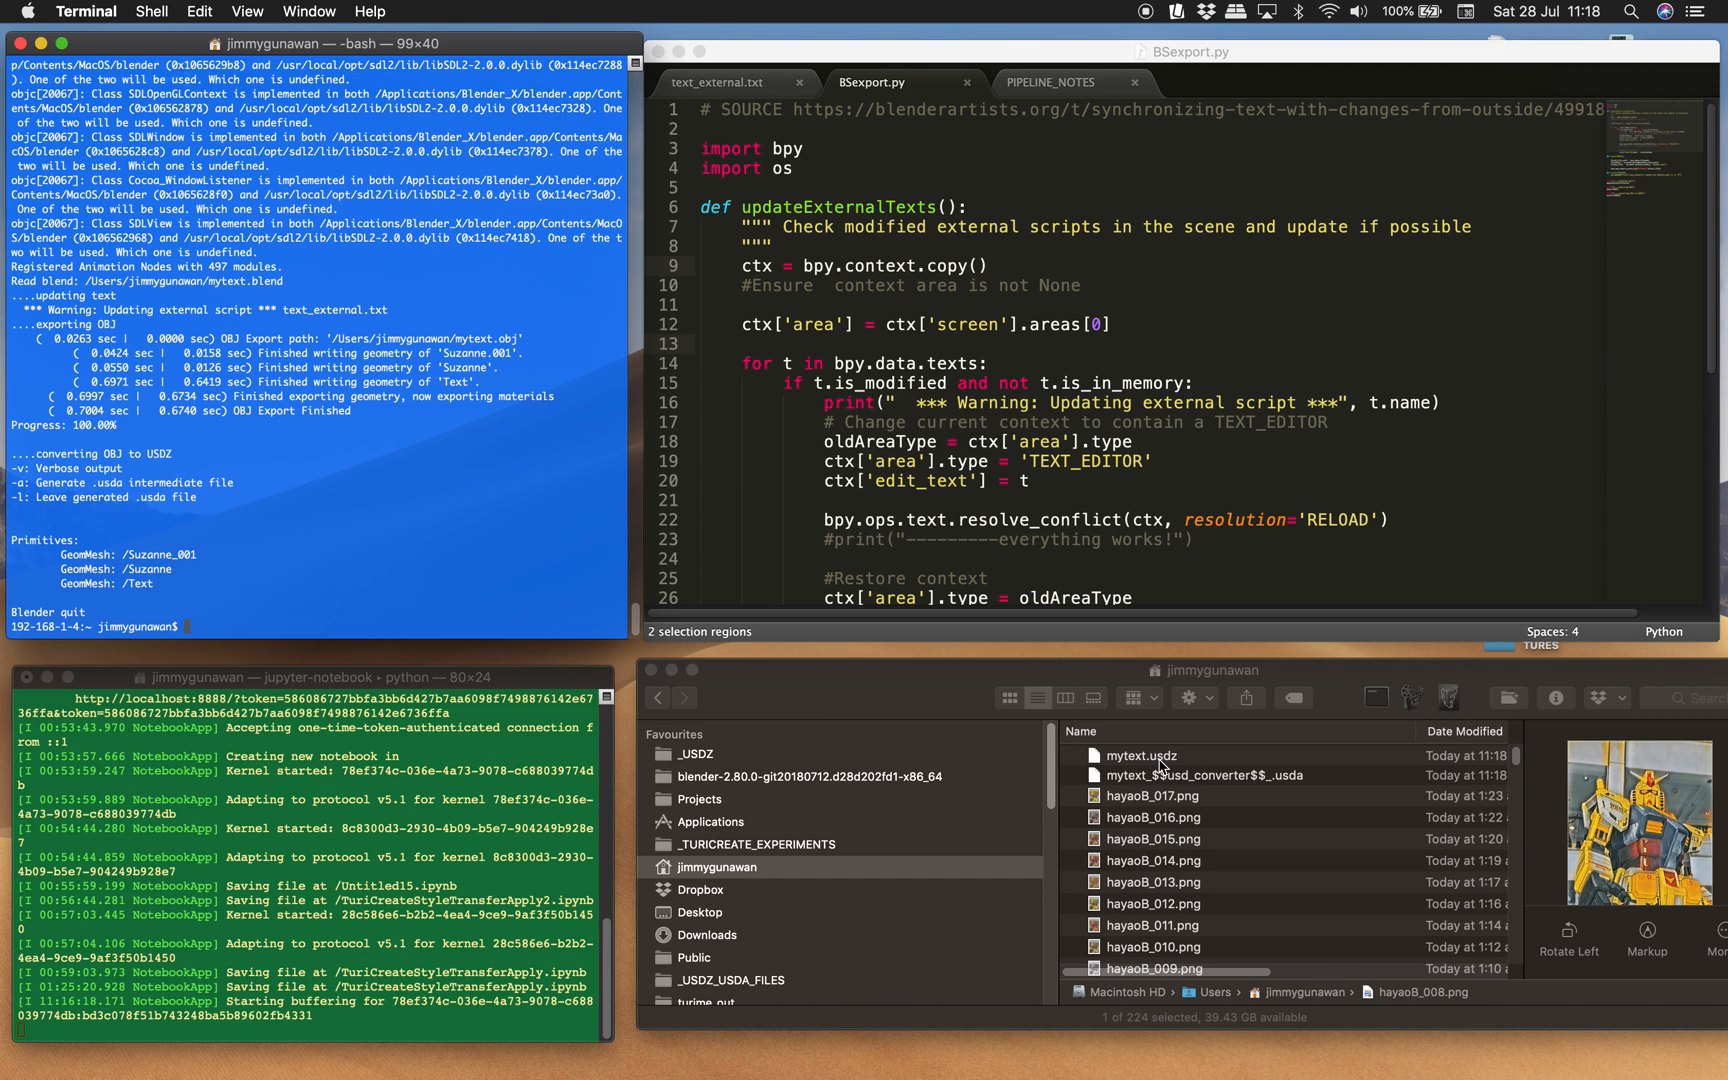
mouse_move(1160, 772)
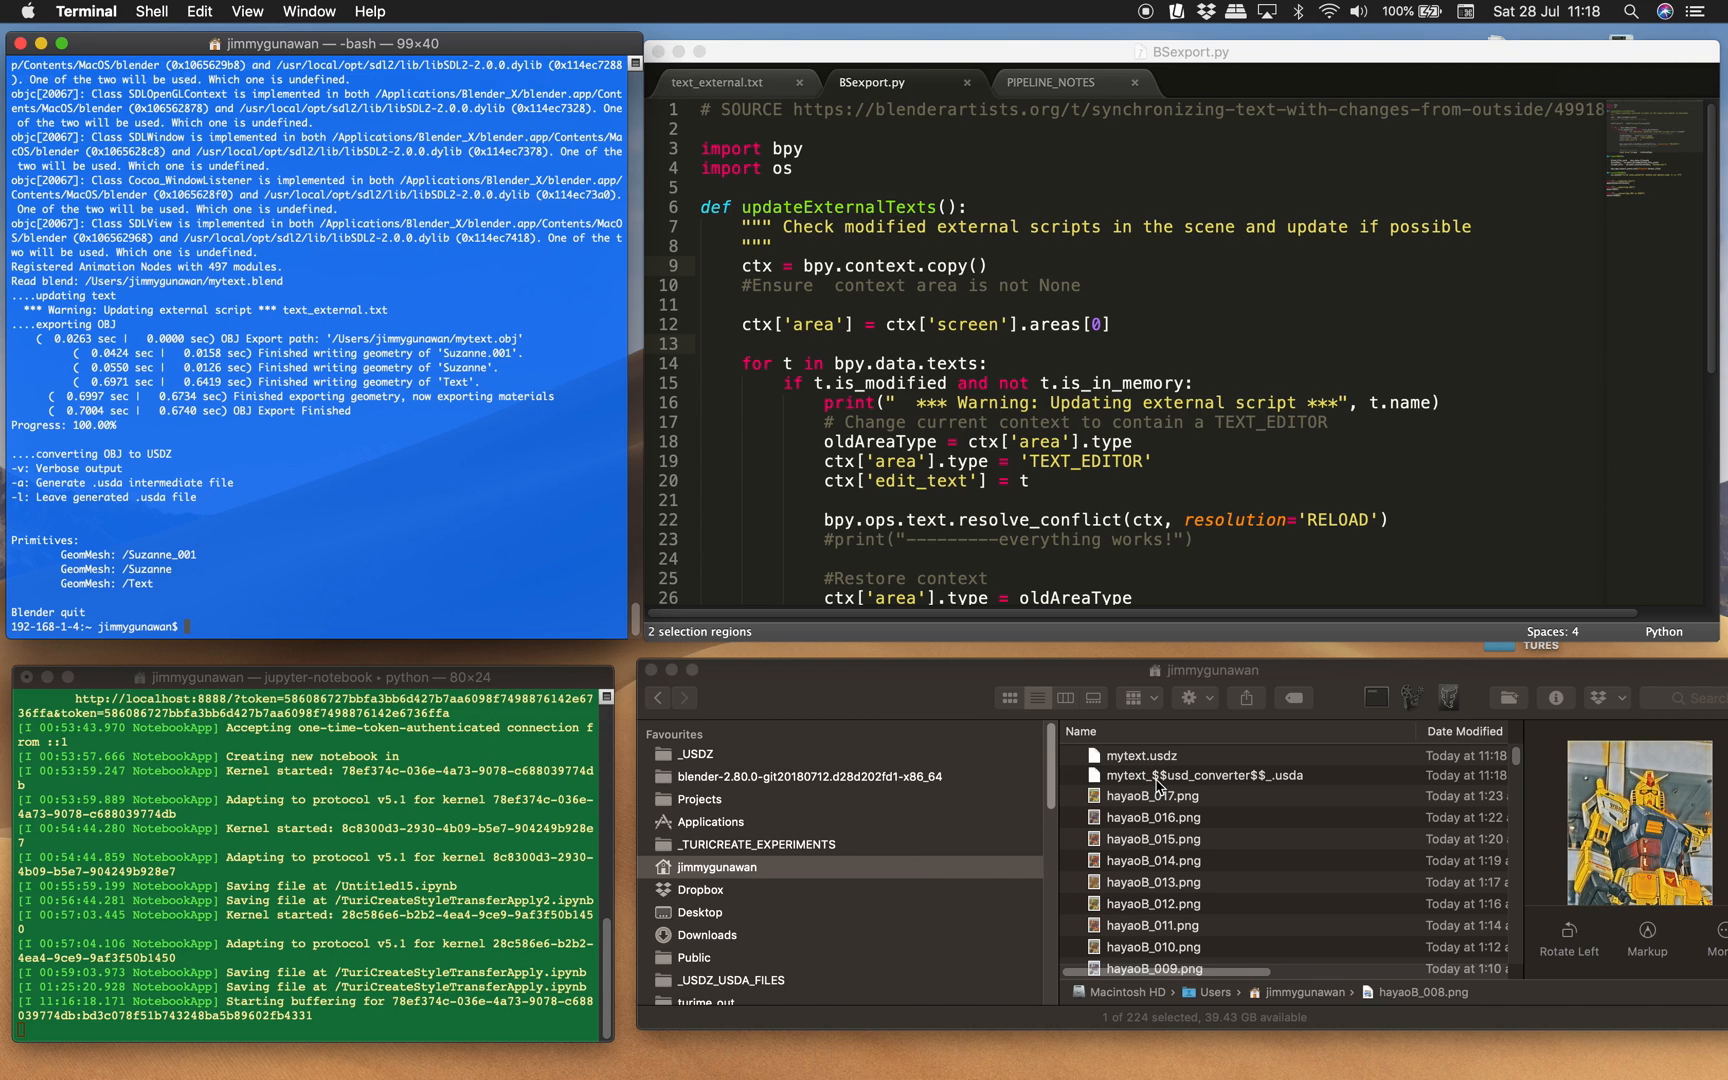
Quick Look mytext.usdz in the home folder, showing Hello Suzanne! with two monkey heads.
click(1174, 766)
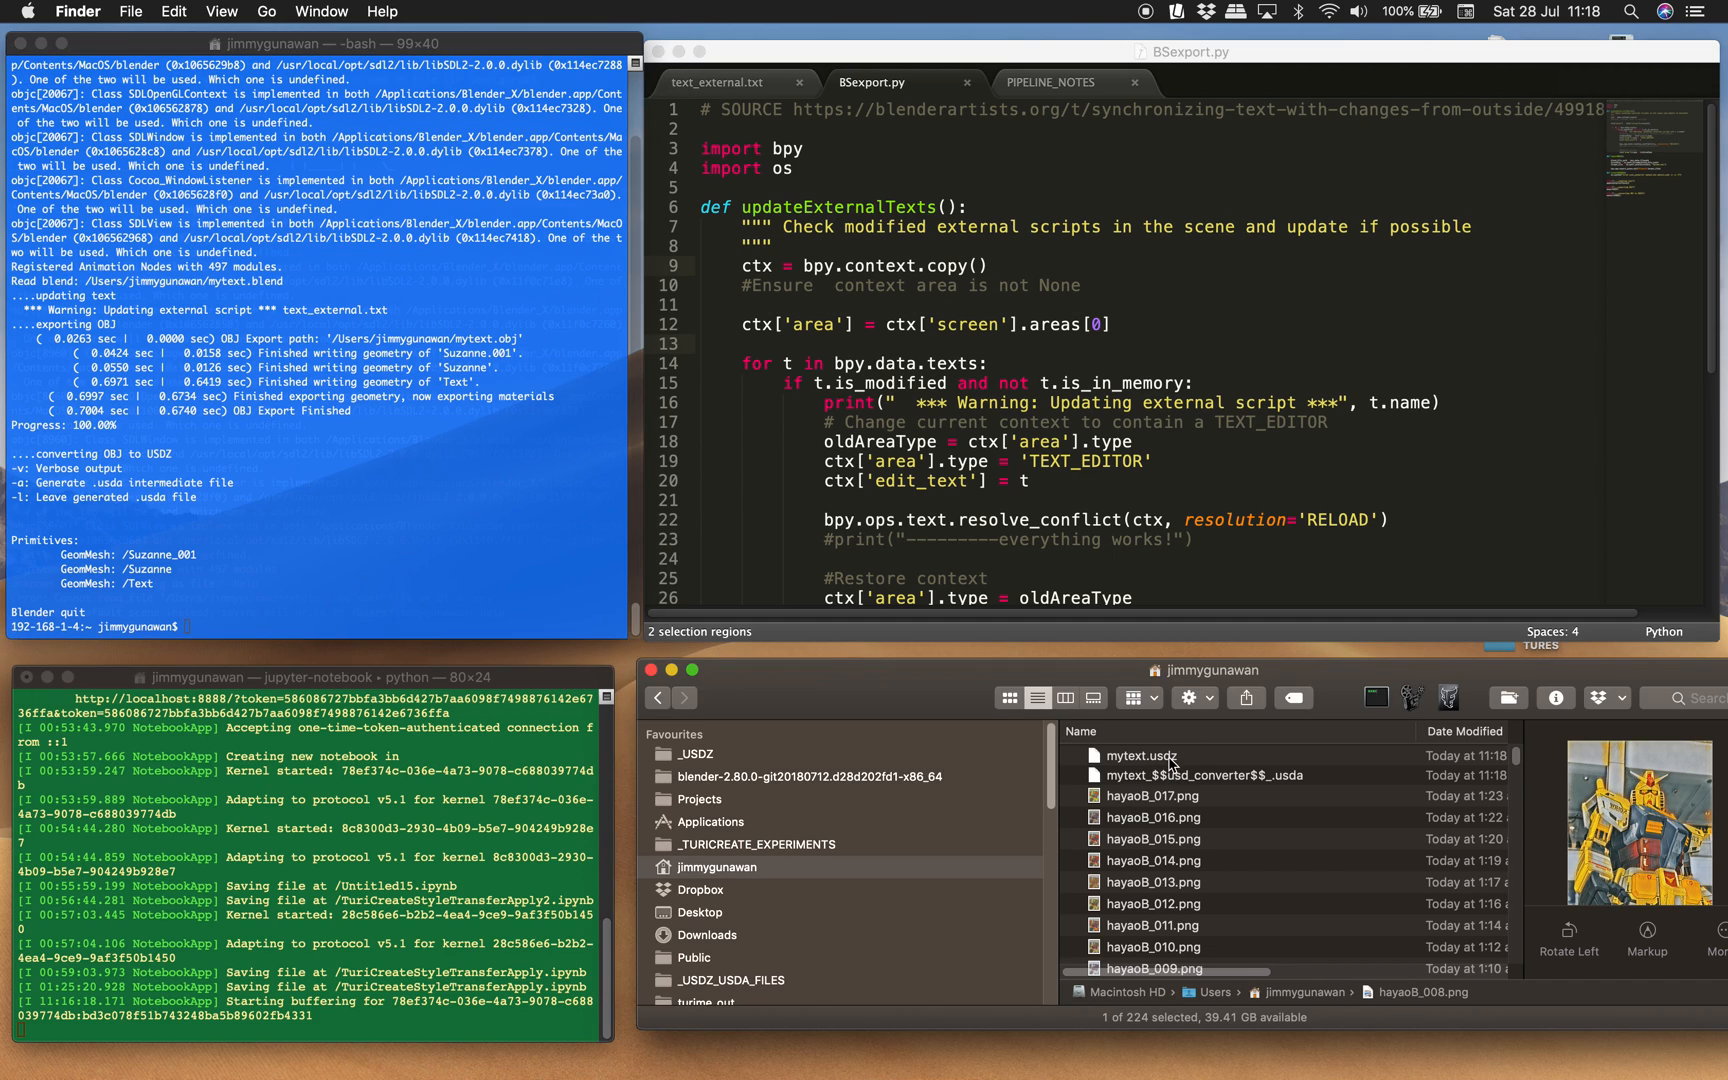
click(1146, 754)
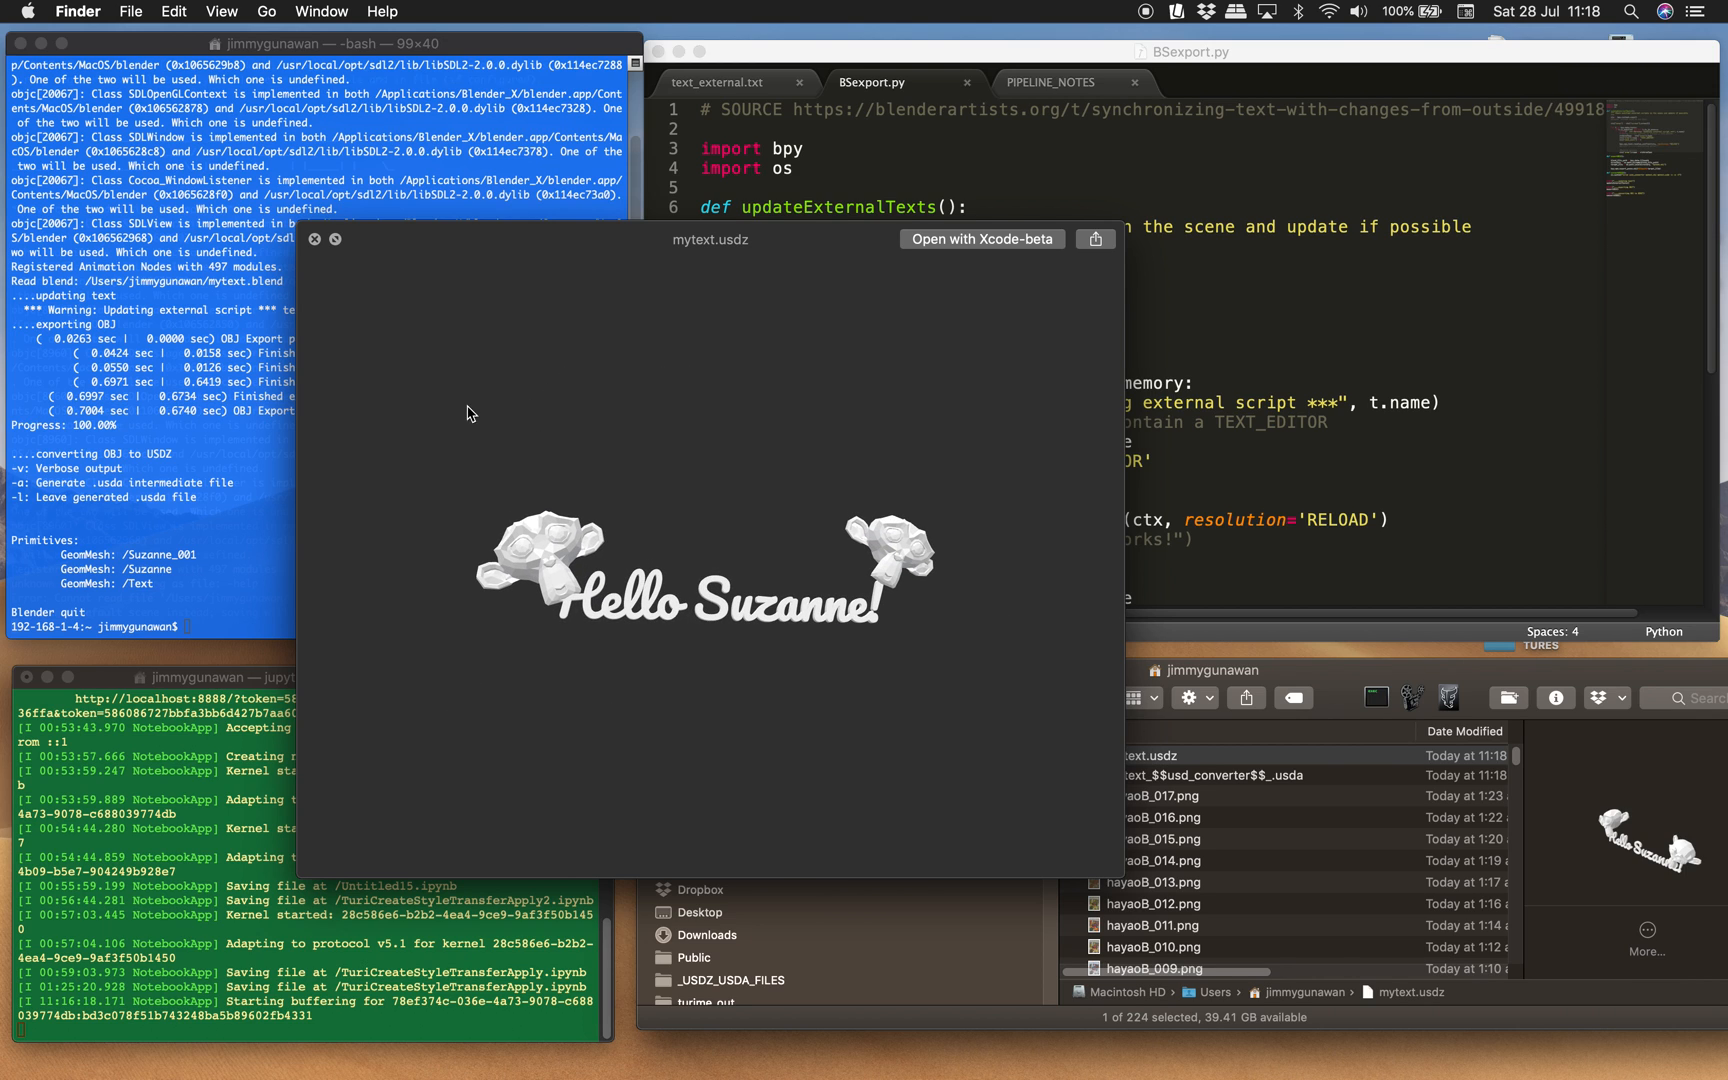
click(314, 240)
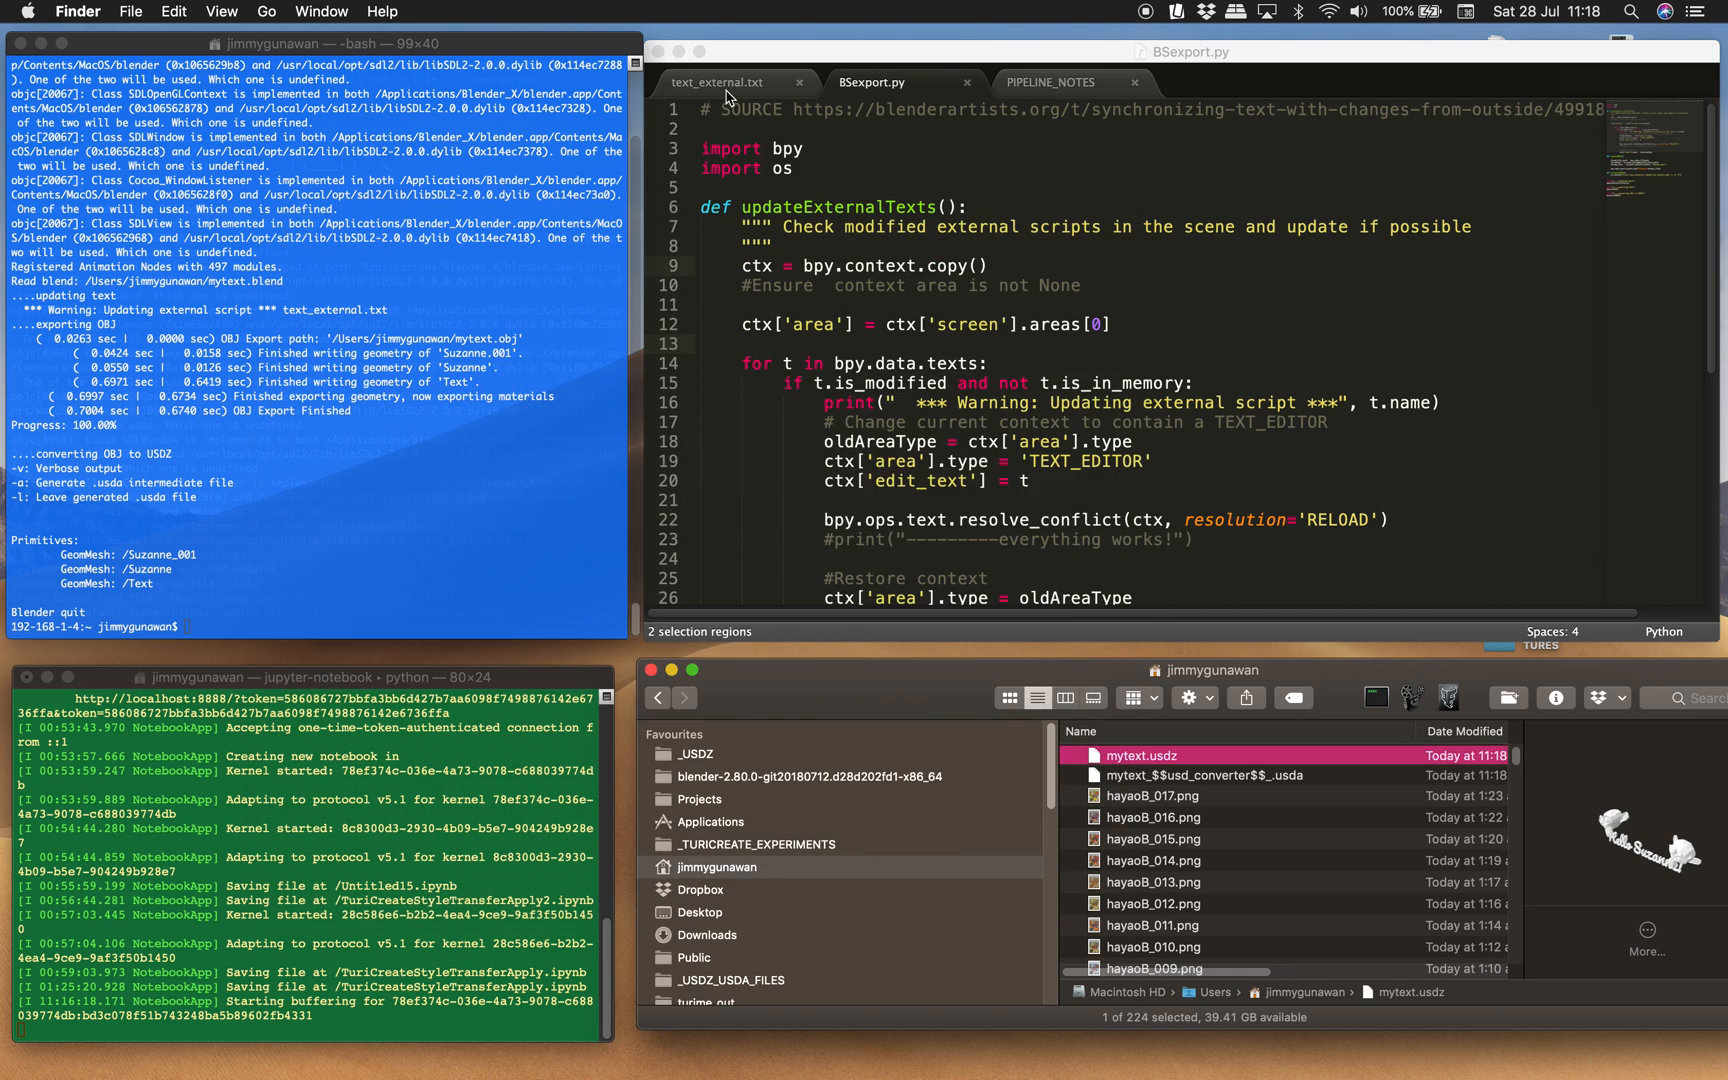
click(716, 82)
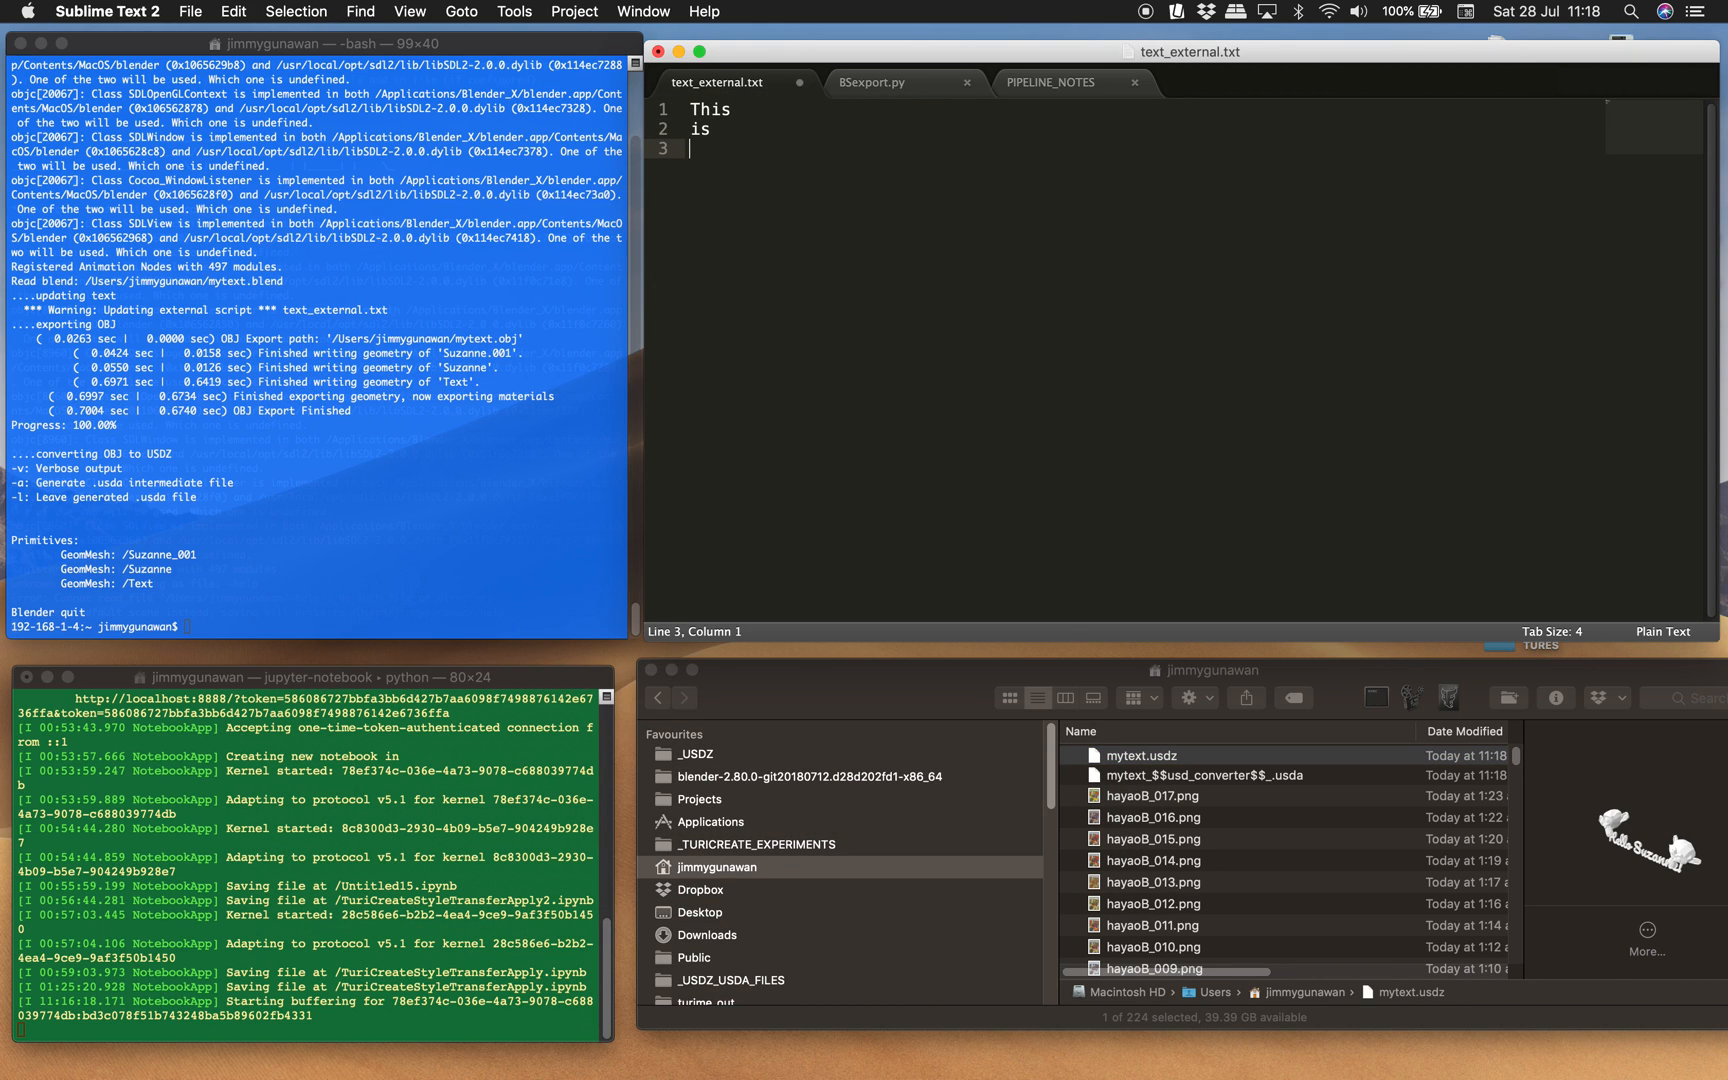
Edit text_external.txt to read 'This is kind of automatic.' without the extra blank line.
text(kind of)
text(automtic.)
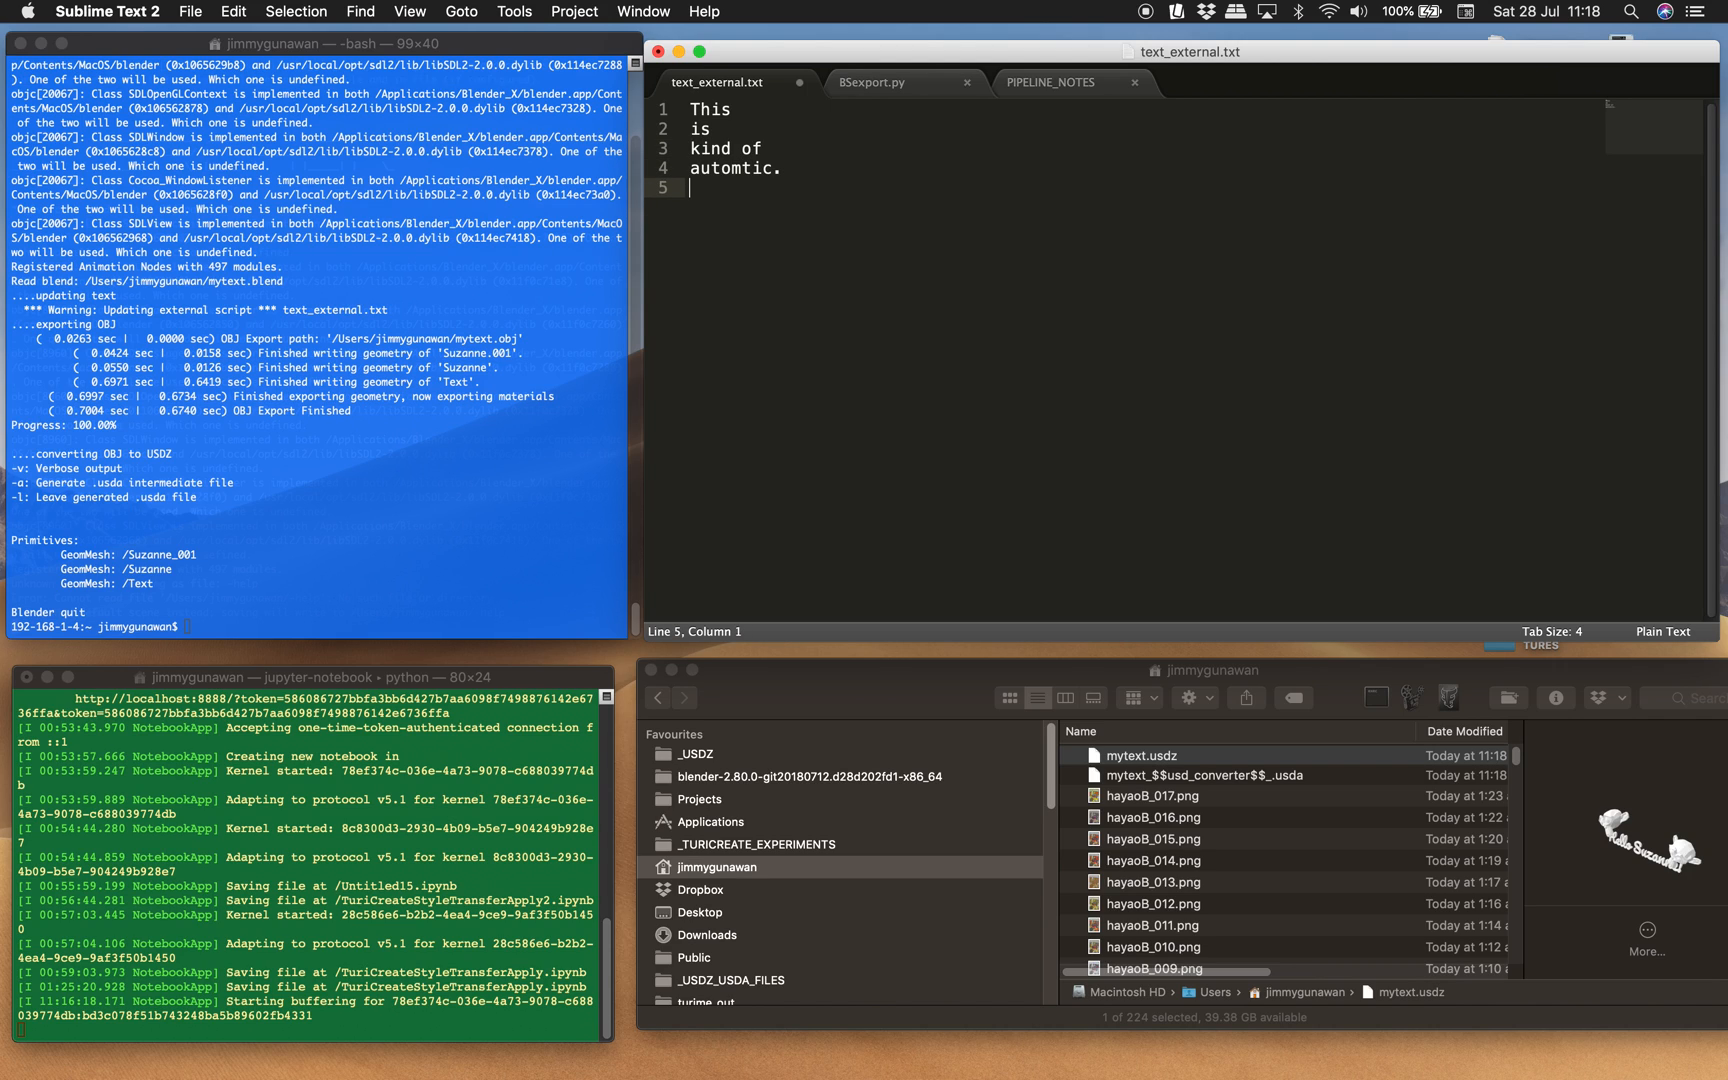
key(backspace)
text(a)
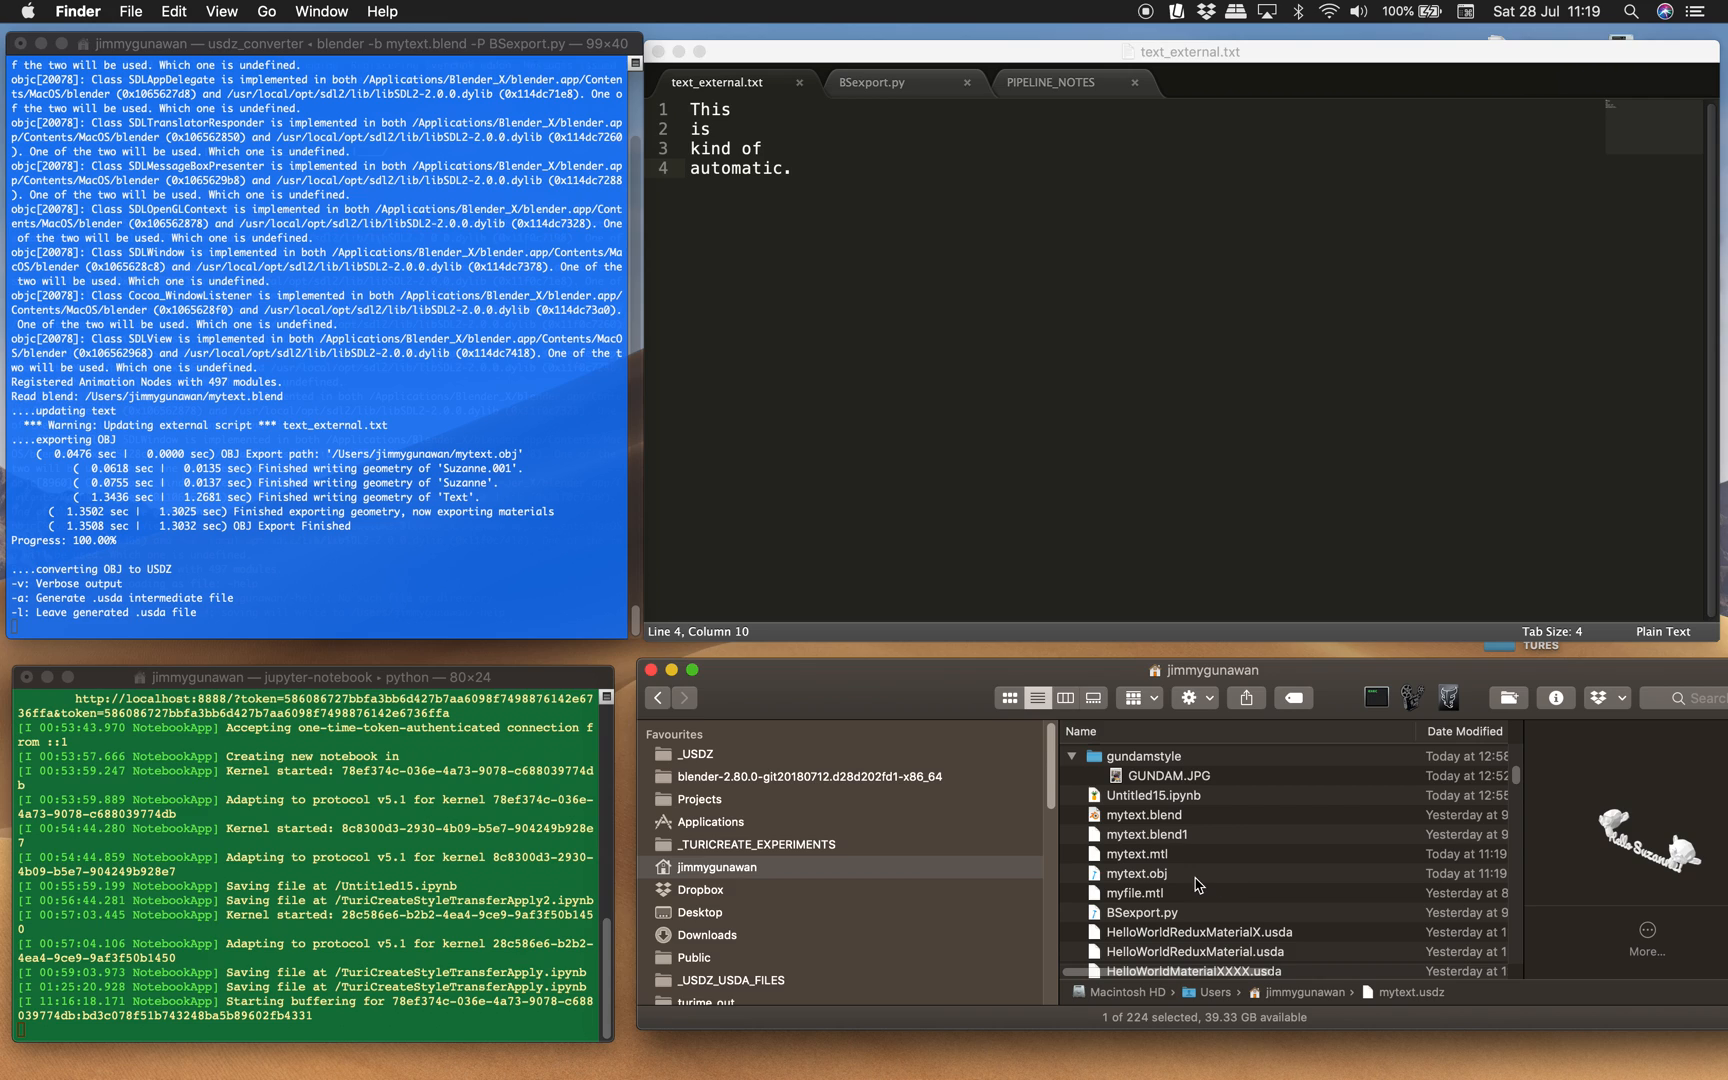
Preview the regenerated mytext.obj, then the new mytext.usdz reading 'This is kind of automatic.'.
click(1138, 872)
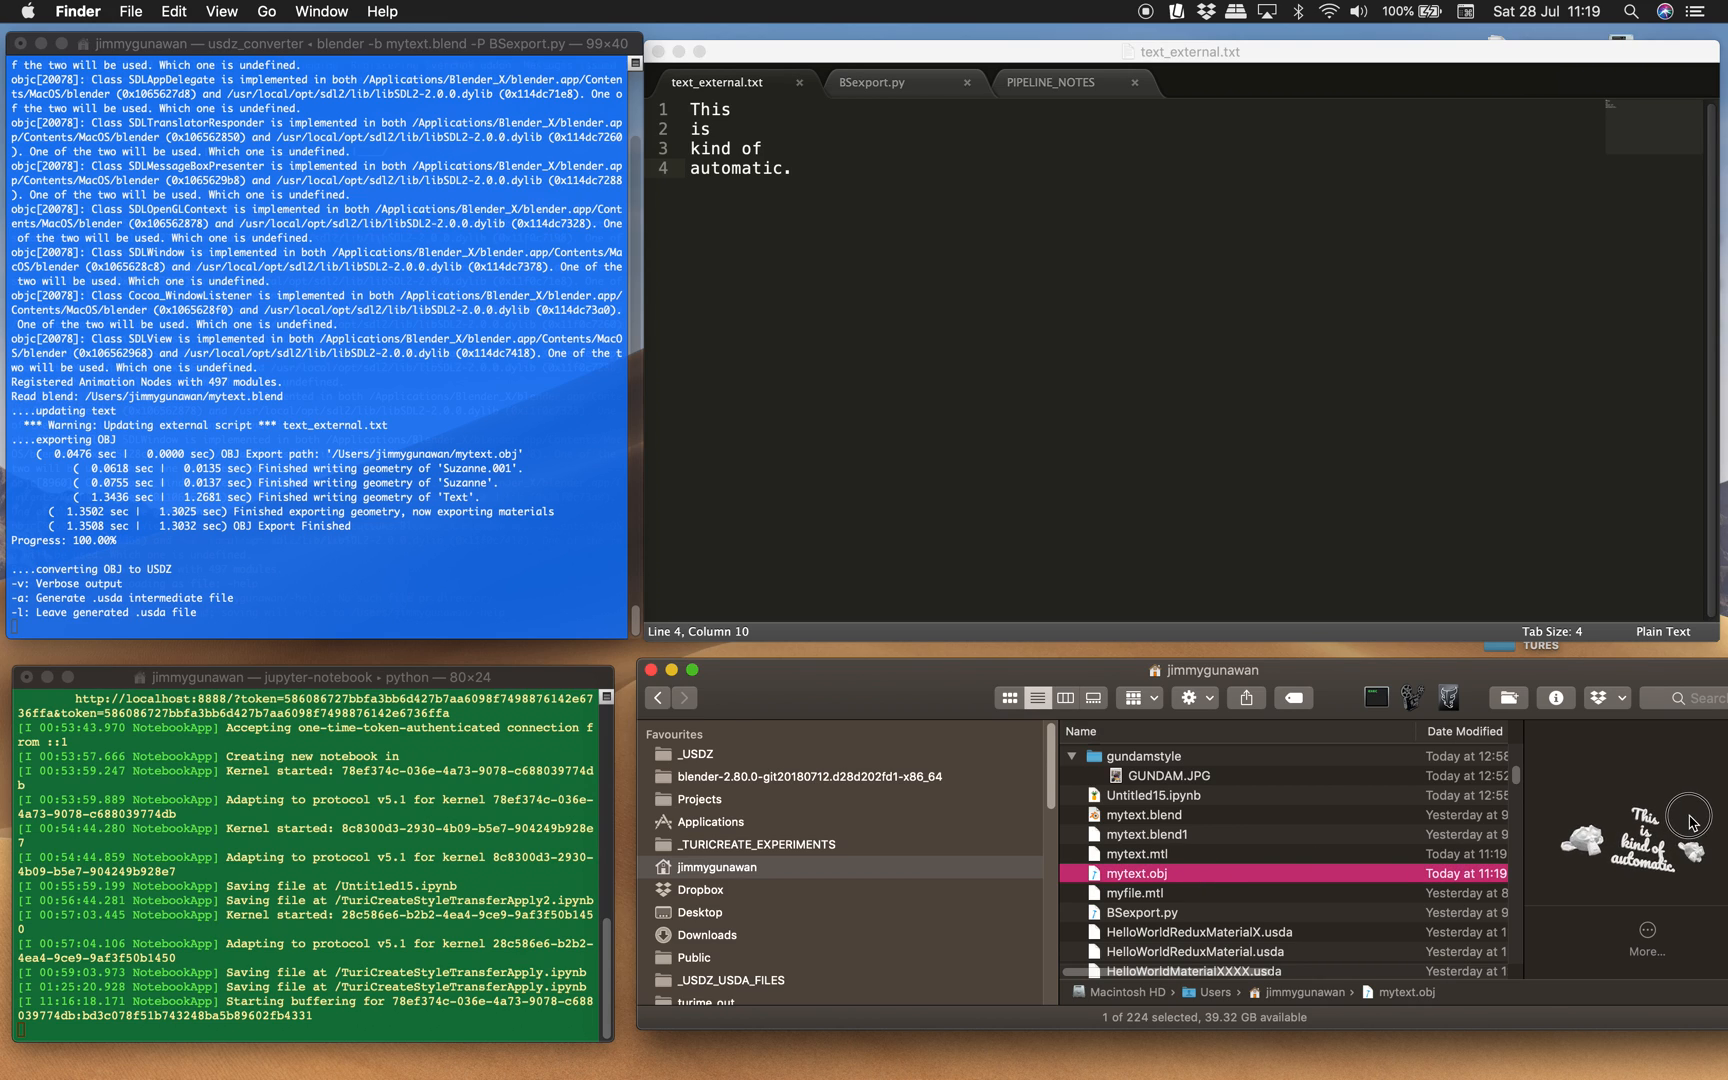
mouse_move(1366, 888)
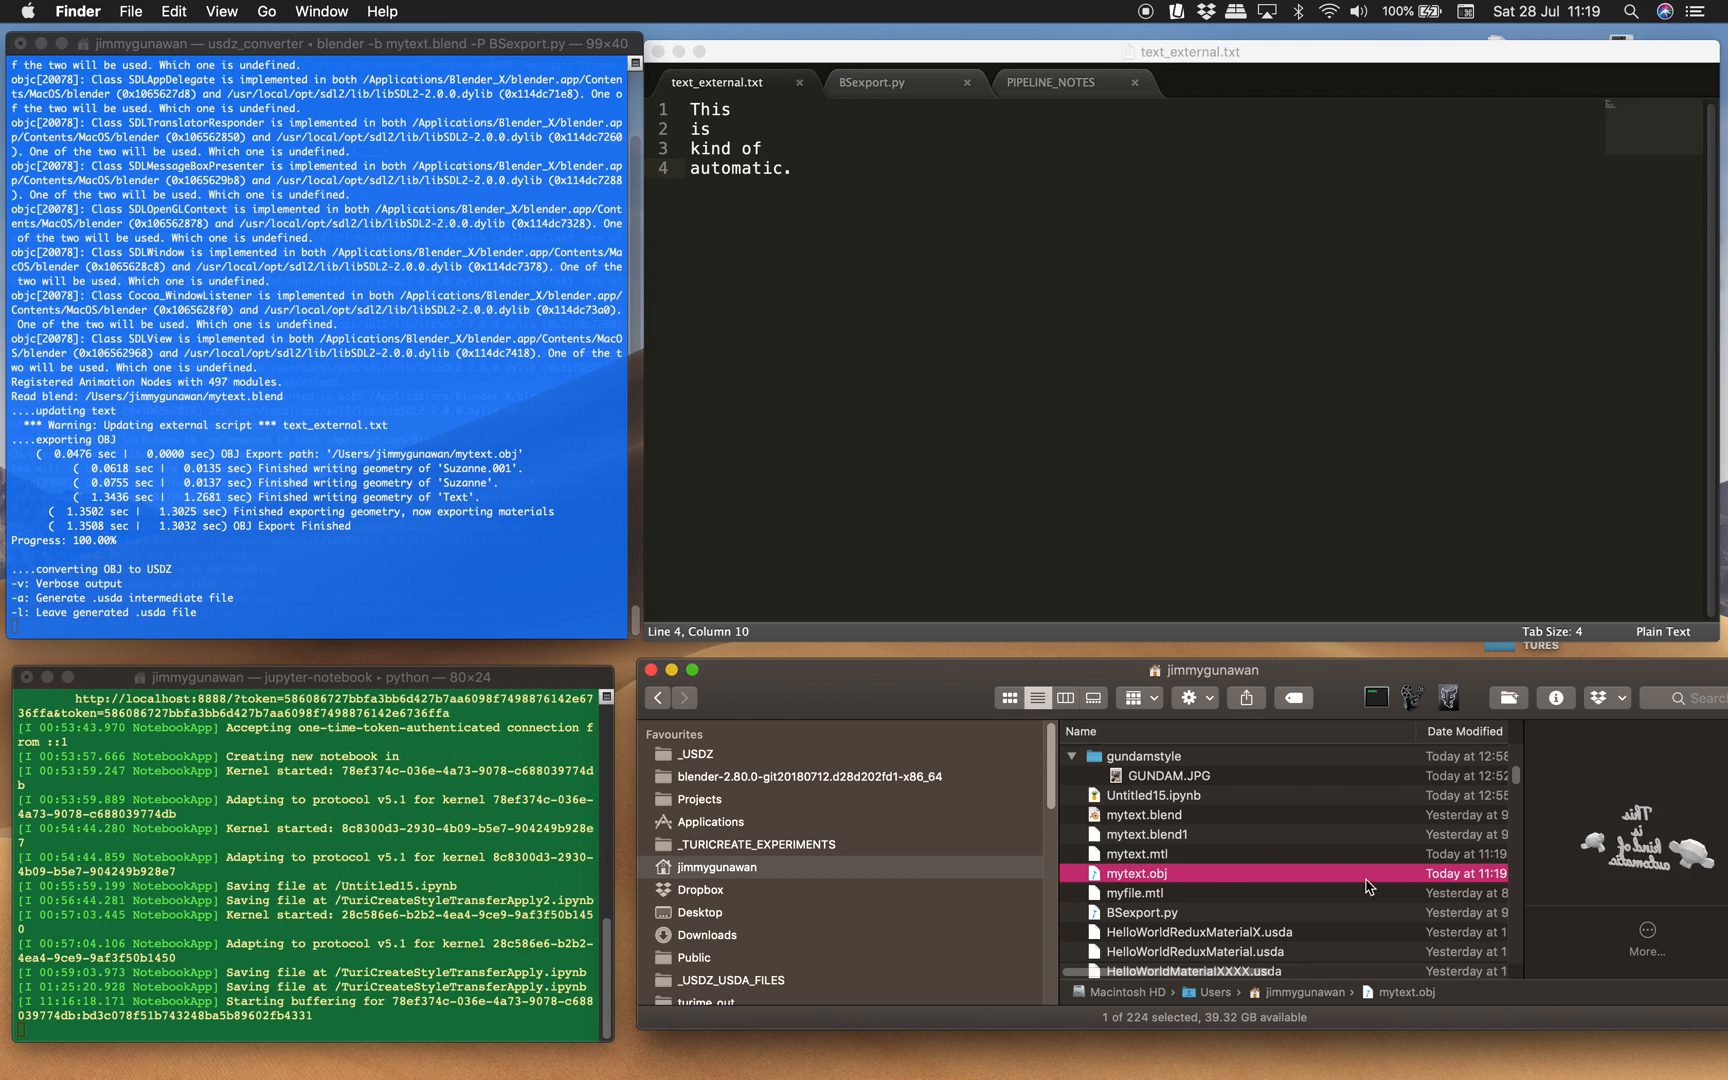
scroll(down, 3)
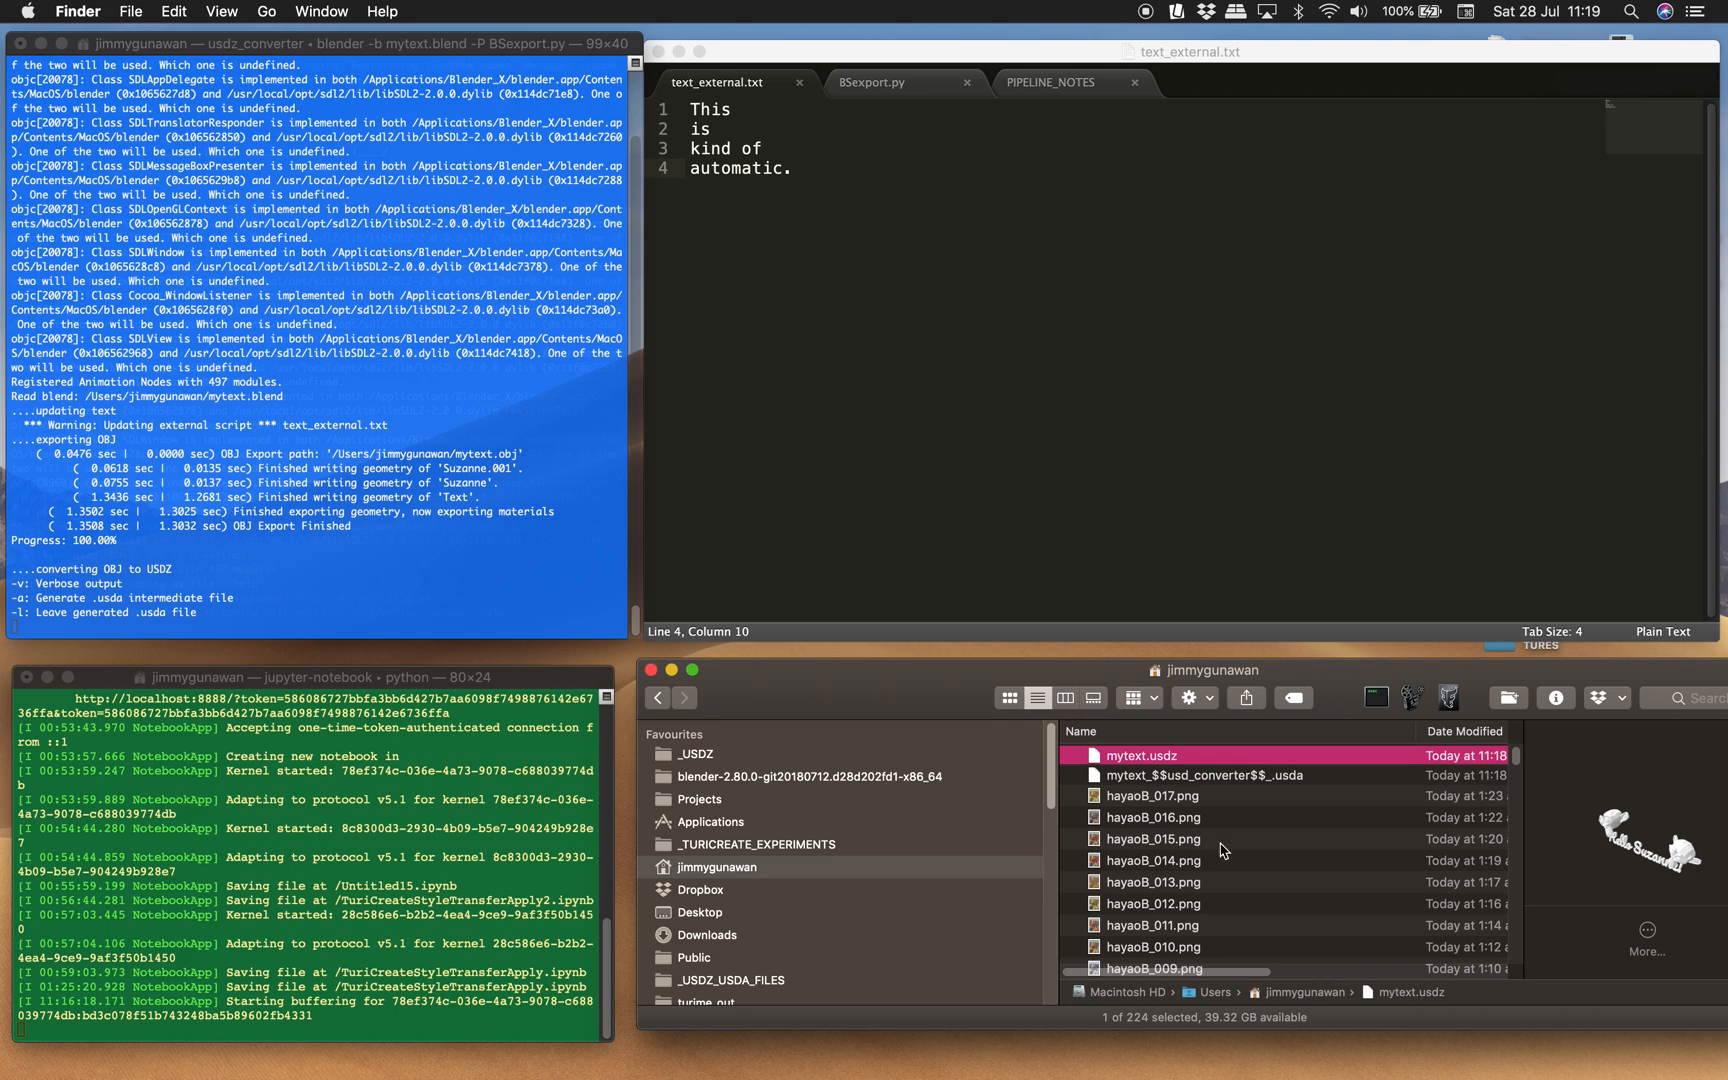
click(1154, 860)
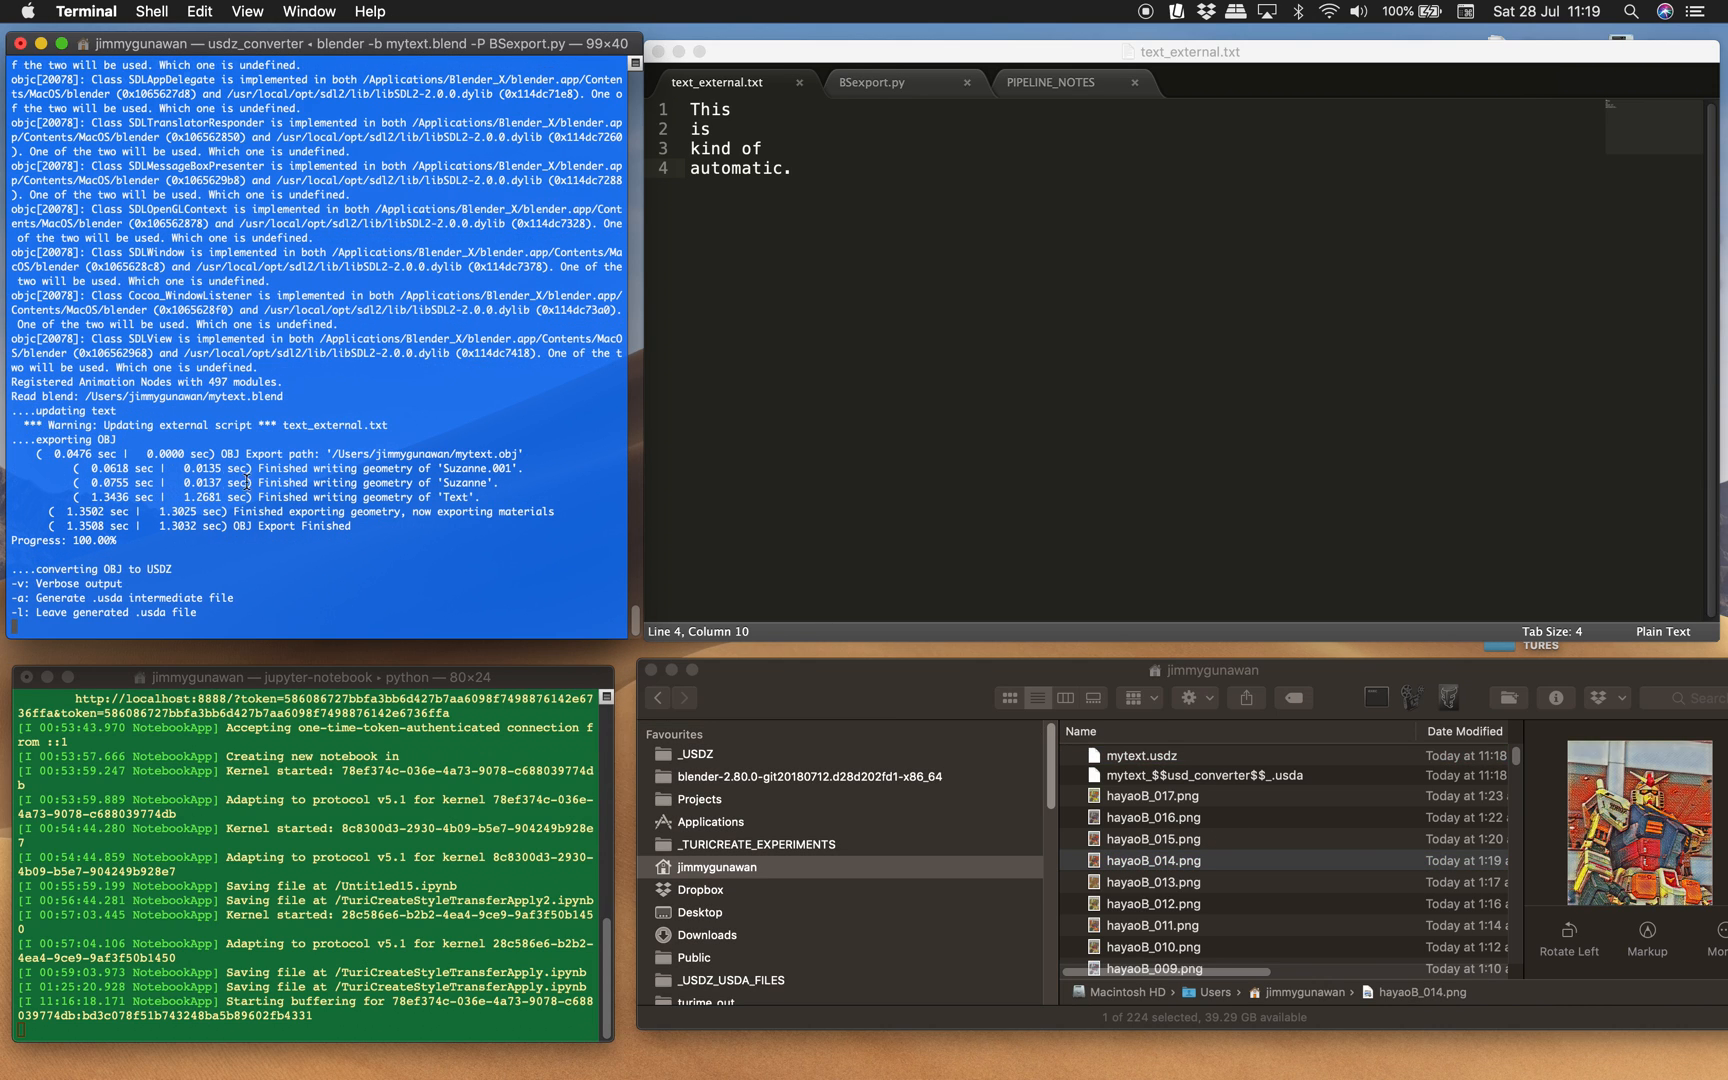
mouse_move(1220, 852)
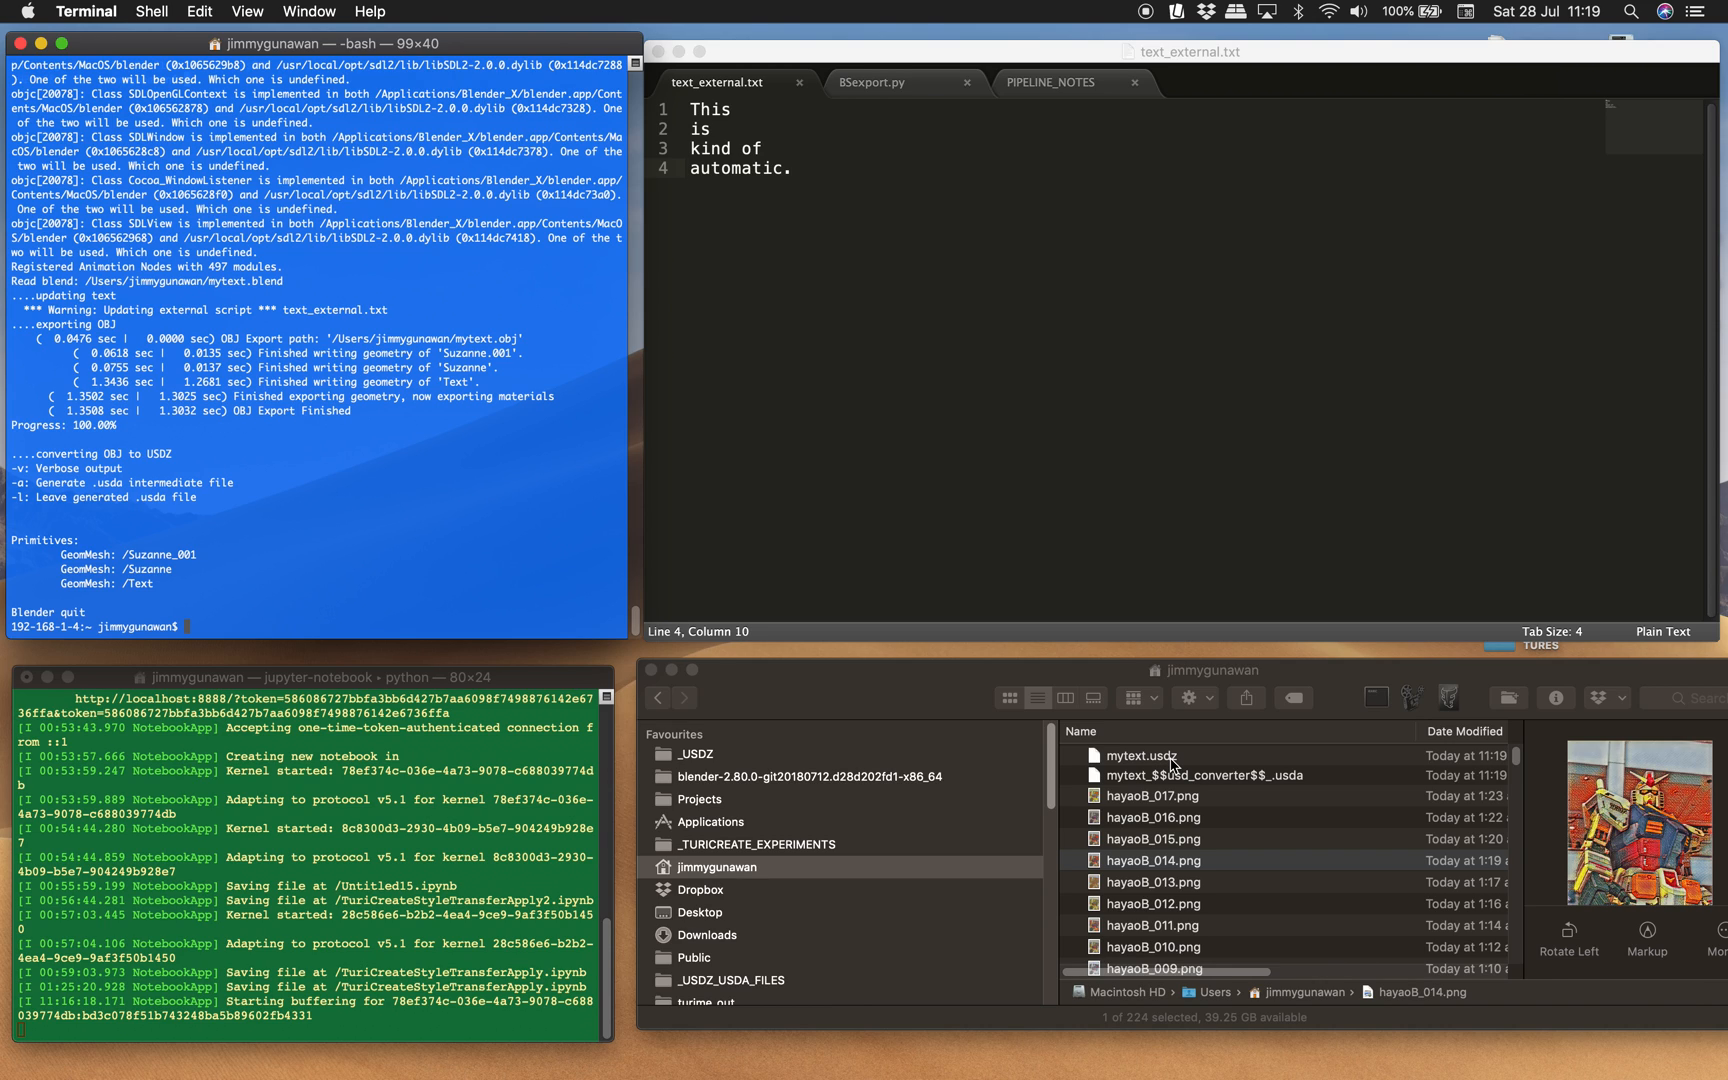
click(1154, 860)
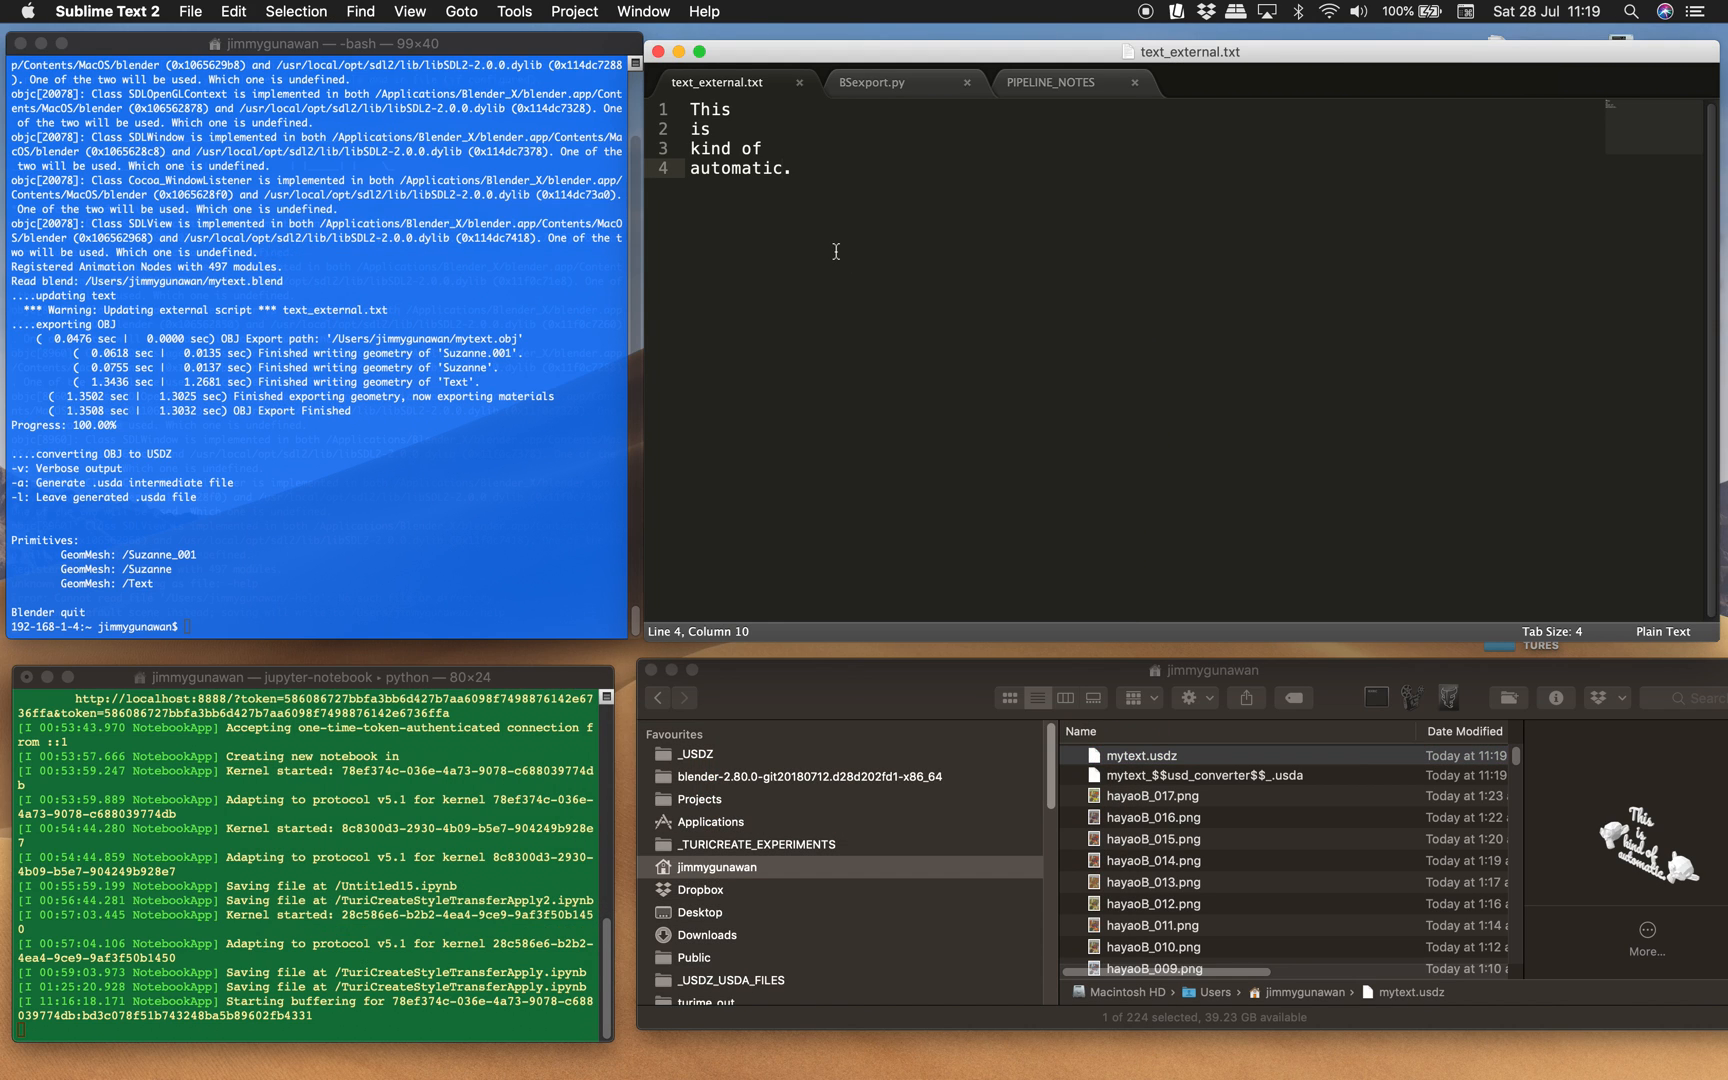
Glance at the pipeline notes and return to text_external.txt.
click(1048, 82)
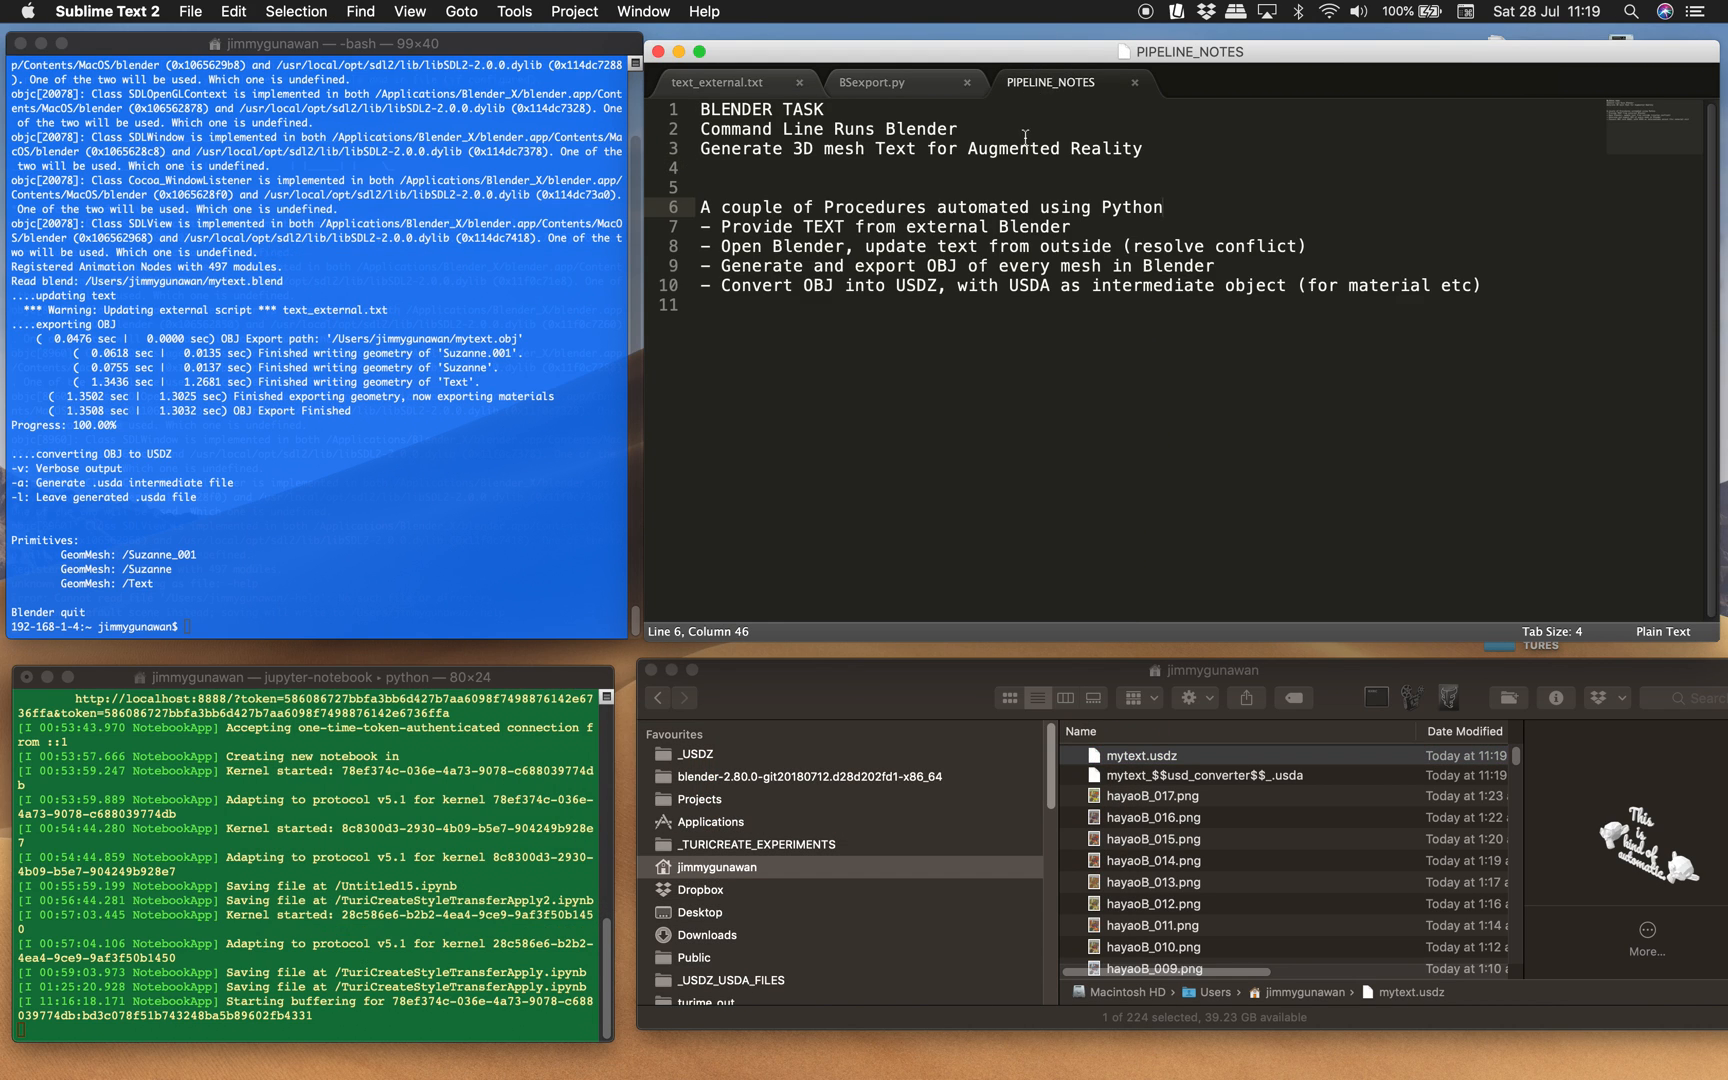
click(710, 168)
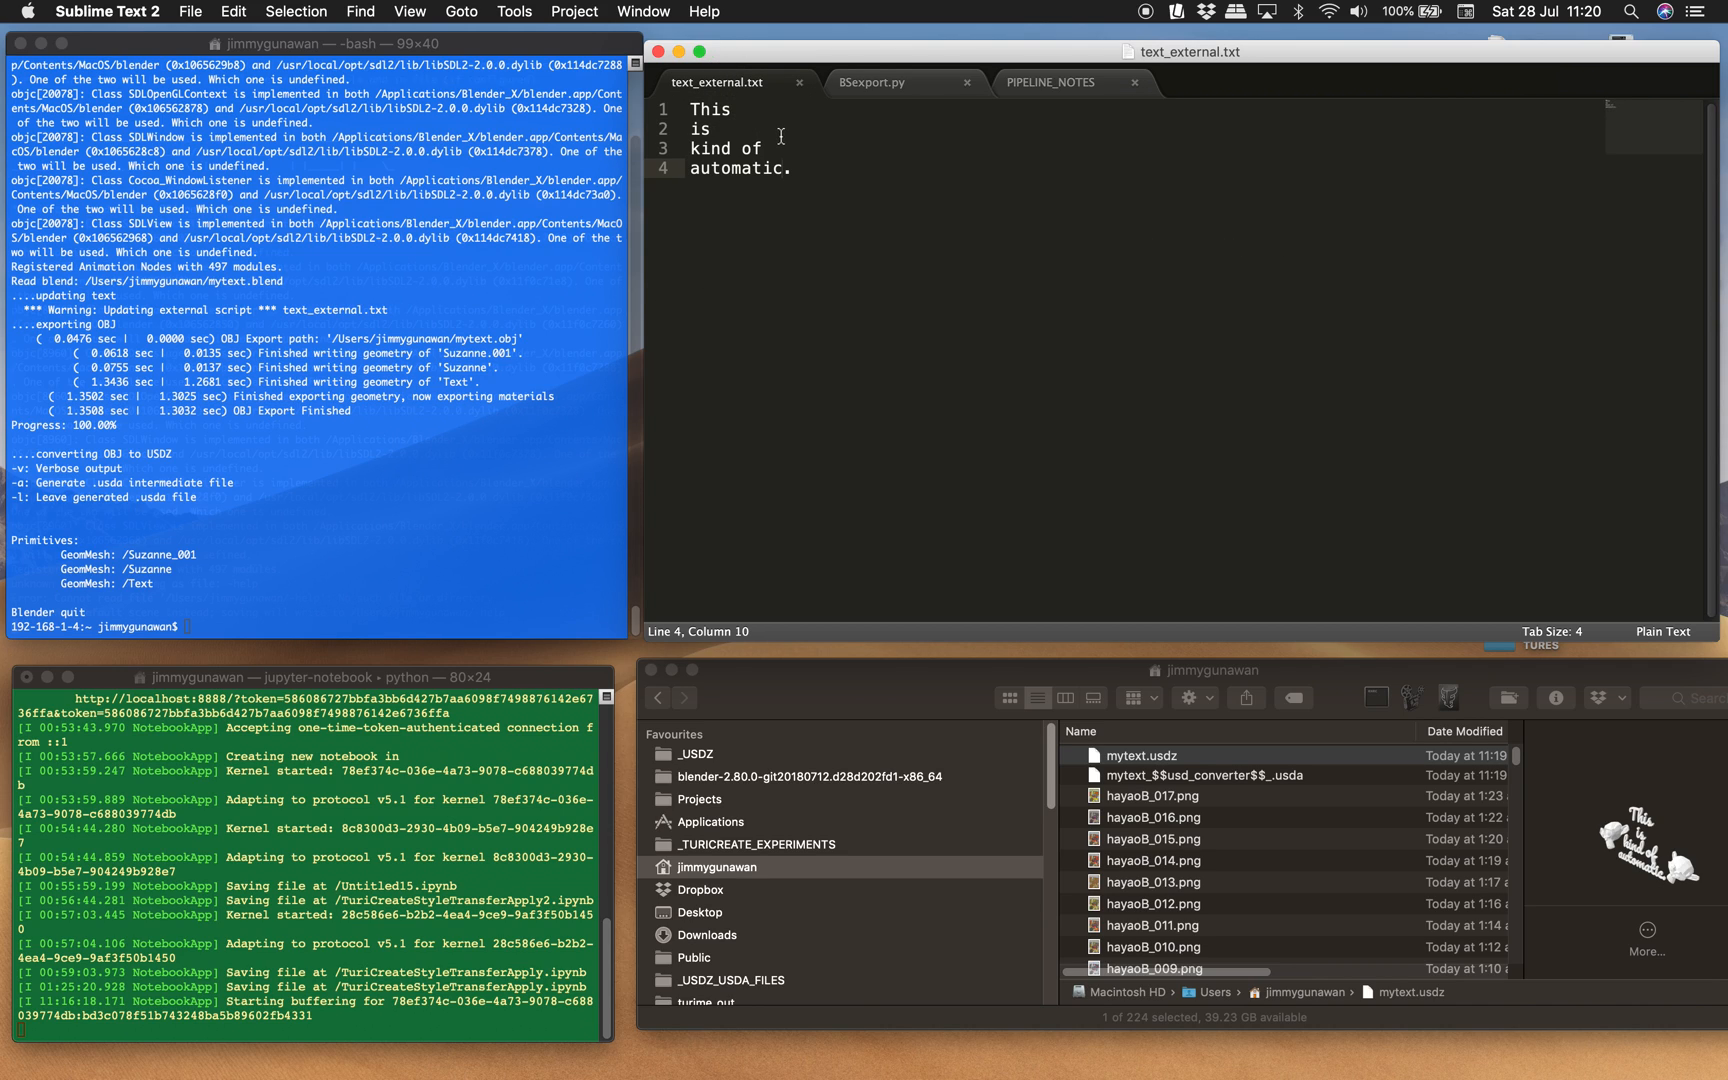
click(808, 148)
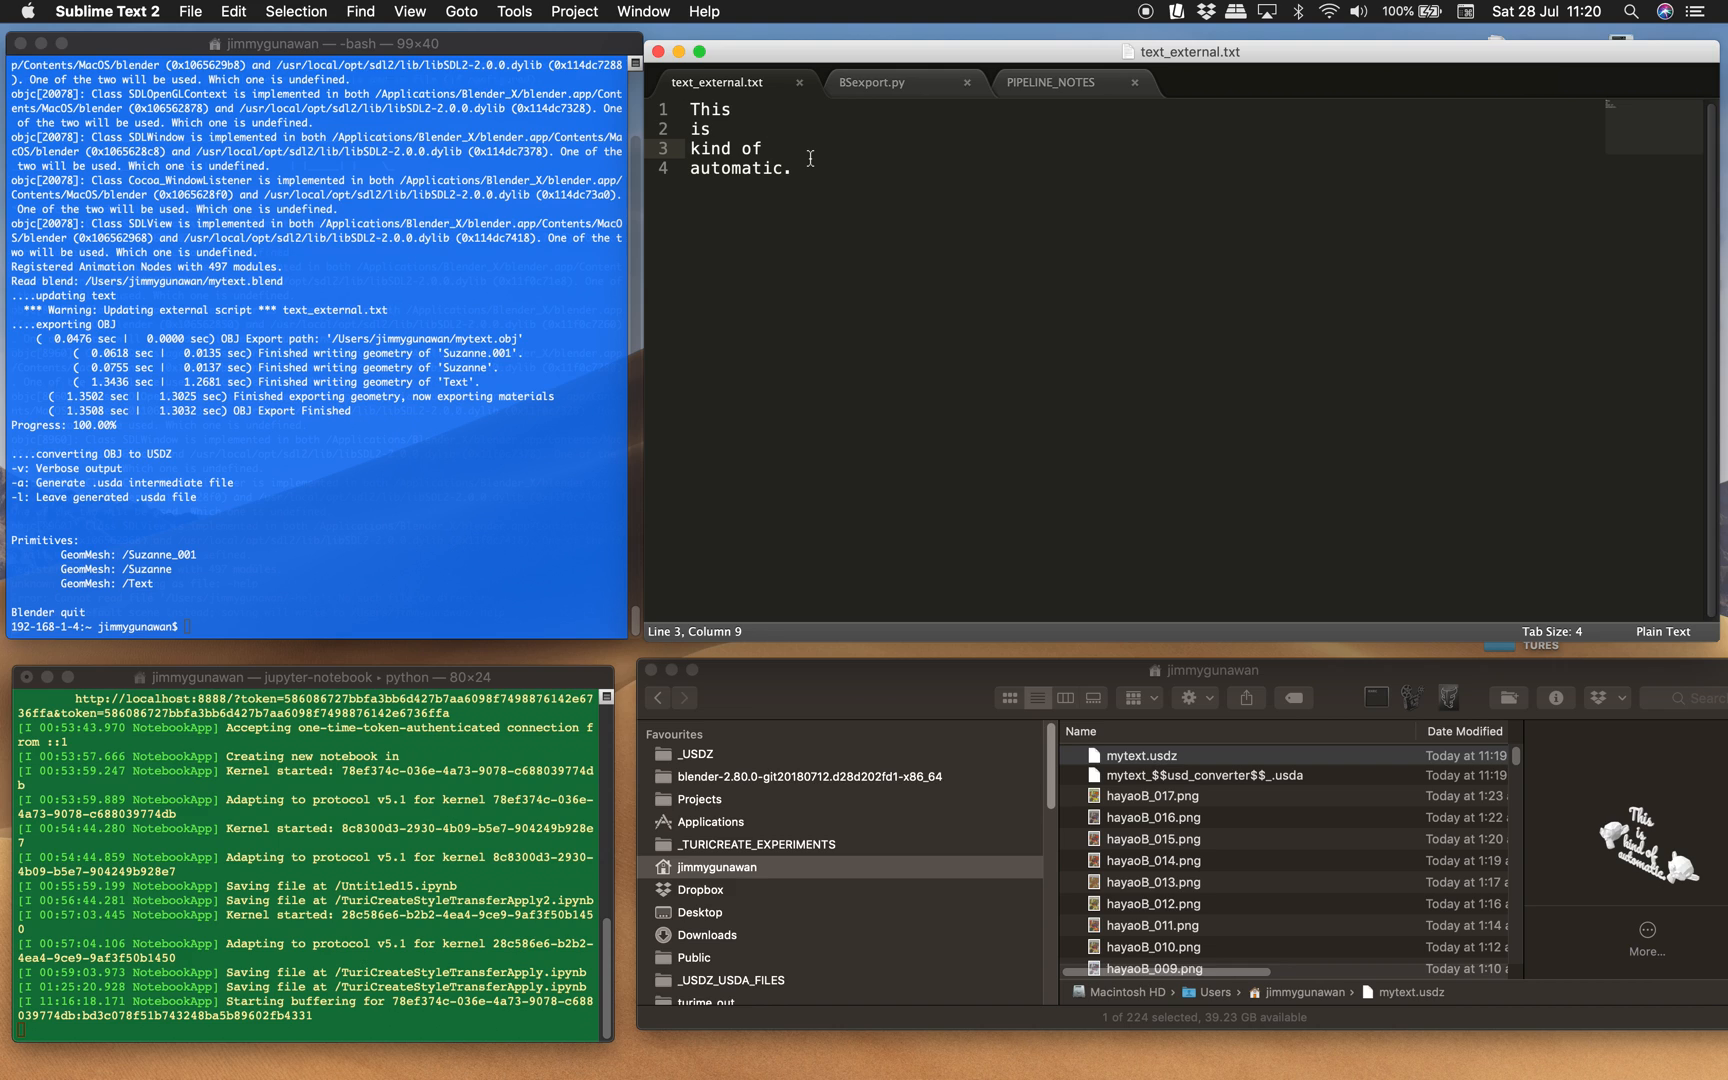
mouse_move(1050, 698)
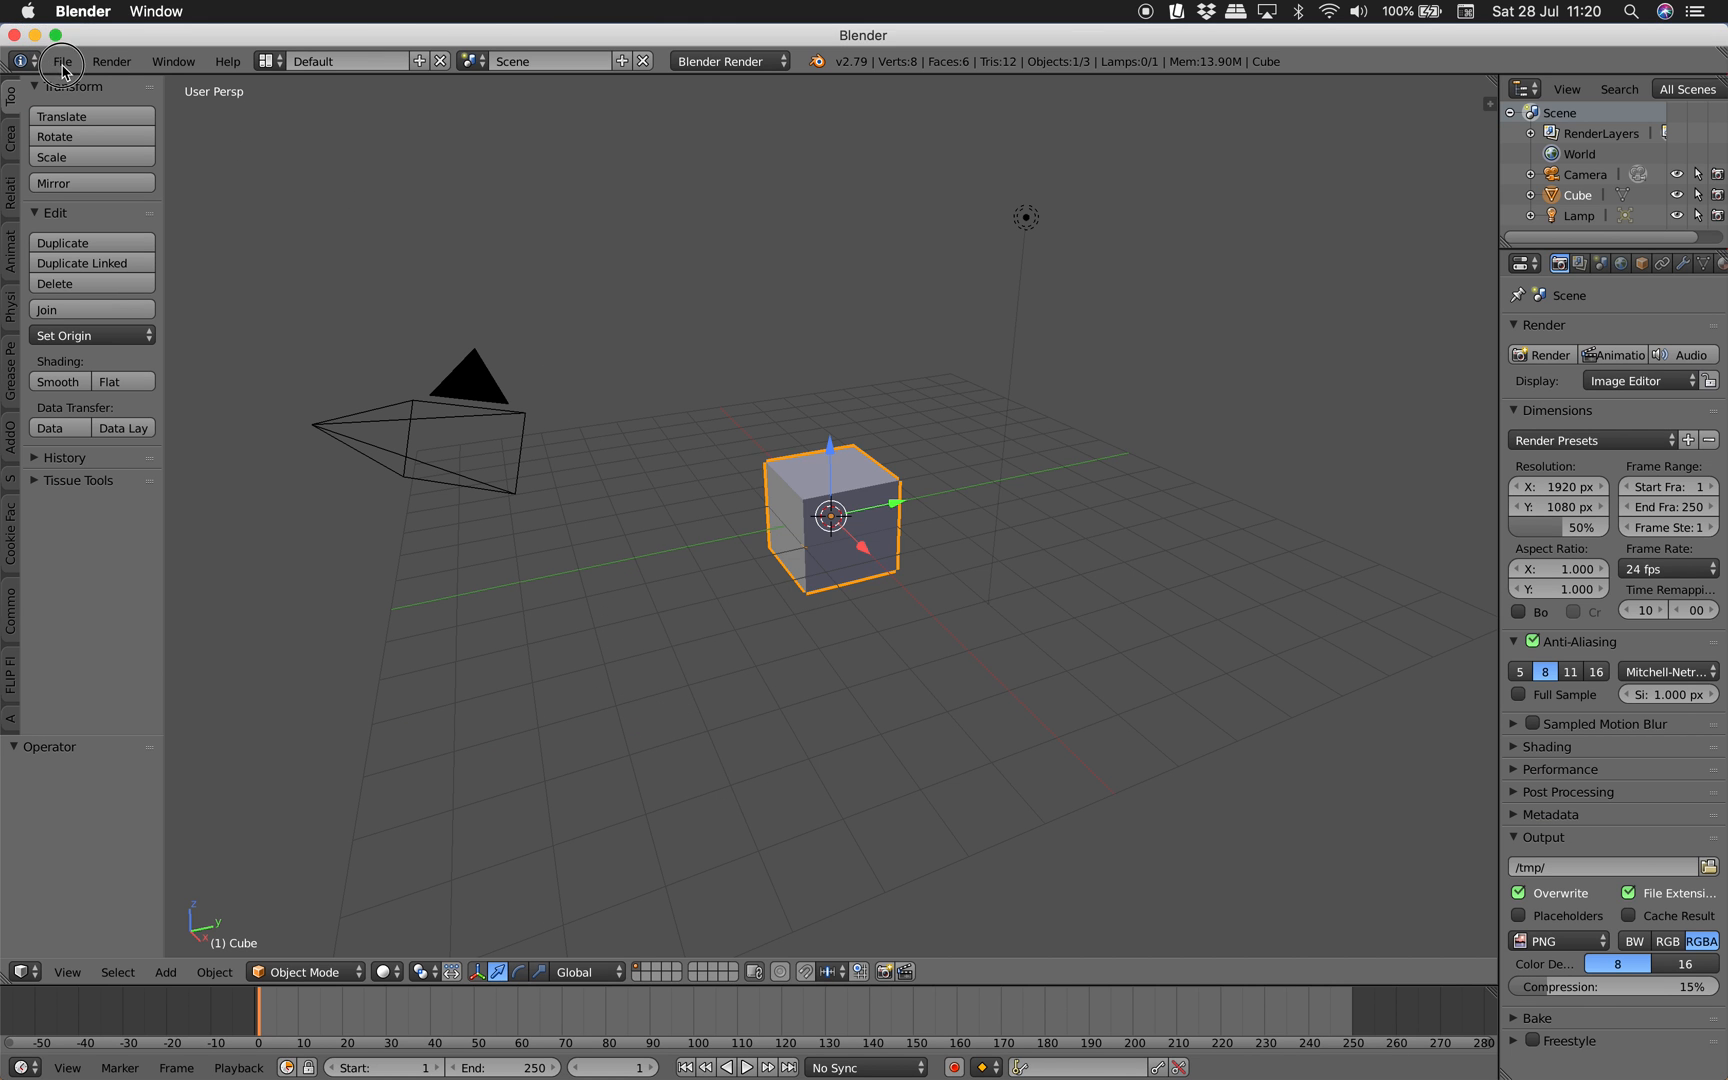
Switch to mytext.blend in Blender and select a Suzanne head around the 'hello there' text.
click(62, 60)
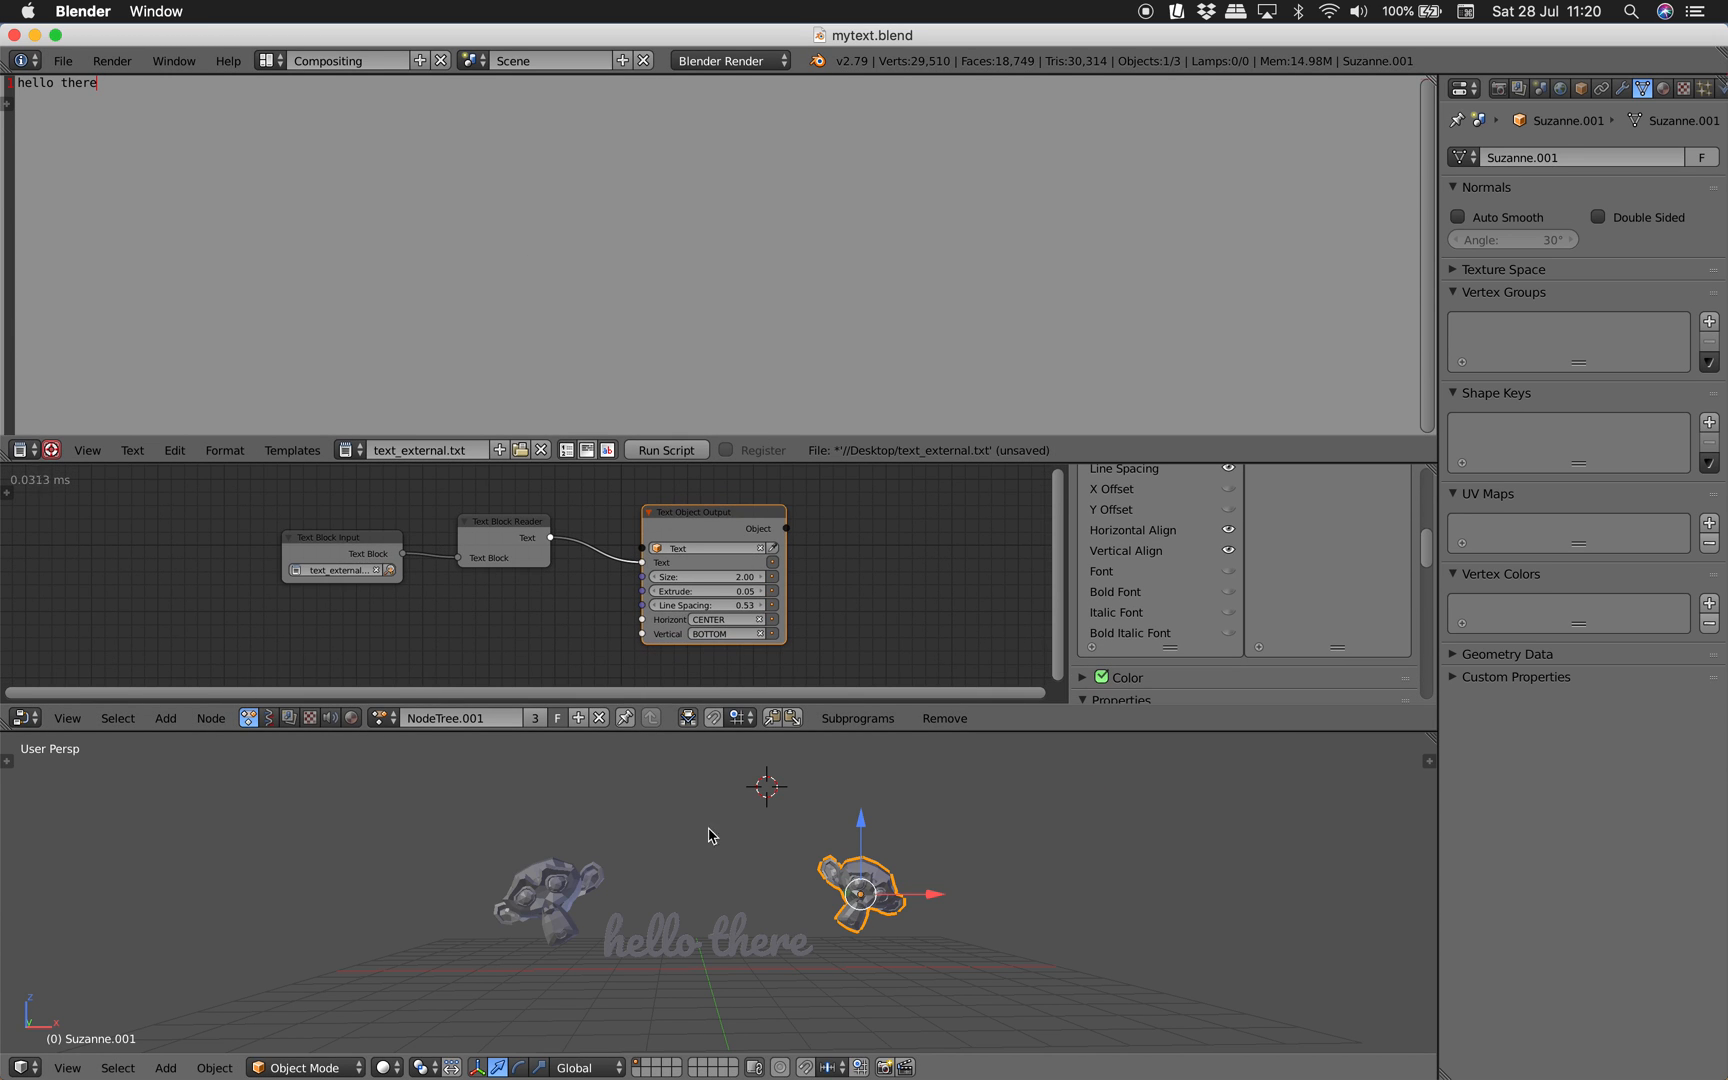
click(552, 898)
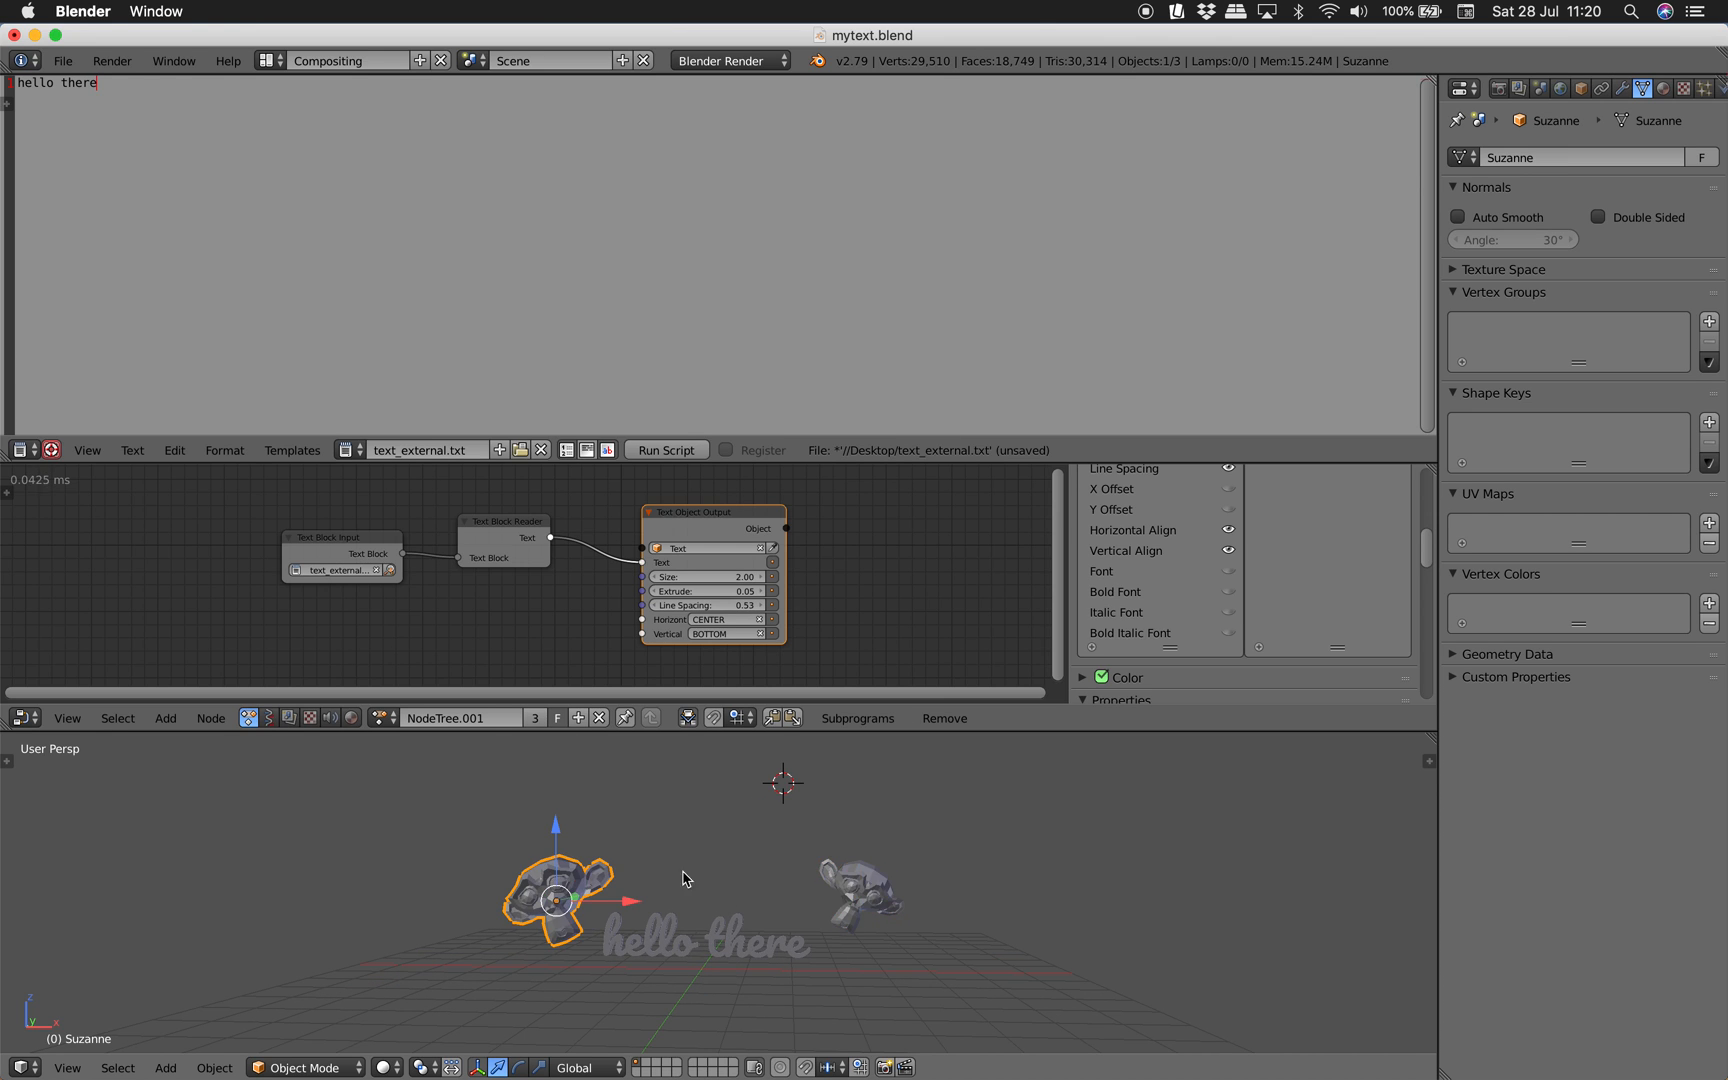
click(860, 892)
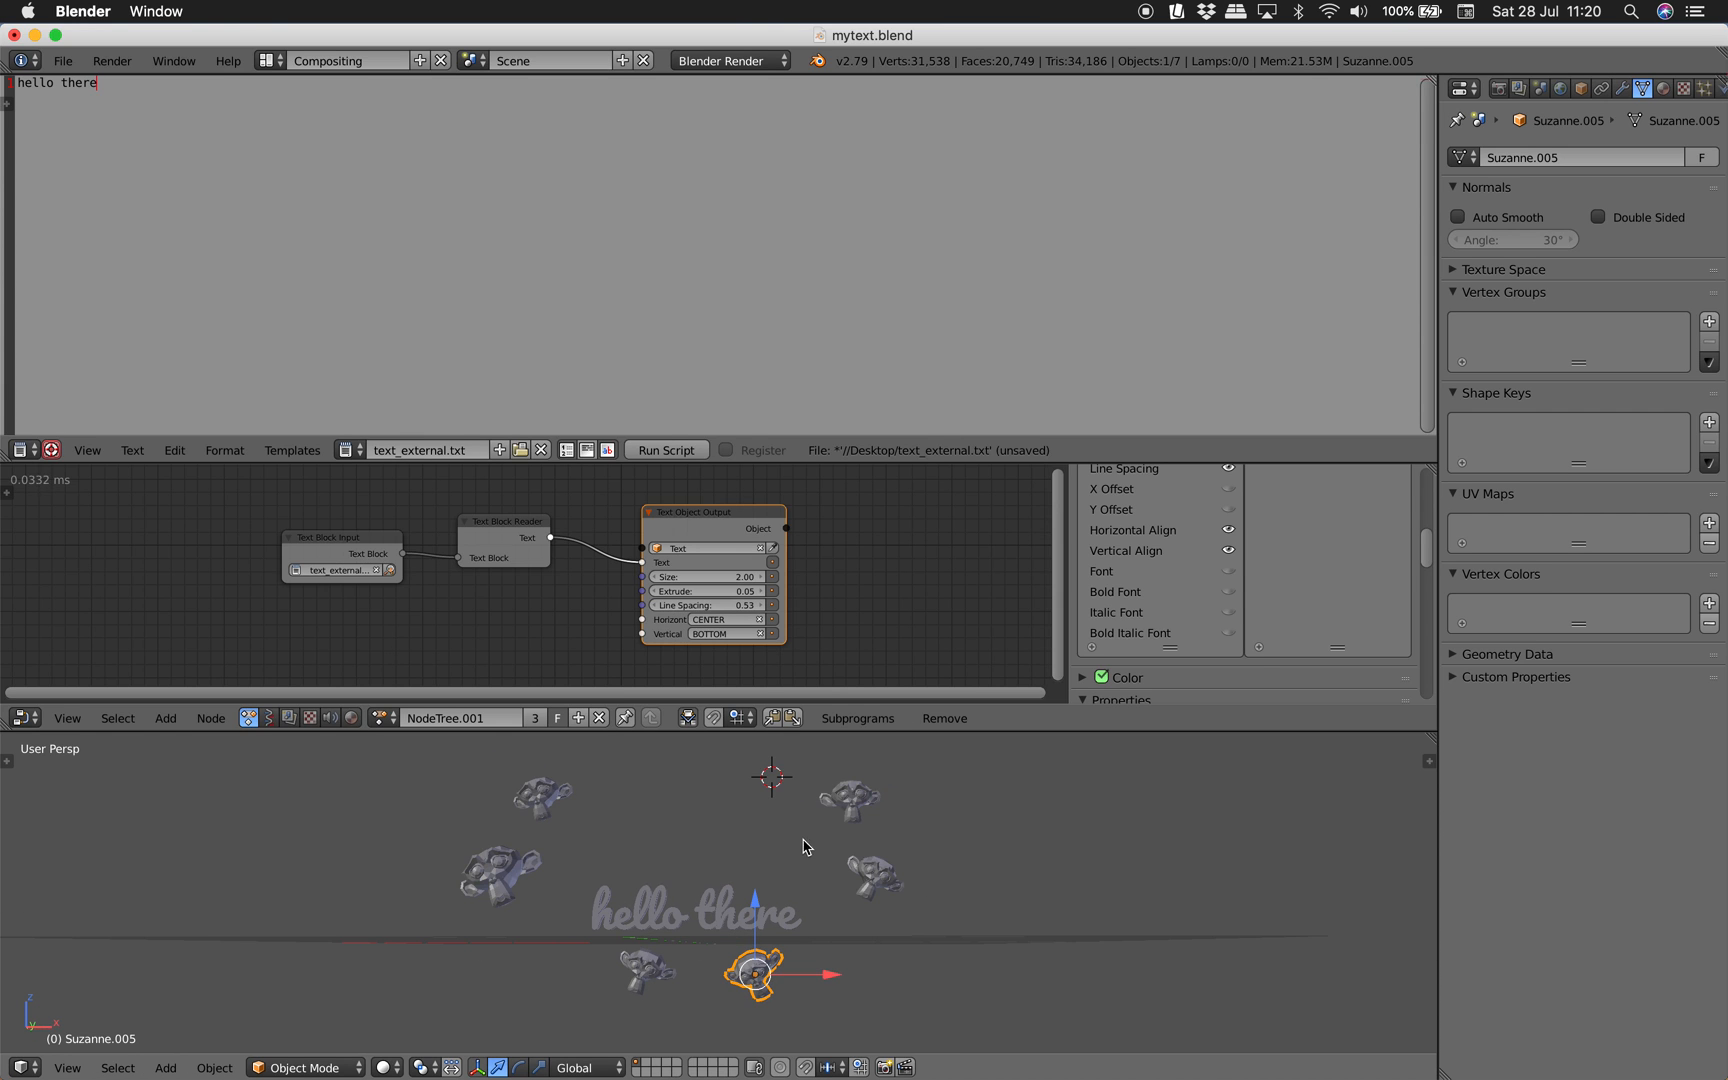
Delete the surplus Suzanne heads, leaving one below the text, and tidy the node tree.
key(x)
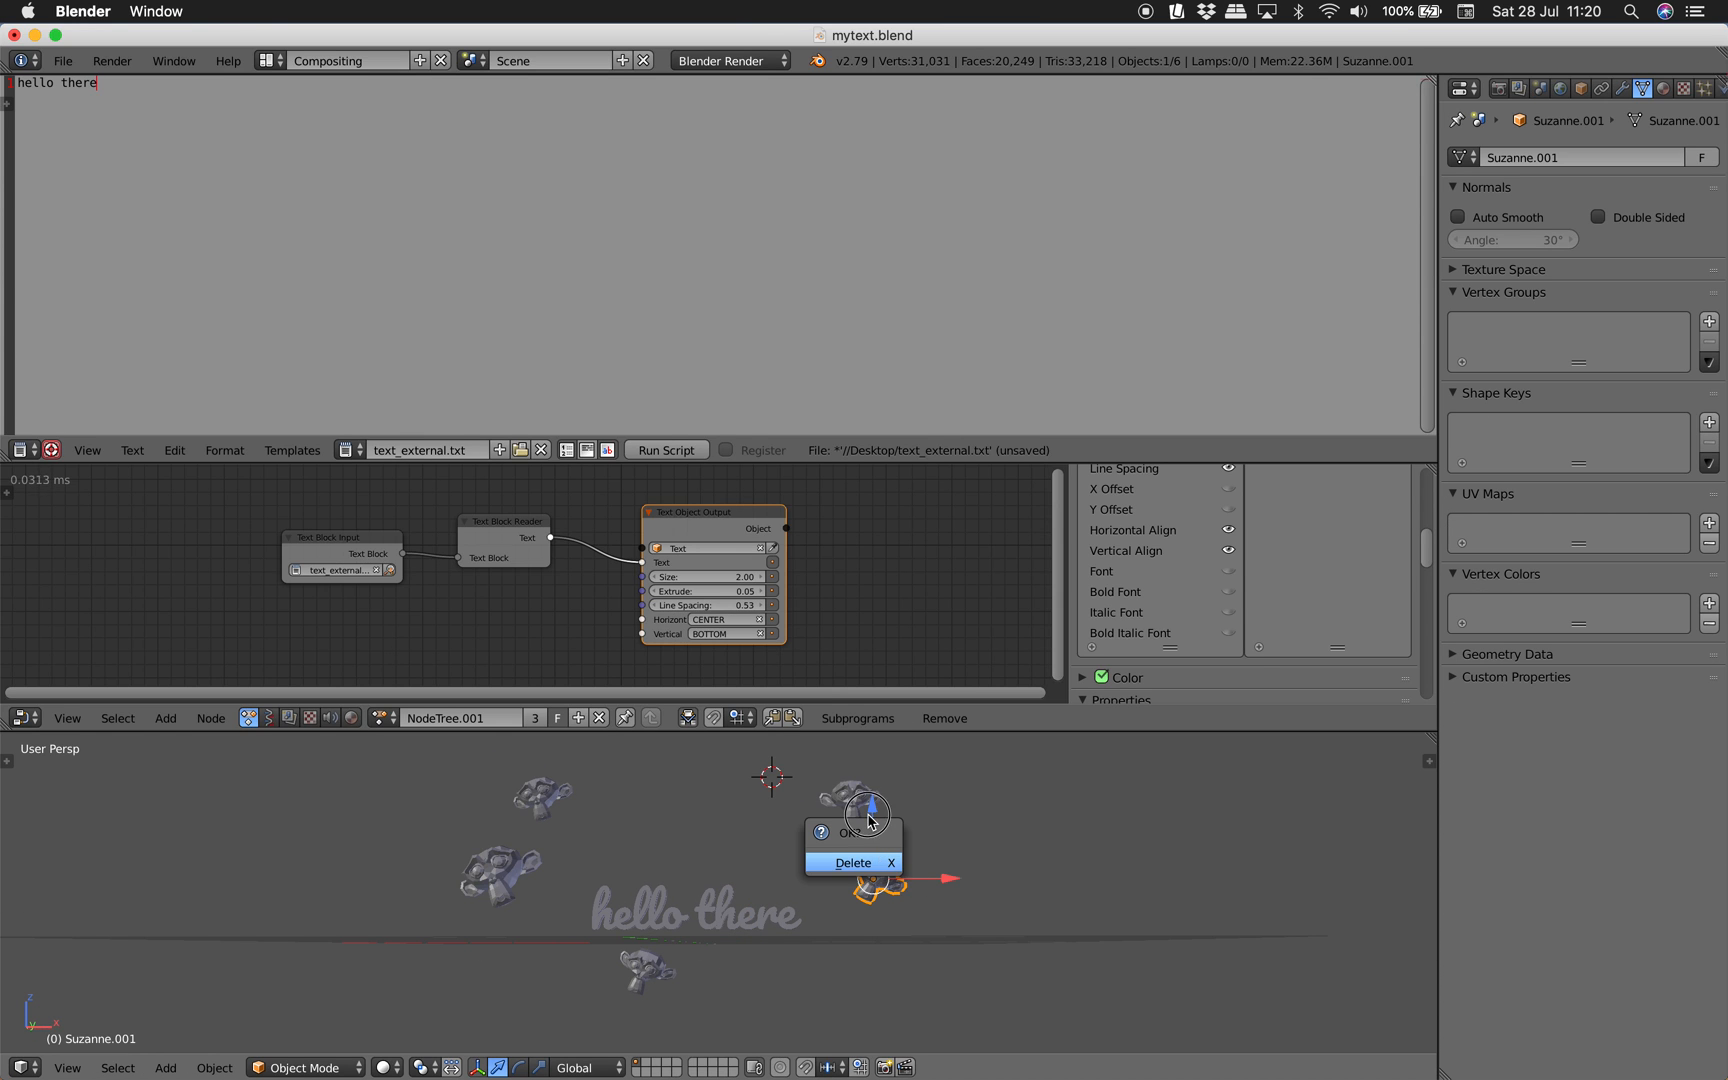
click(852, 862)
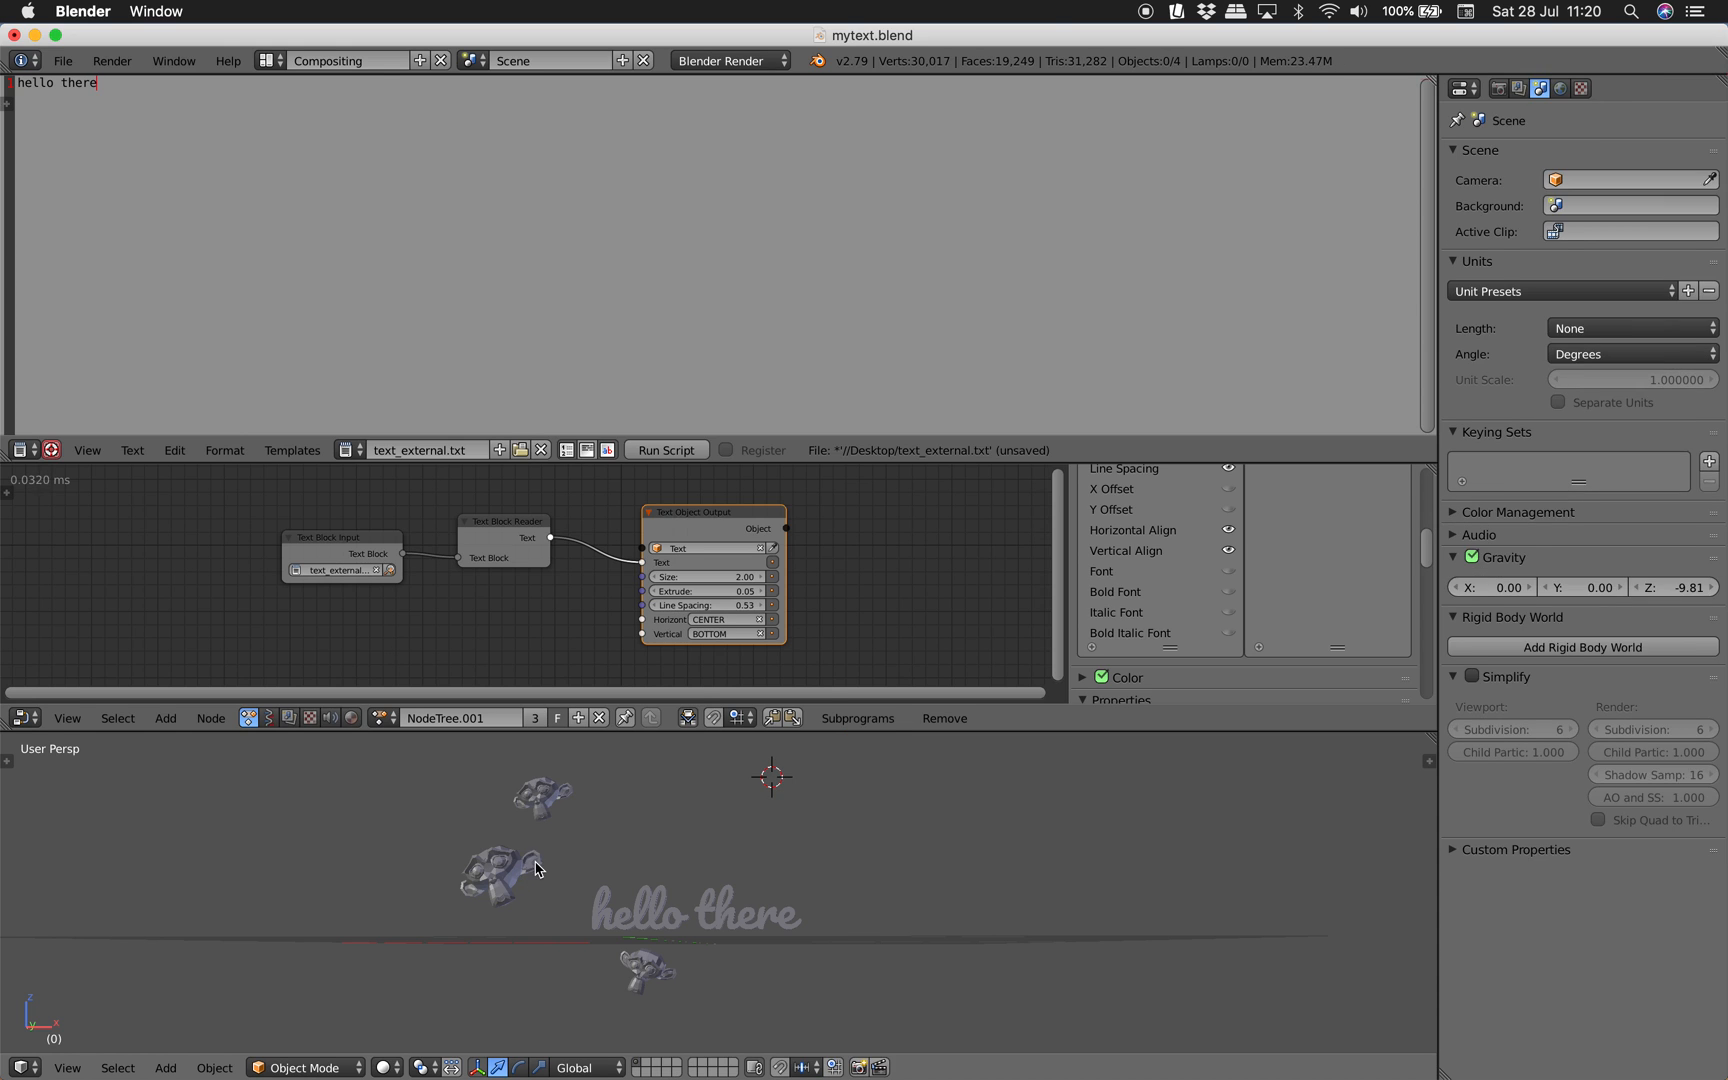
click(650, 974)
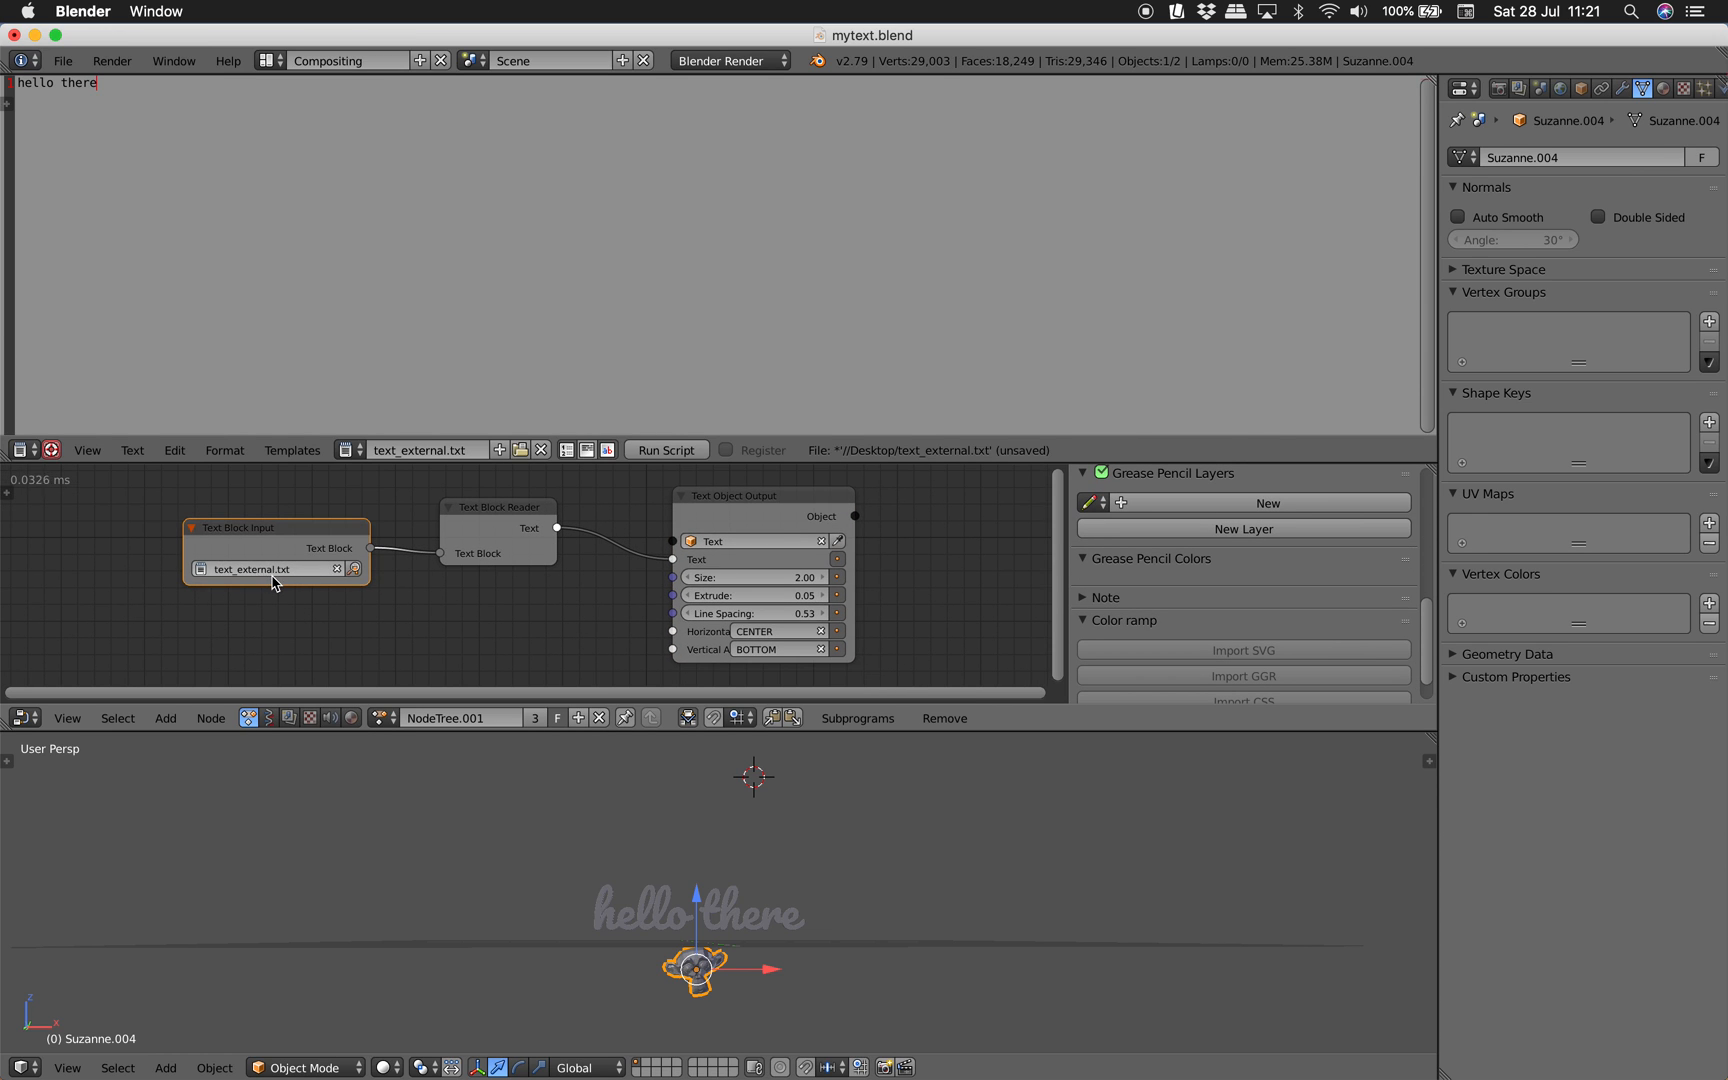
mouse_move(230, 514)
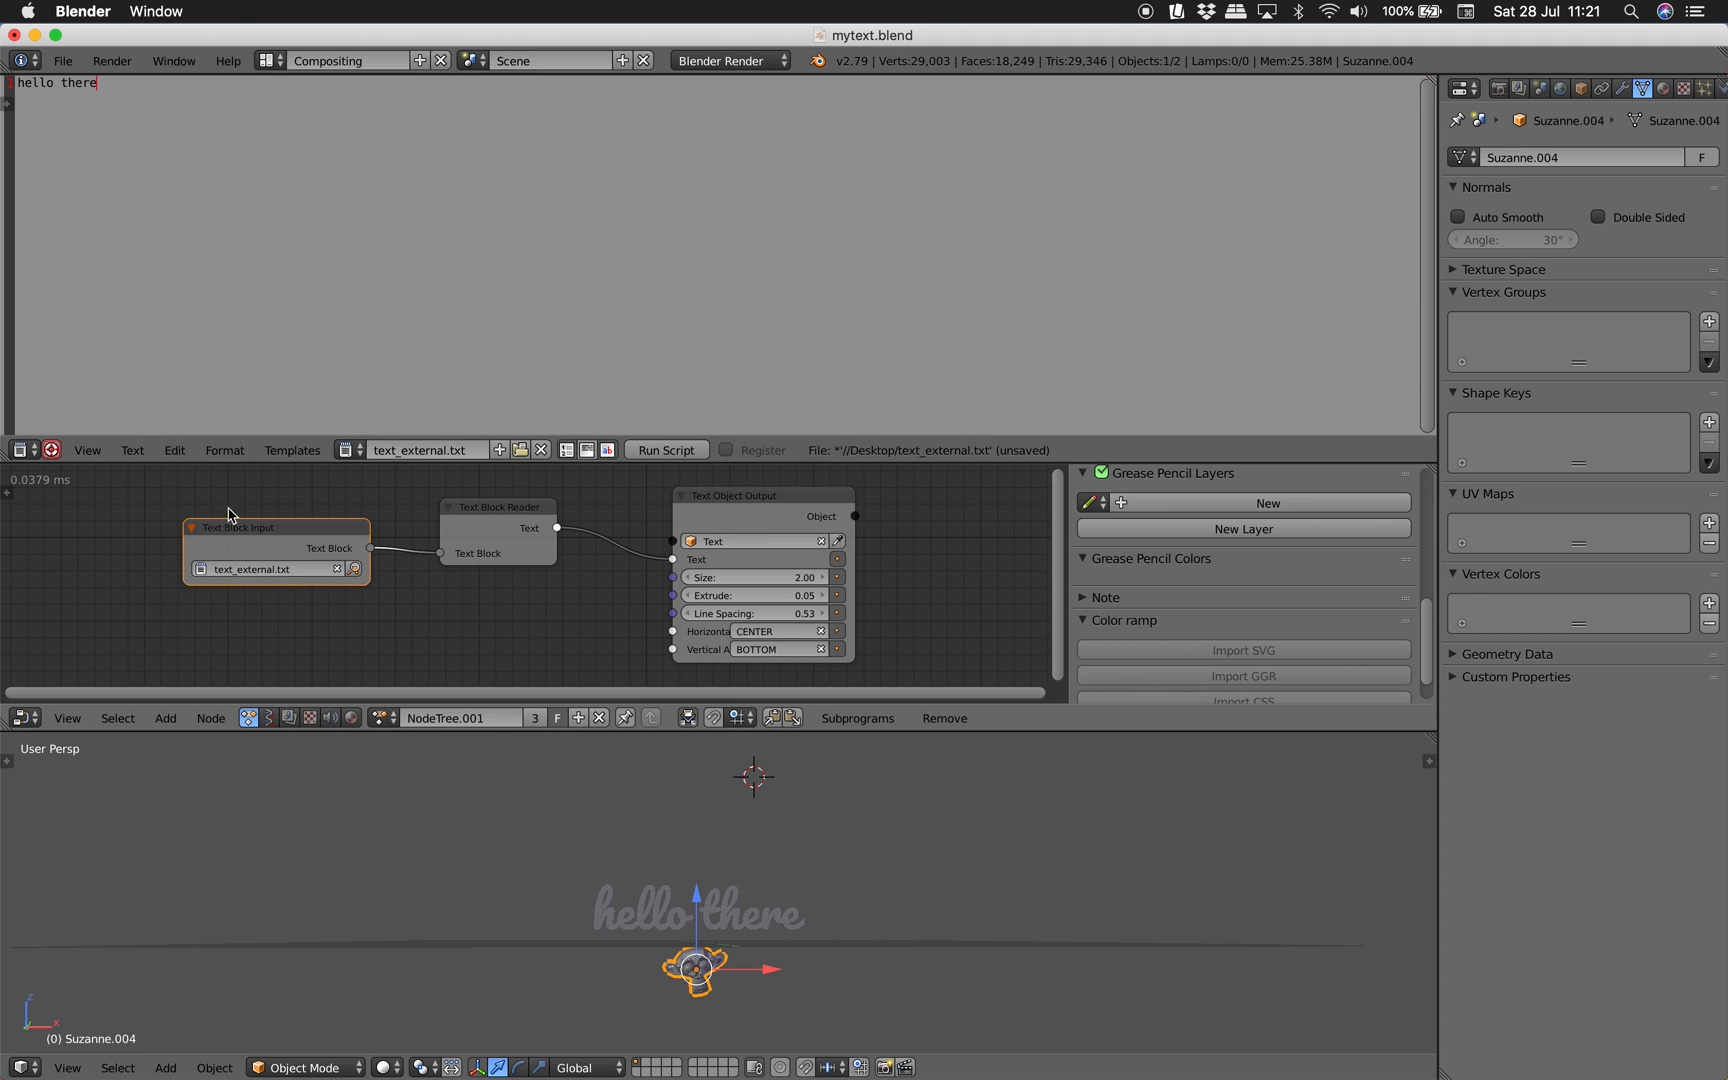
click(480, 510)
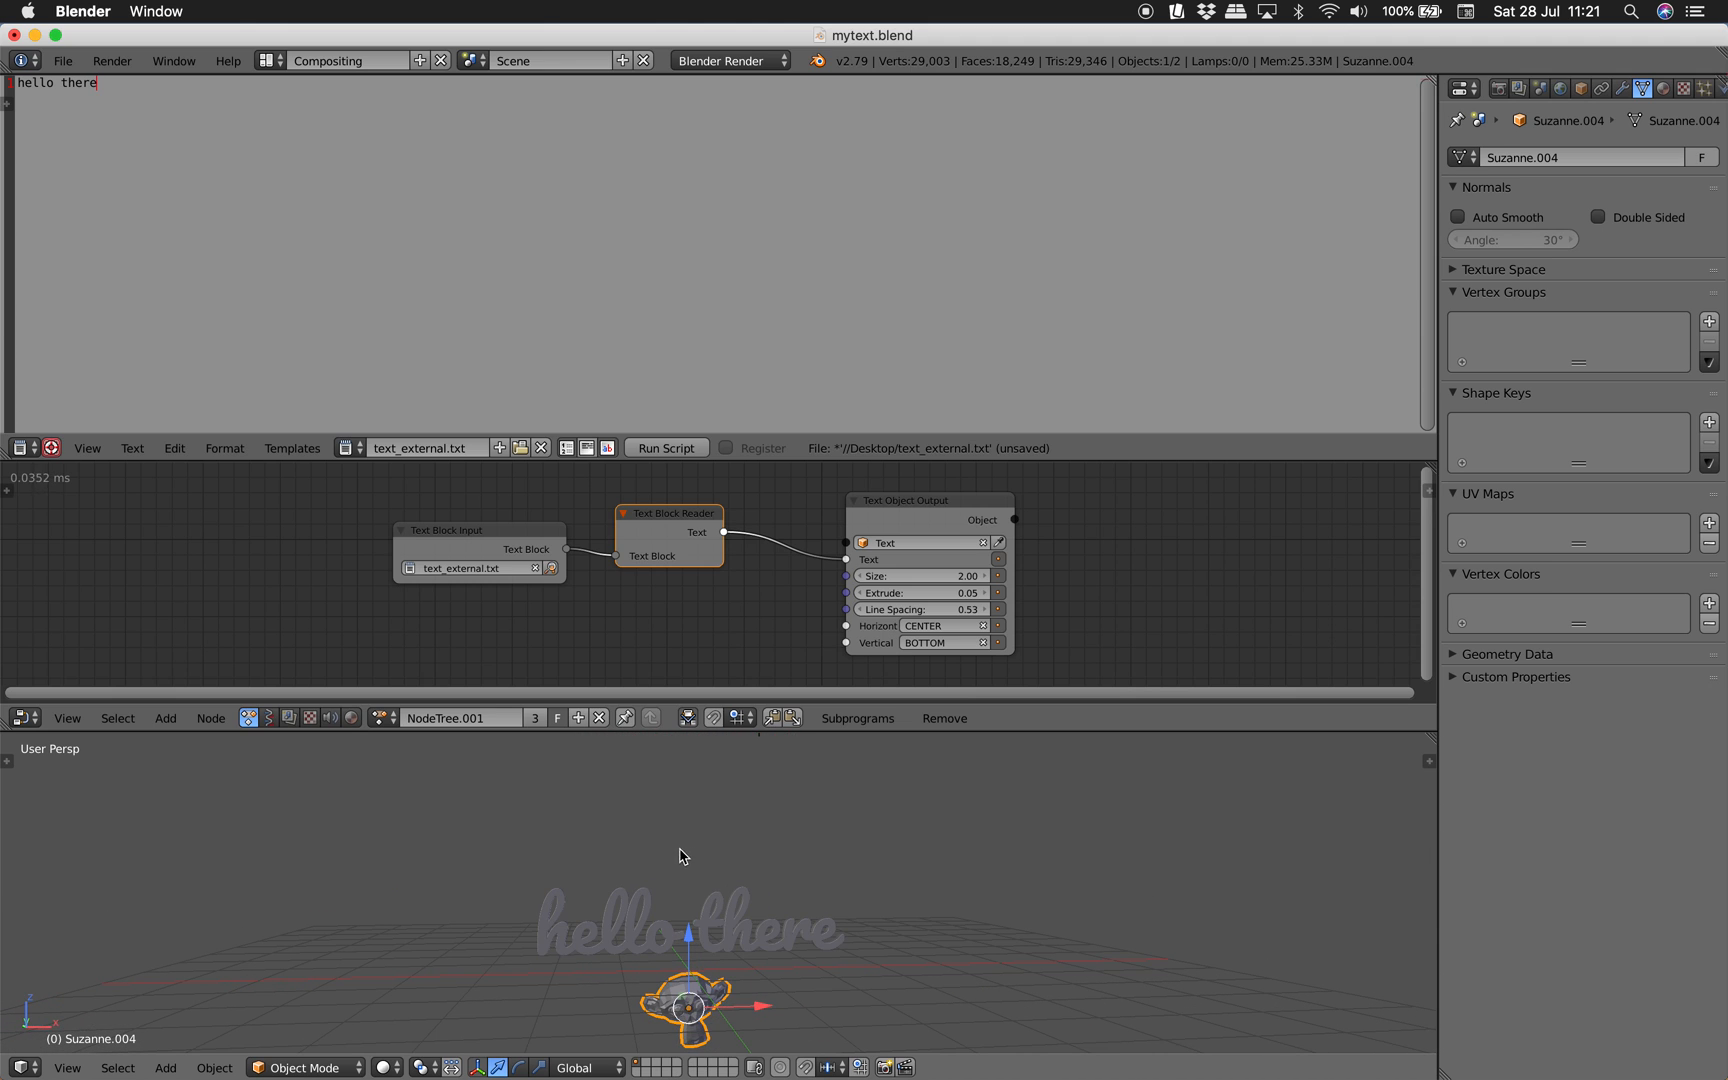
click(62, 60)
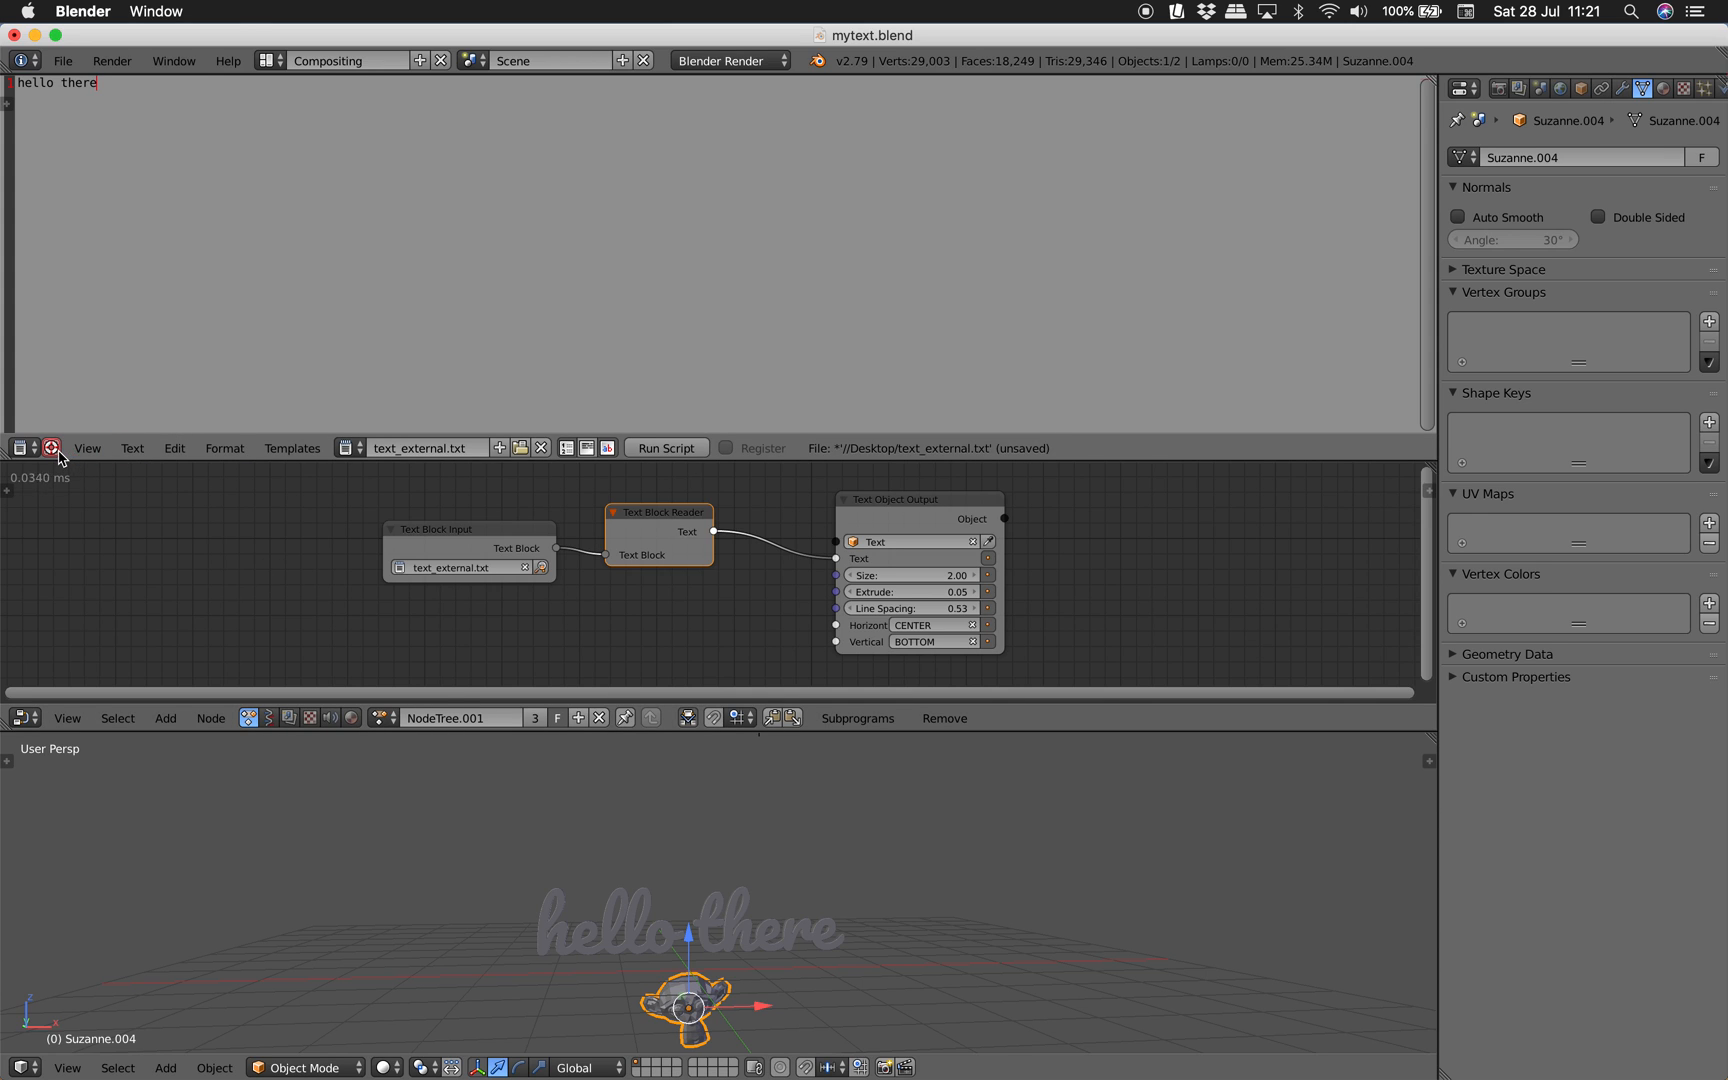
mouse_move(52, 448)
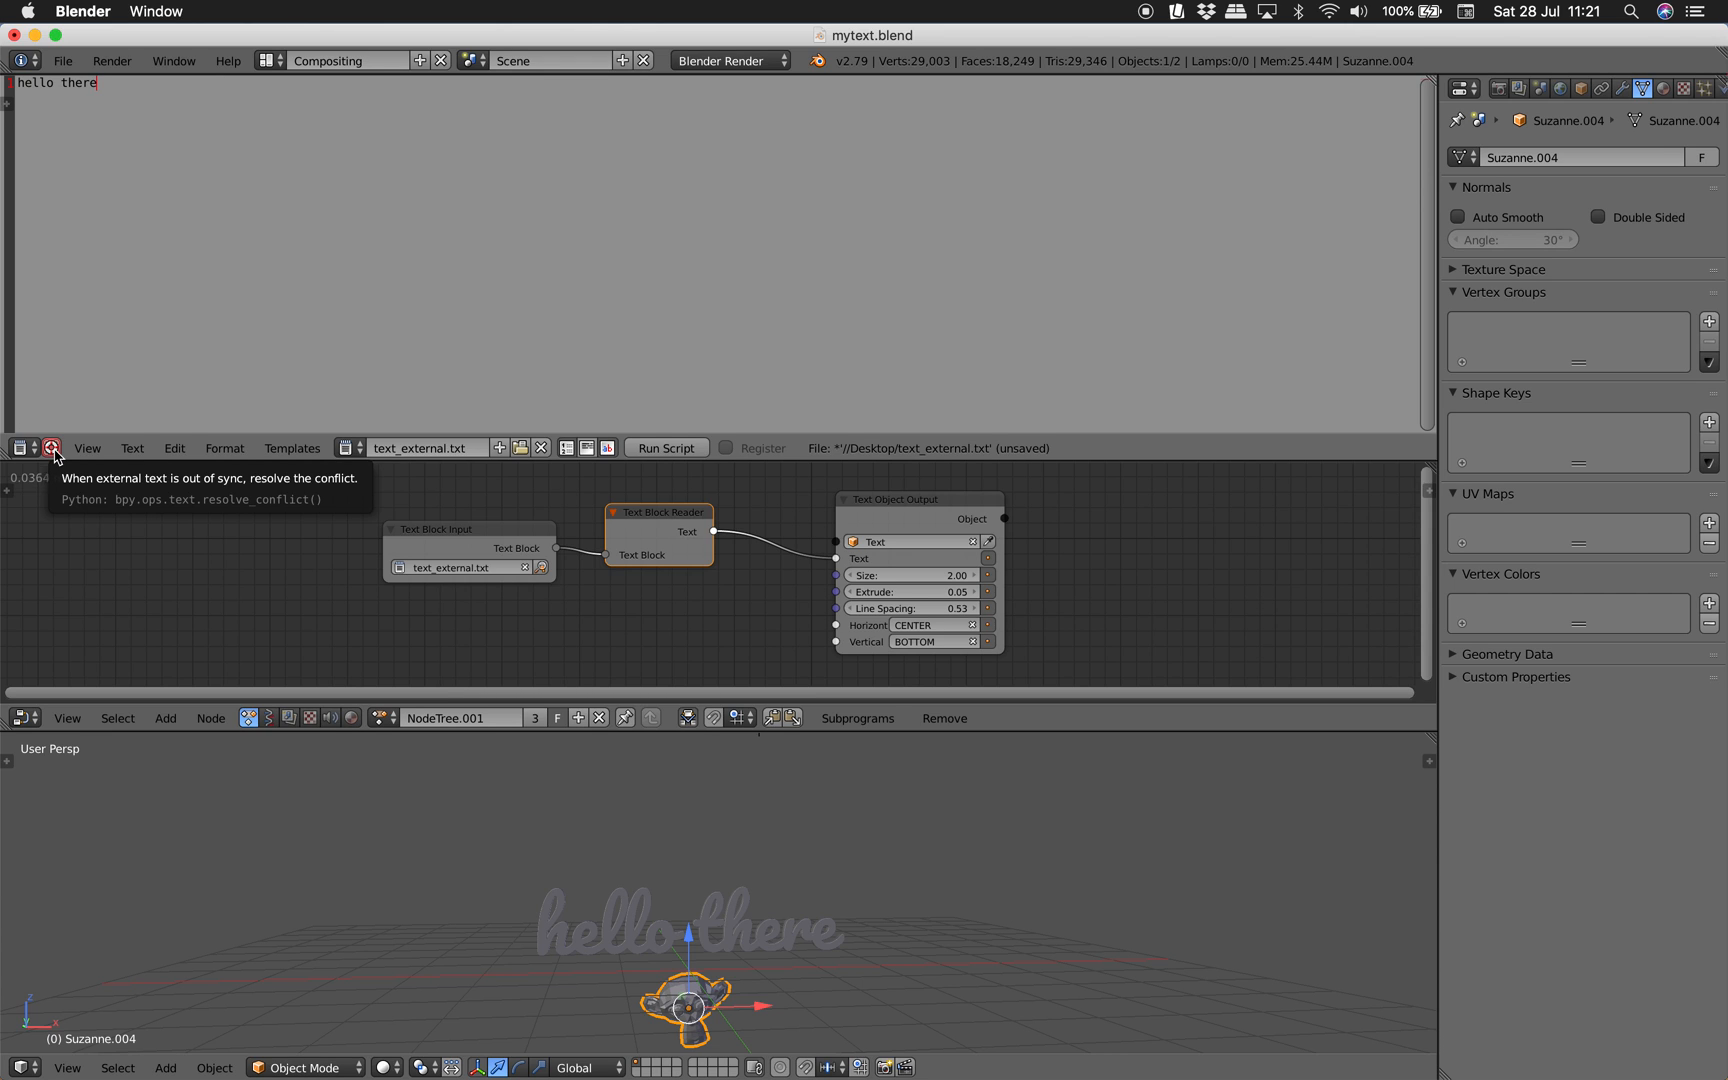
Reload the out-of-sync text block from disk so the 3D text reads 'This is kind of automatic.'.
click(50, 448)
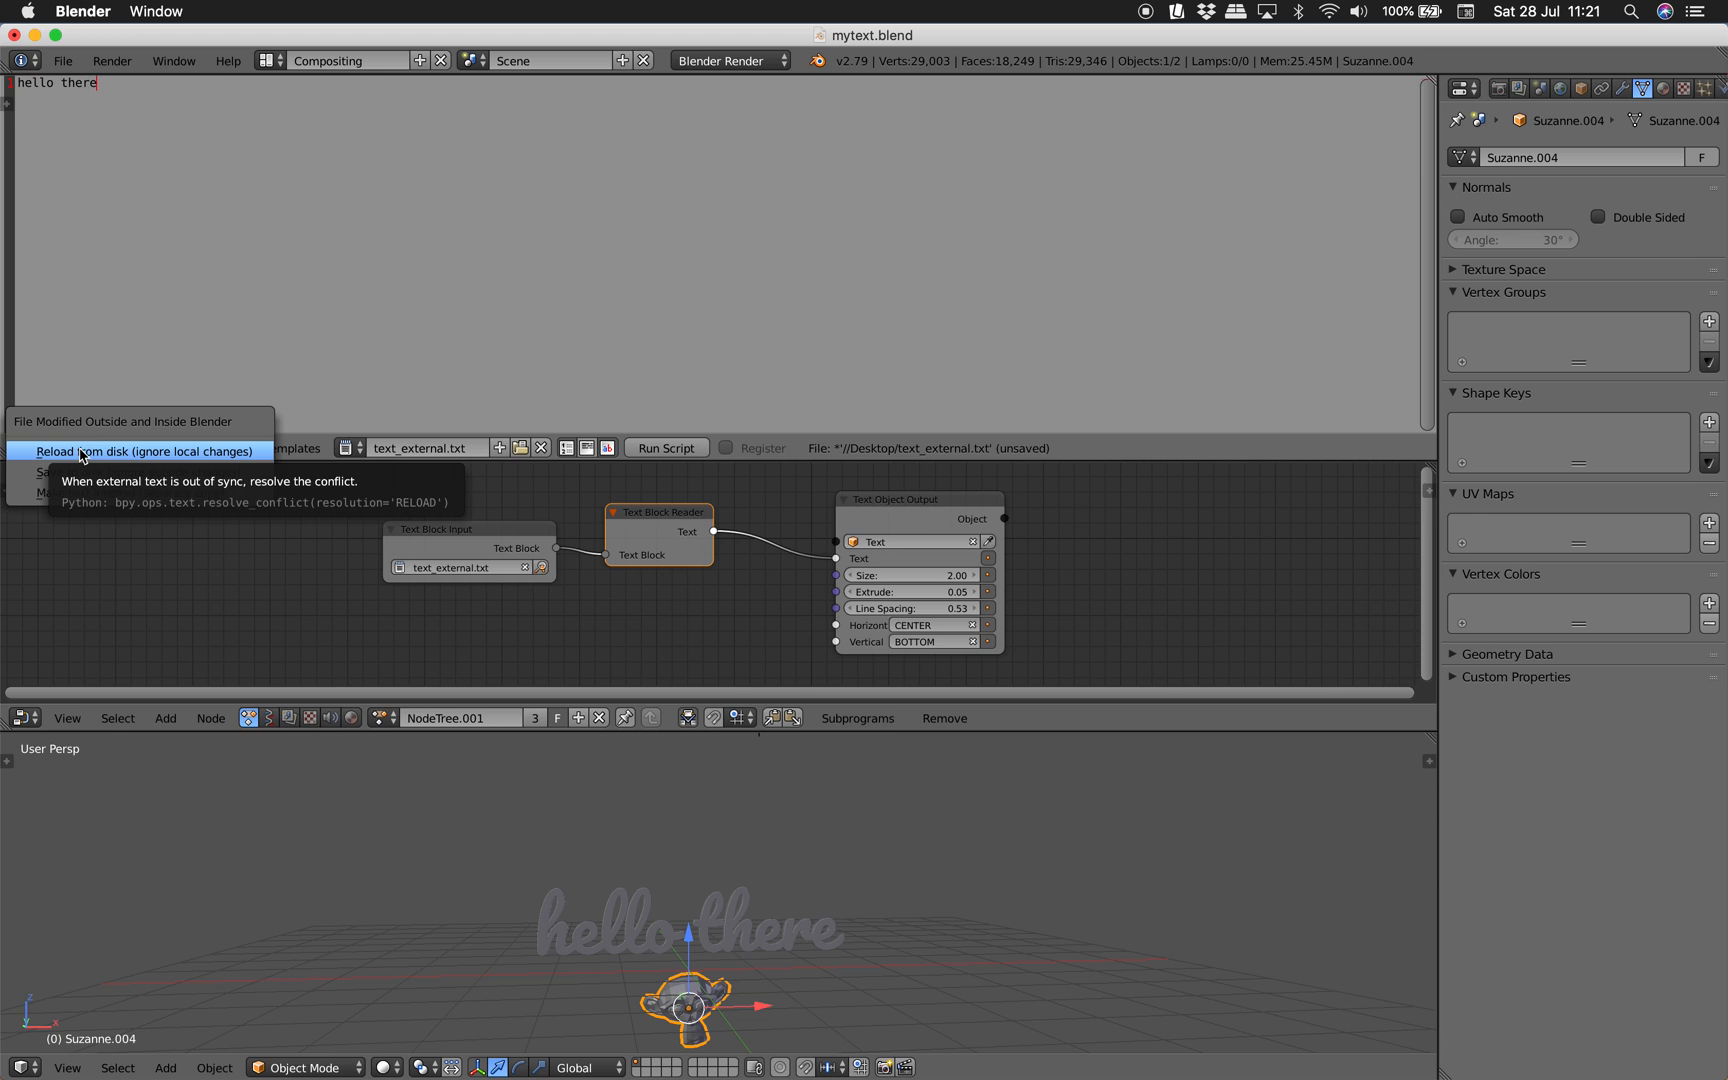
click(144, 450)
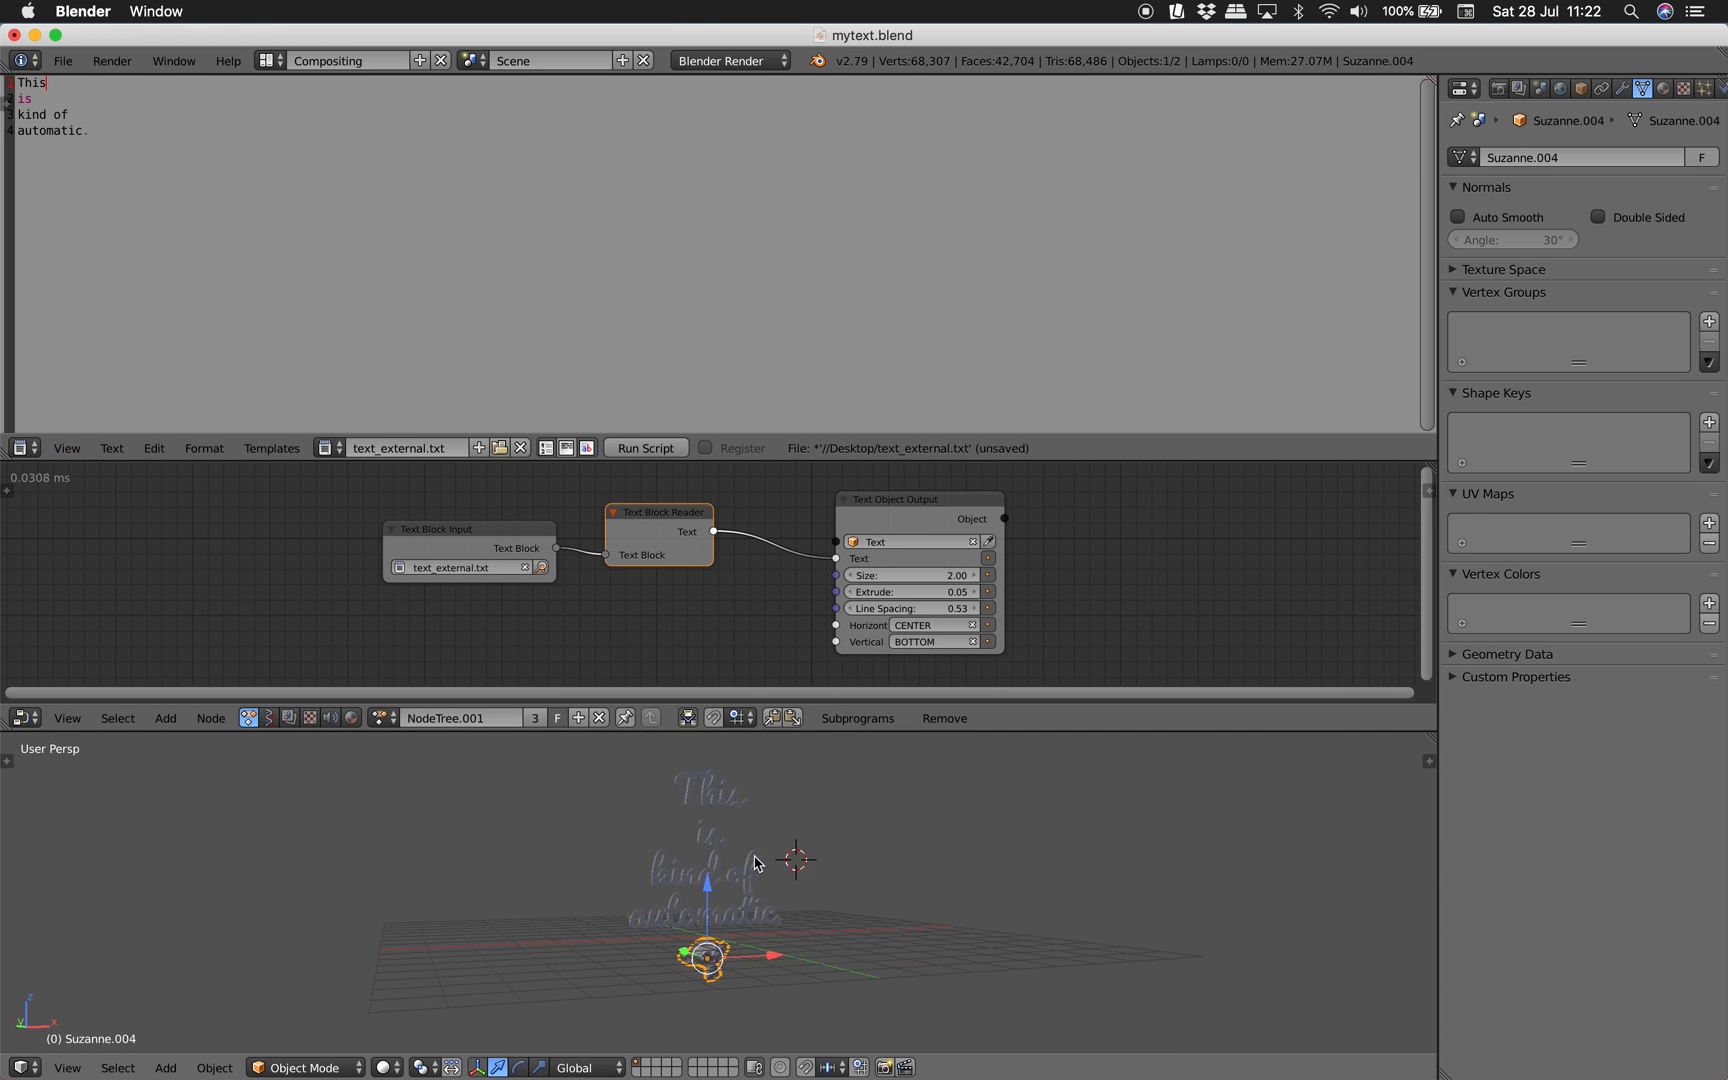
click(644, 448)
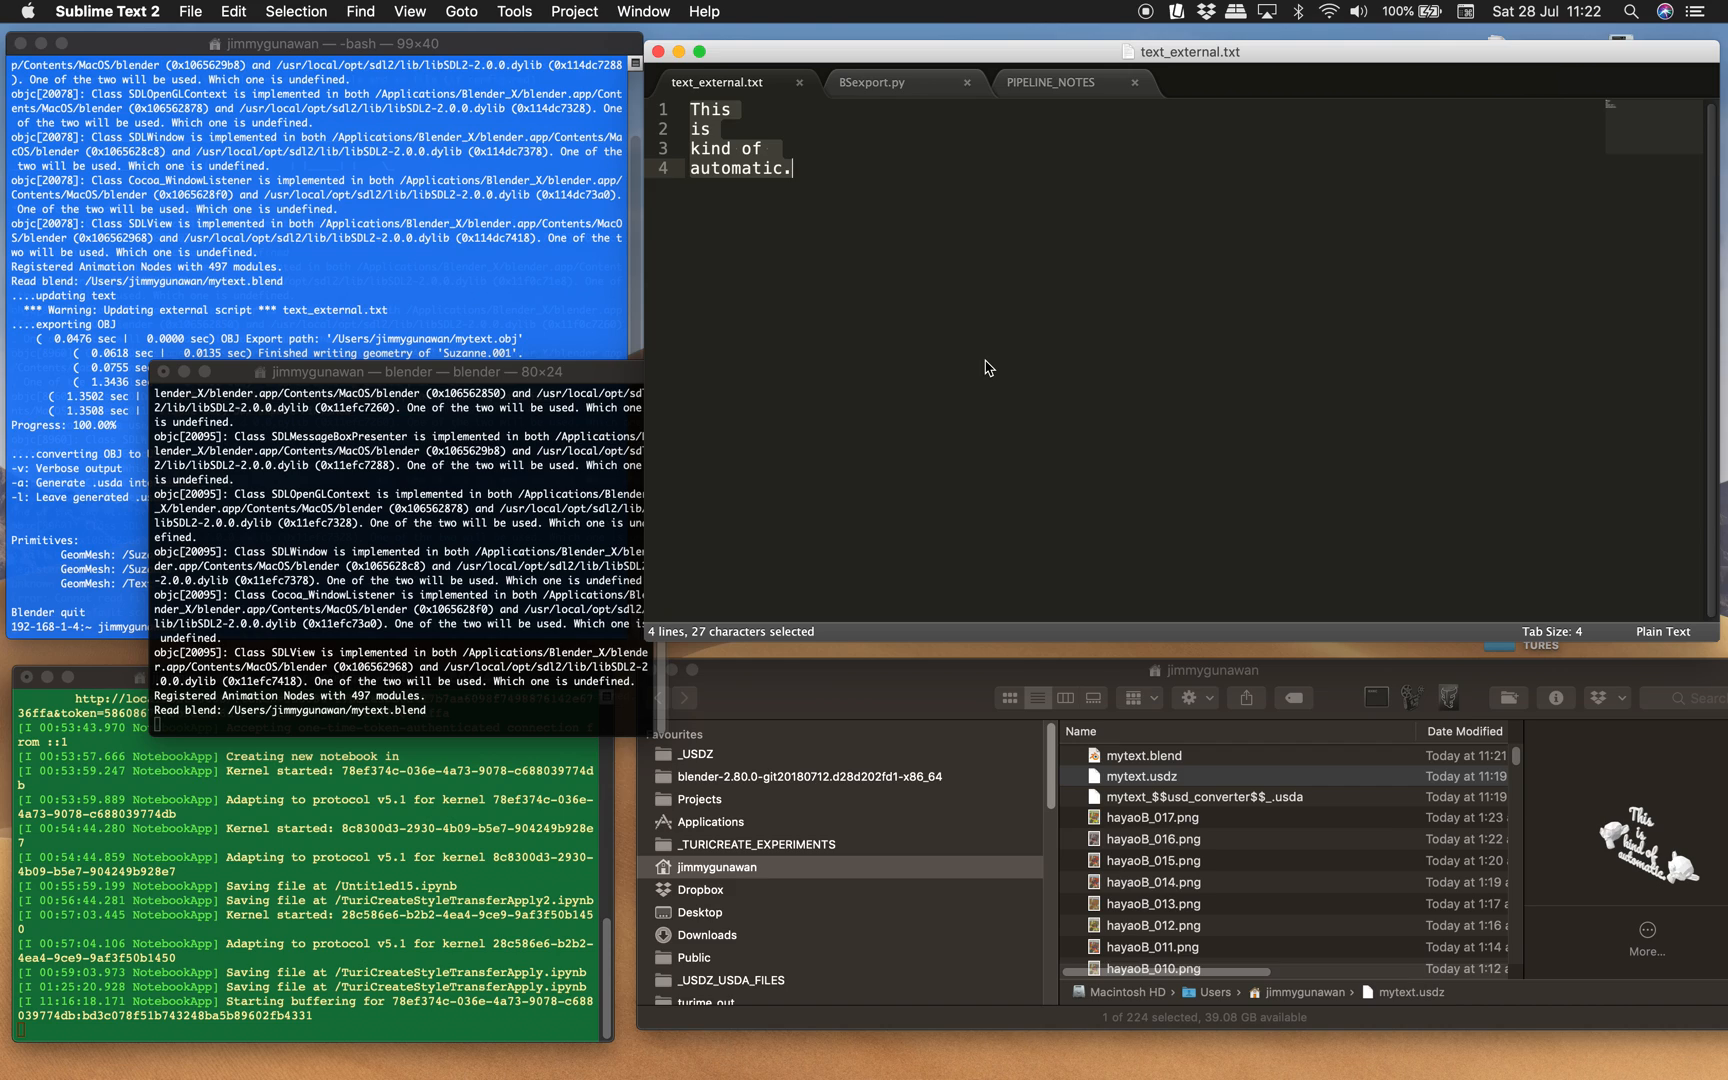
Rewrite text_external.txt as 'Welcome to Blender', then as 'Thanks for Watching'.
text(Welcome)
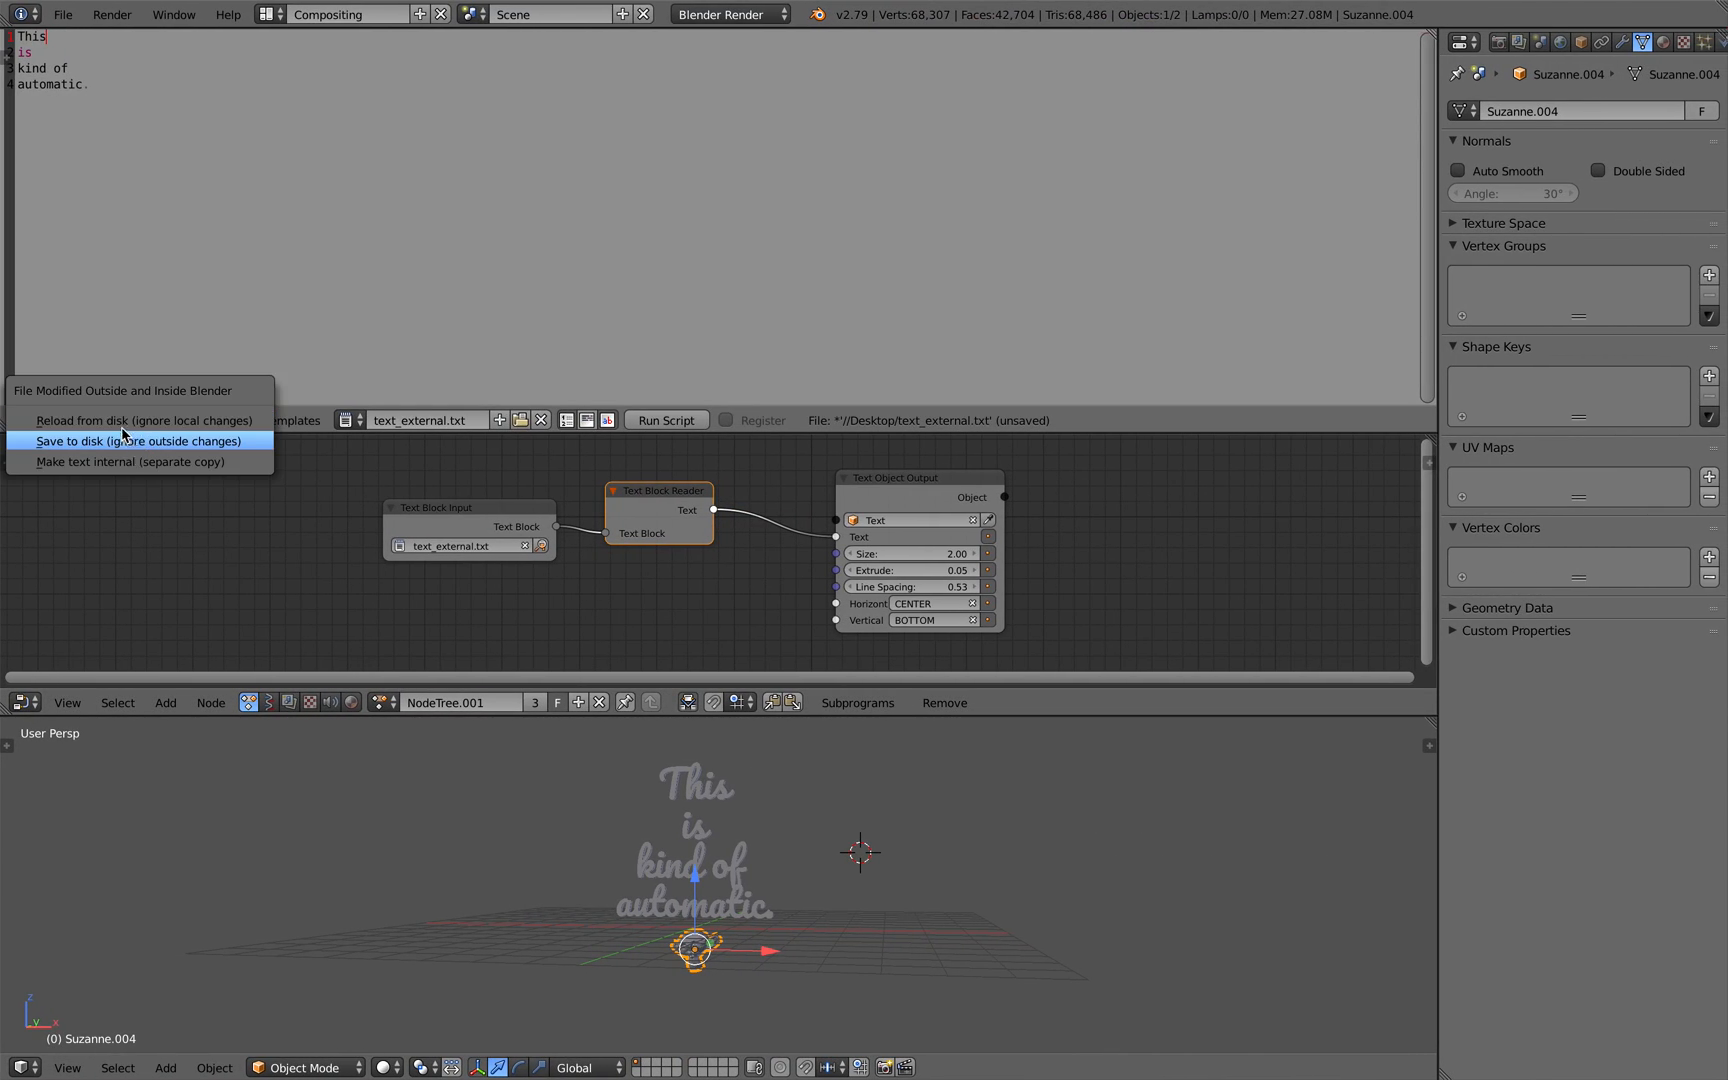
click(144, 420)
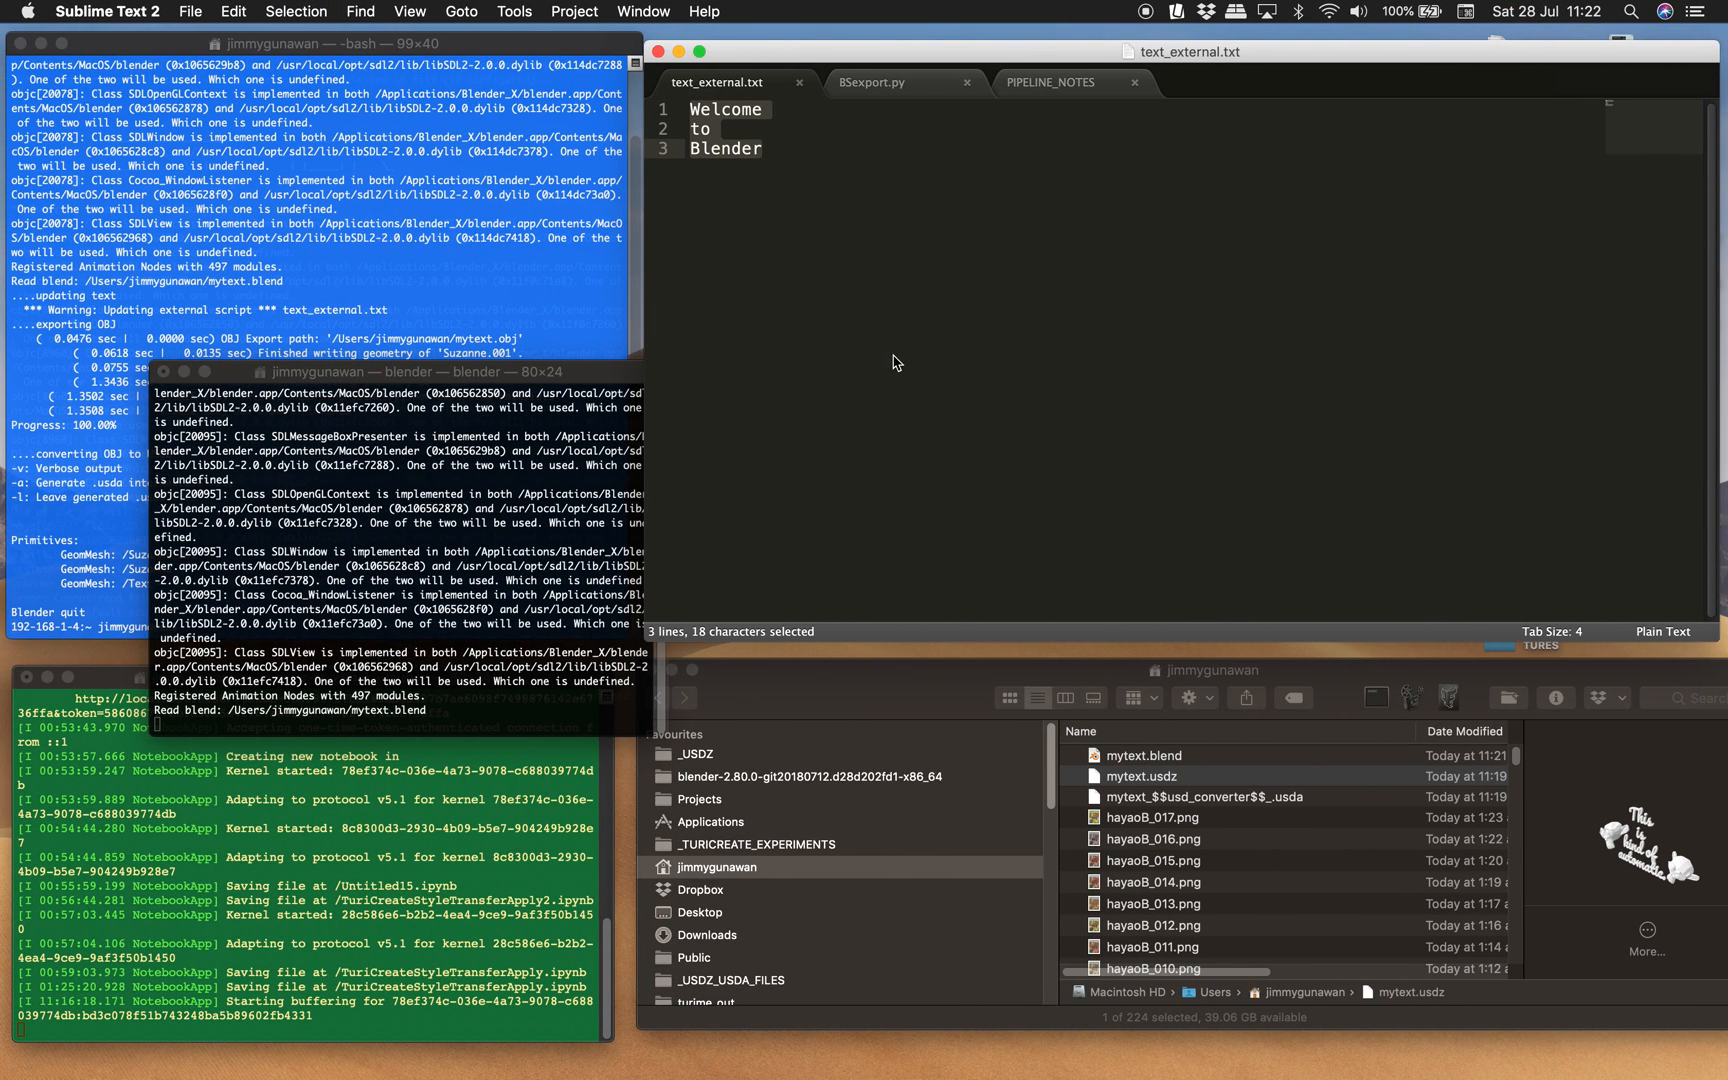
text(Thanks)
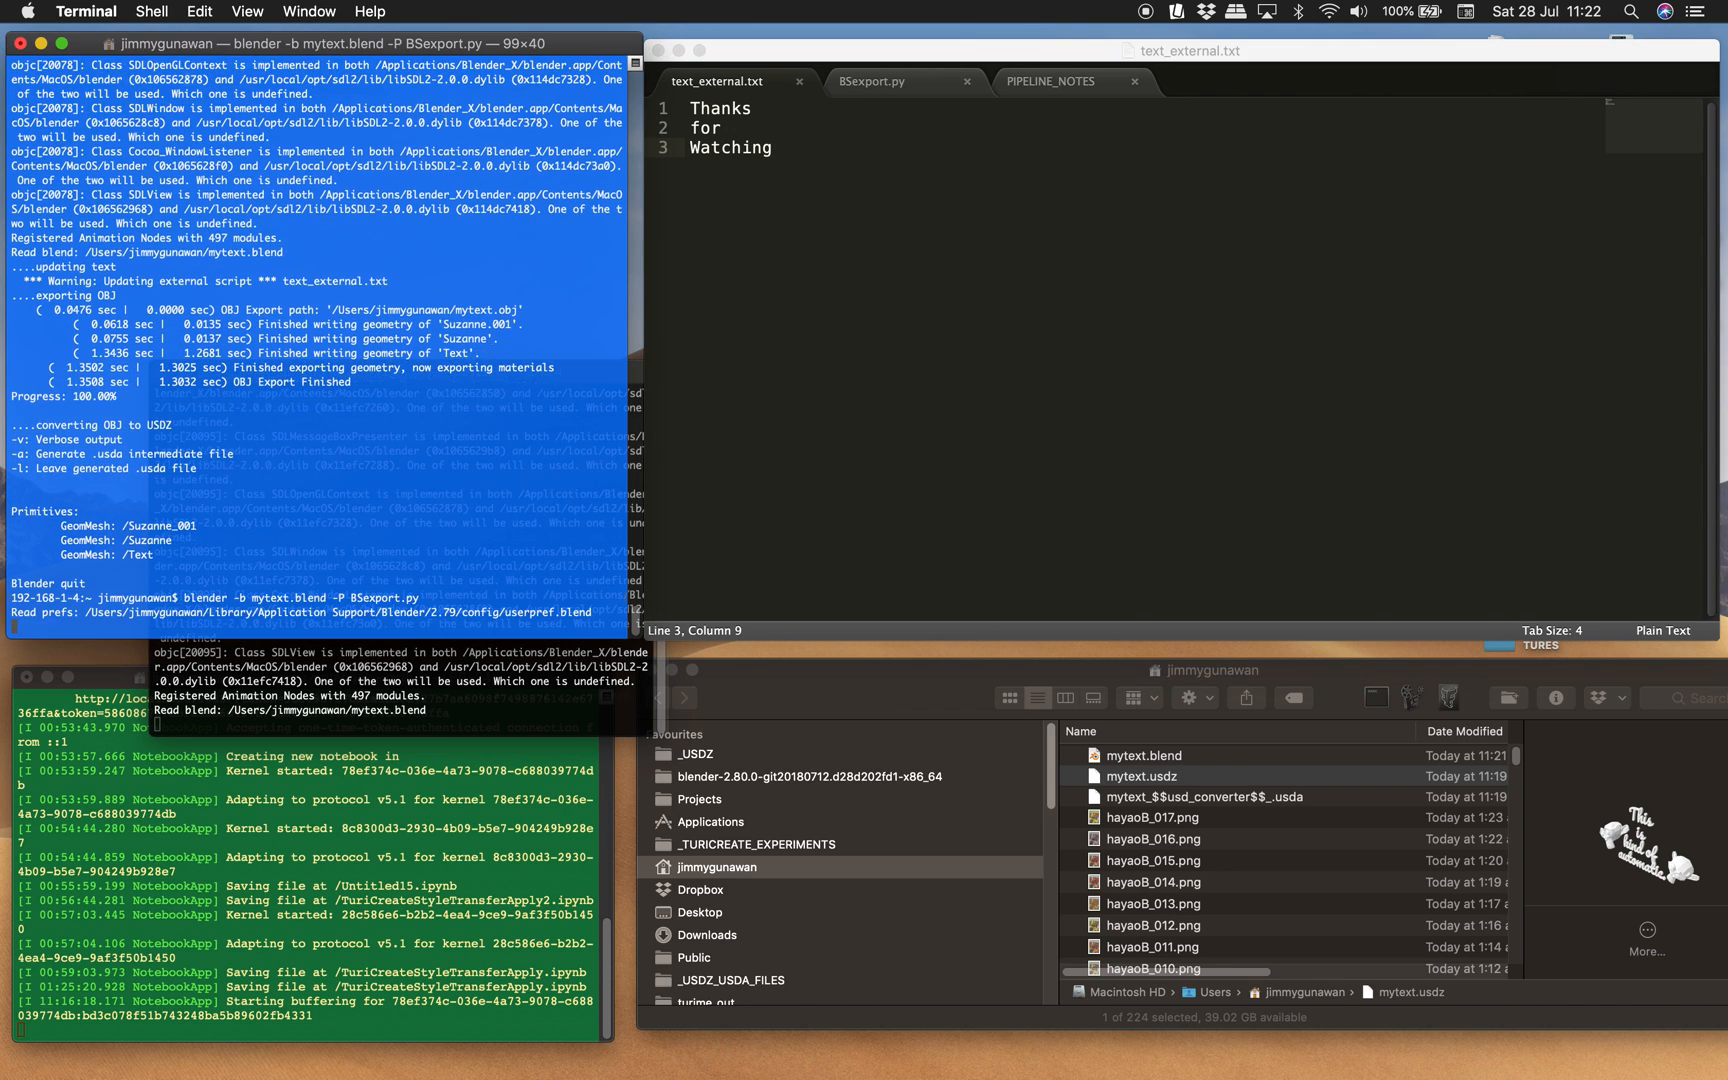
Review BSexport.py in Sublime, scrolling to the convertUSDZ function while the export runs.
scroll(down, 3)
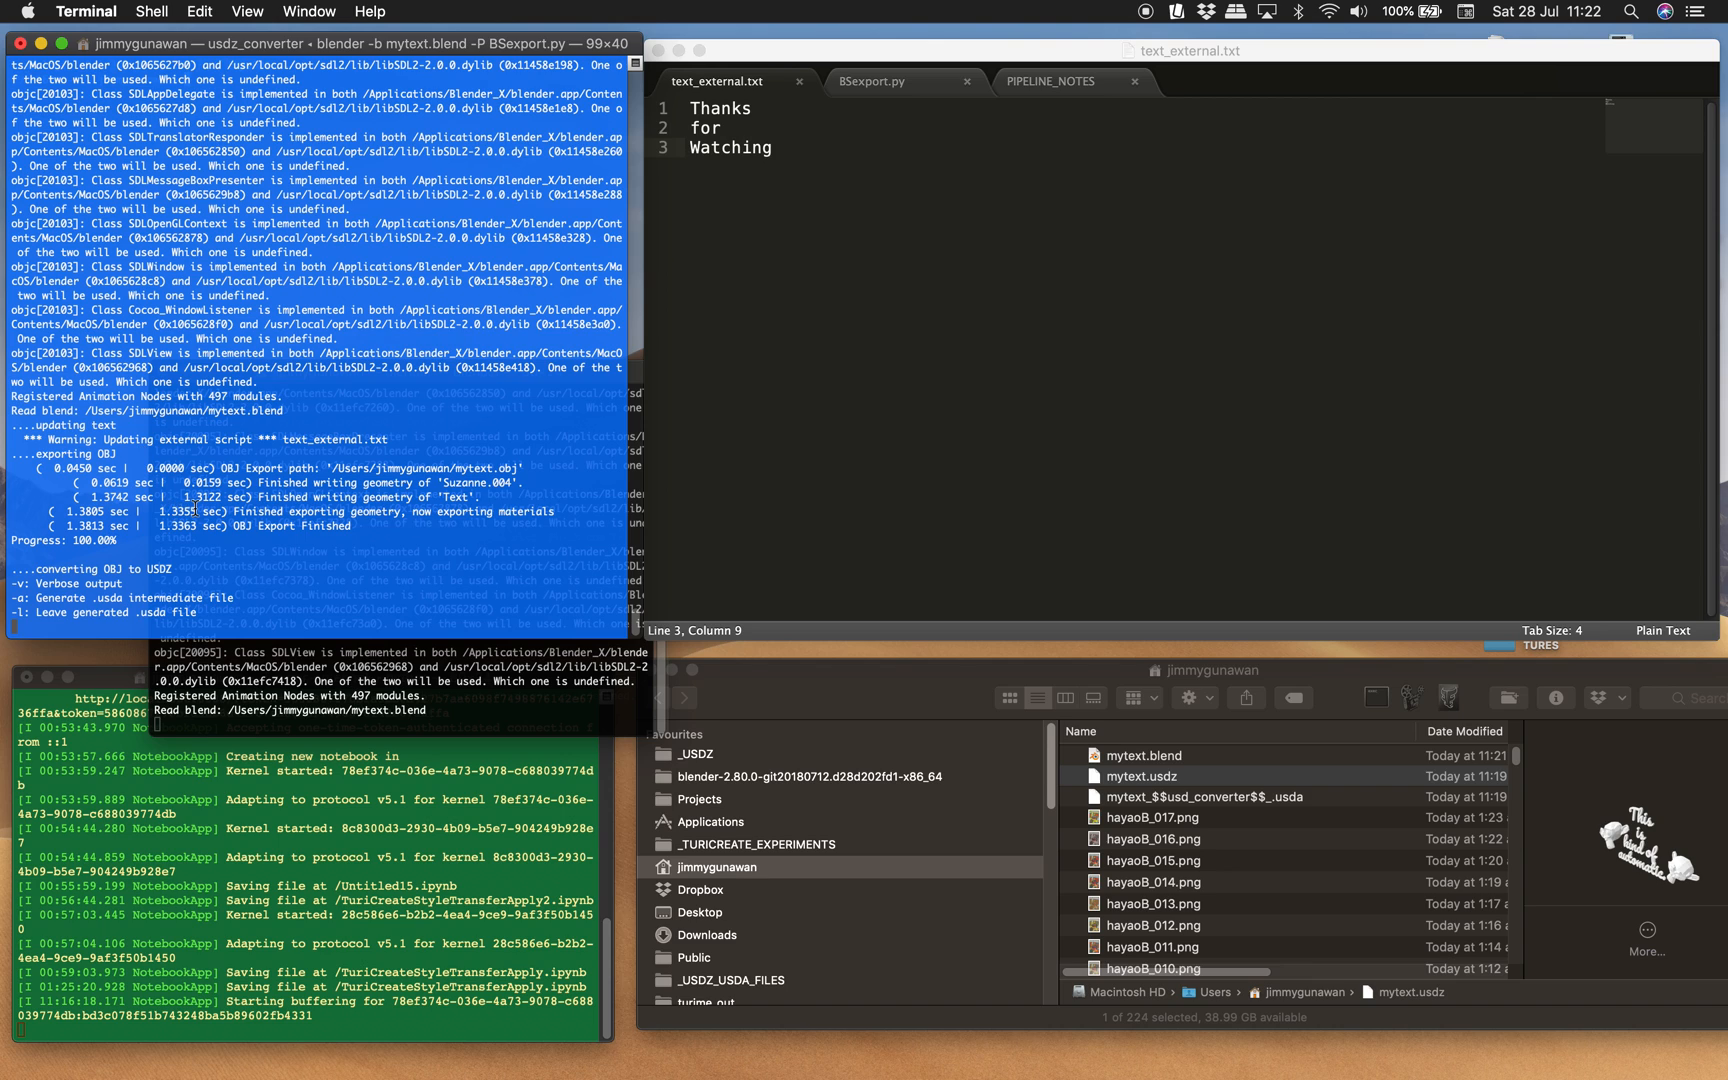
mouse_move(696, 222)
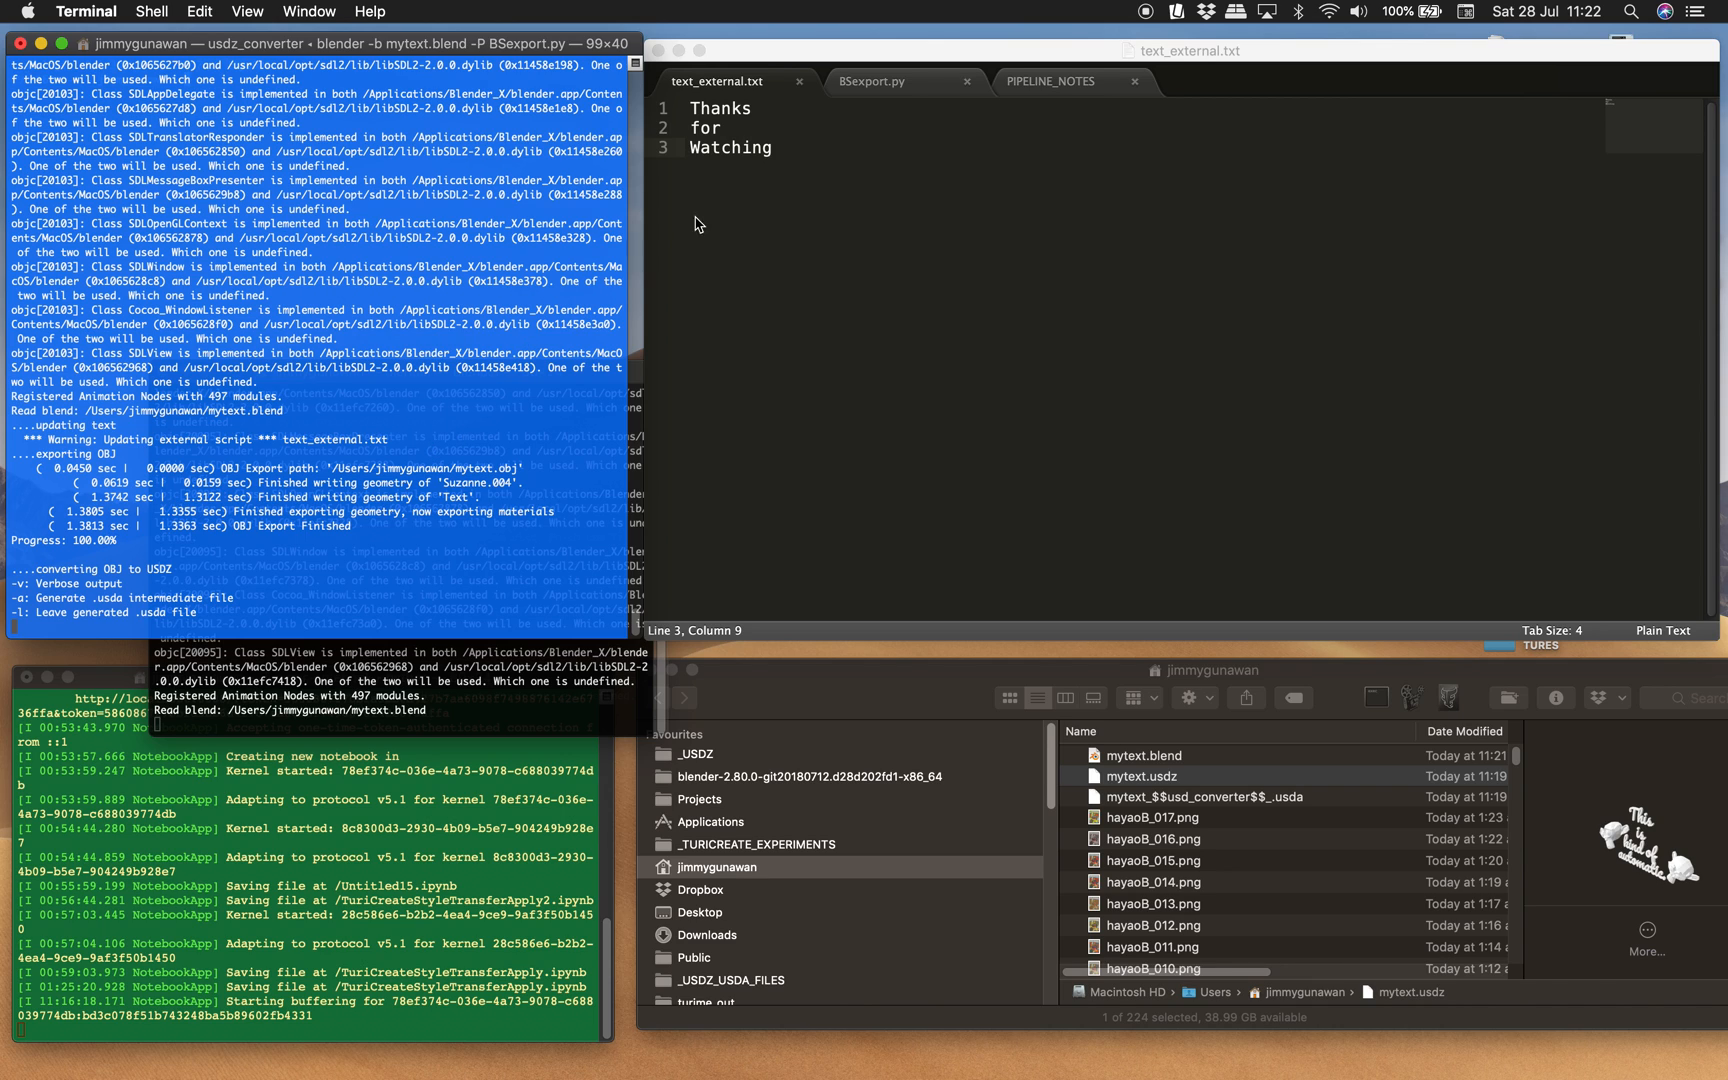
click(872, 80)
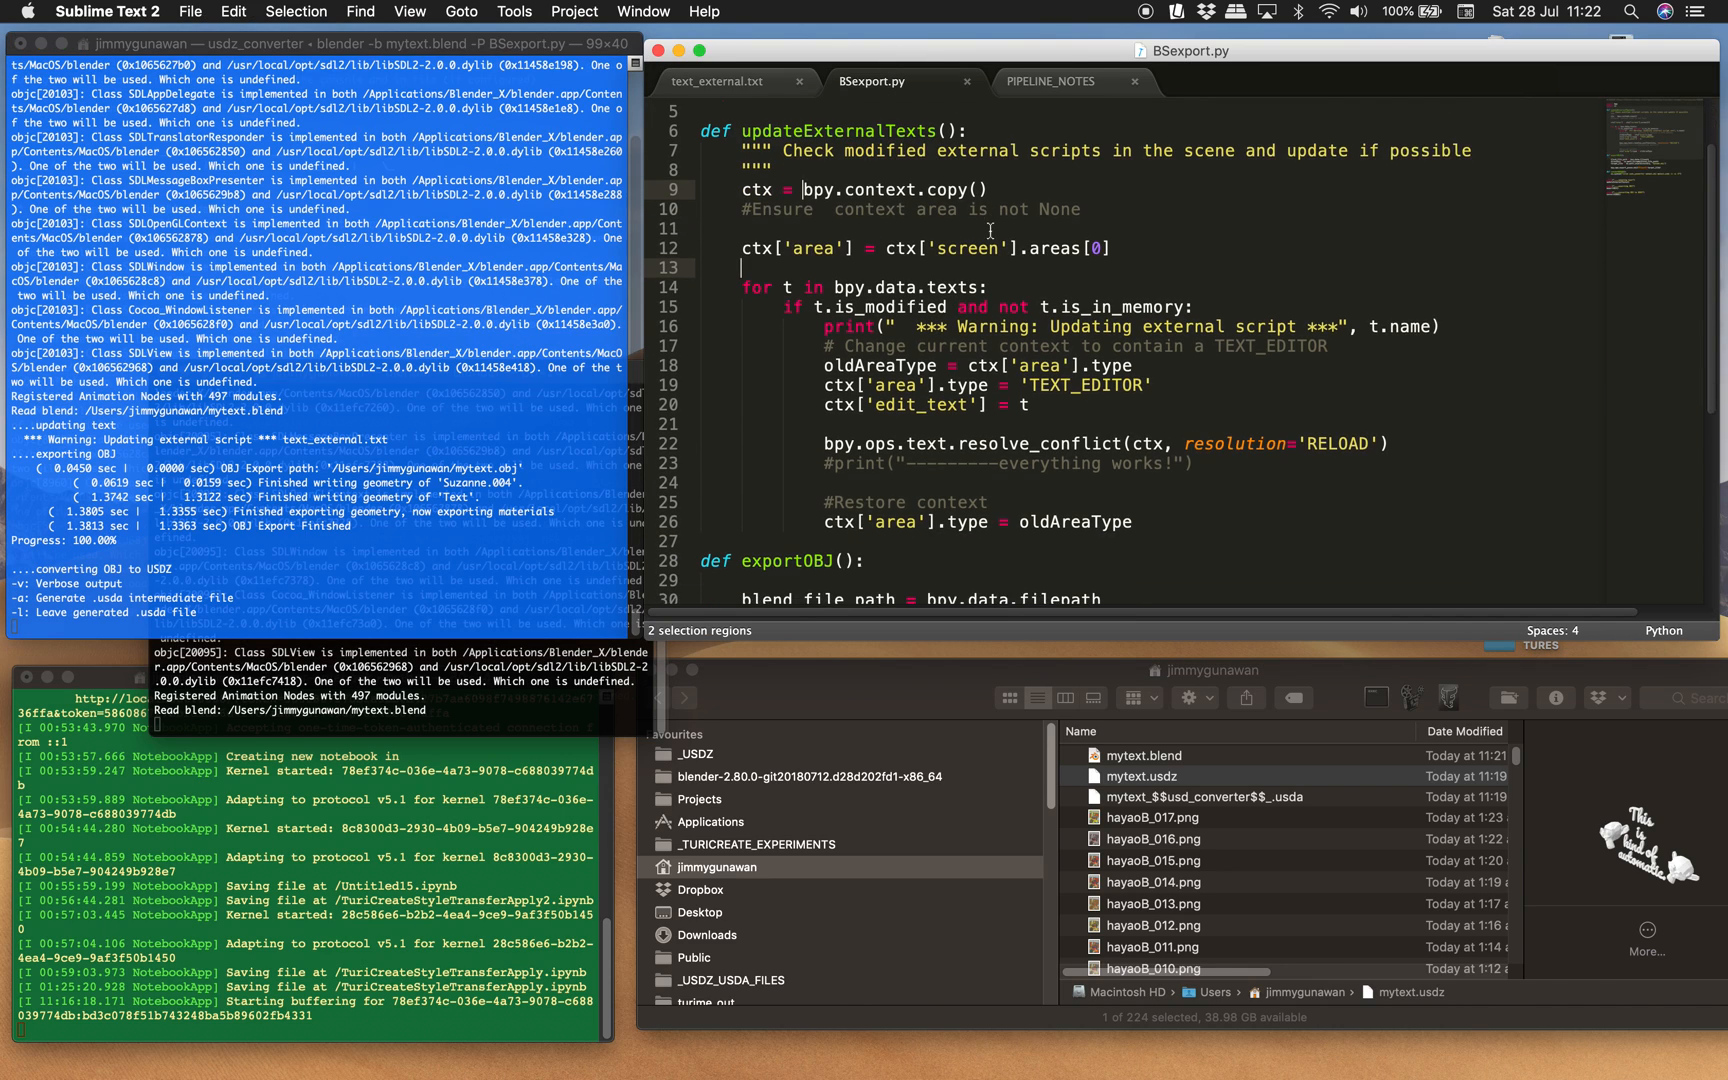
scroll(down, 3)
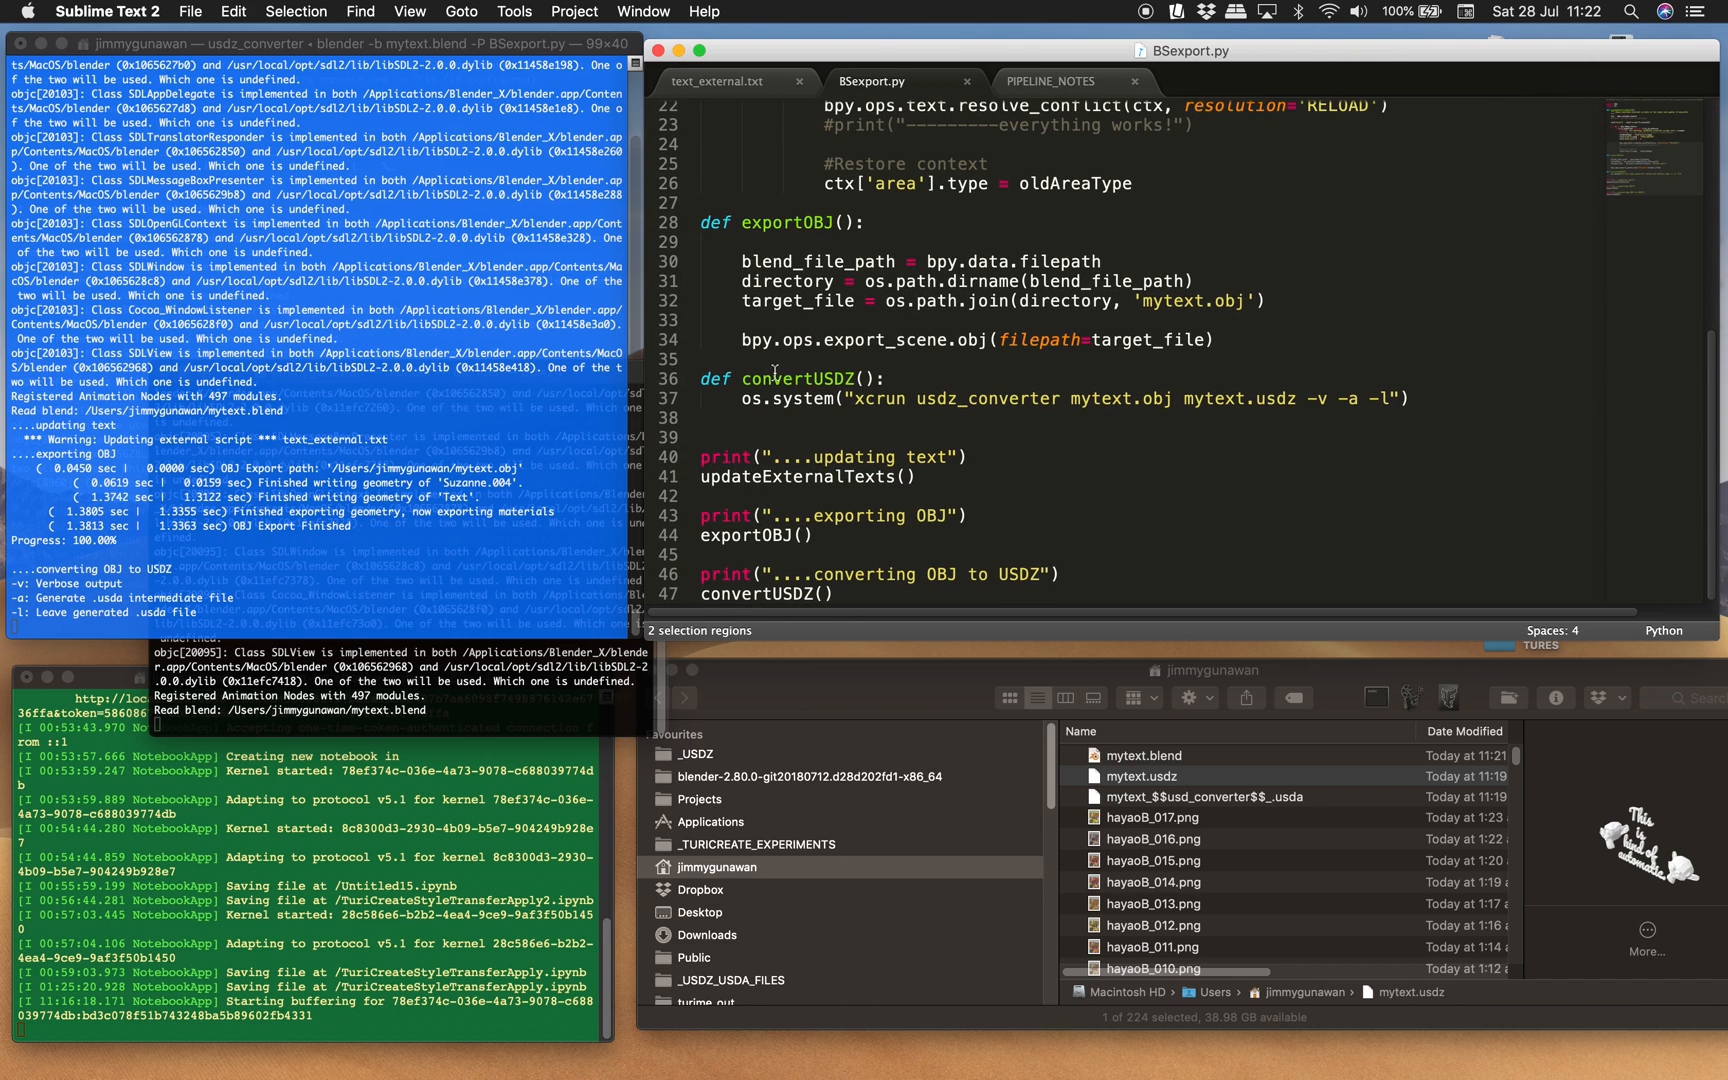
click(854, 378)
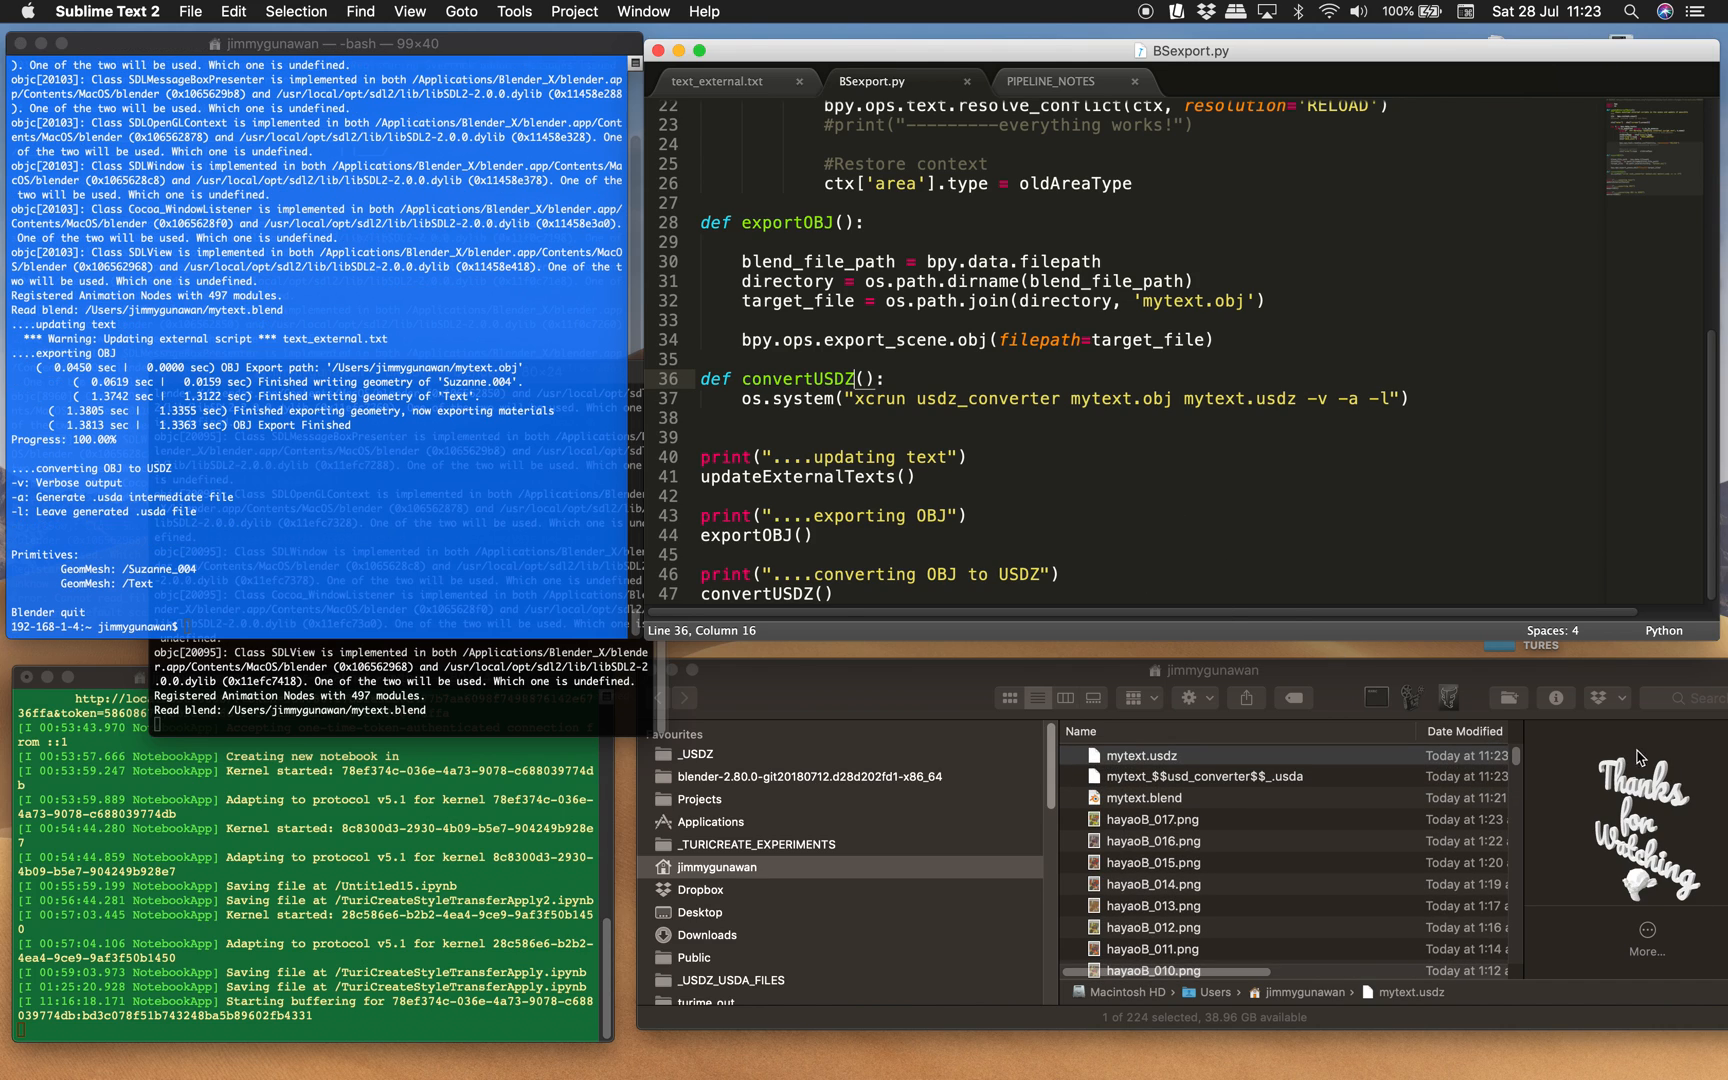
Preview the newly exported mytext.usdz showing 'Thanks for Watching' with a Suzanne head.
click(1146, 754)
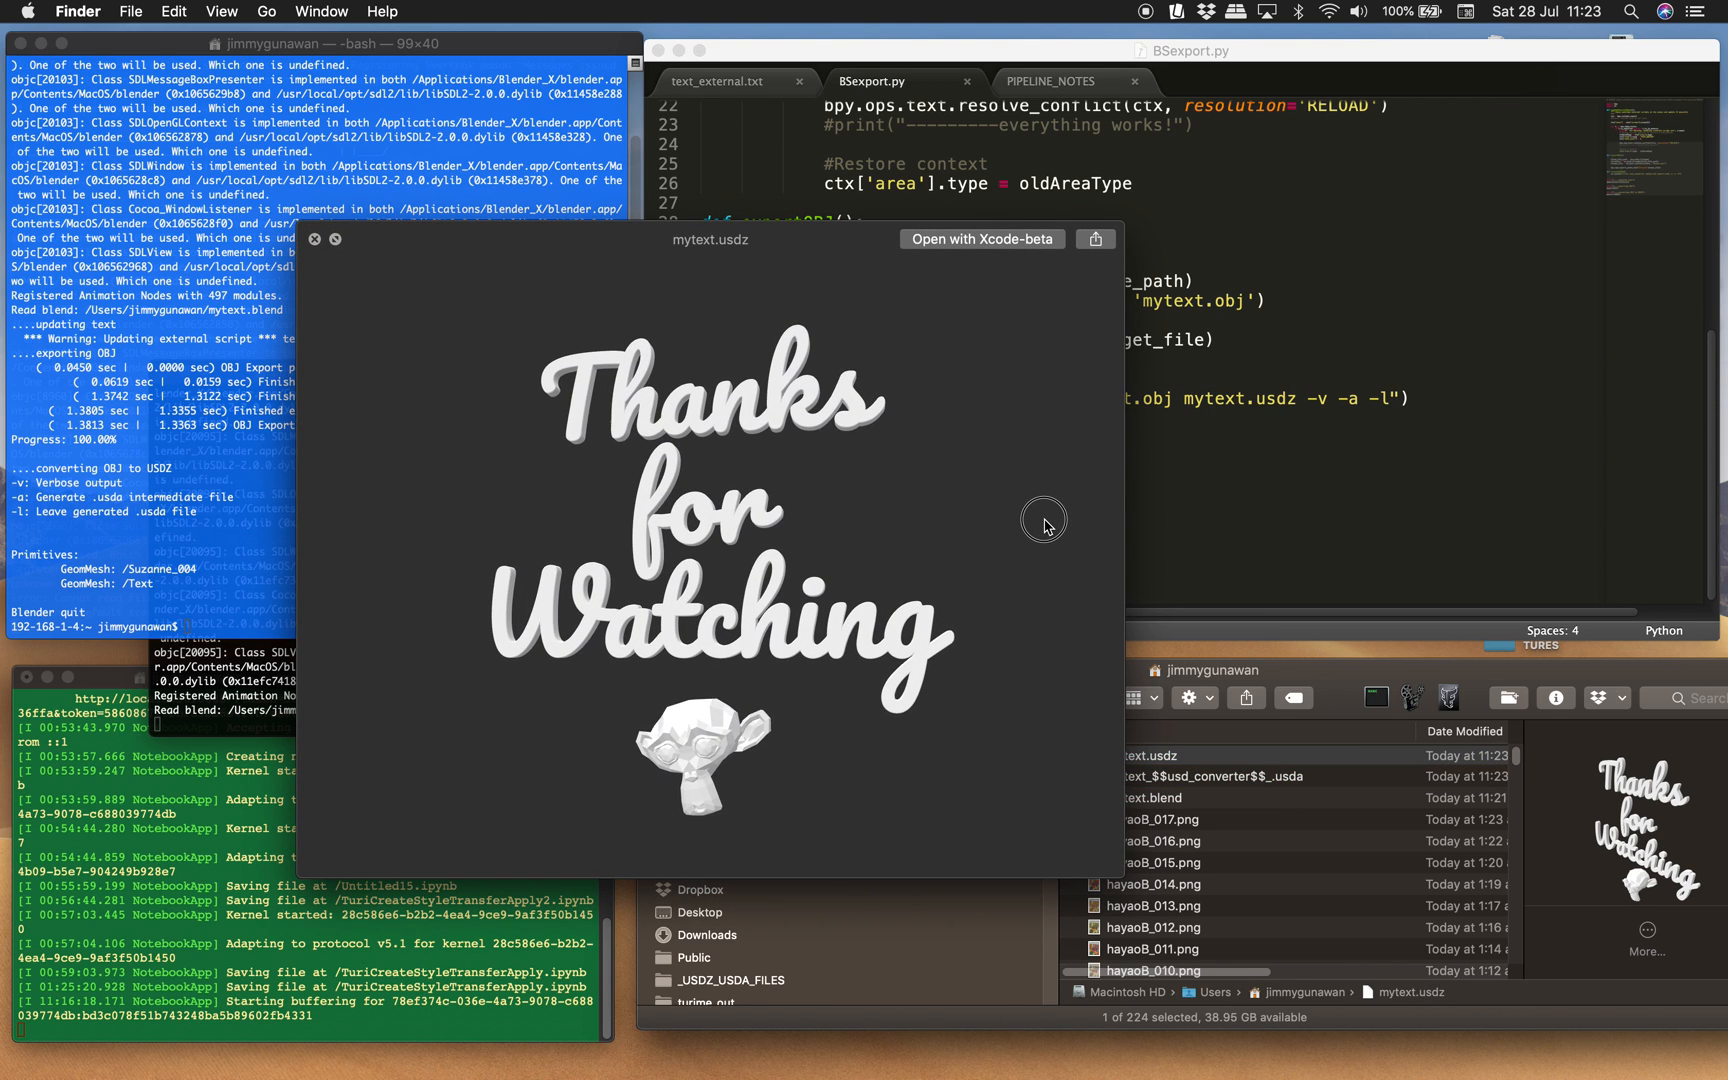
AirDrop mytext.usdz from Finder to the nearby iPhone and dismiss the share sheet.
click(1094, 240)
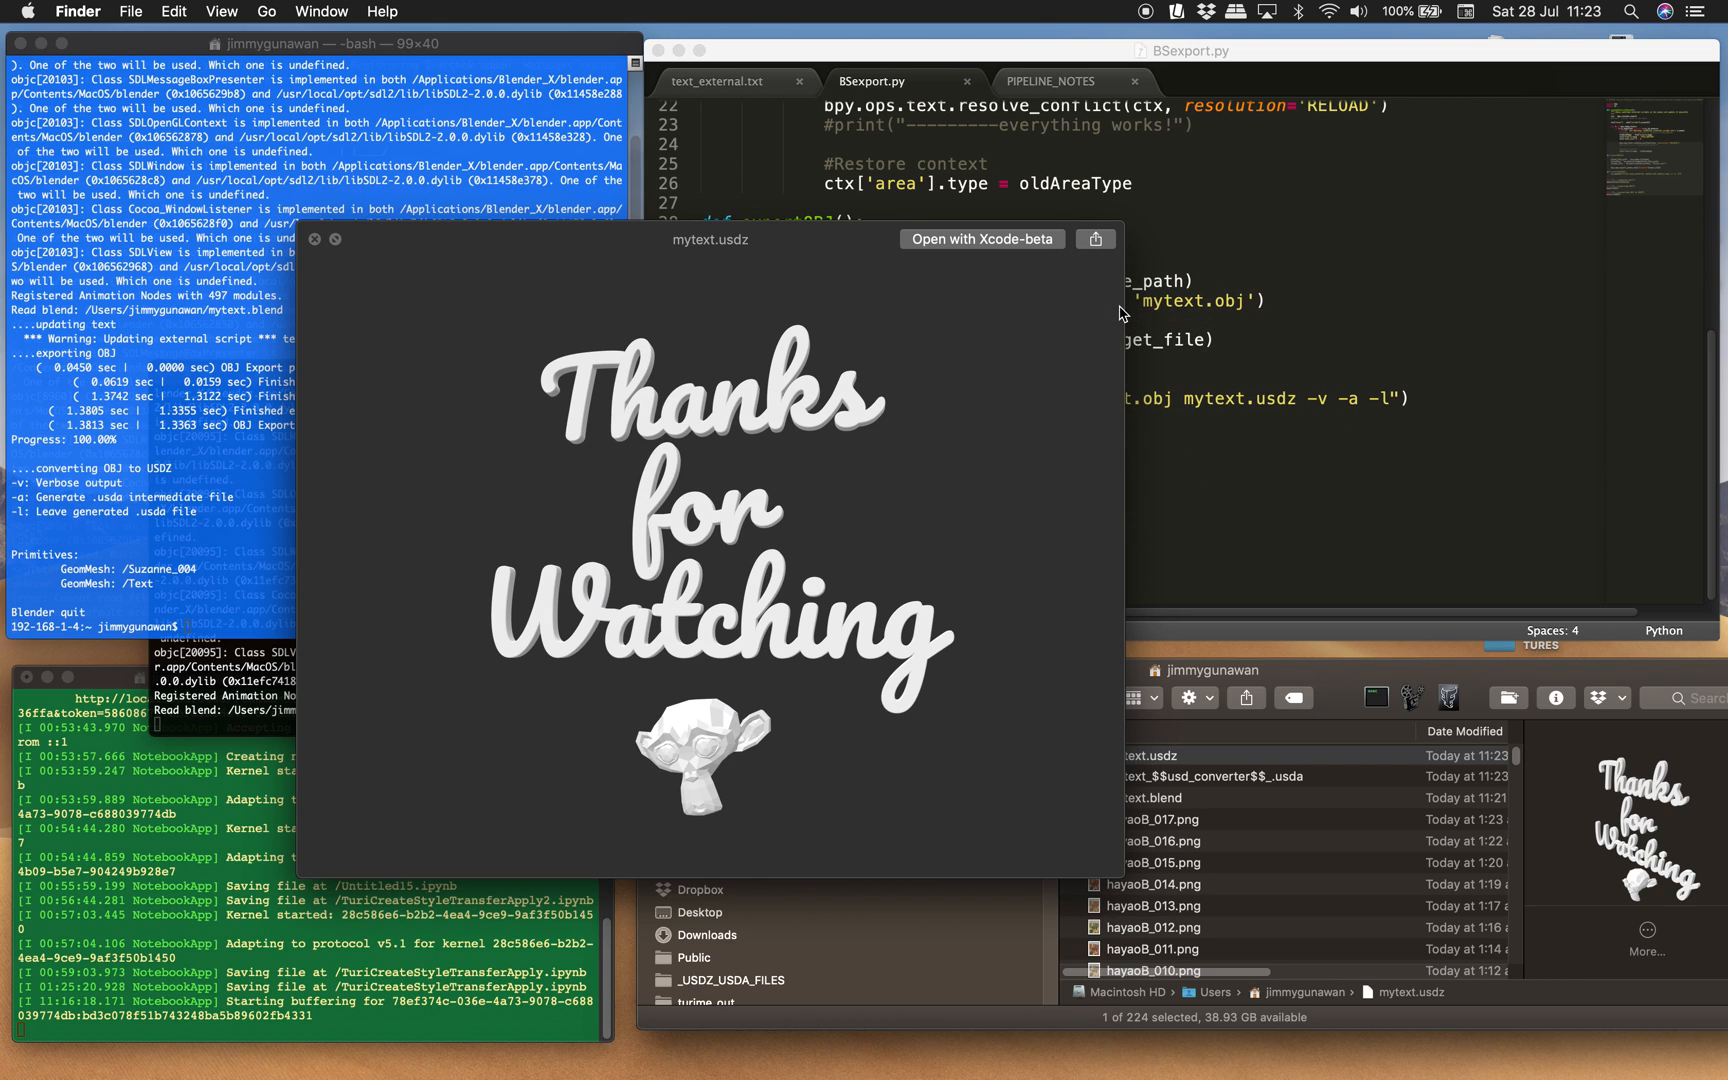
click(1094, 240)
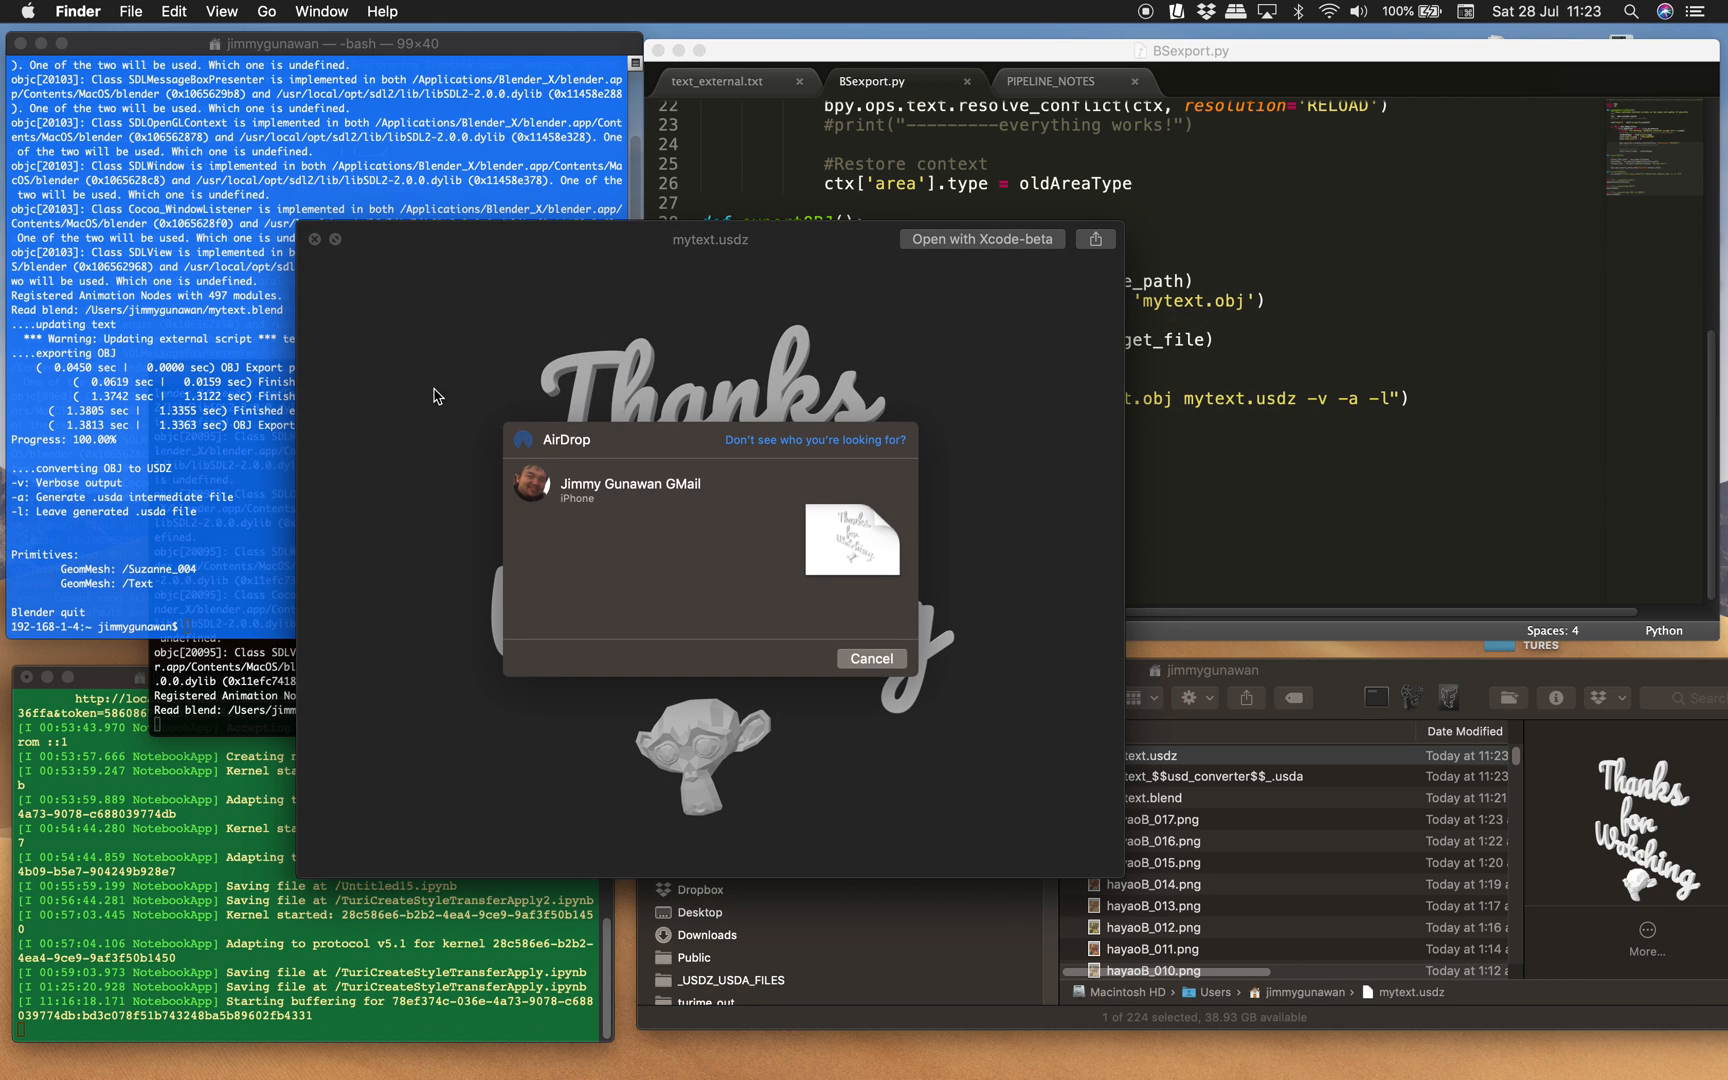
mouse_move(538, 488)
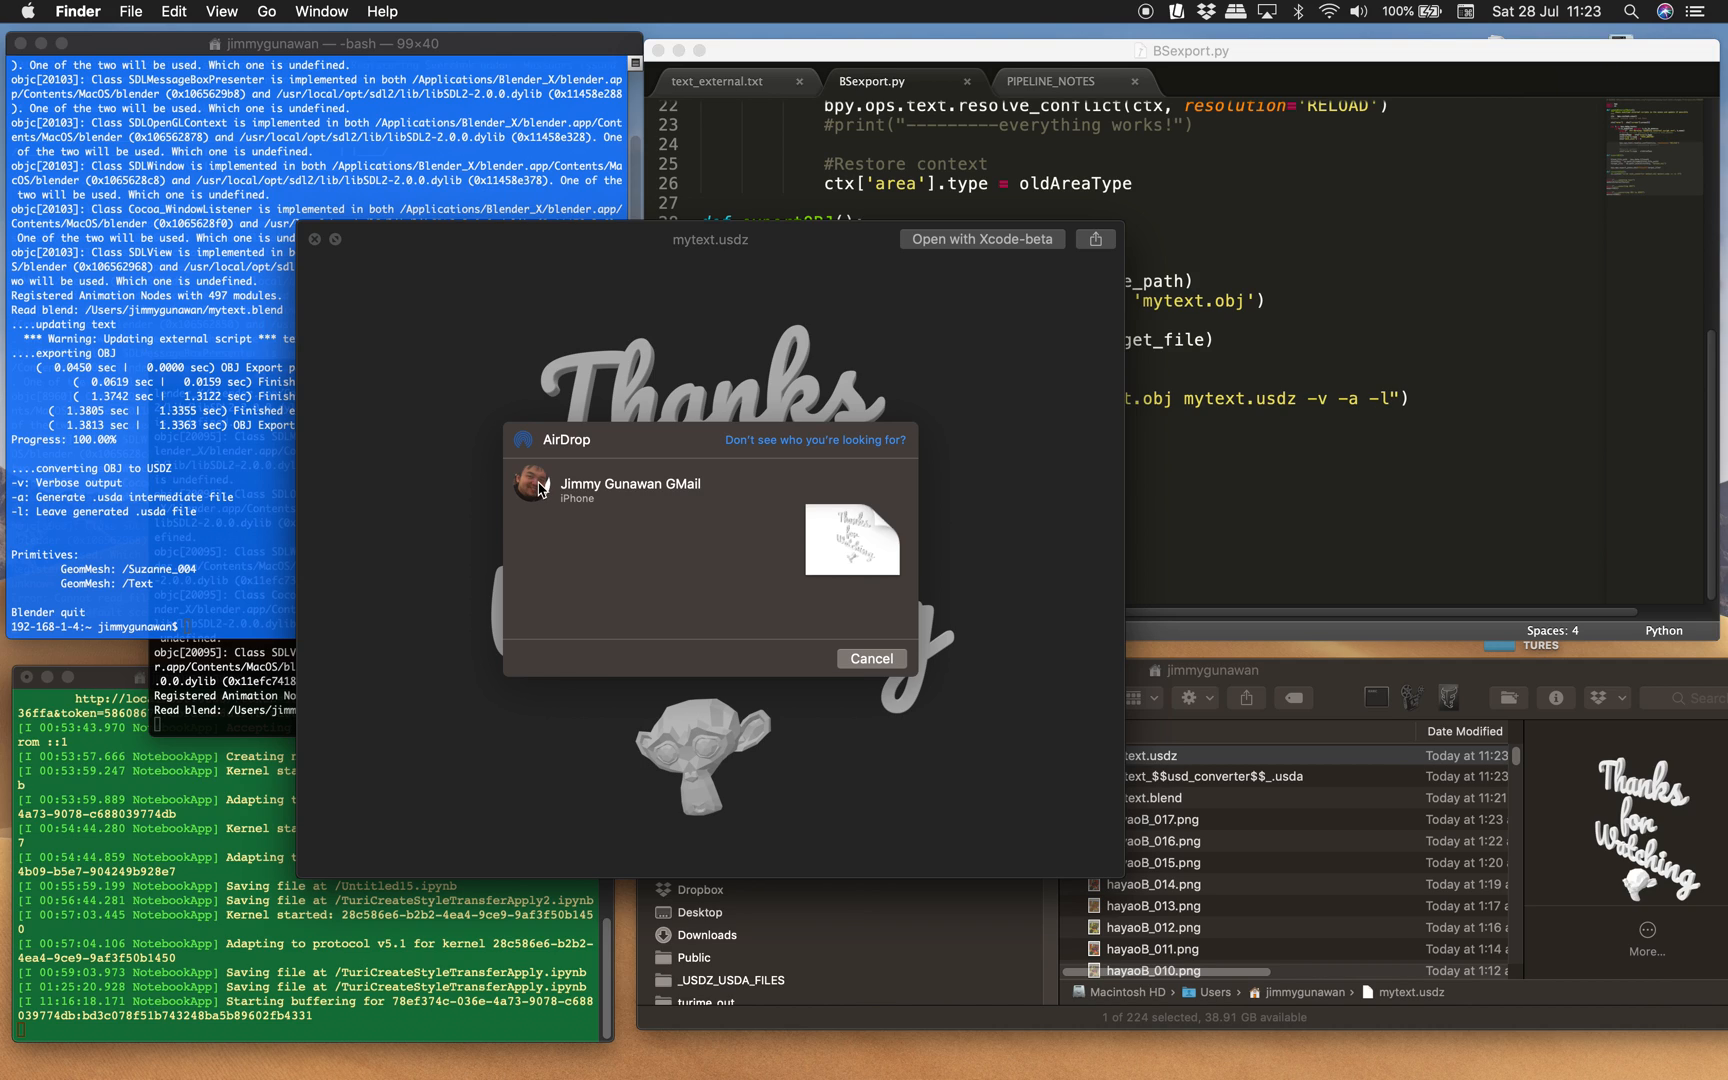
click(630, 482)
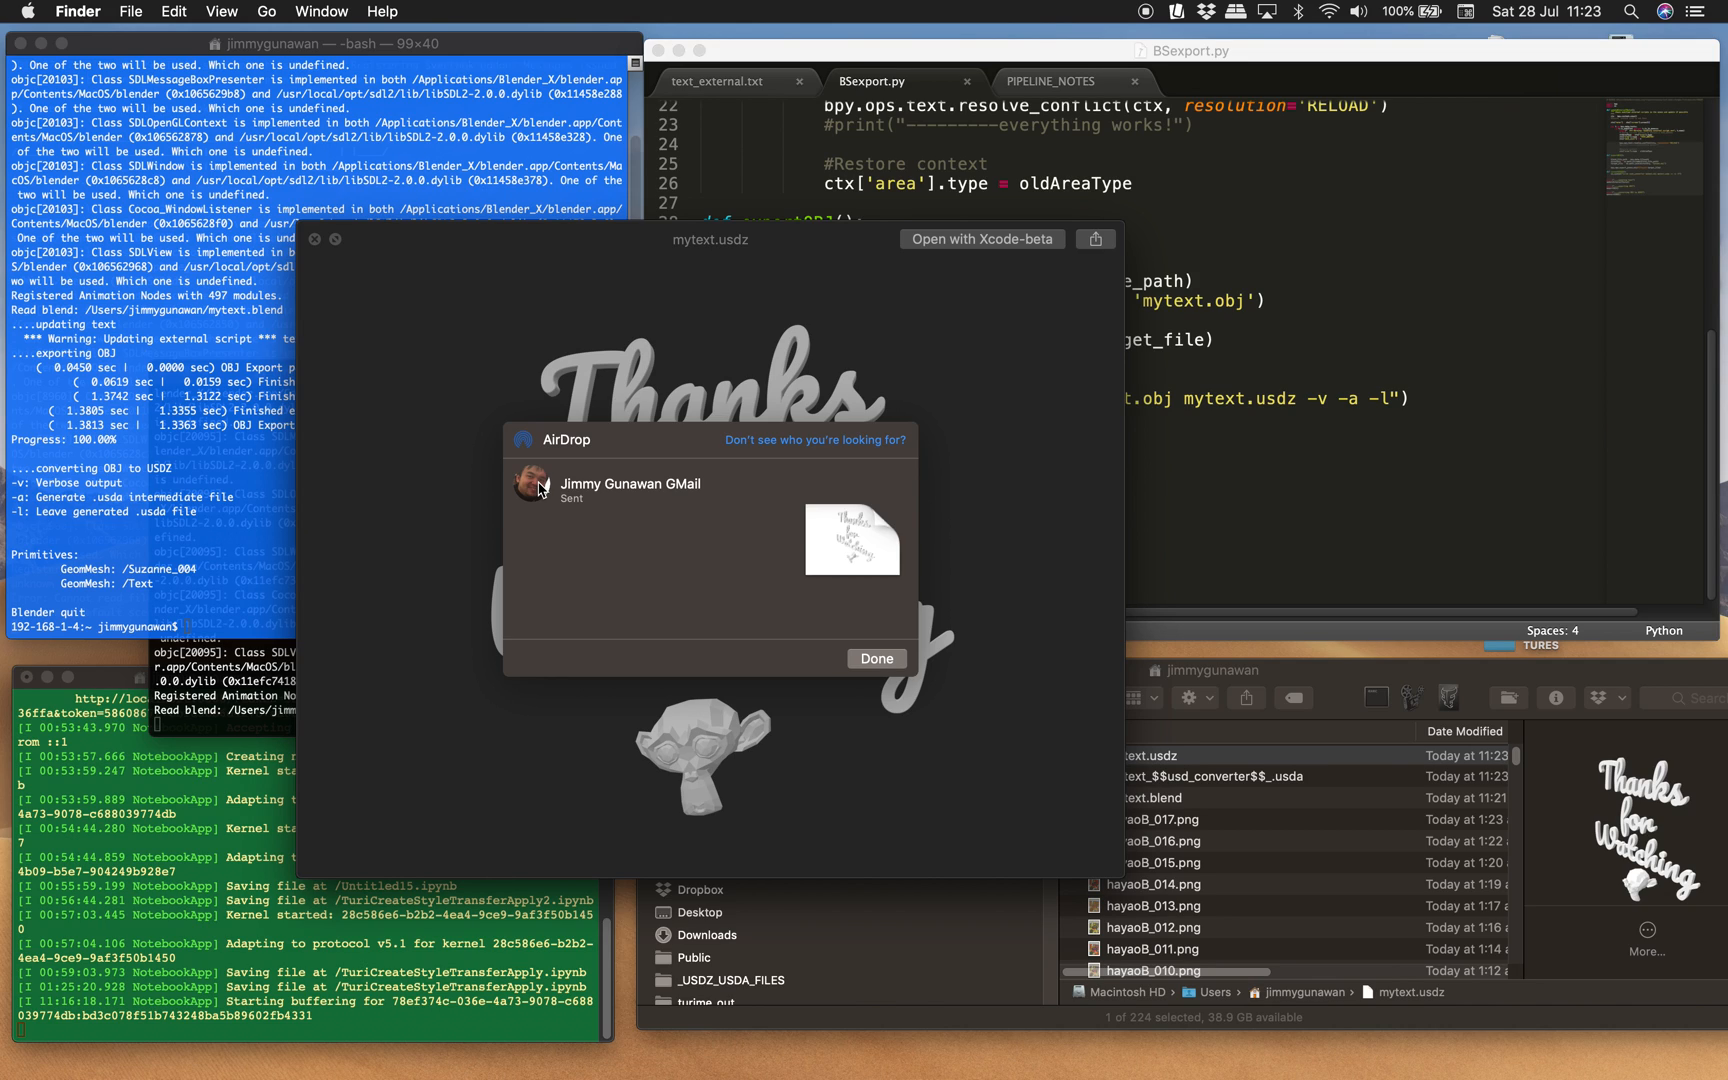
click(876, 658)
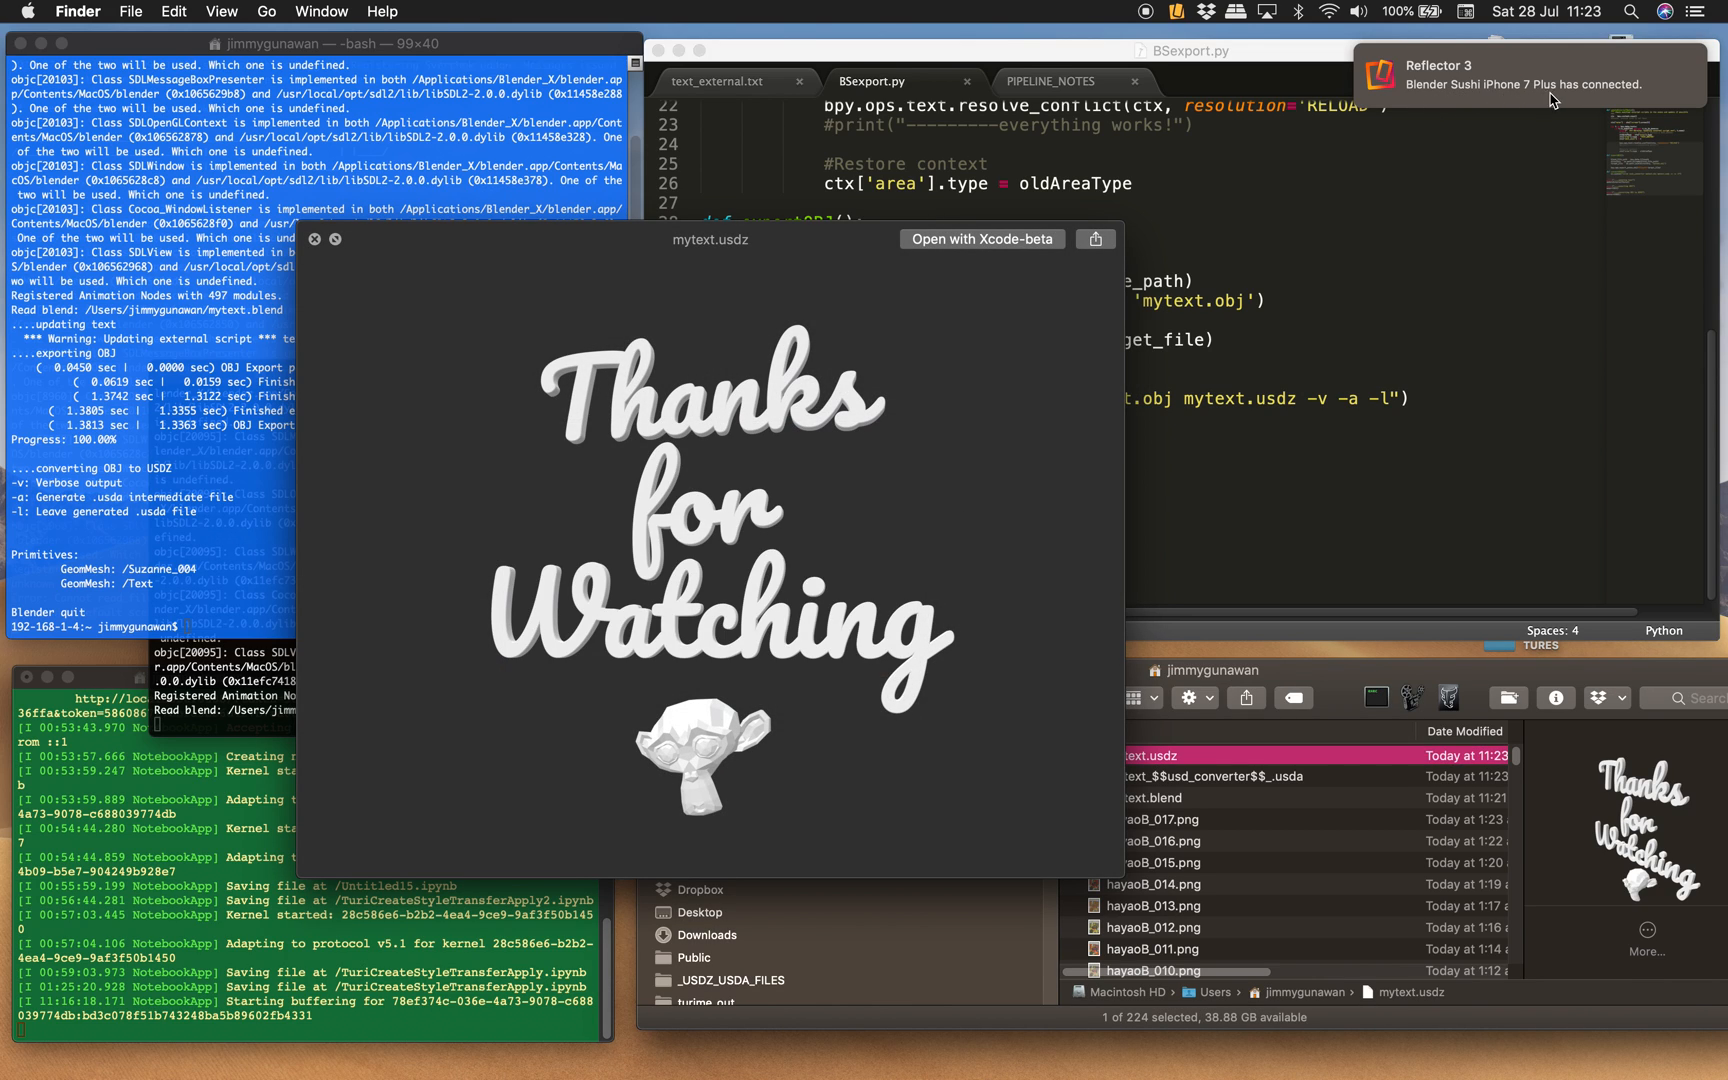
mouse_move(1350, 104)
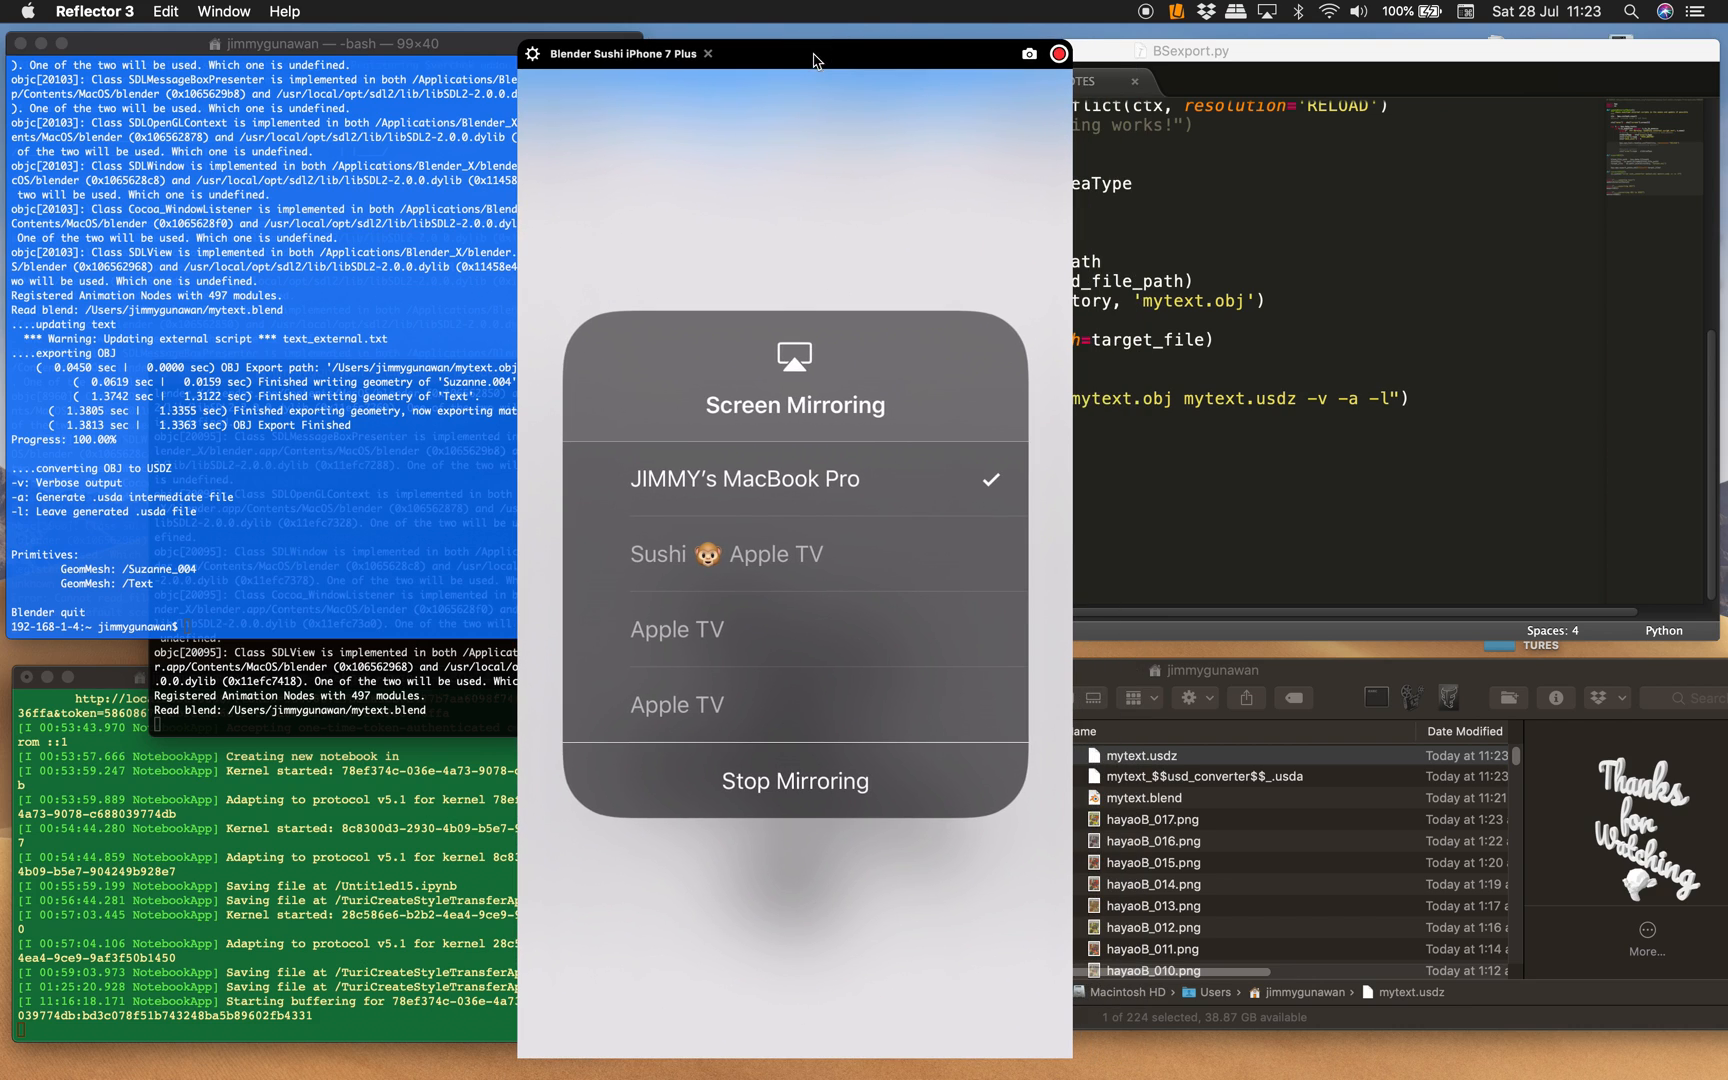
mouse_move(842, 232)
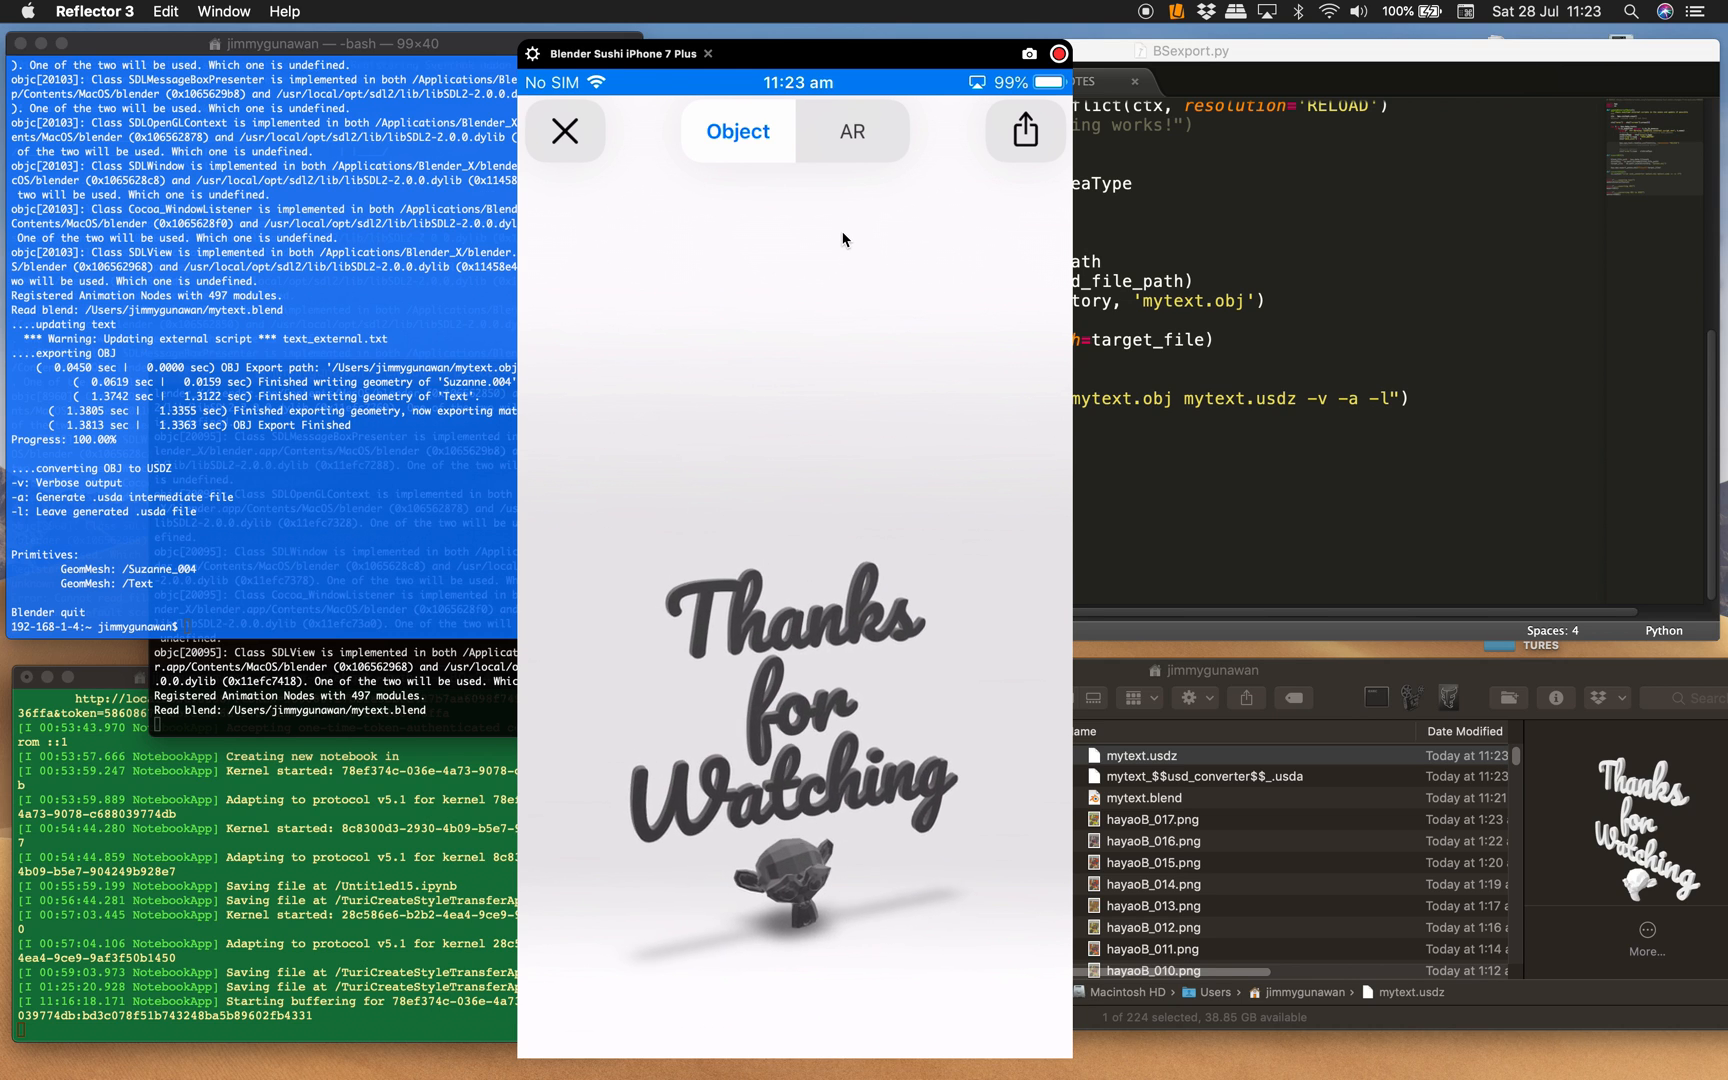
Switch the mirrored iPhone's model preview to AR over the laptop keyboard.
click(852, 132)
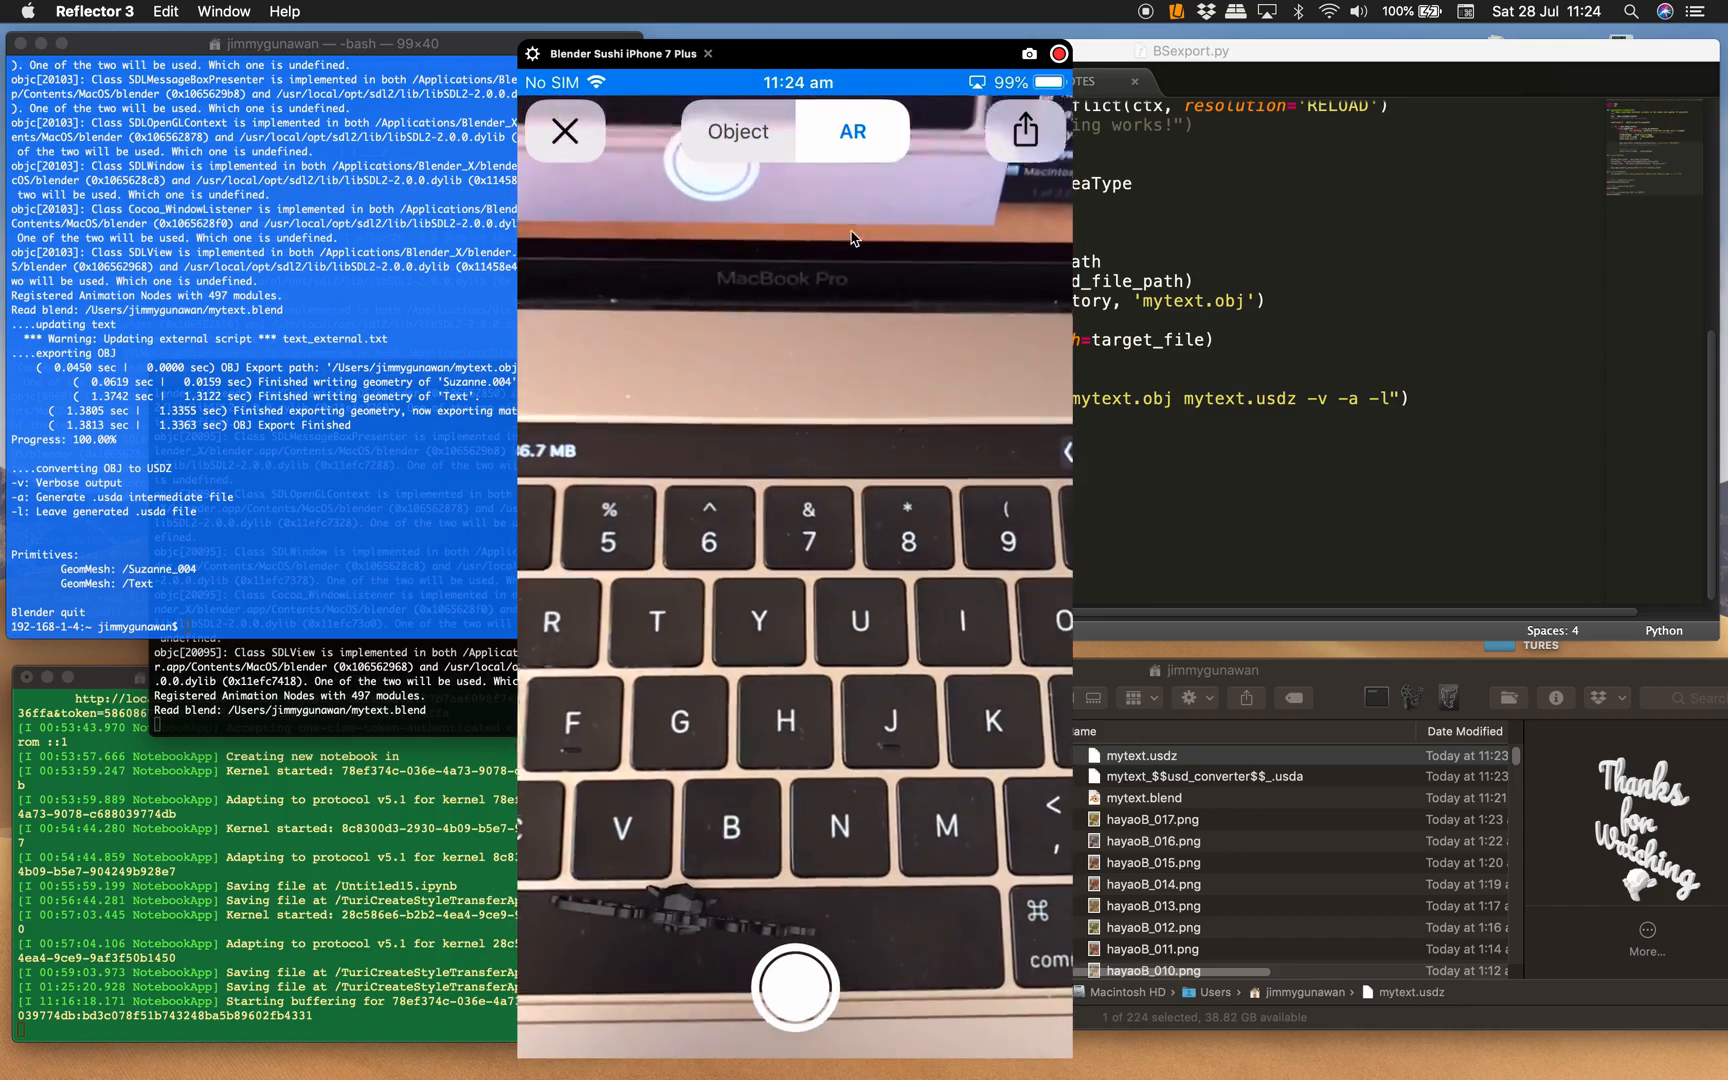
click(850, 132)
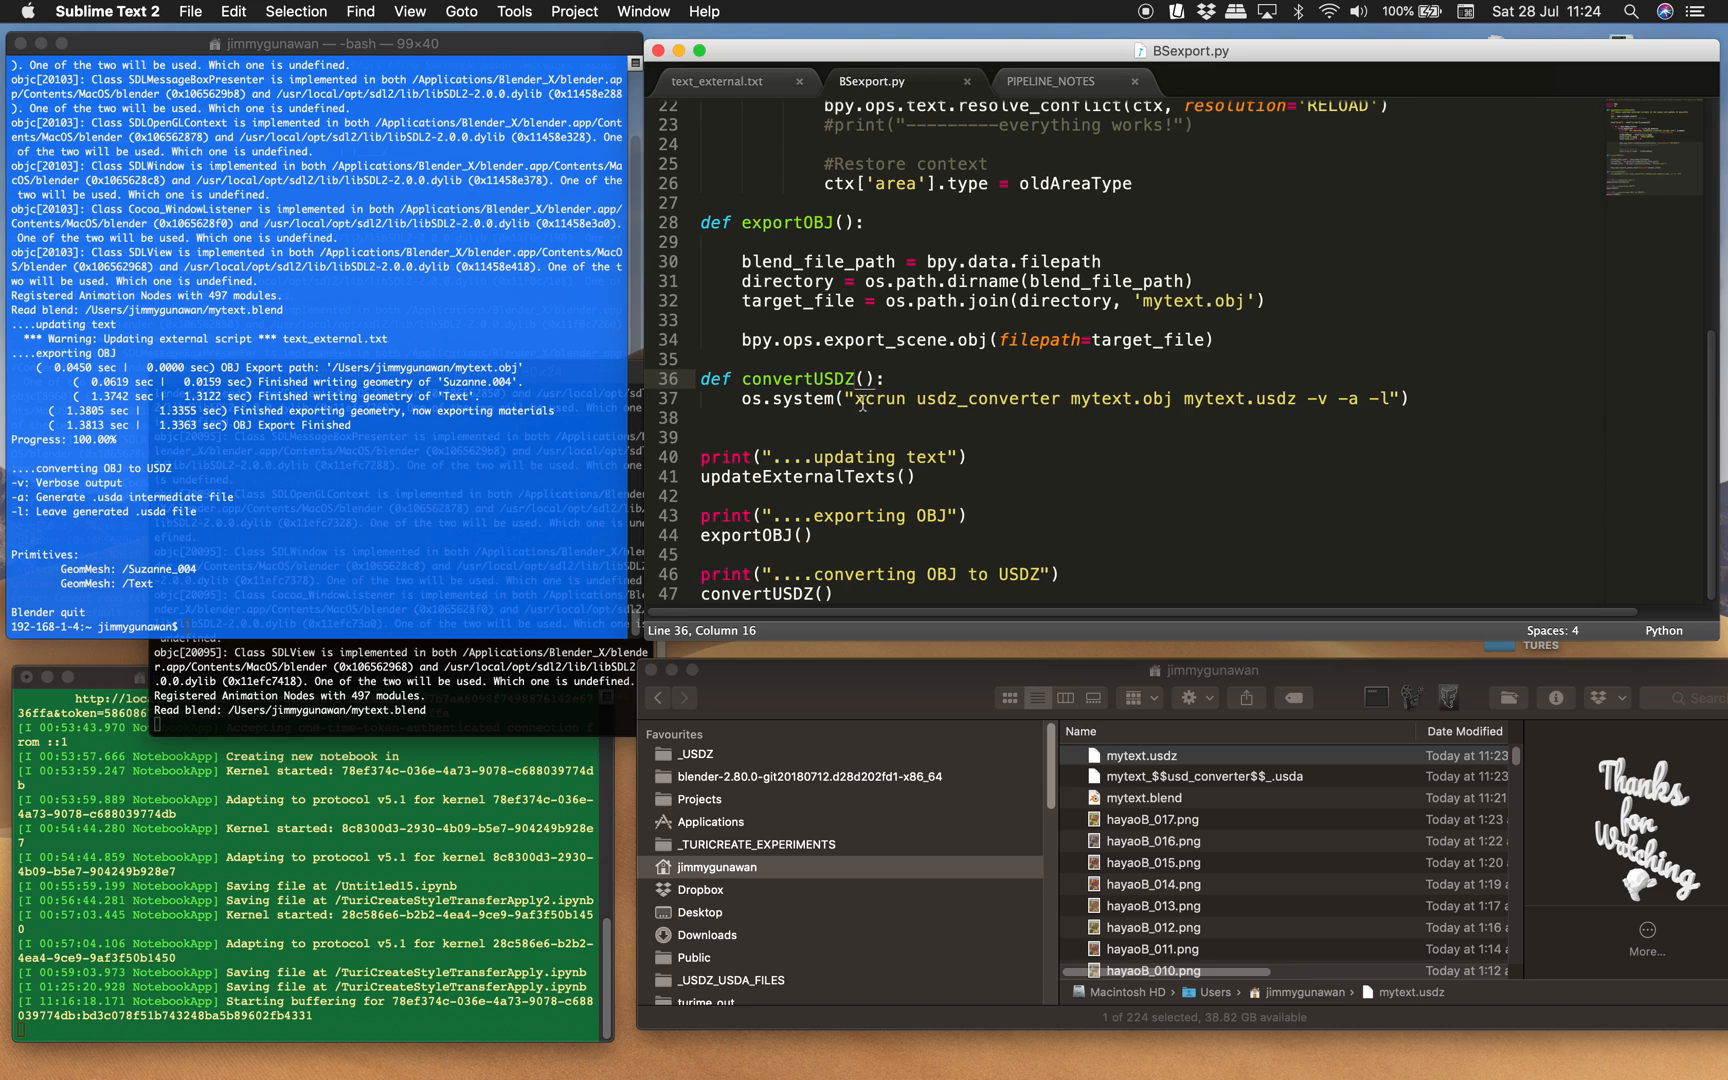
Rewrite text_external.txt as 'this is really awesome !!!' and save it.
click(718, 80)
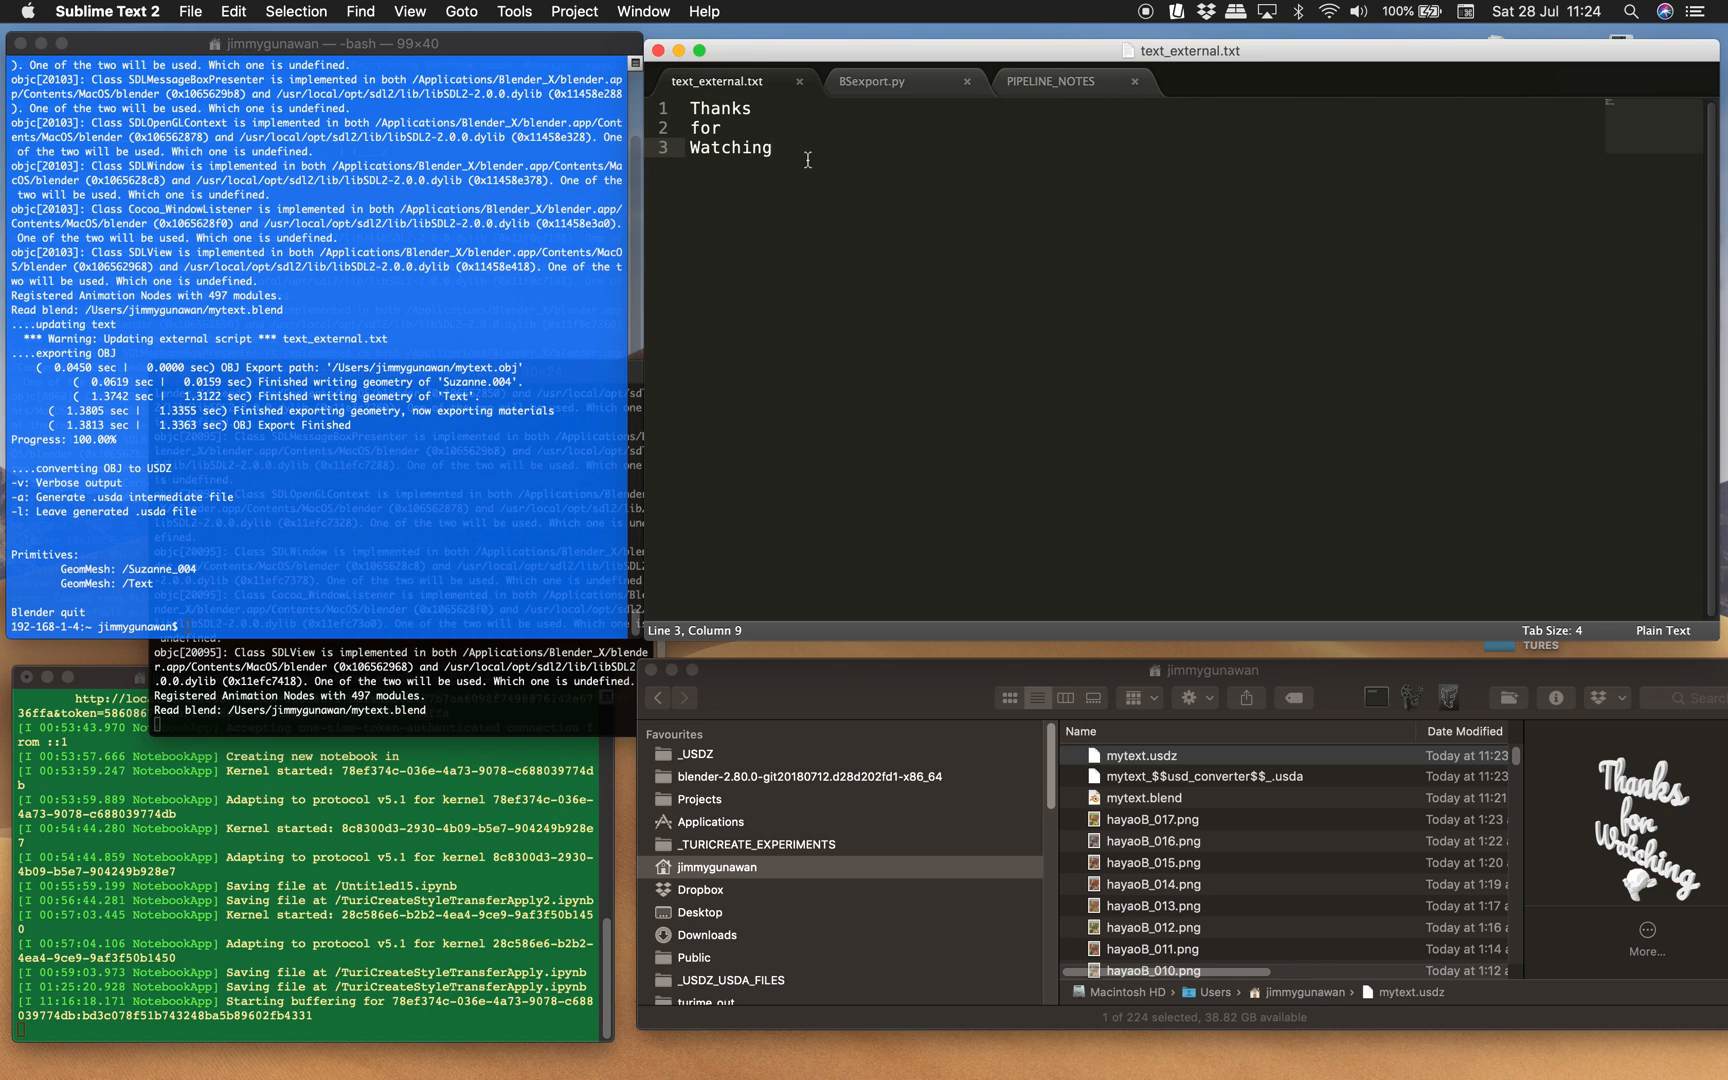
text(this)
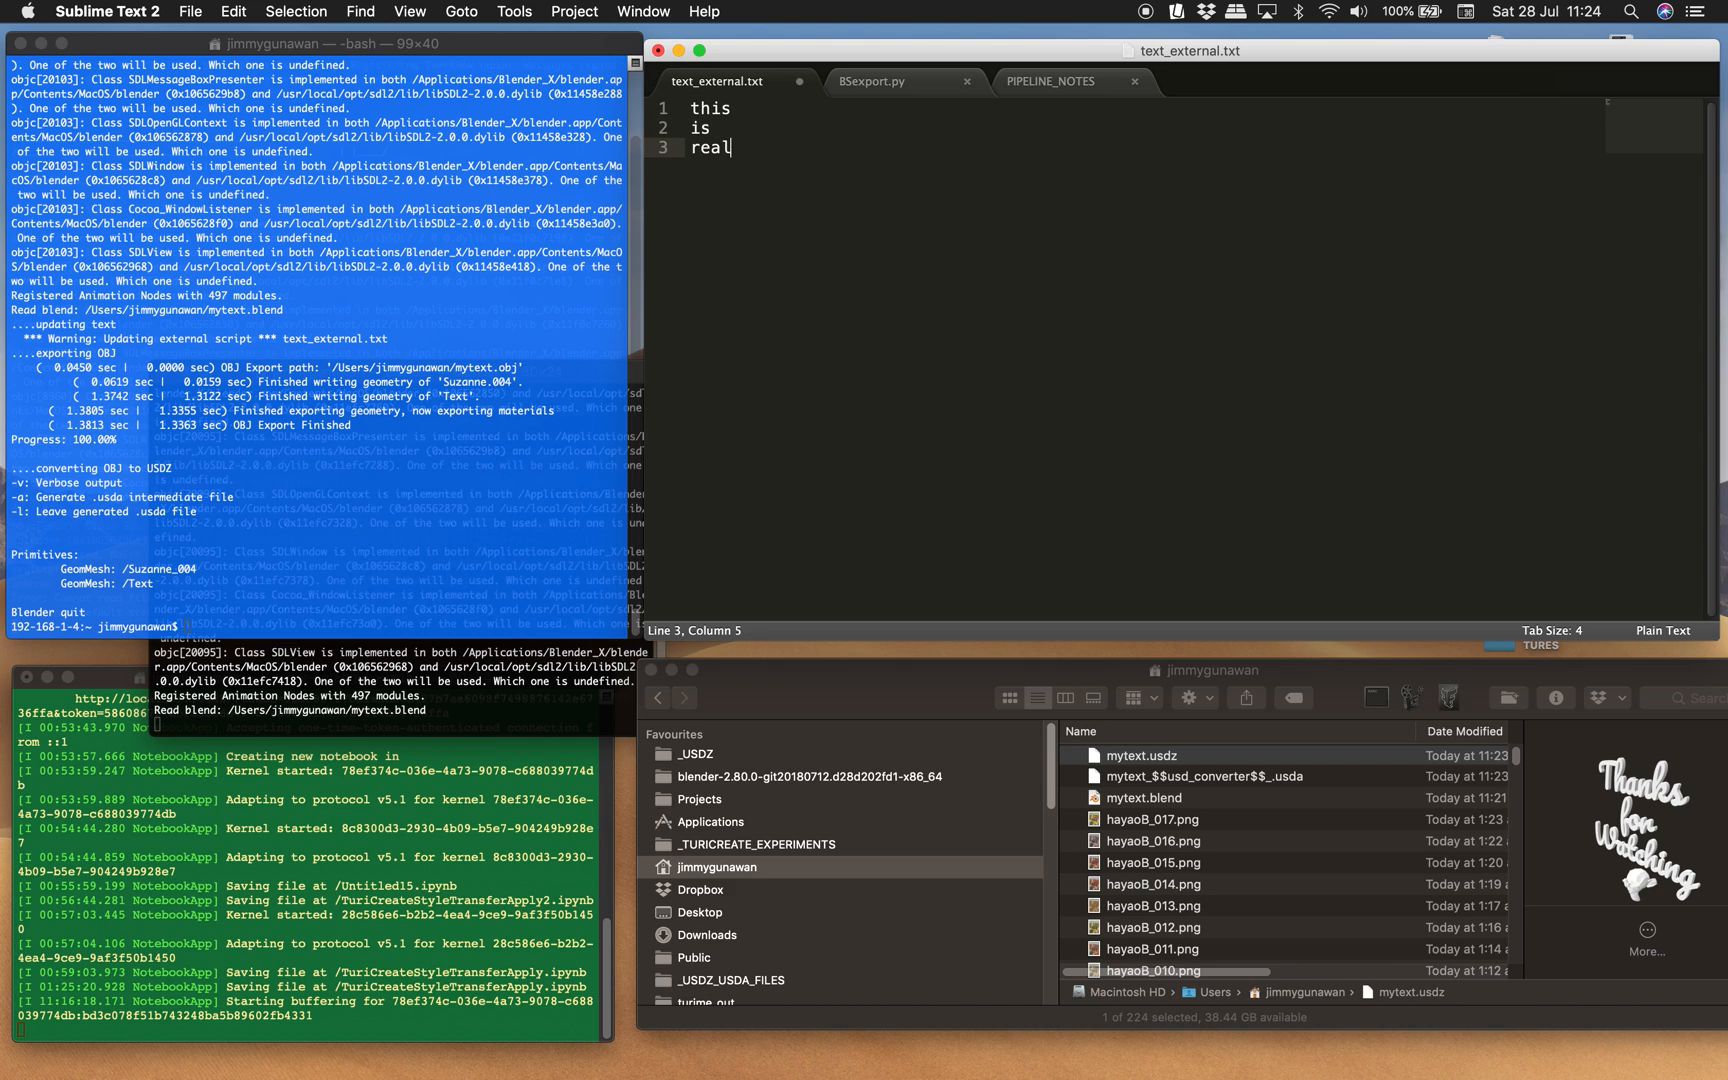
text(ly)
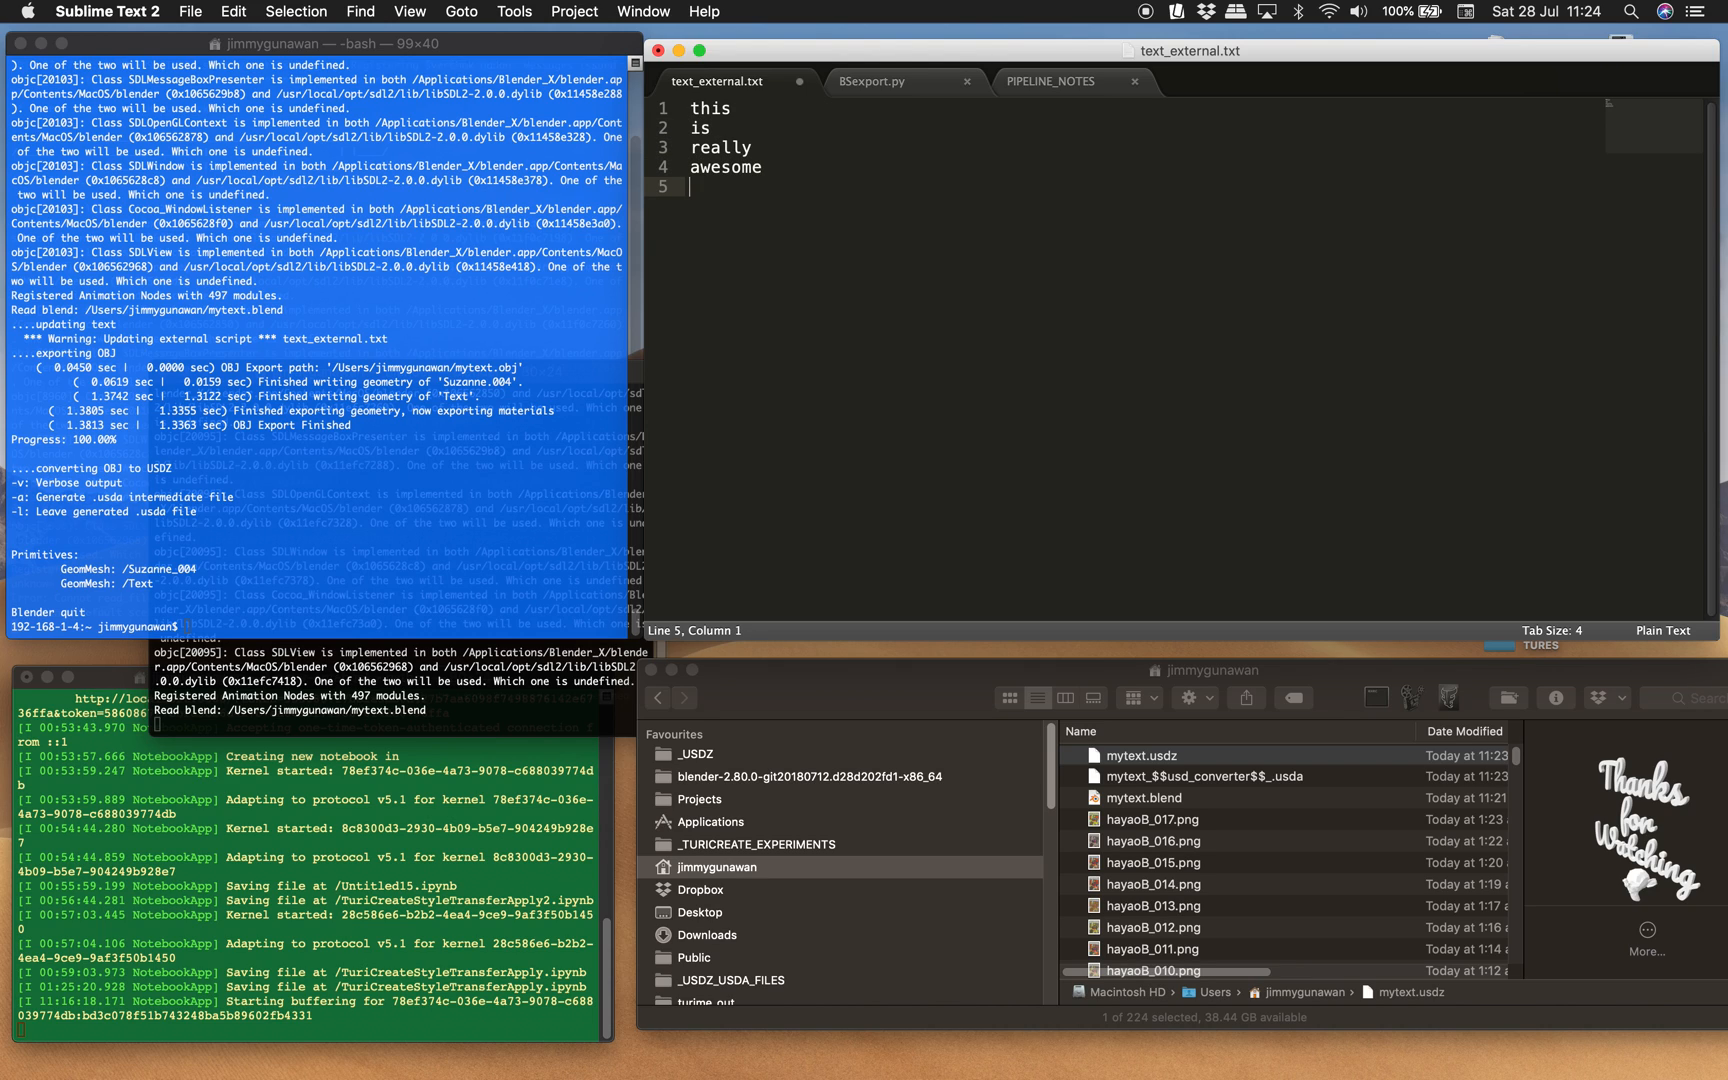
text(!!!)
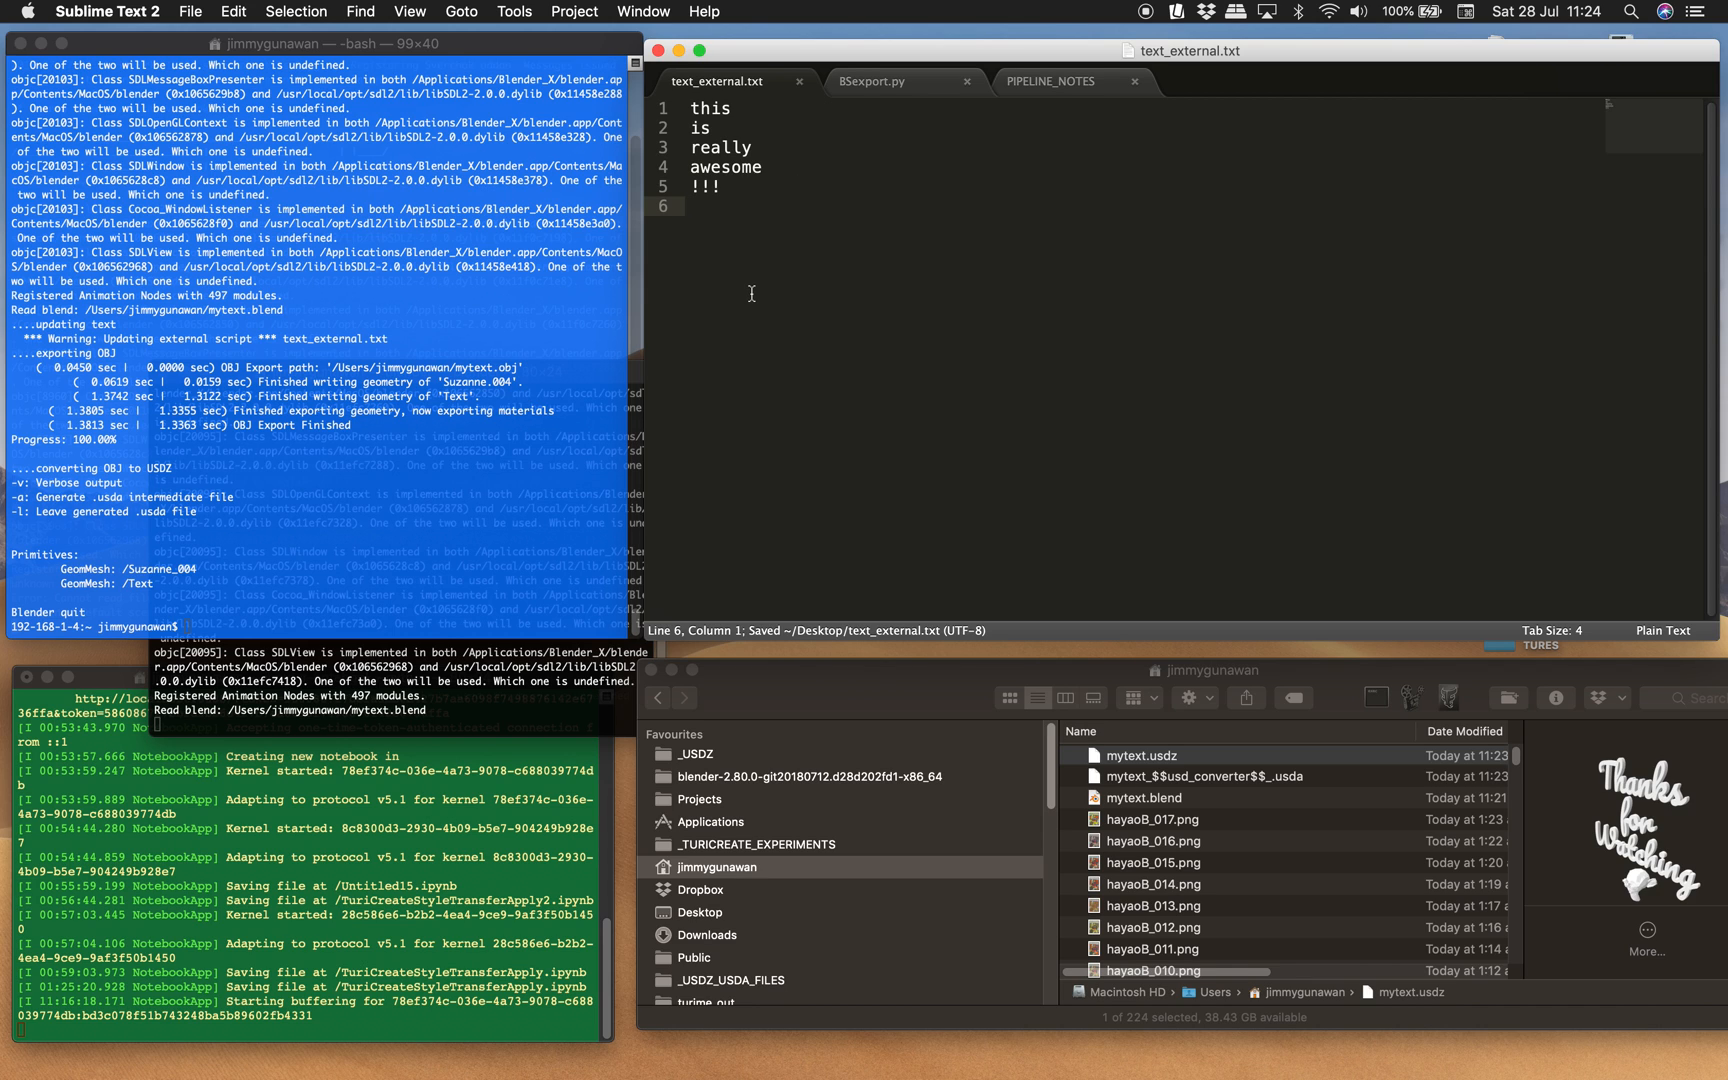
key(Return)
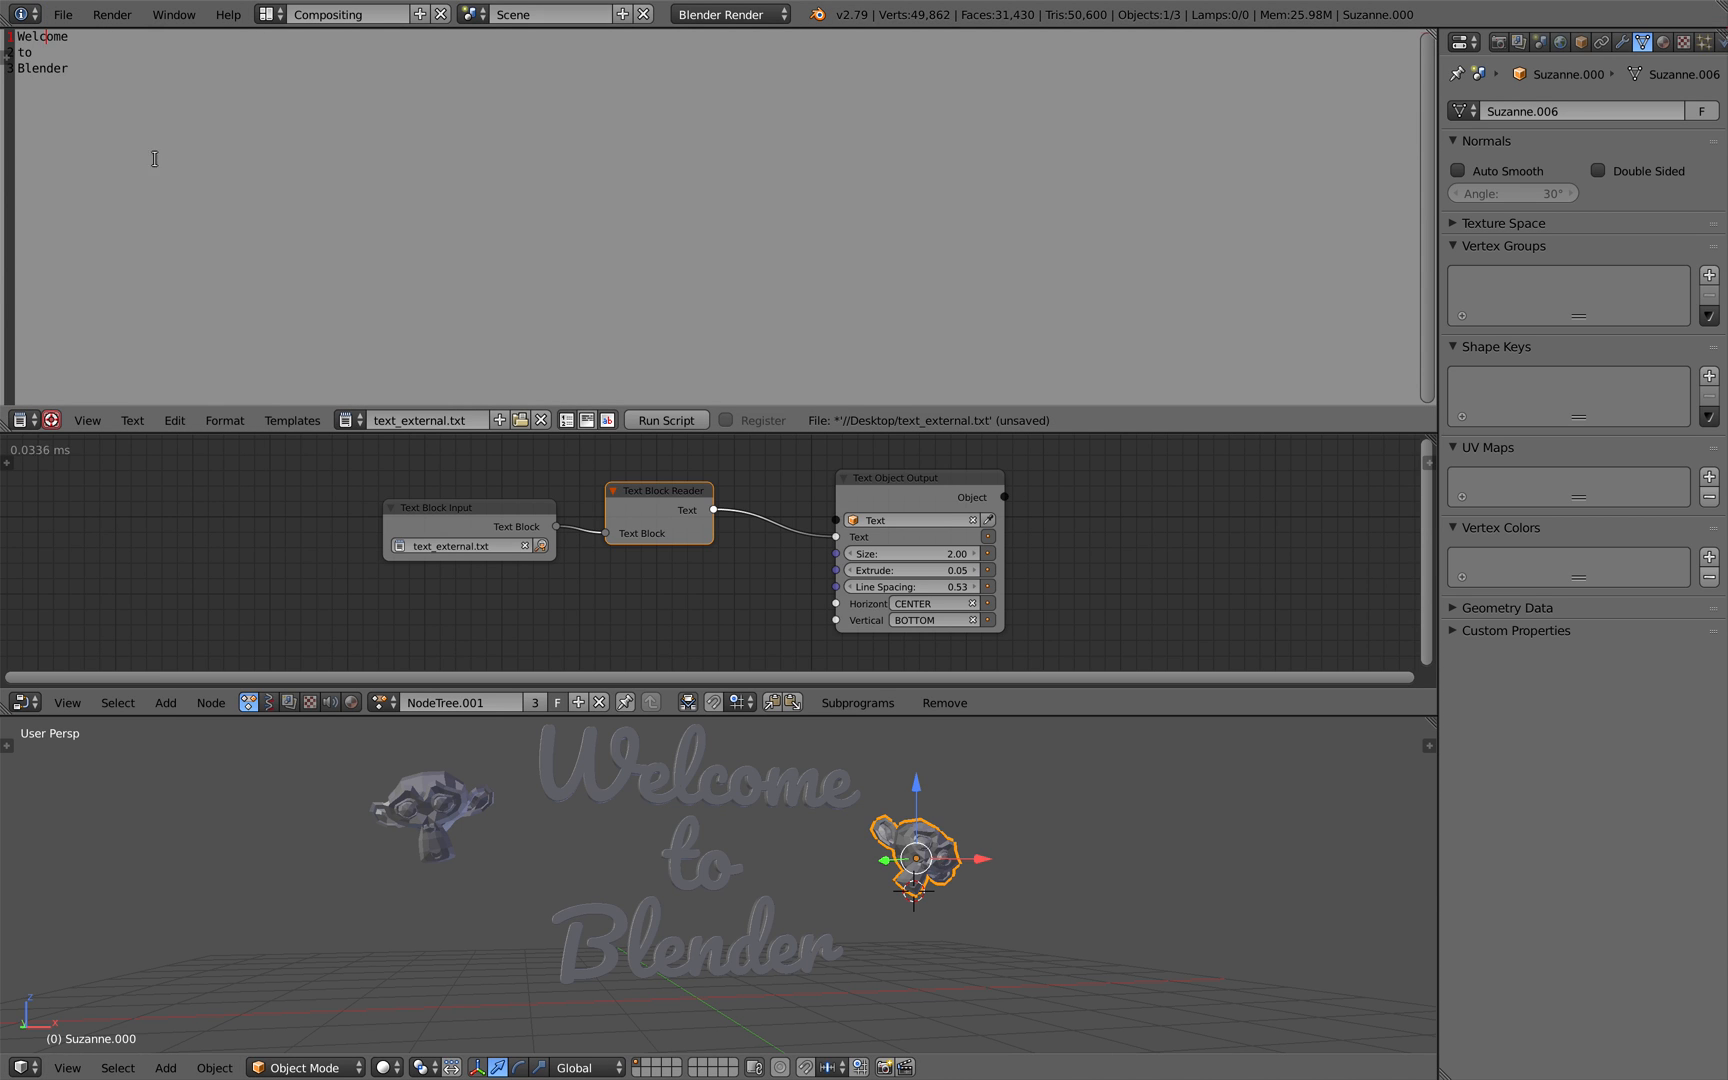
Quit the Blender session showing the Welcome to Blender text.
click(62, 14)
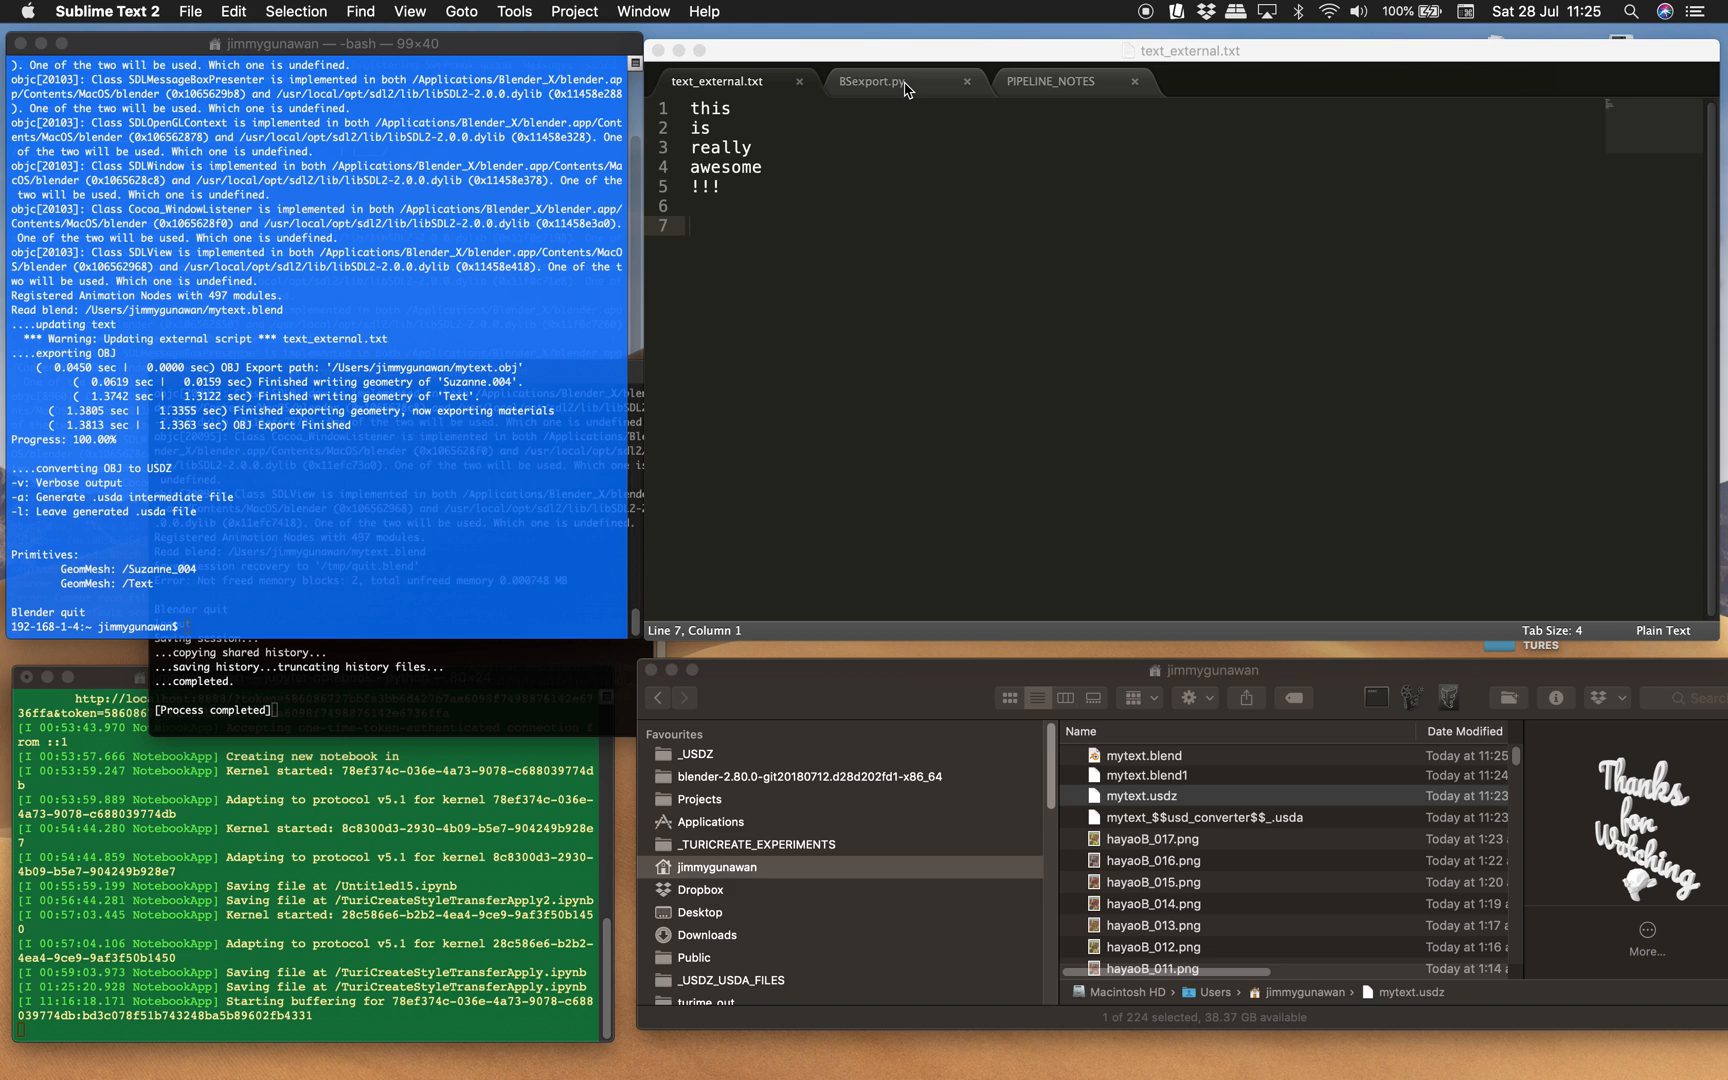
Scroll through updateExternalTexts, exportOBJ and convertUSDZ in BSexport.py.
click(876, 80)
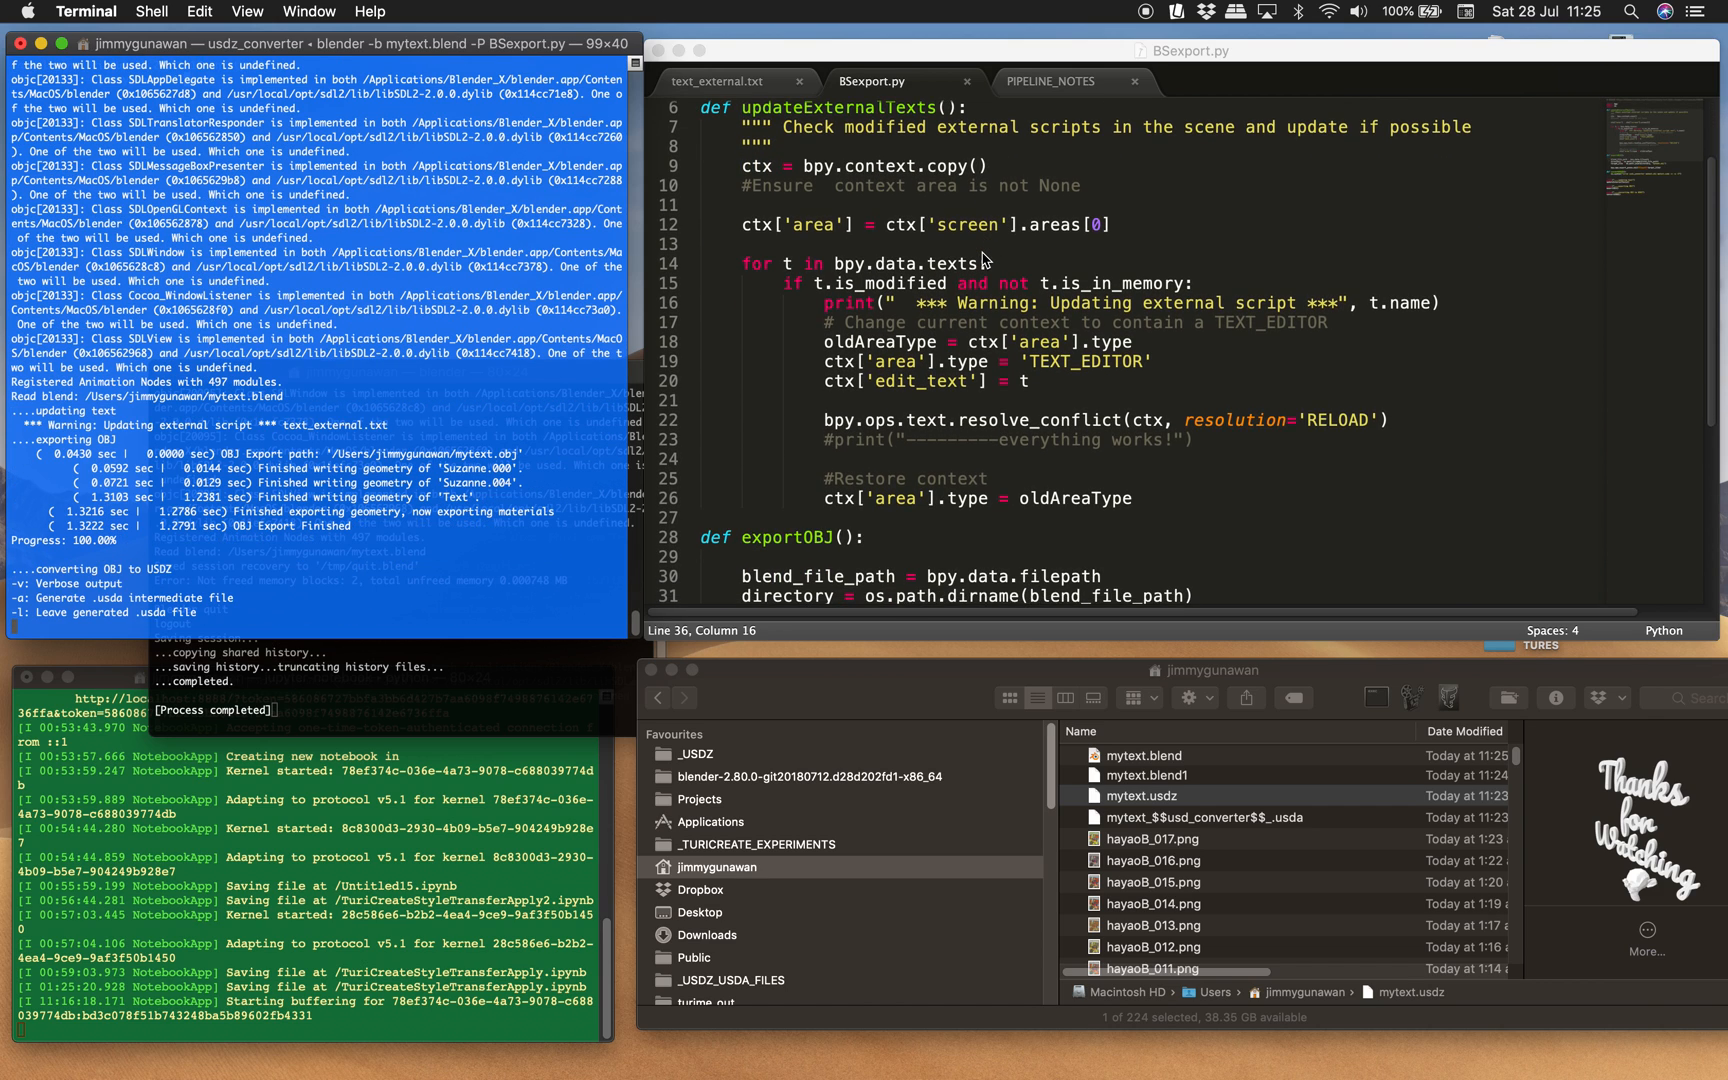
scroll(up, 3)
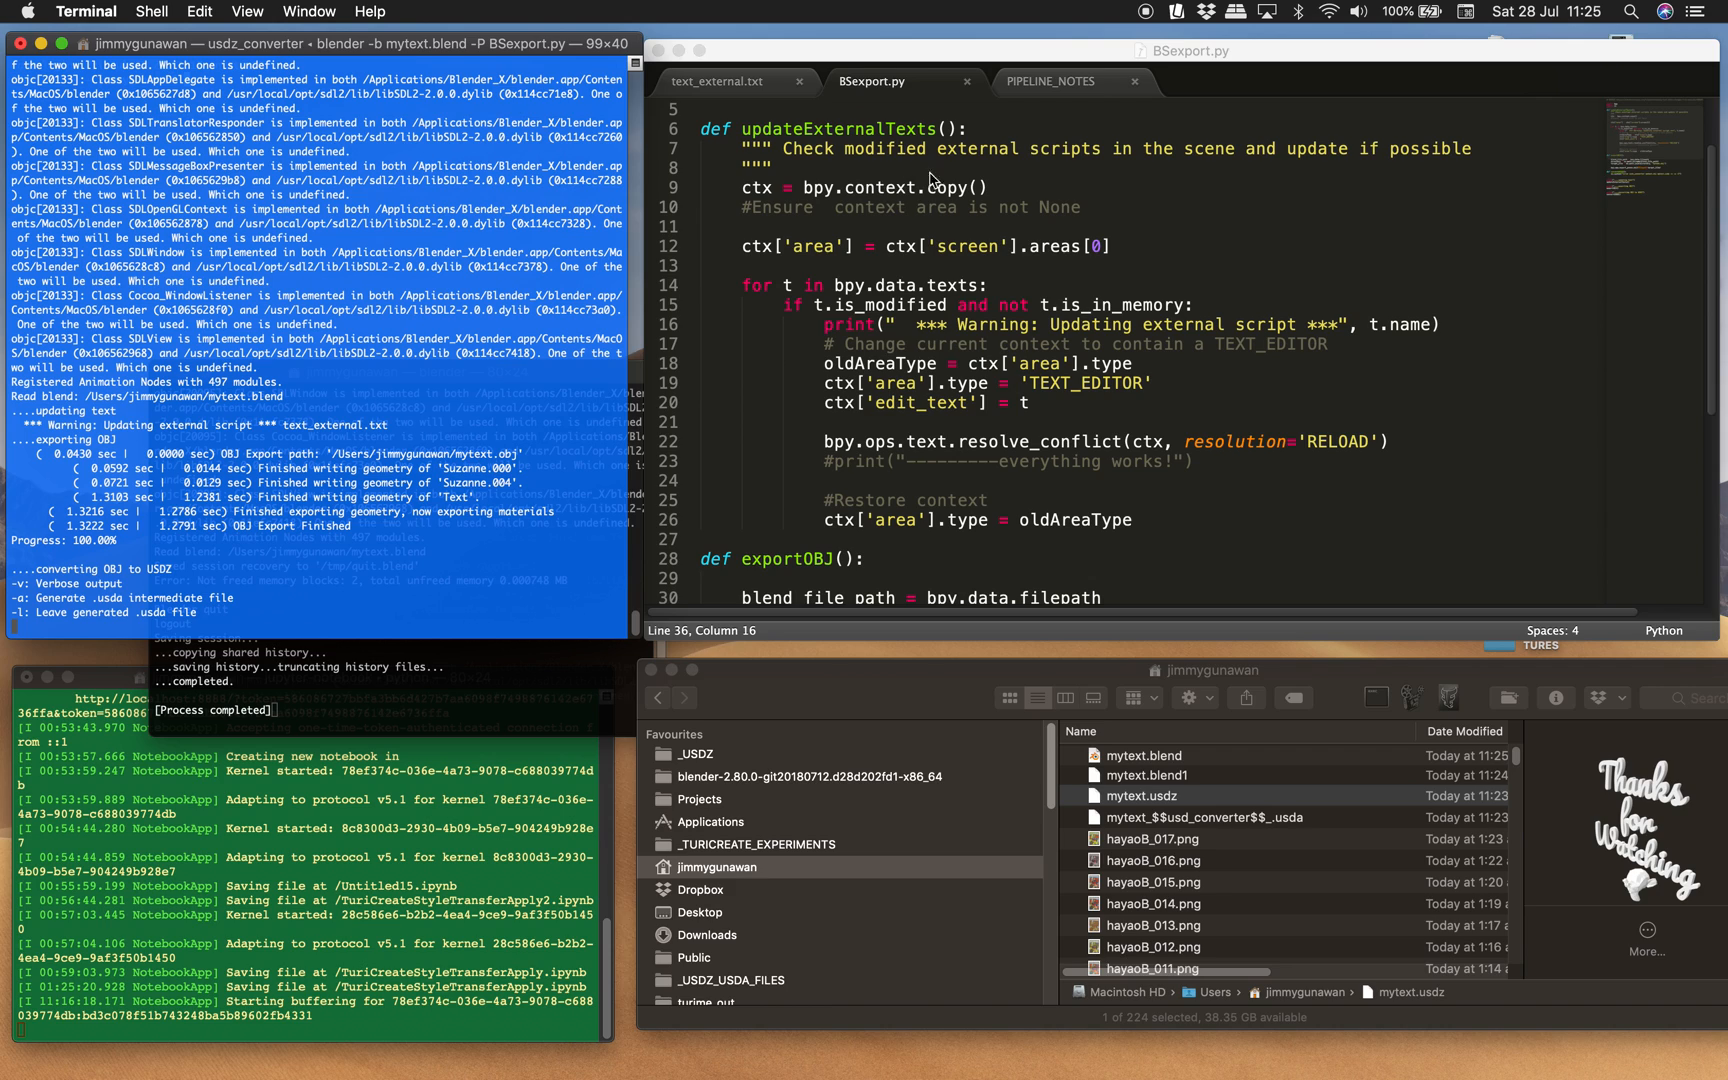
scroll(up, 3)
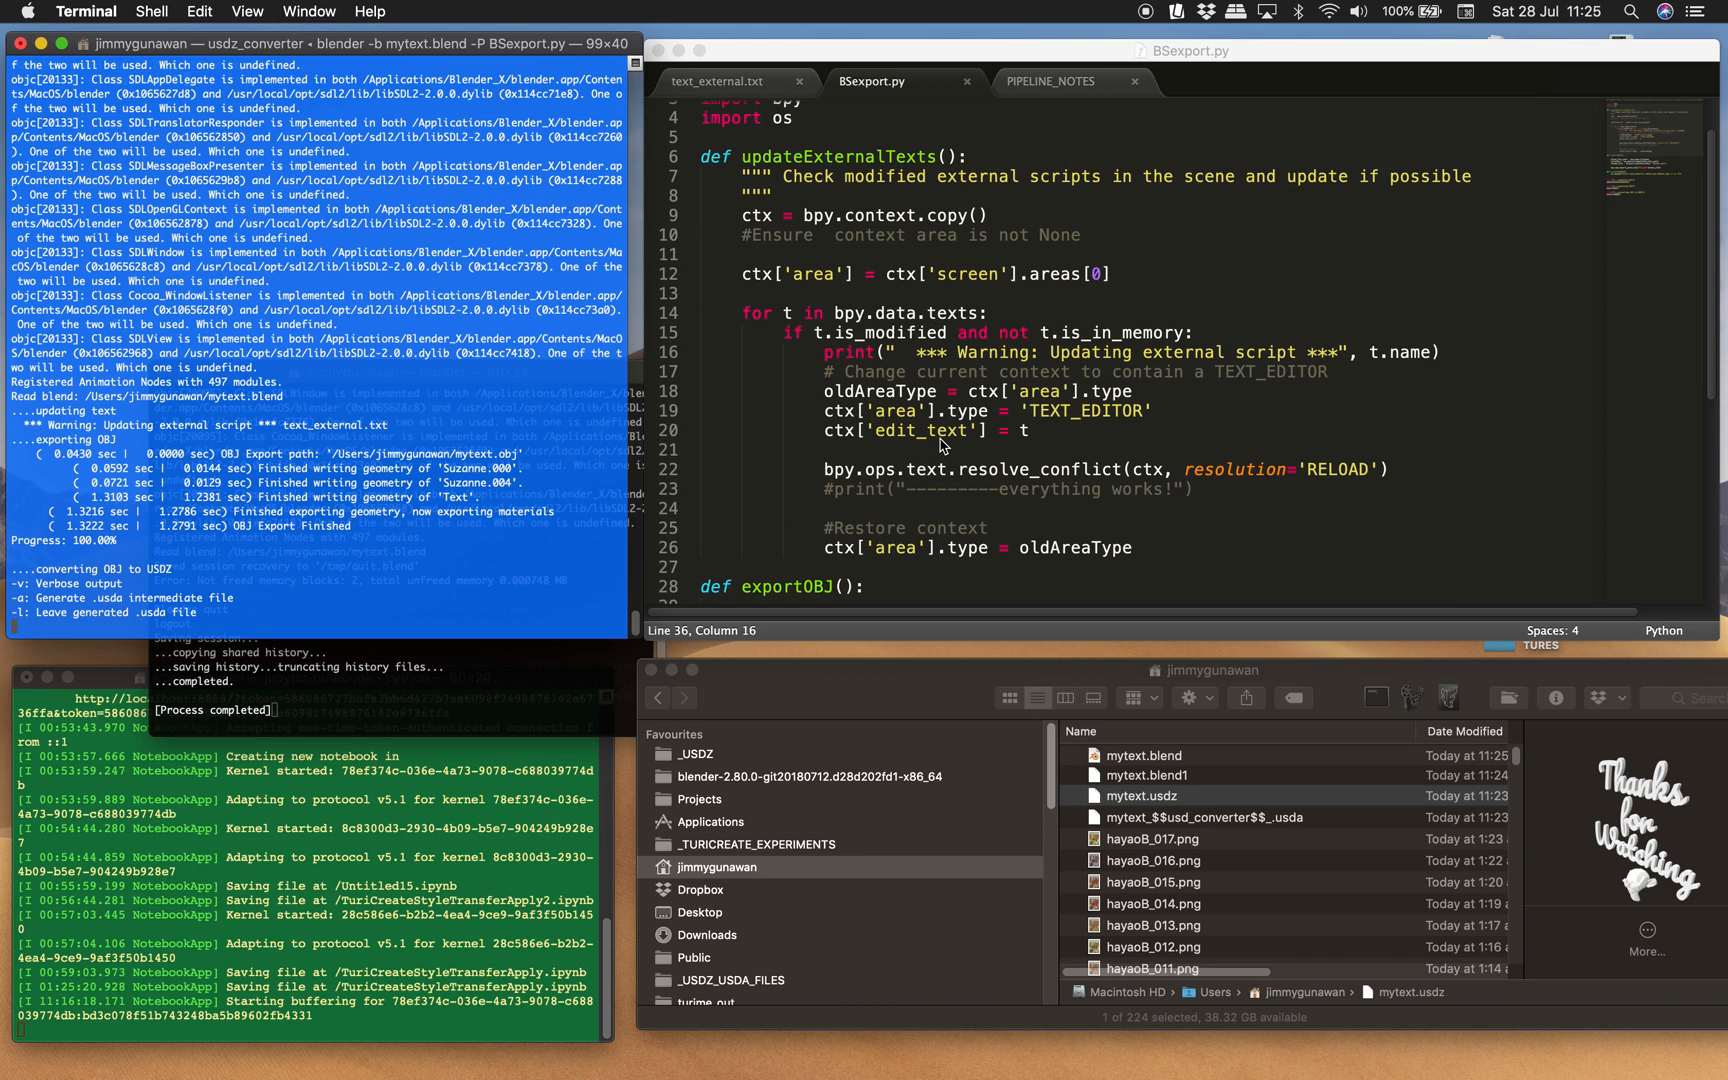
scroll(down, 3)
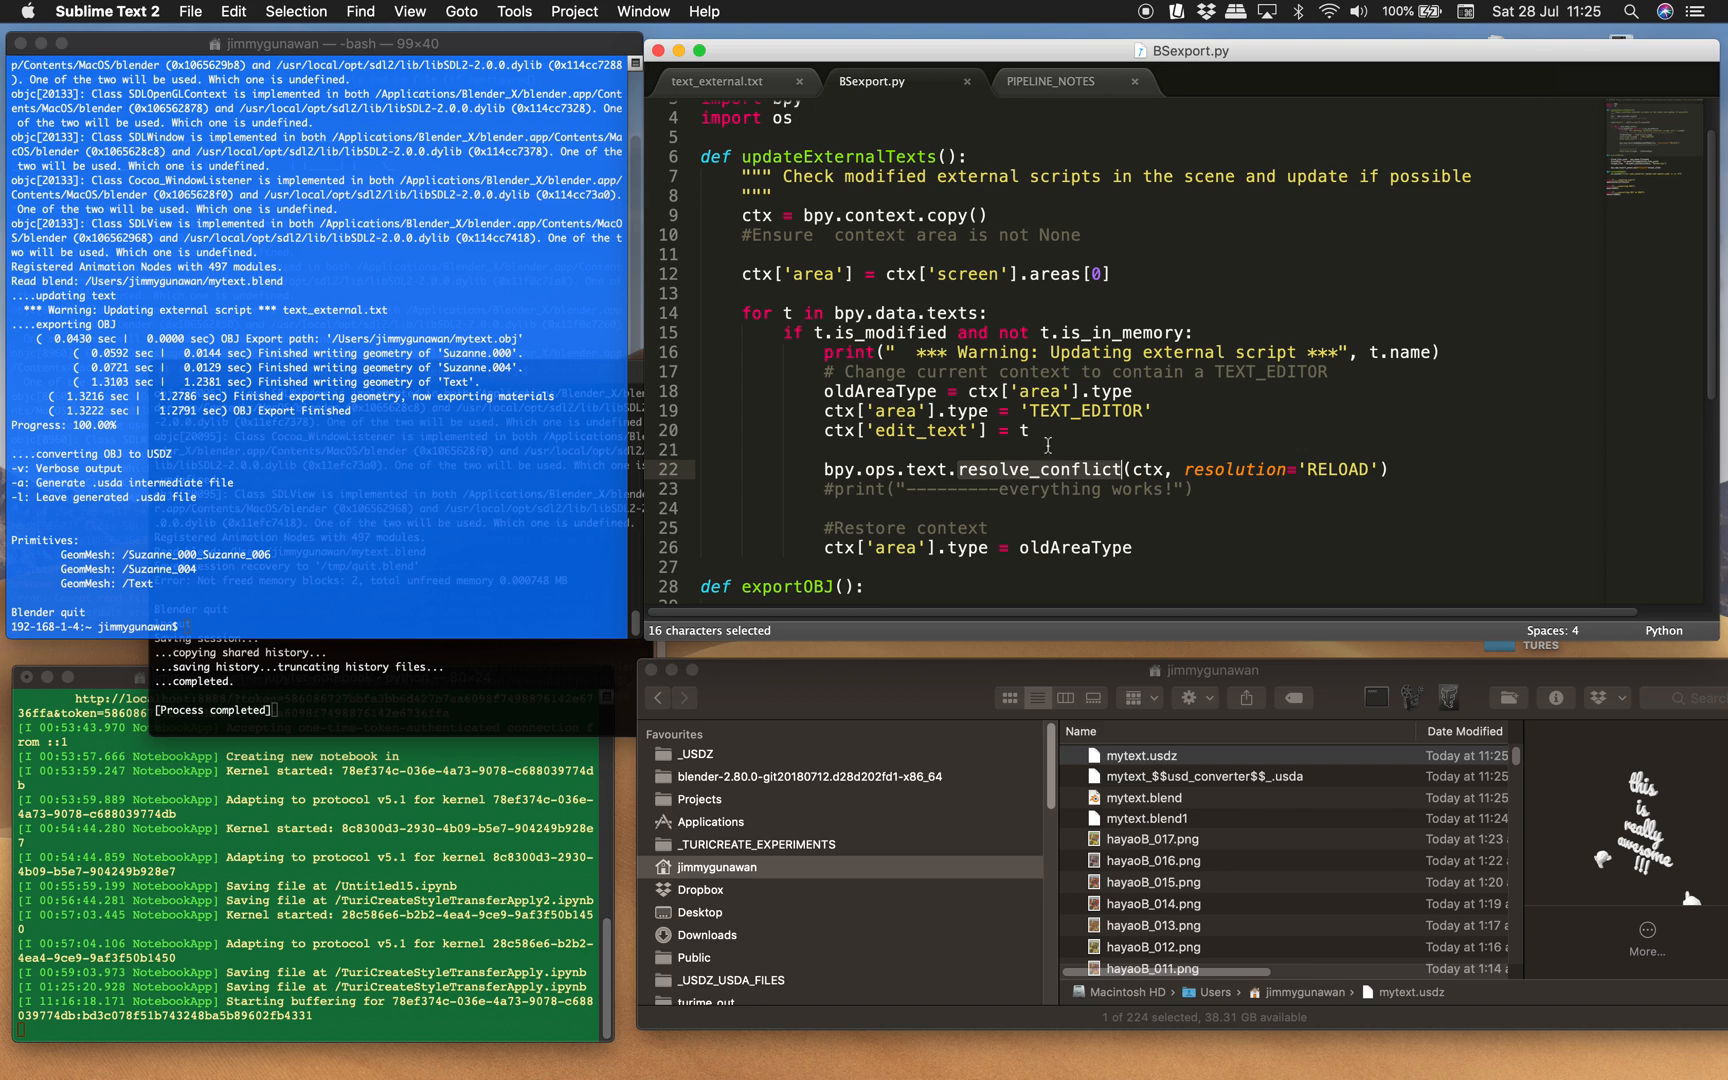
scroll(down, 3)
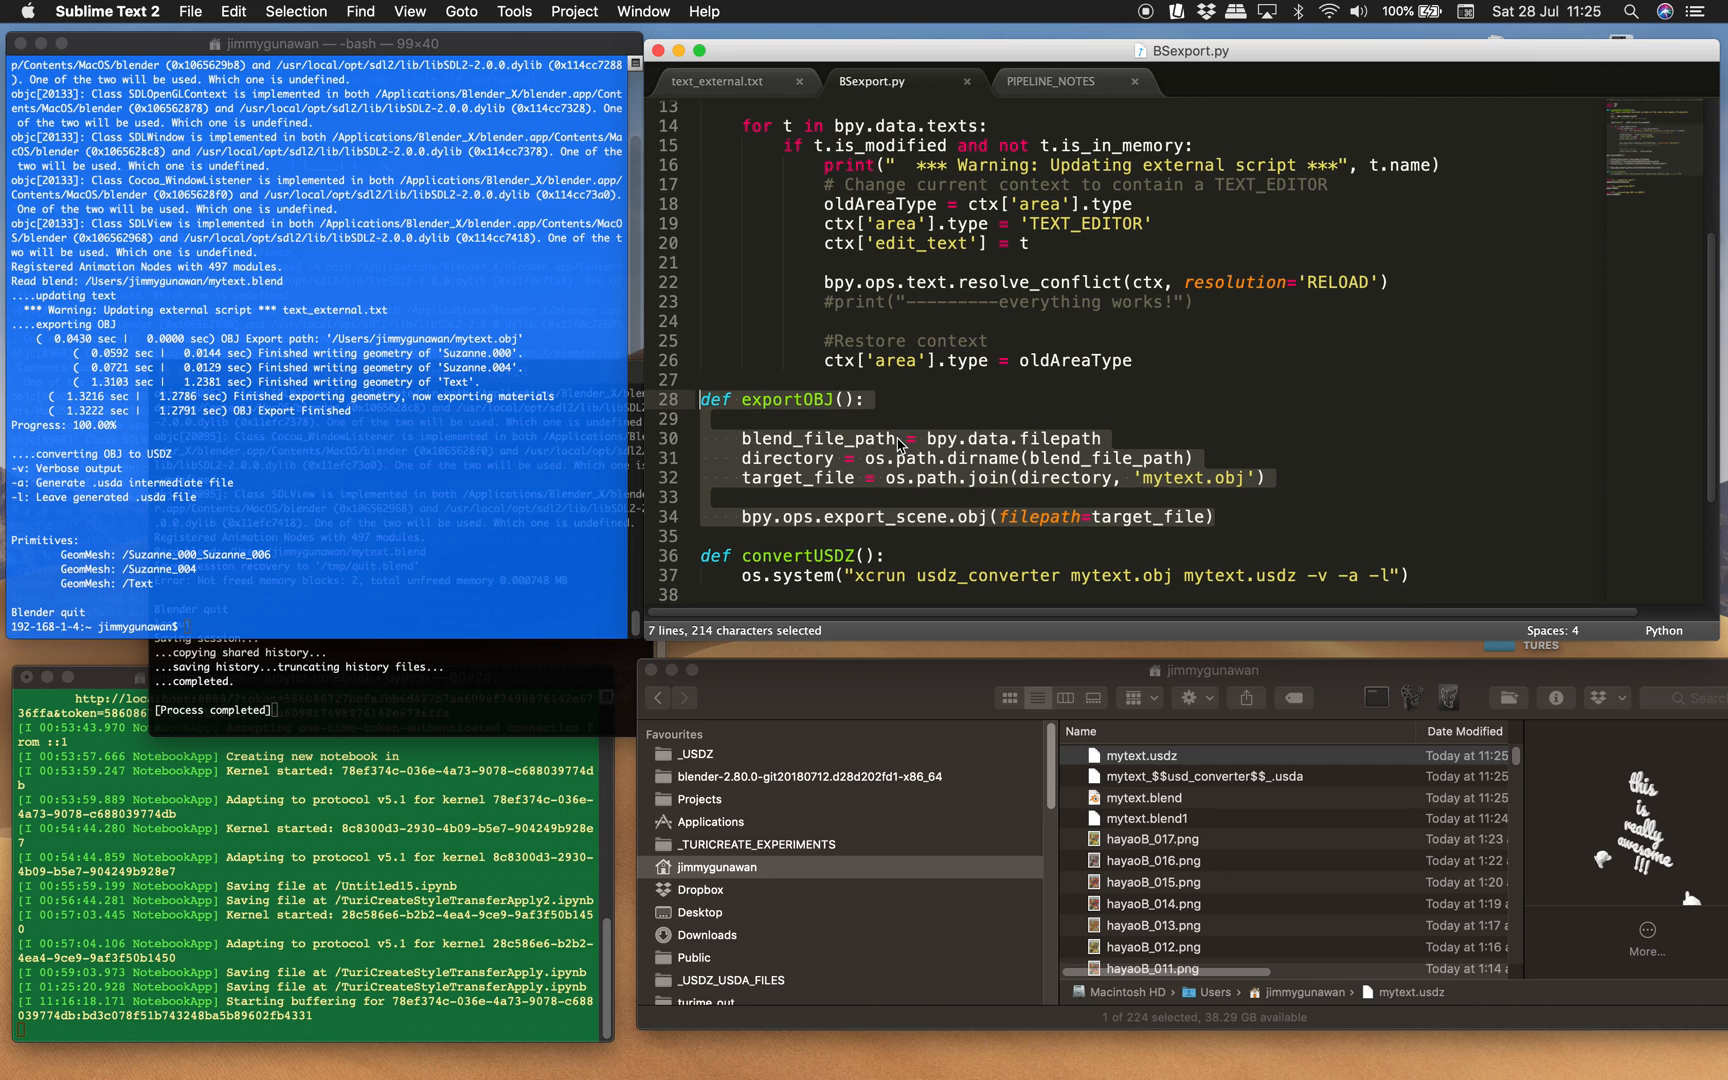
scroll(down, 3)
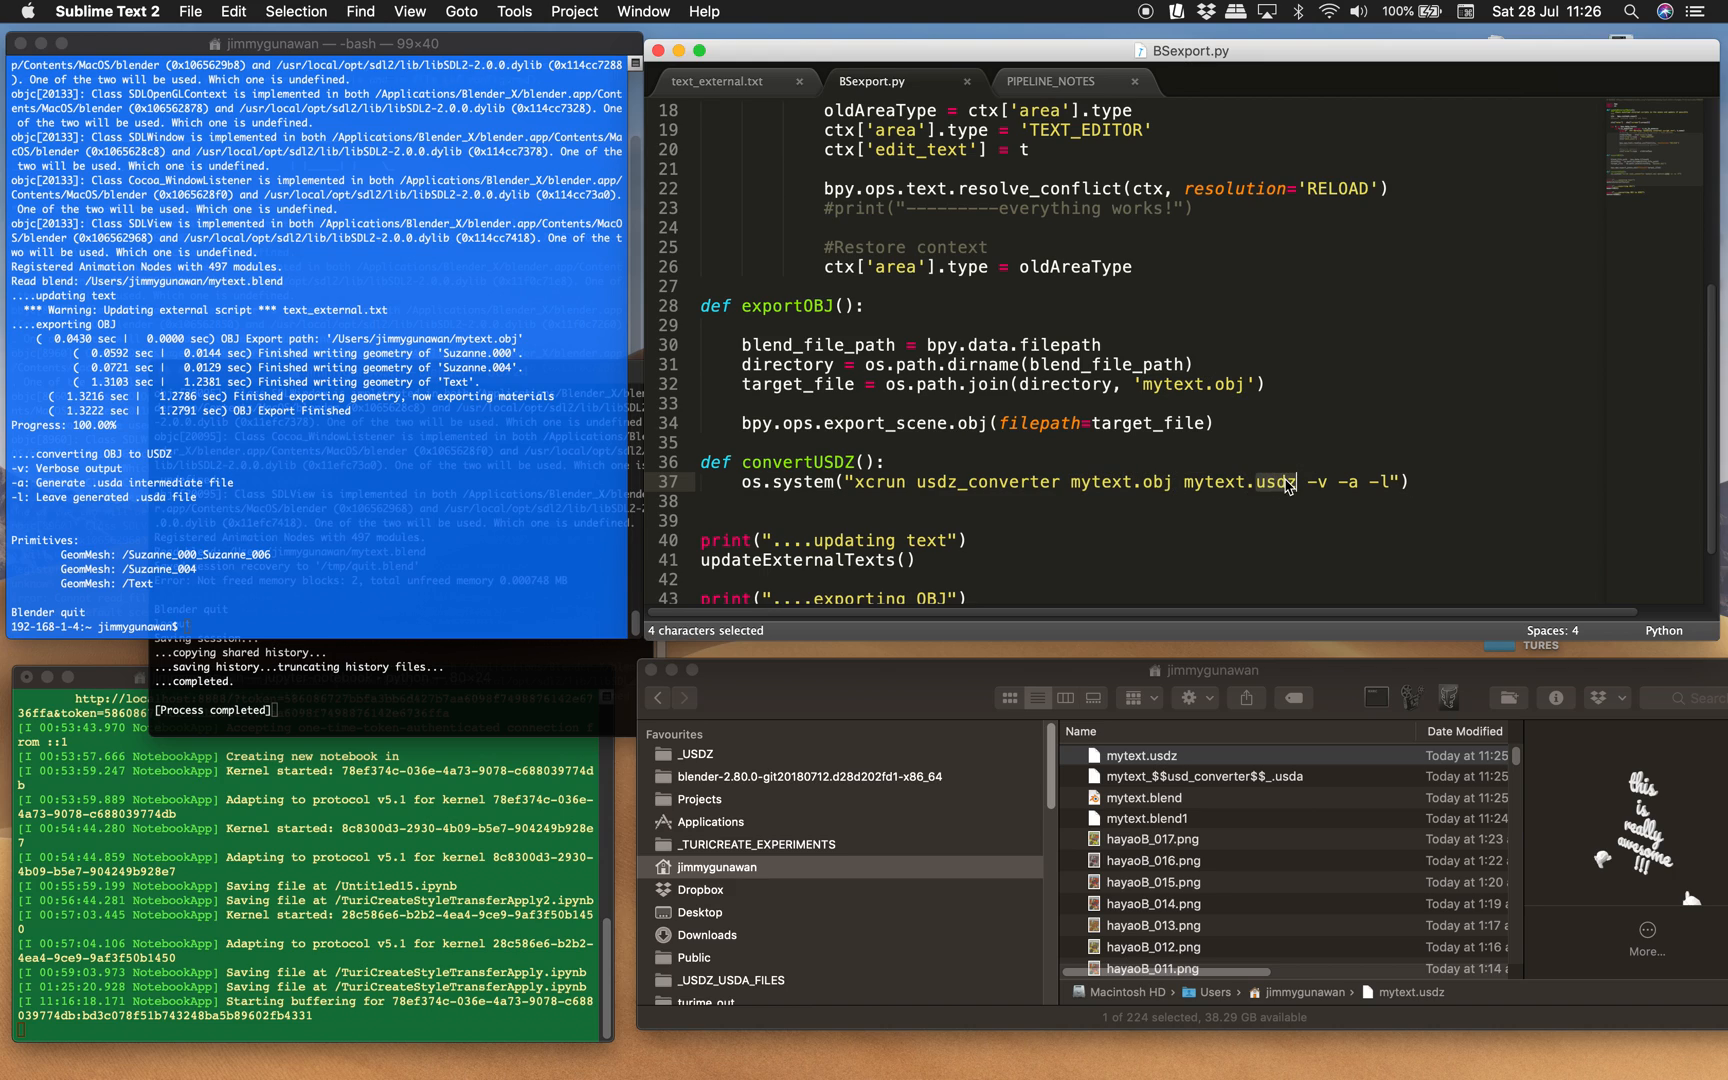
Quick Look the regenerated mytext.usdz reading 'this is really awesome !!!' with two Suzanne heads.
click(1146, 756)
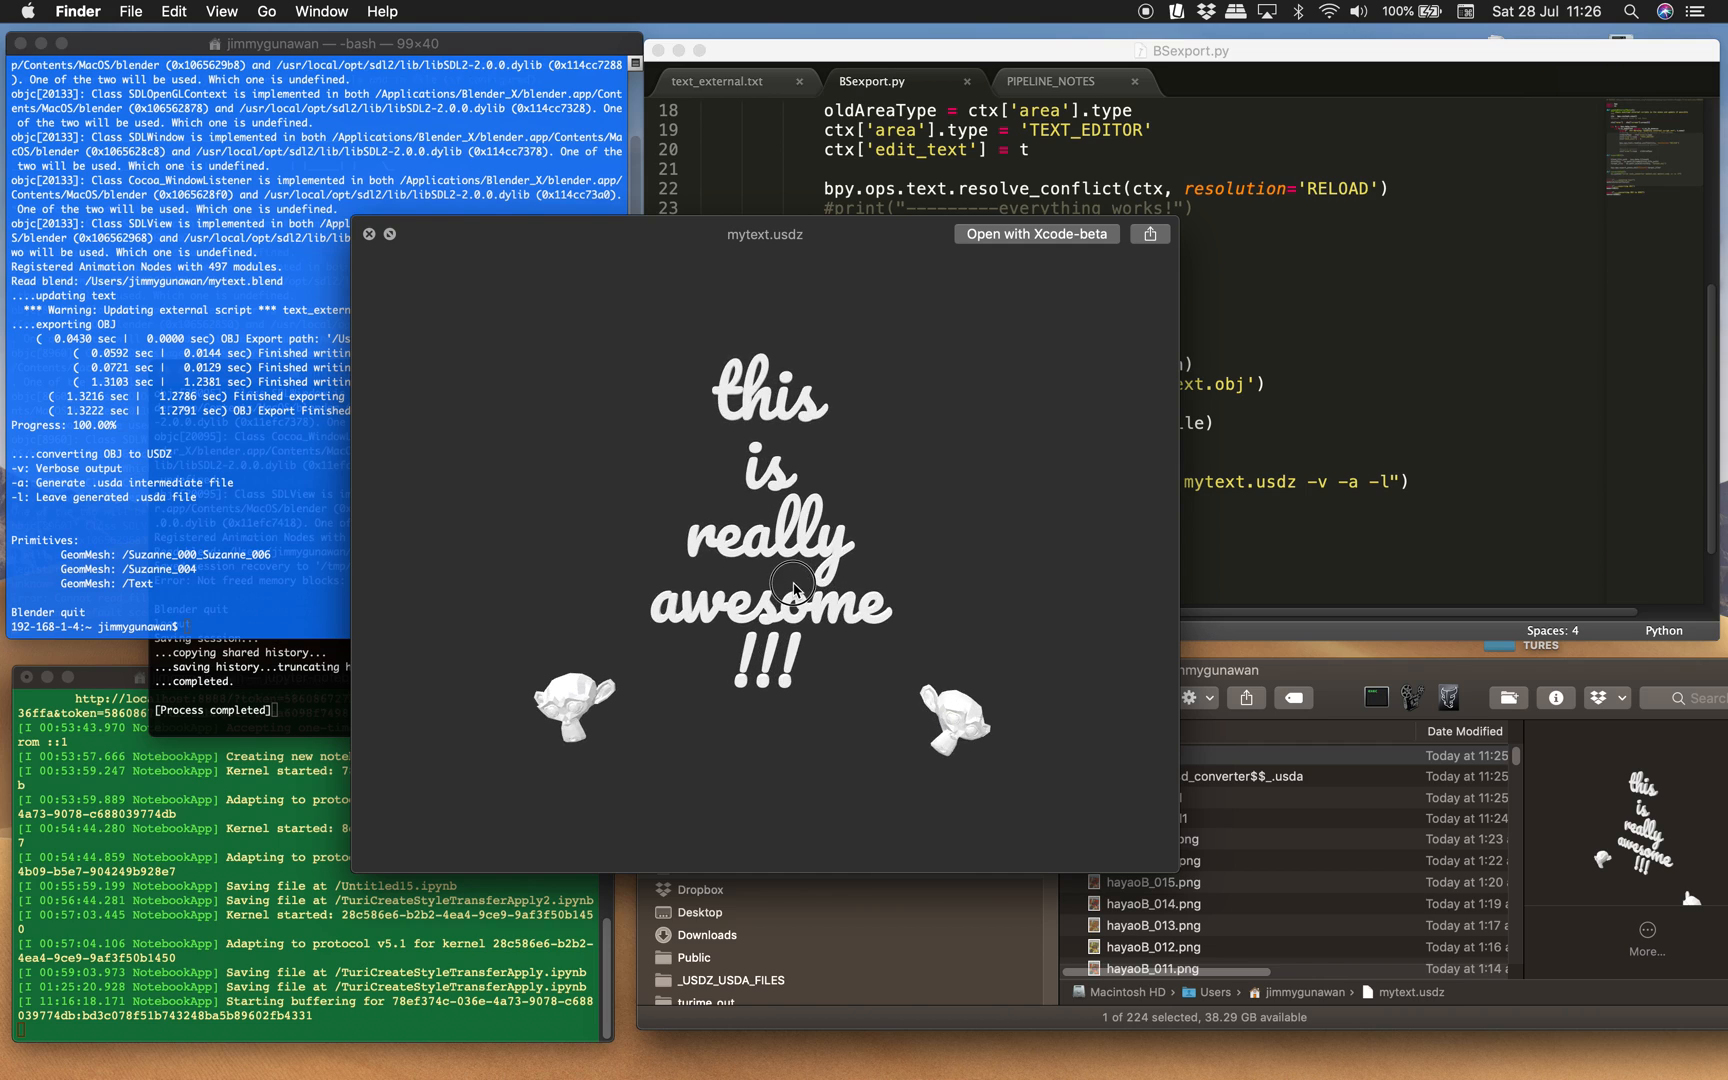
AirDrop the new mytext.usdz from Quick Look to the iPhone.
click(1150, 232)
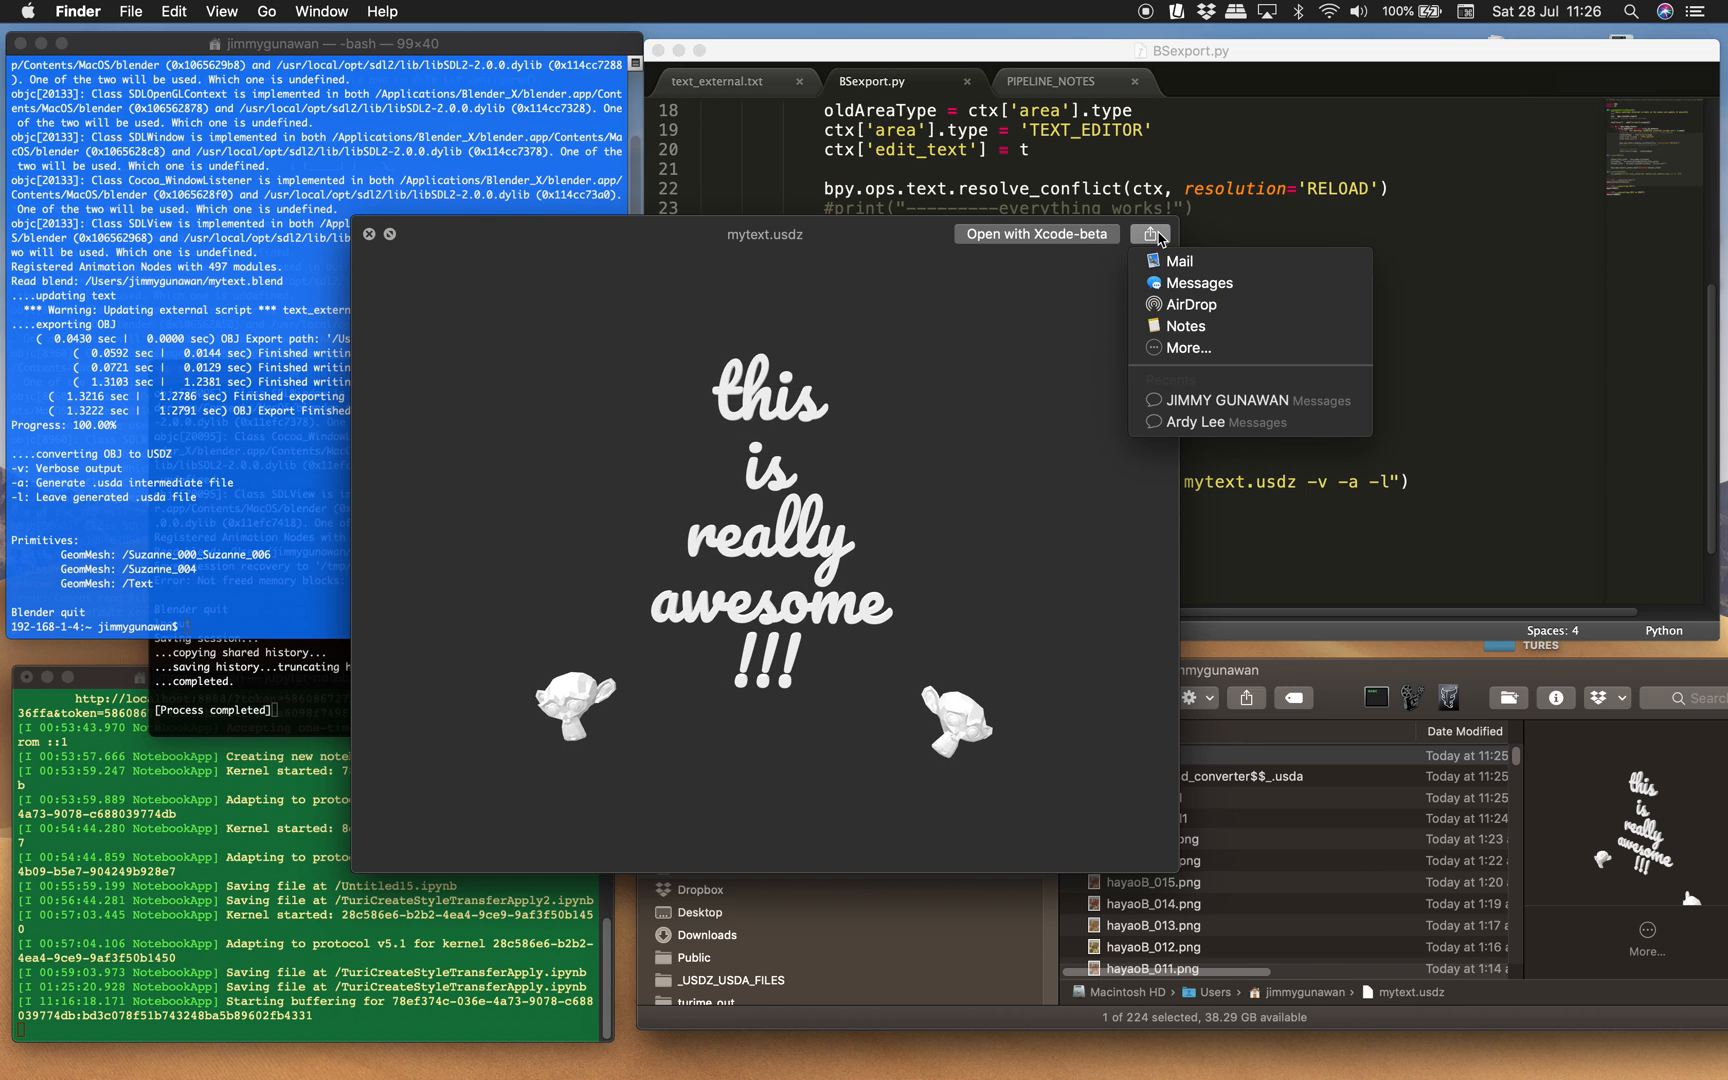
click(1168, 312)
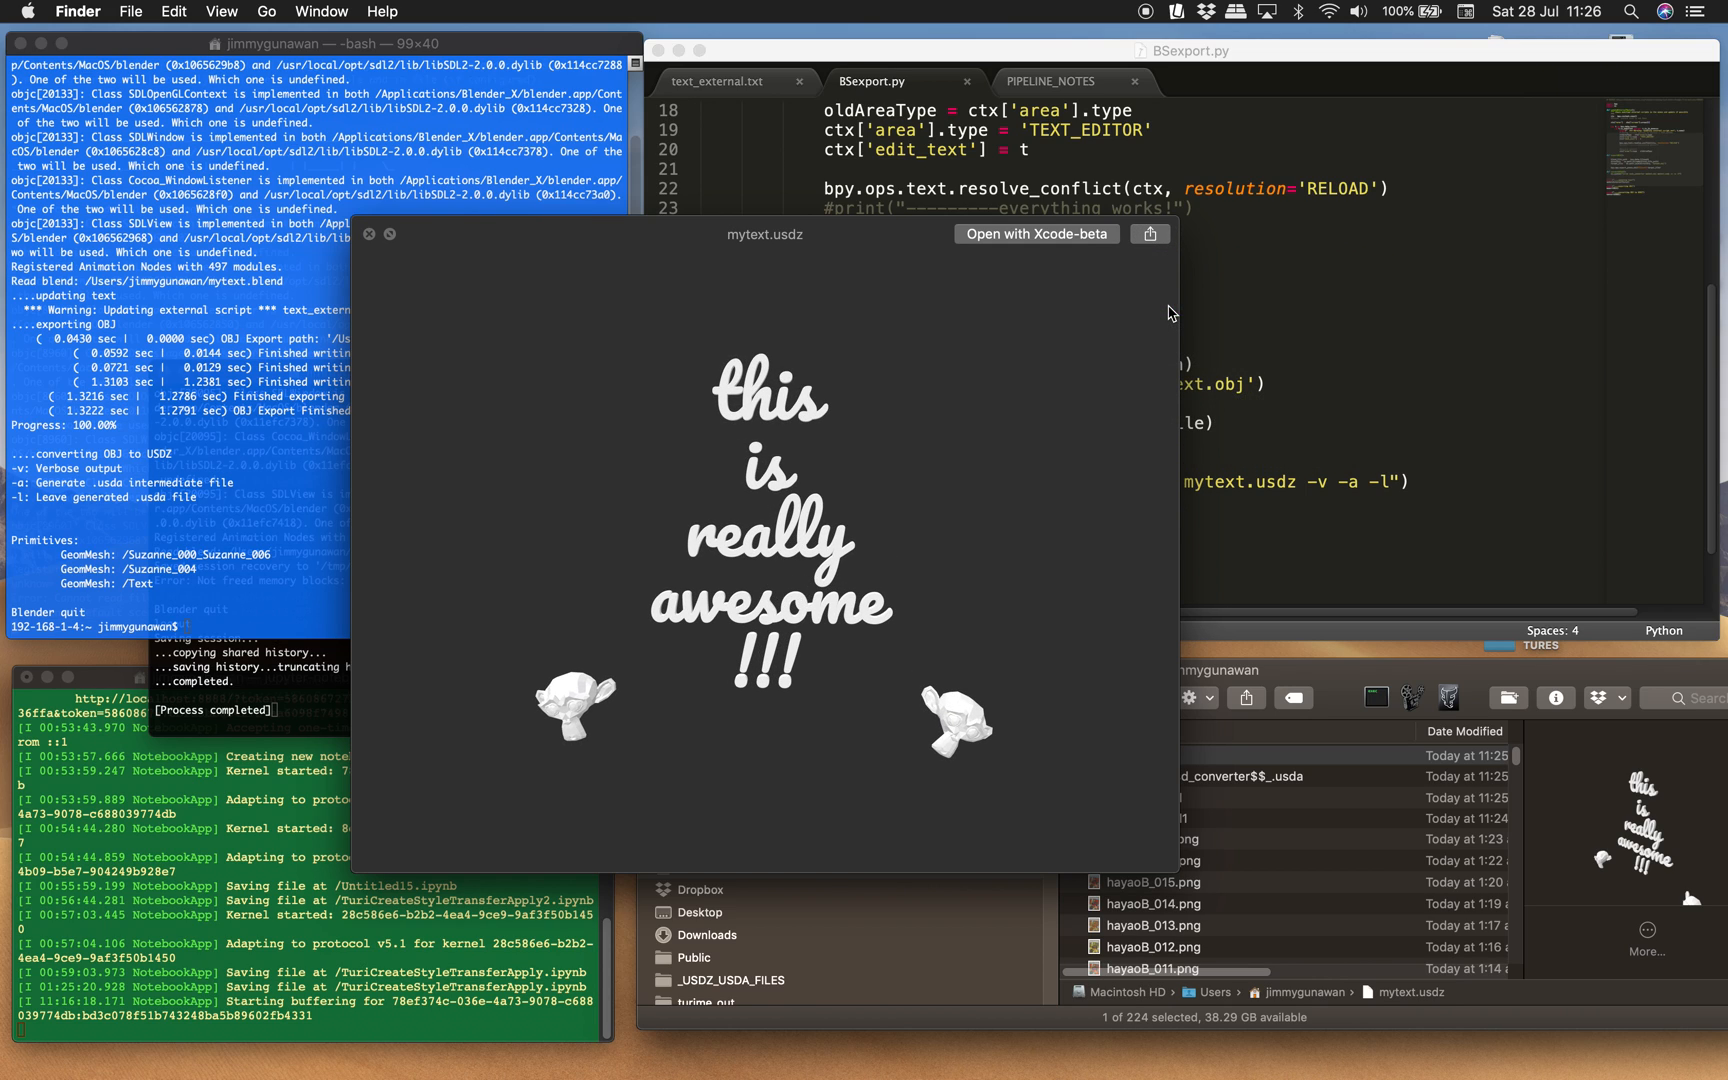
click(1150, 234)
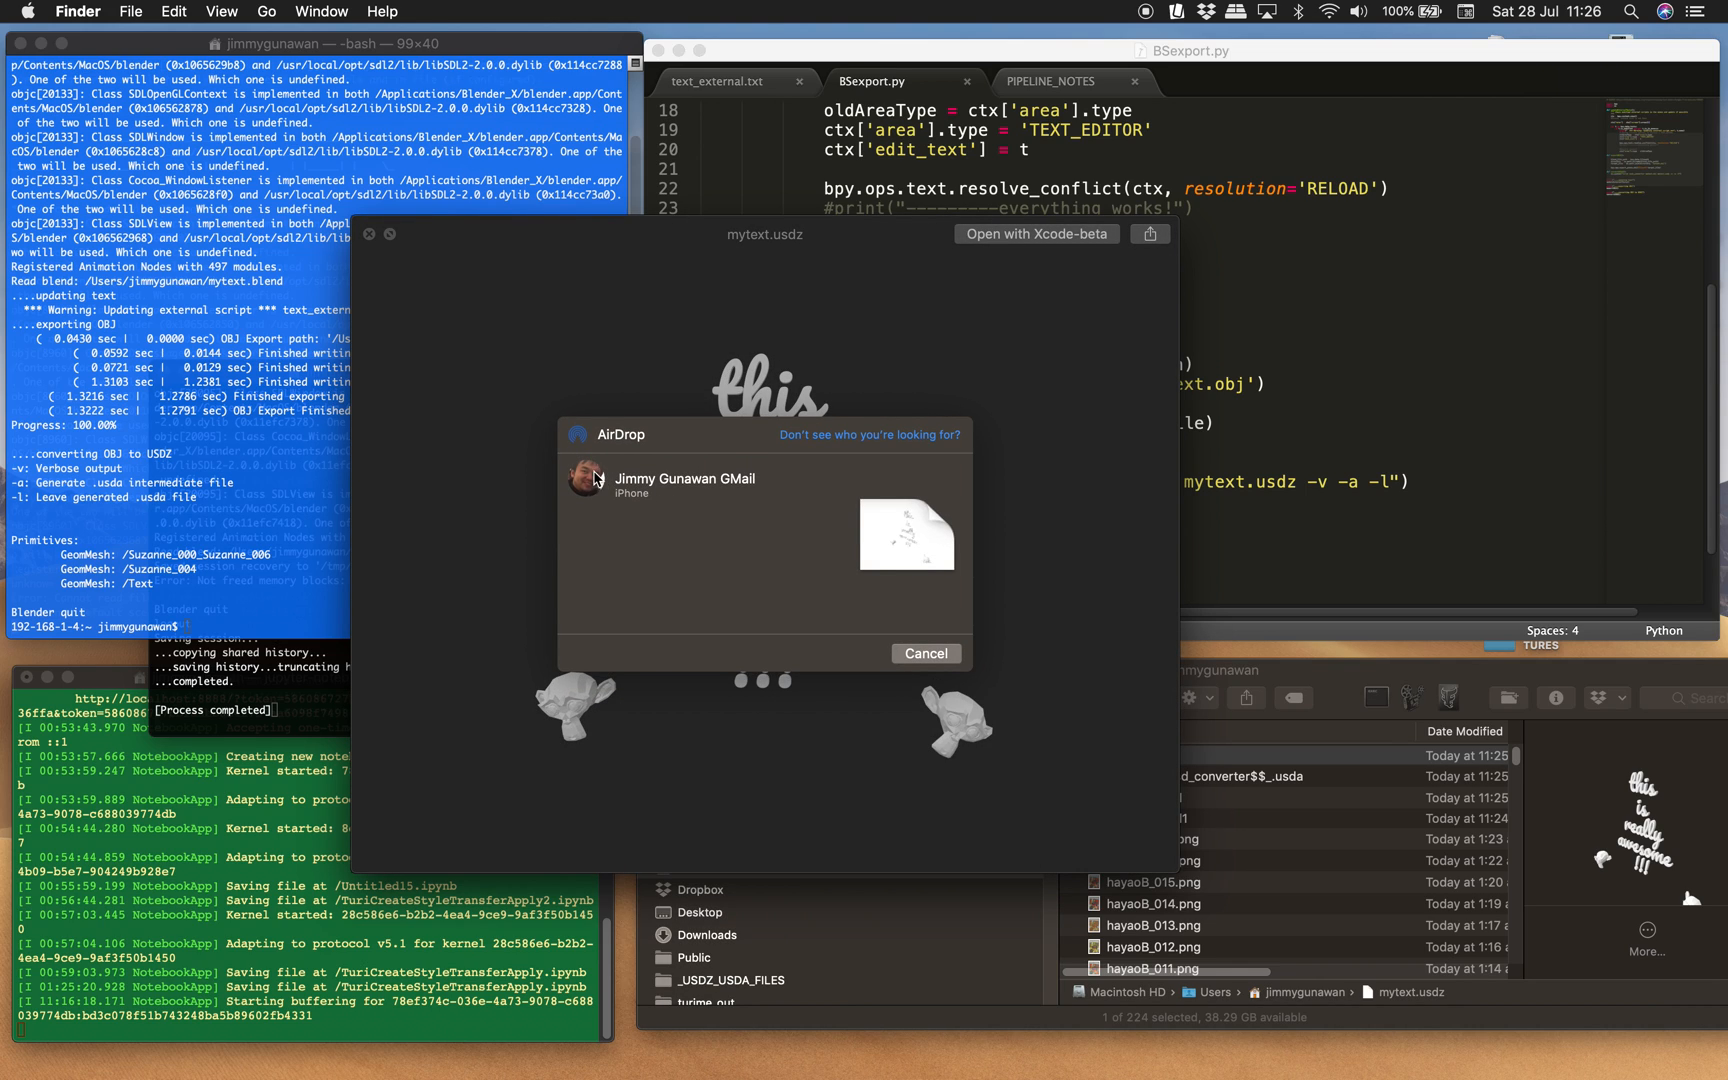
click(684, 478)
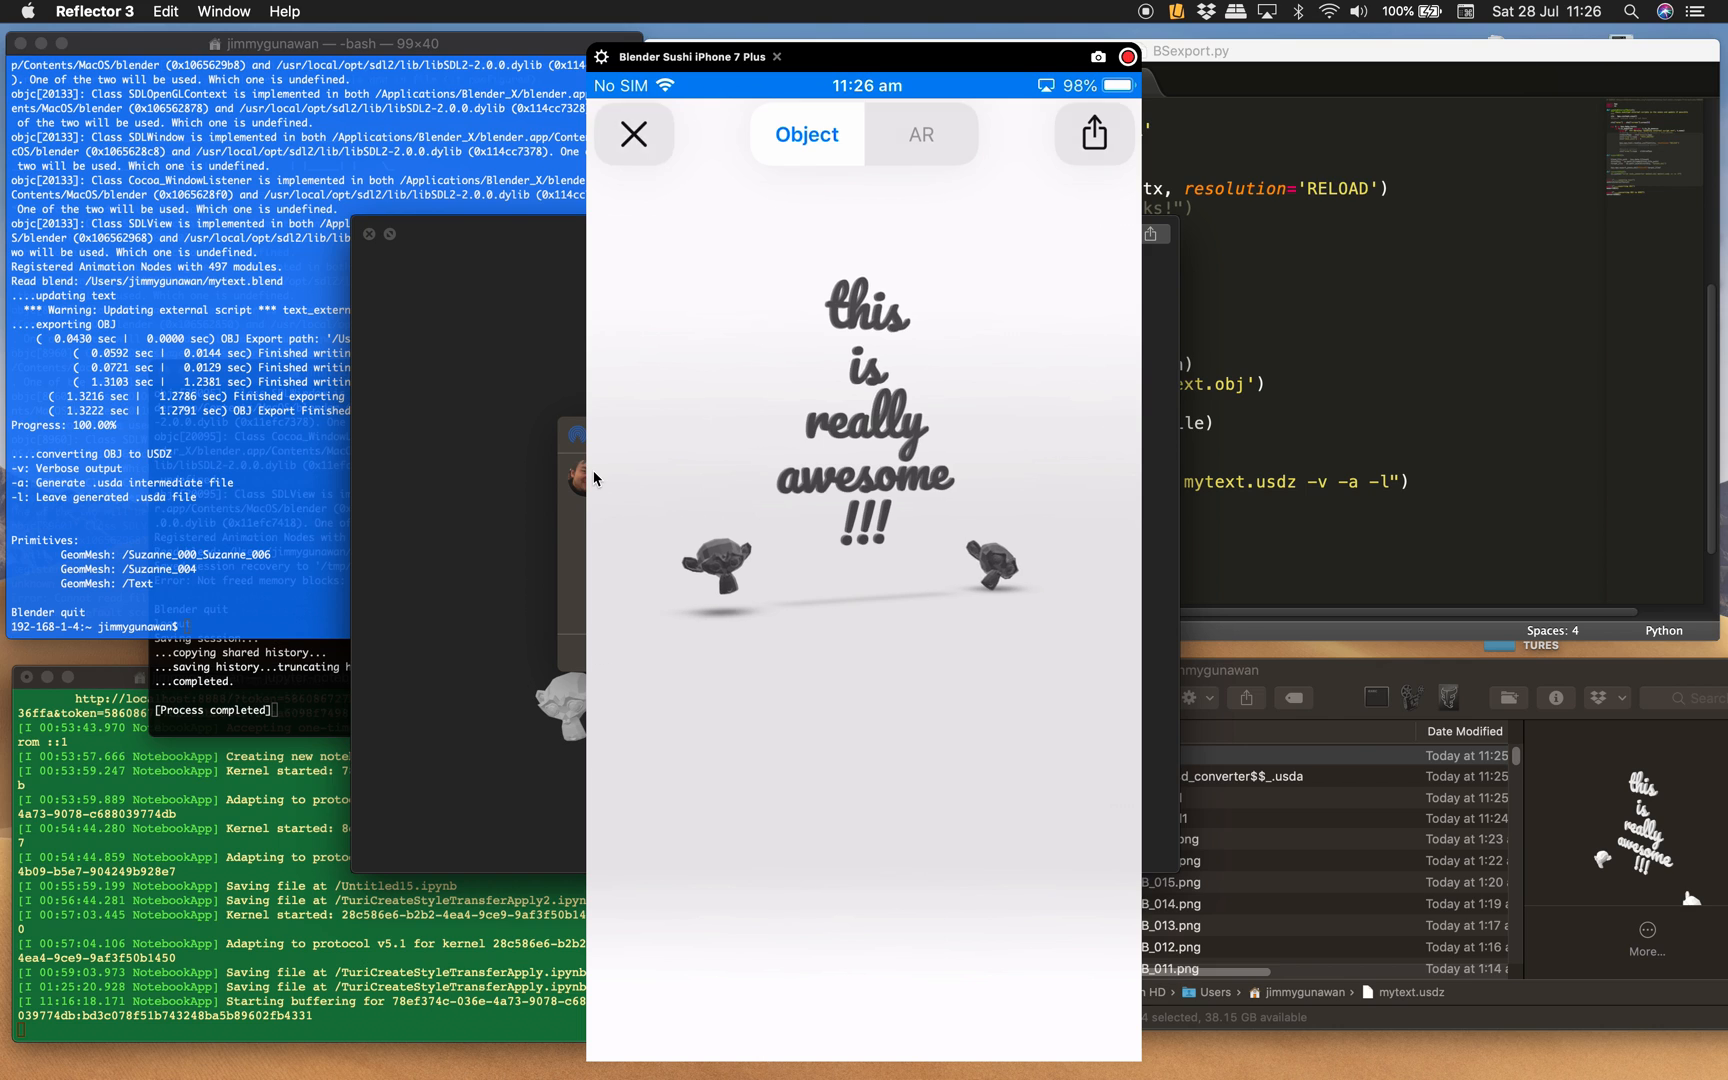
On the mirrored iPhone, open mytext-4 and mytext-3 models and view them in AR.
click(632, 134)
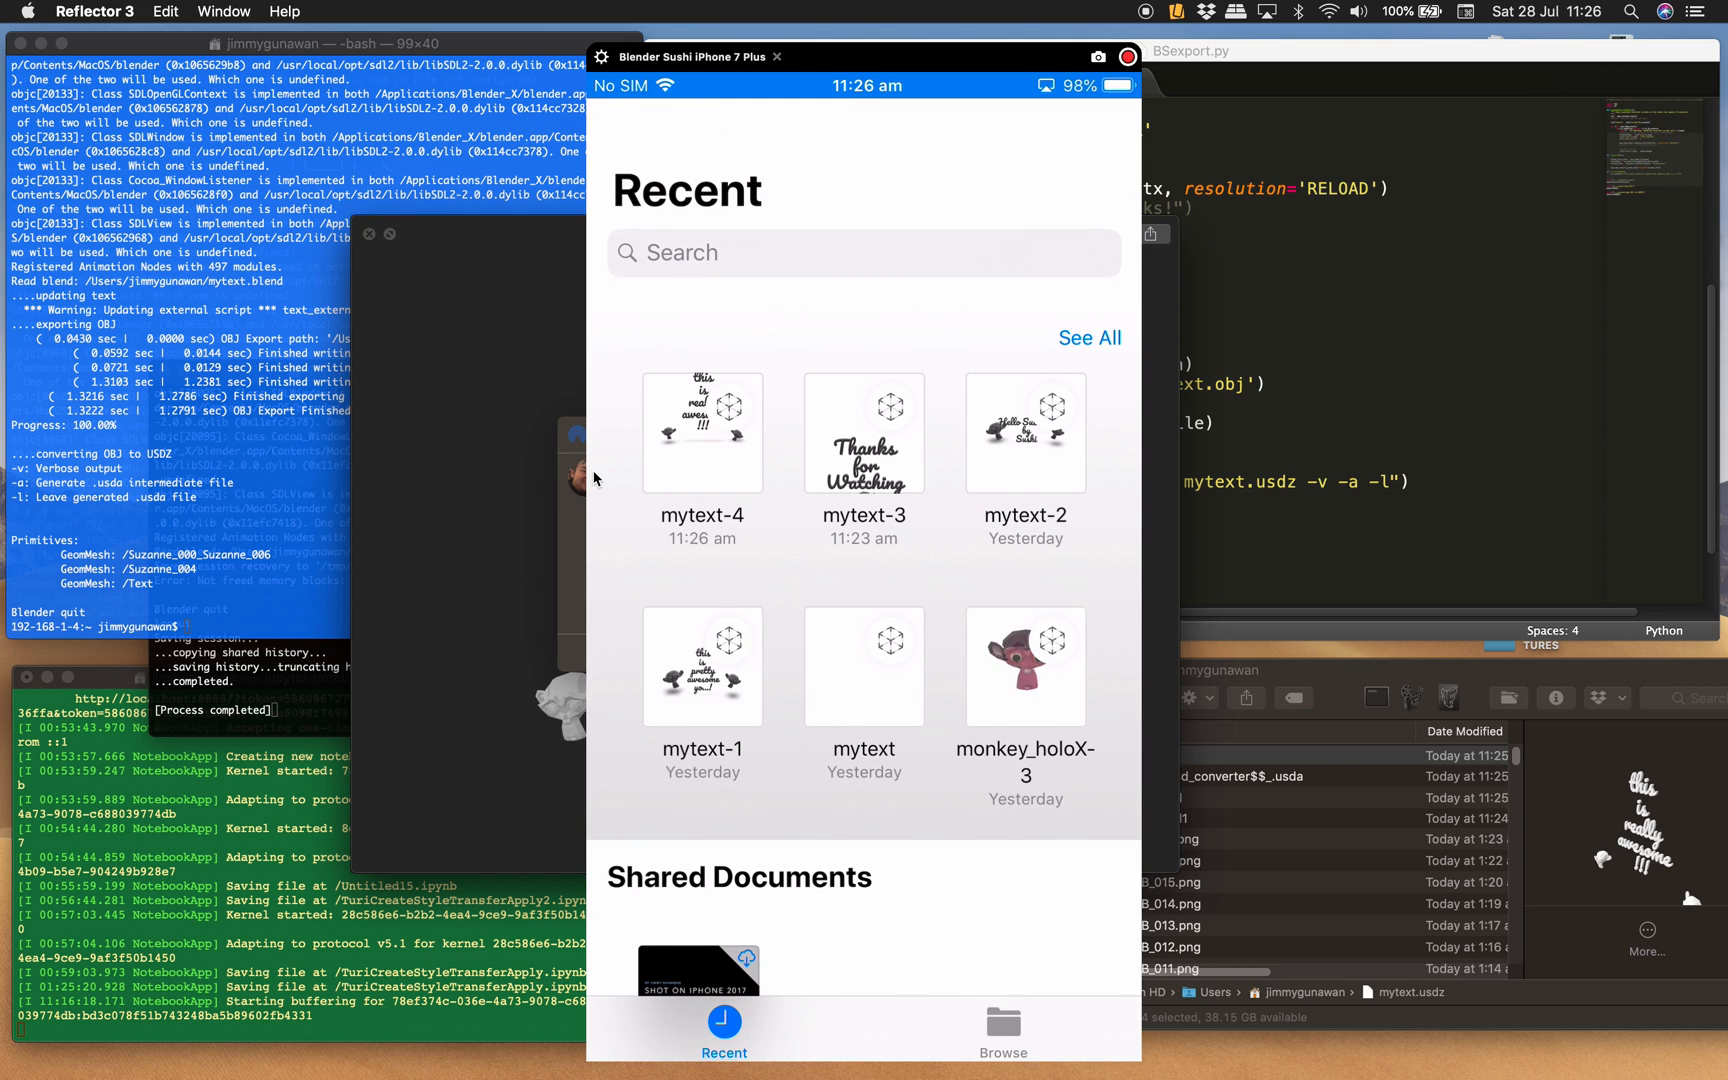
click(700, 432)
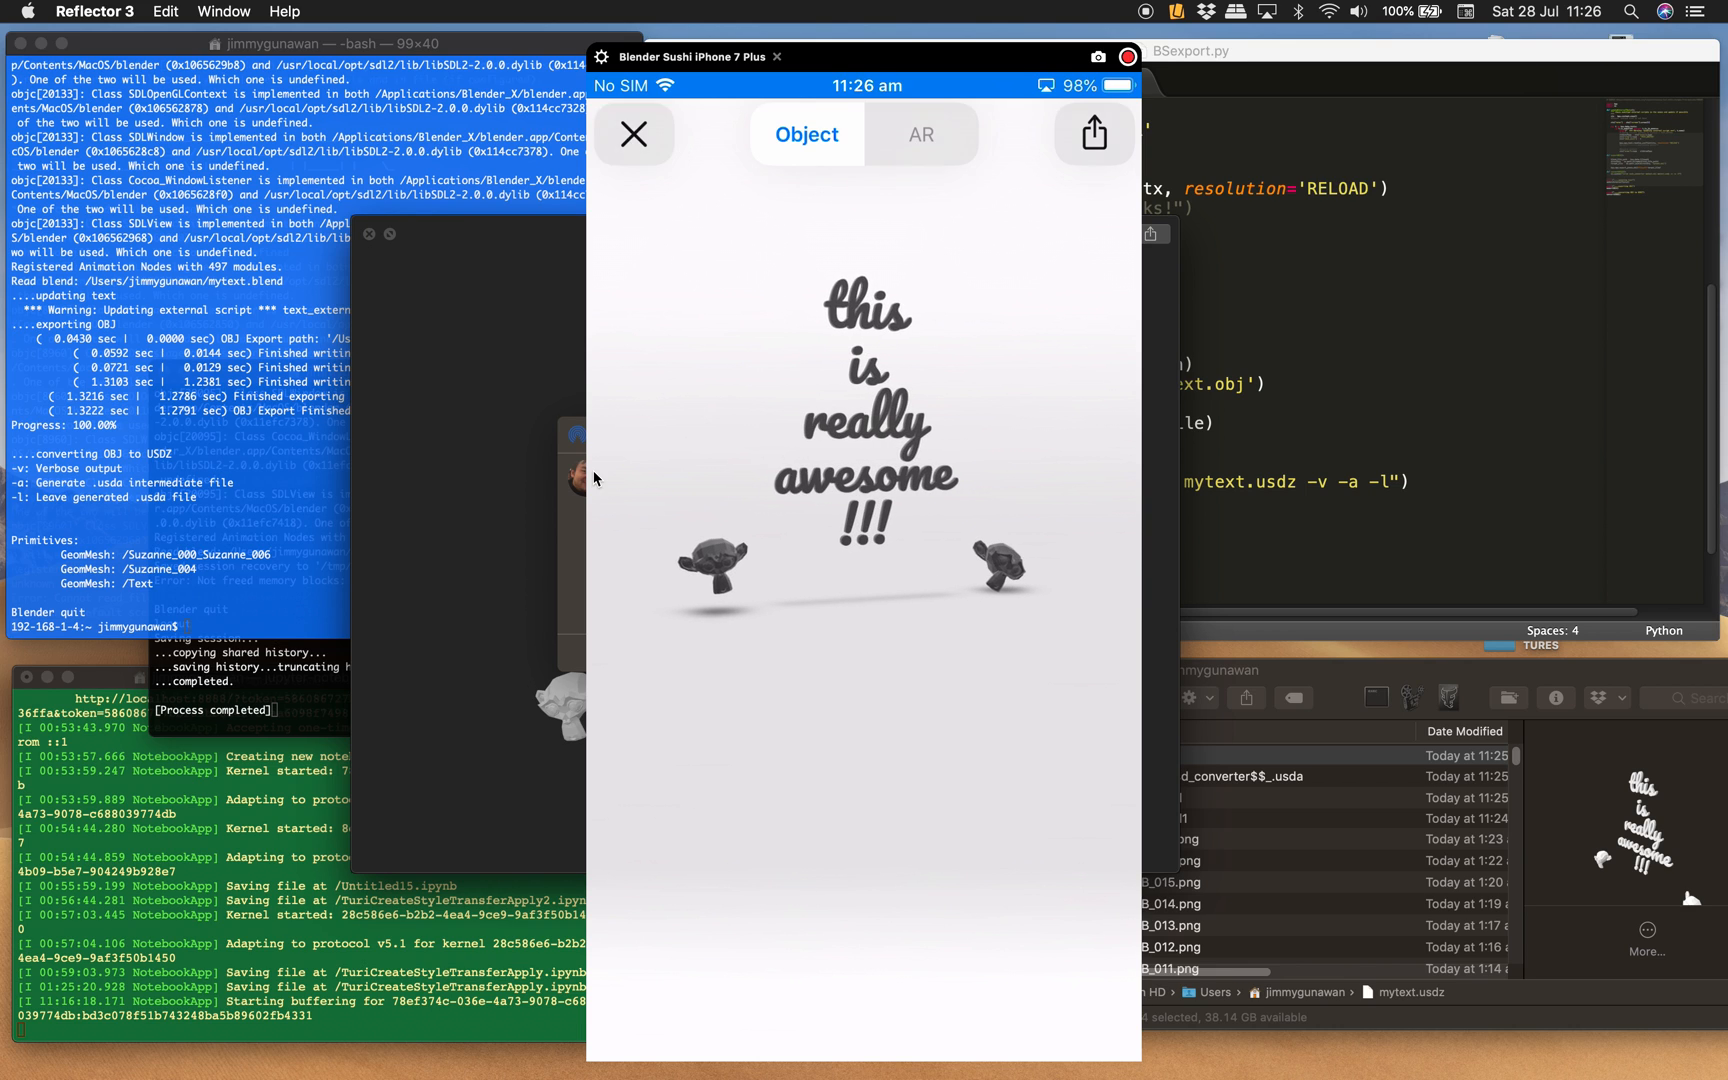
click(634, 134)
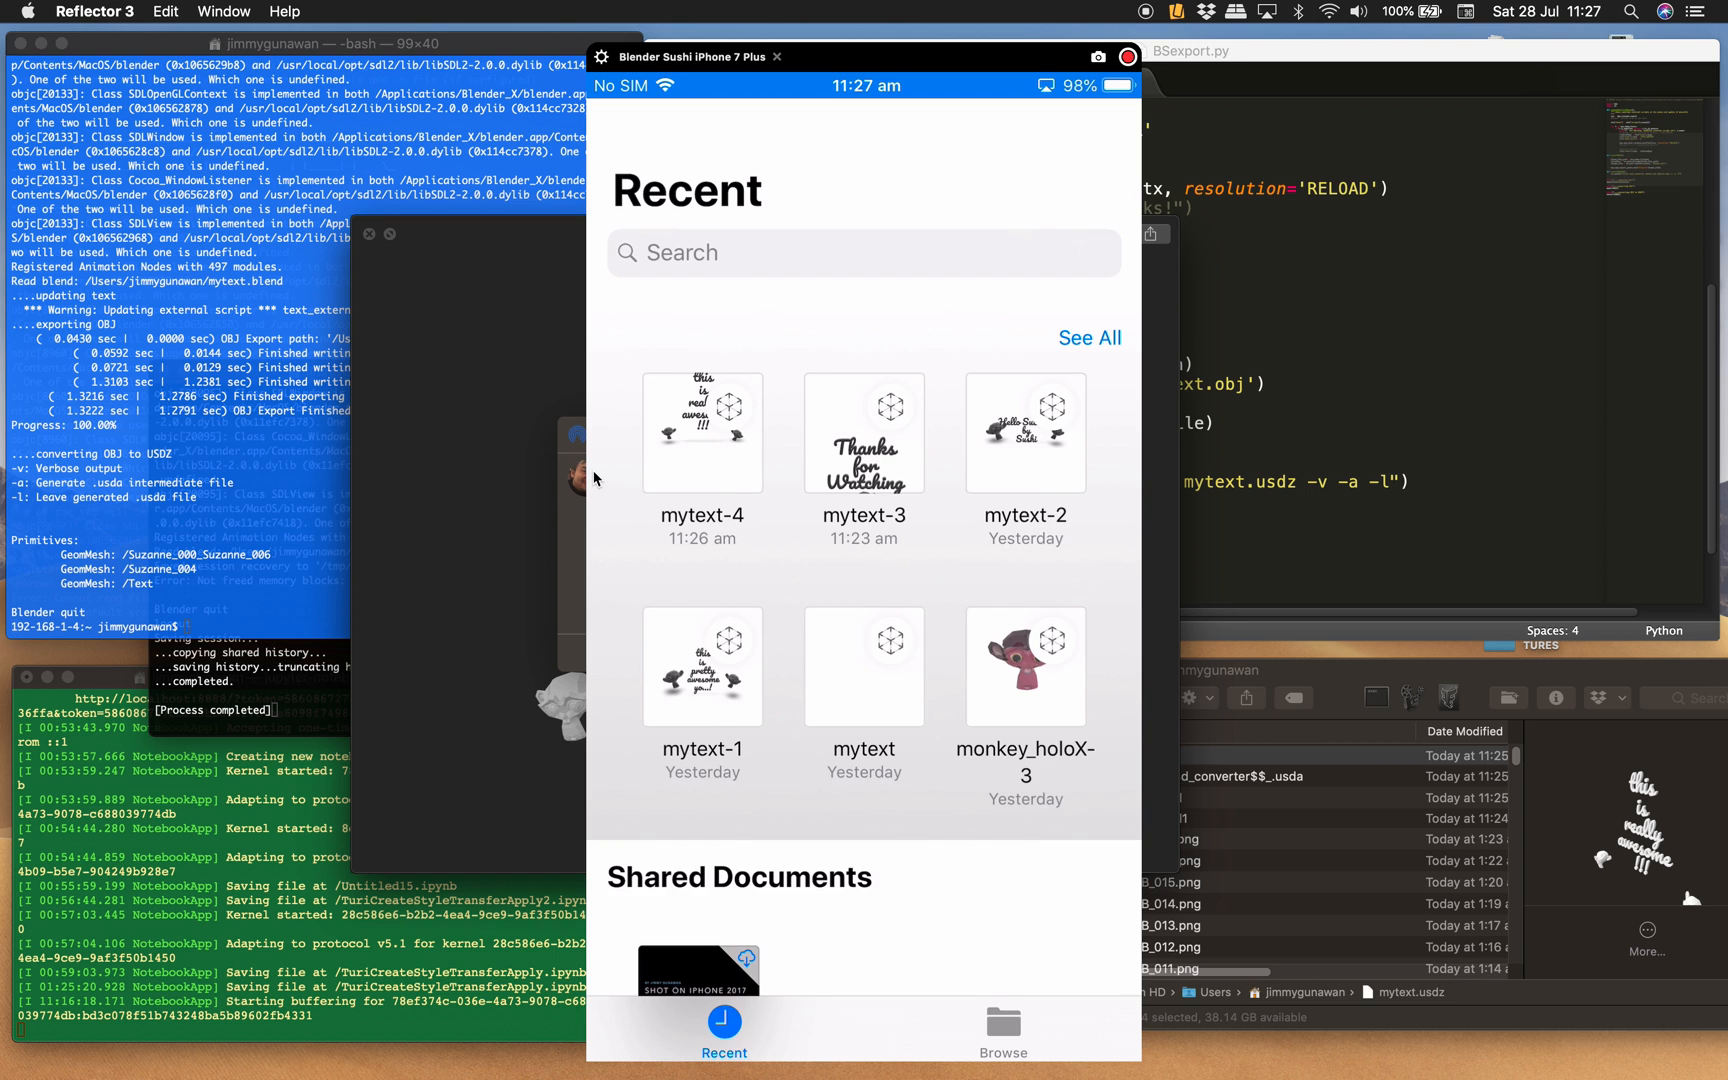
click(862, 430)
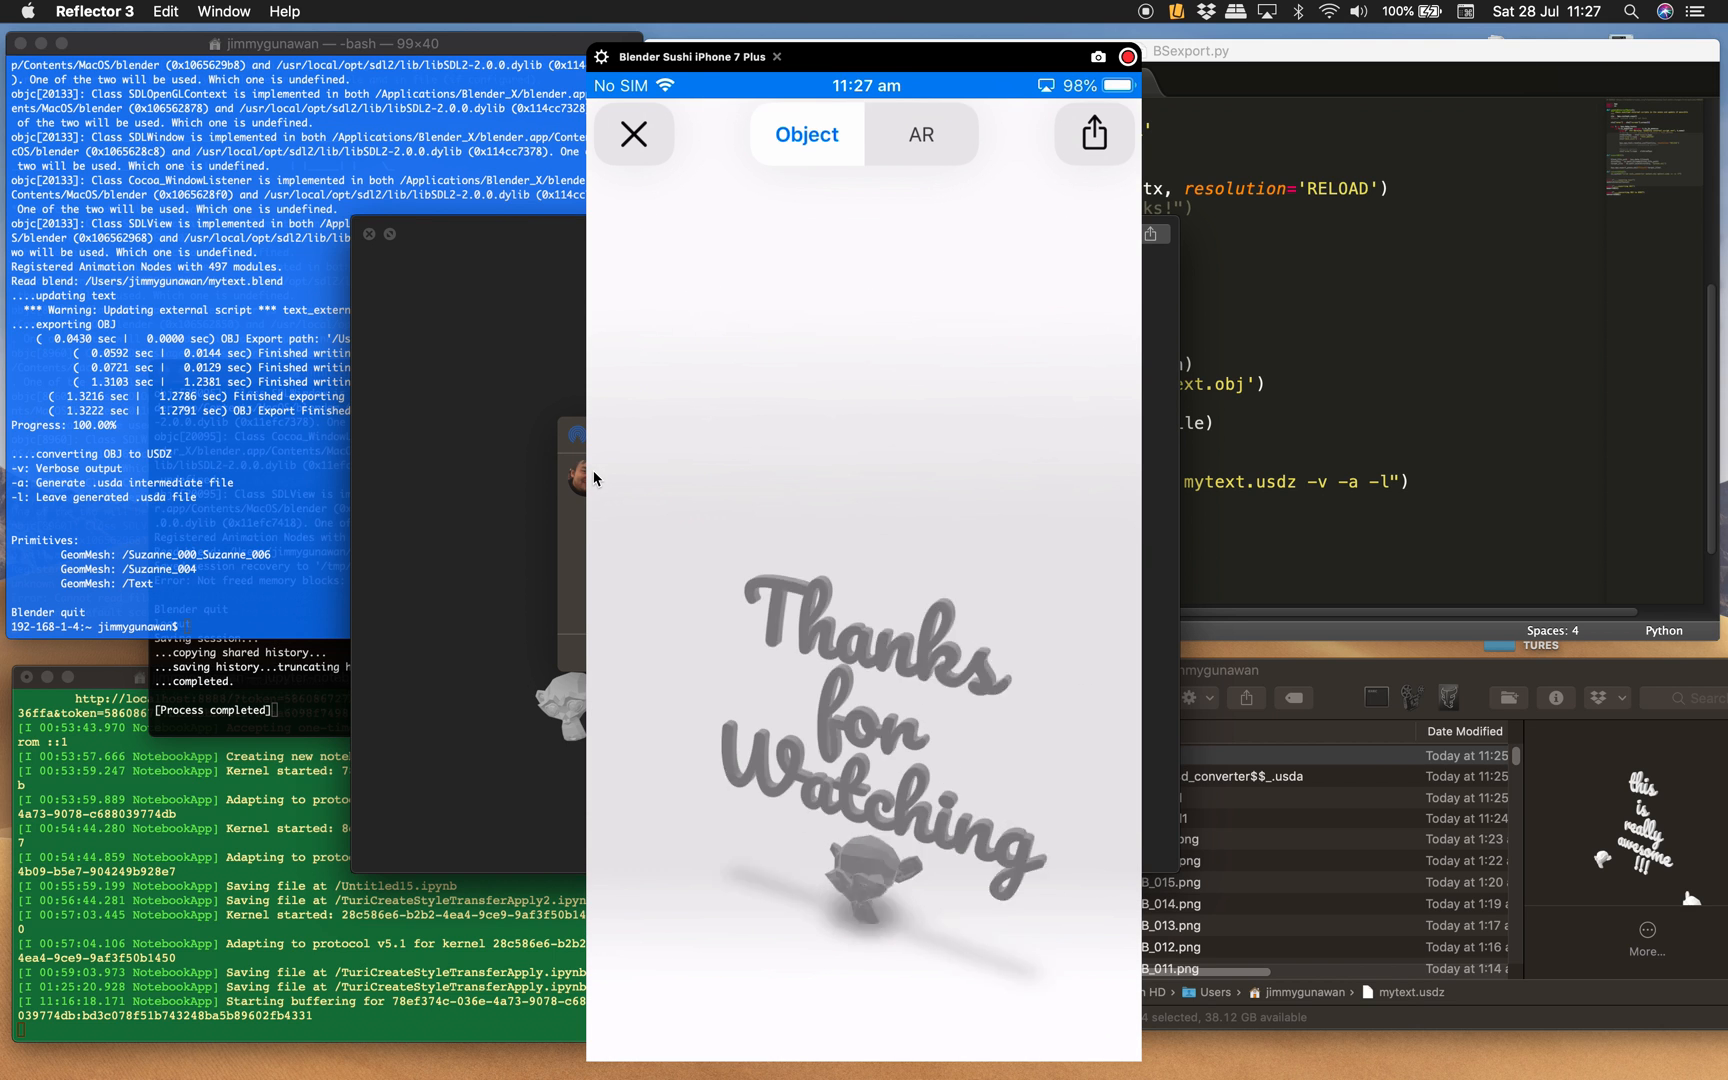
click(920, 134)
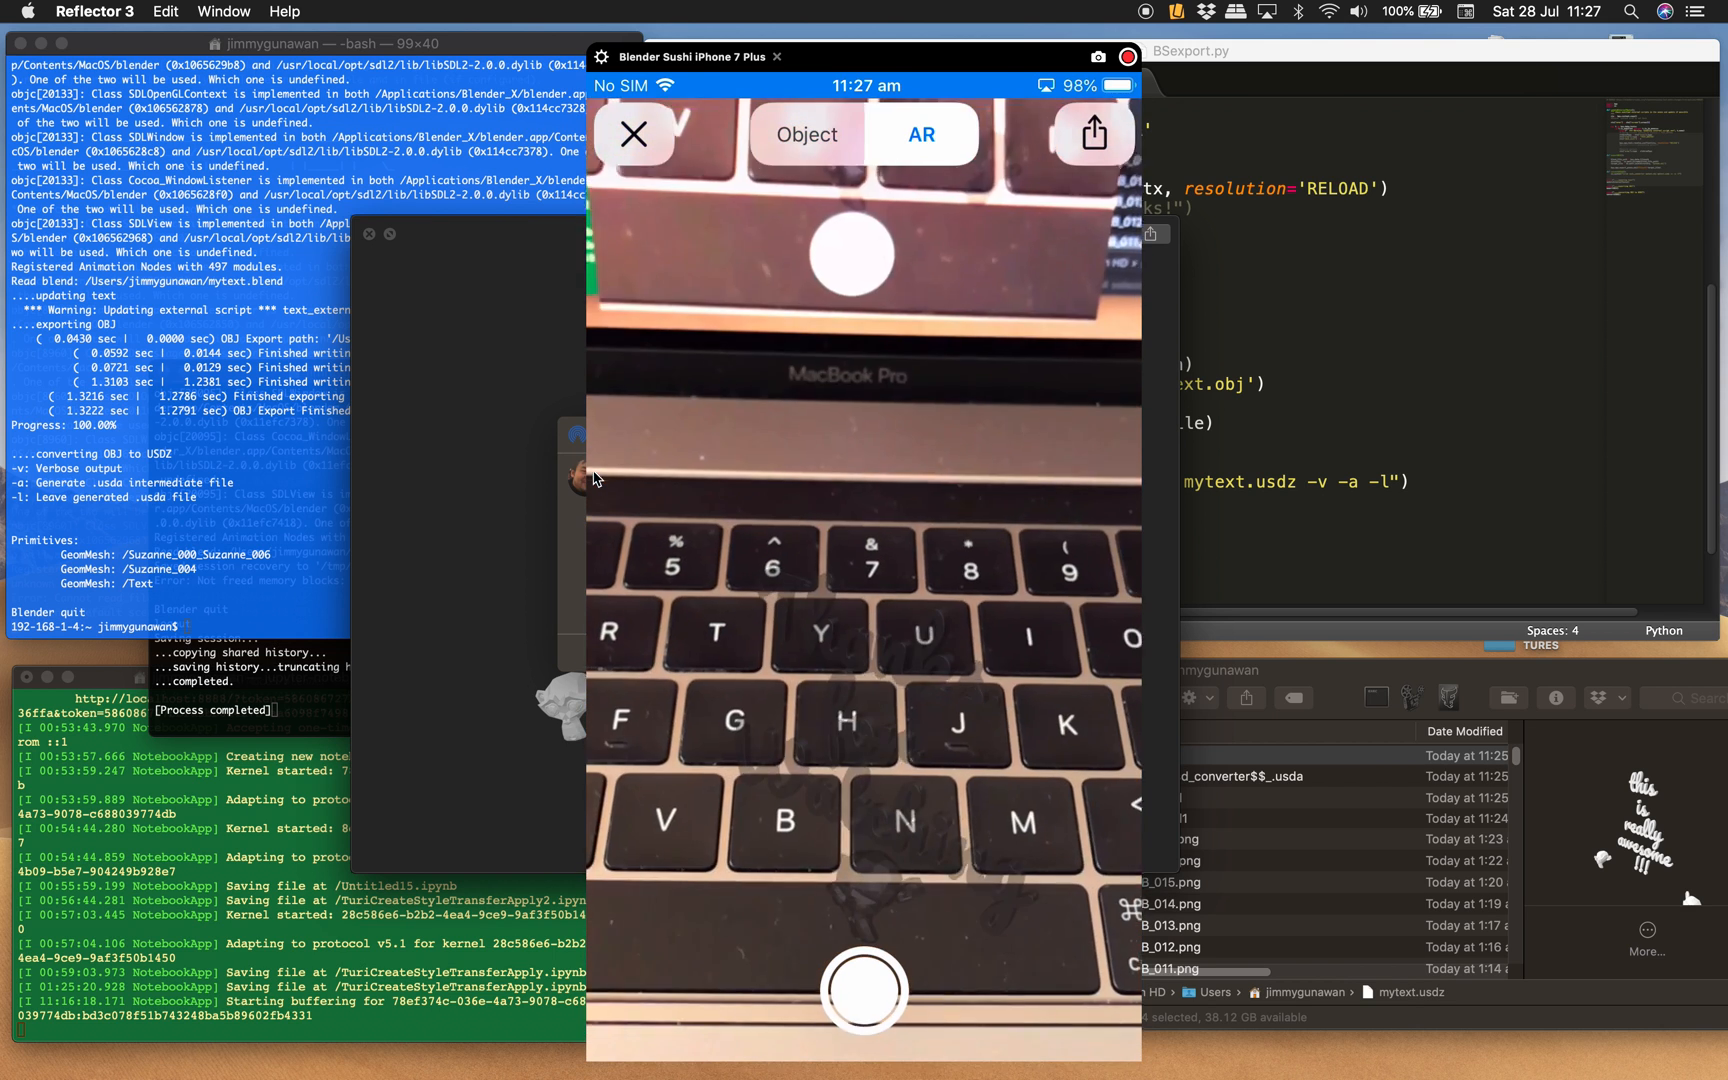
click(634, 134)
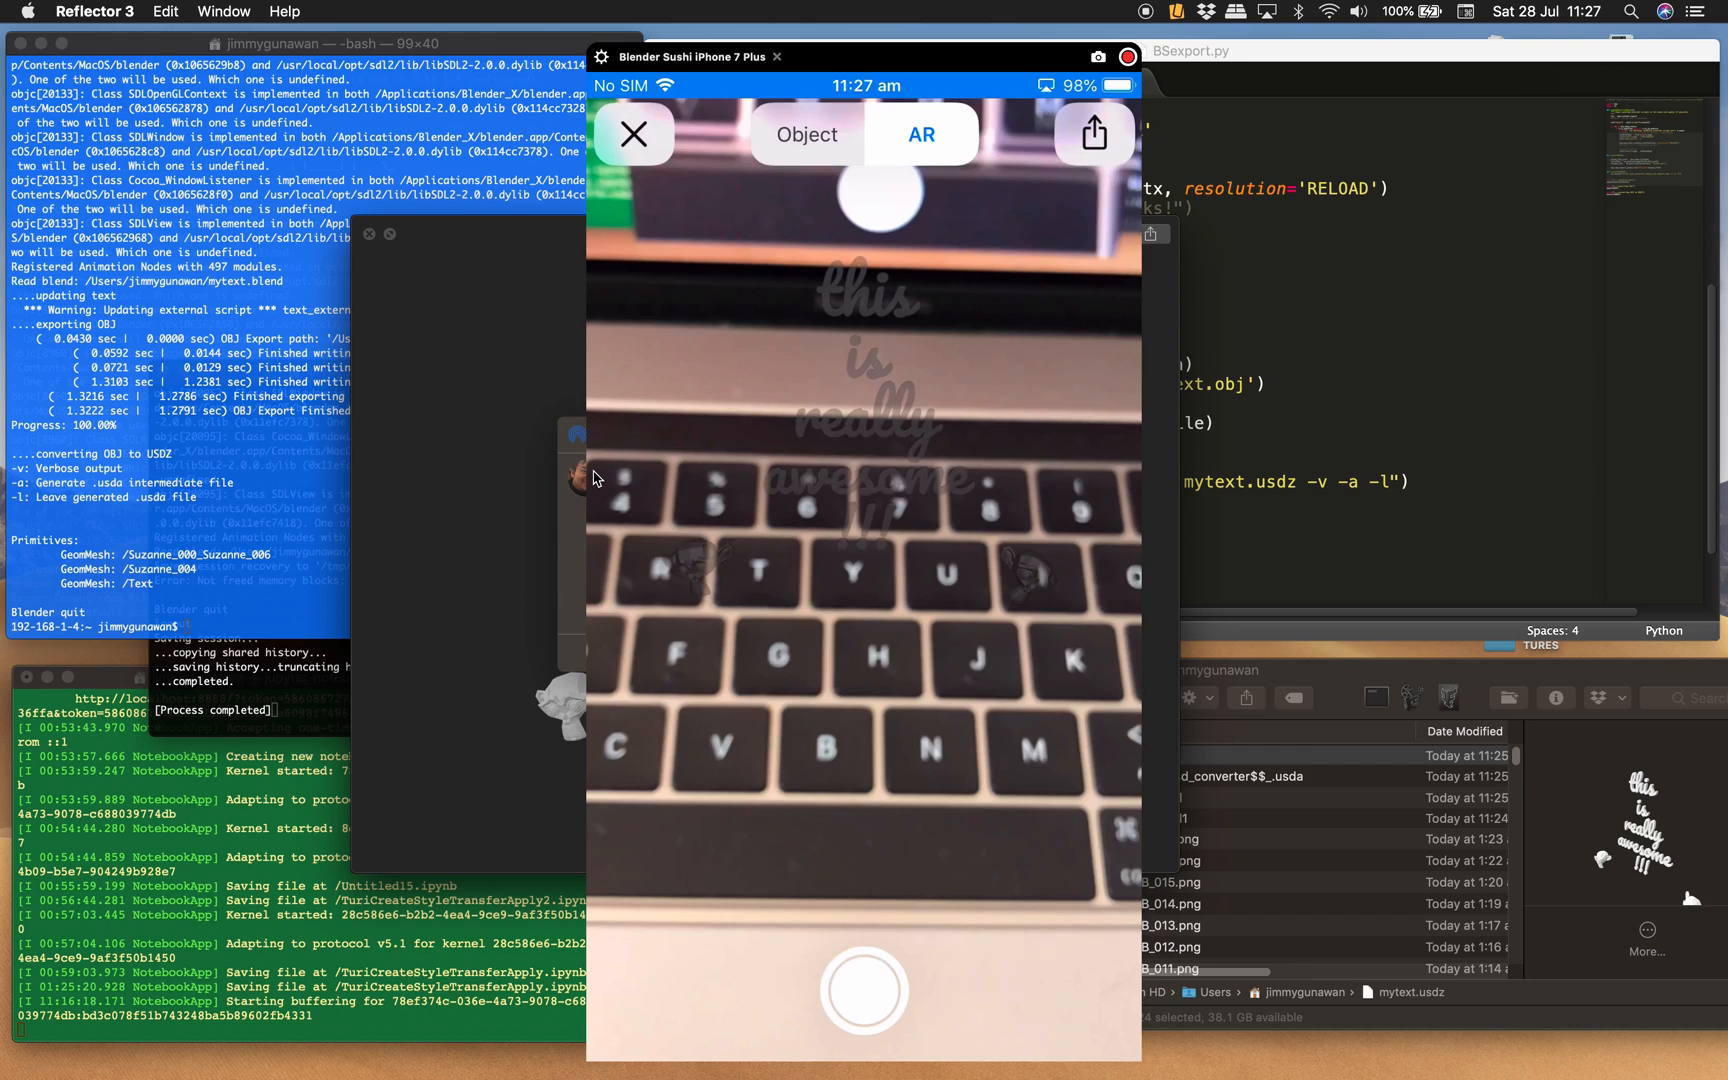
click(920, 134)
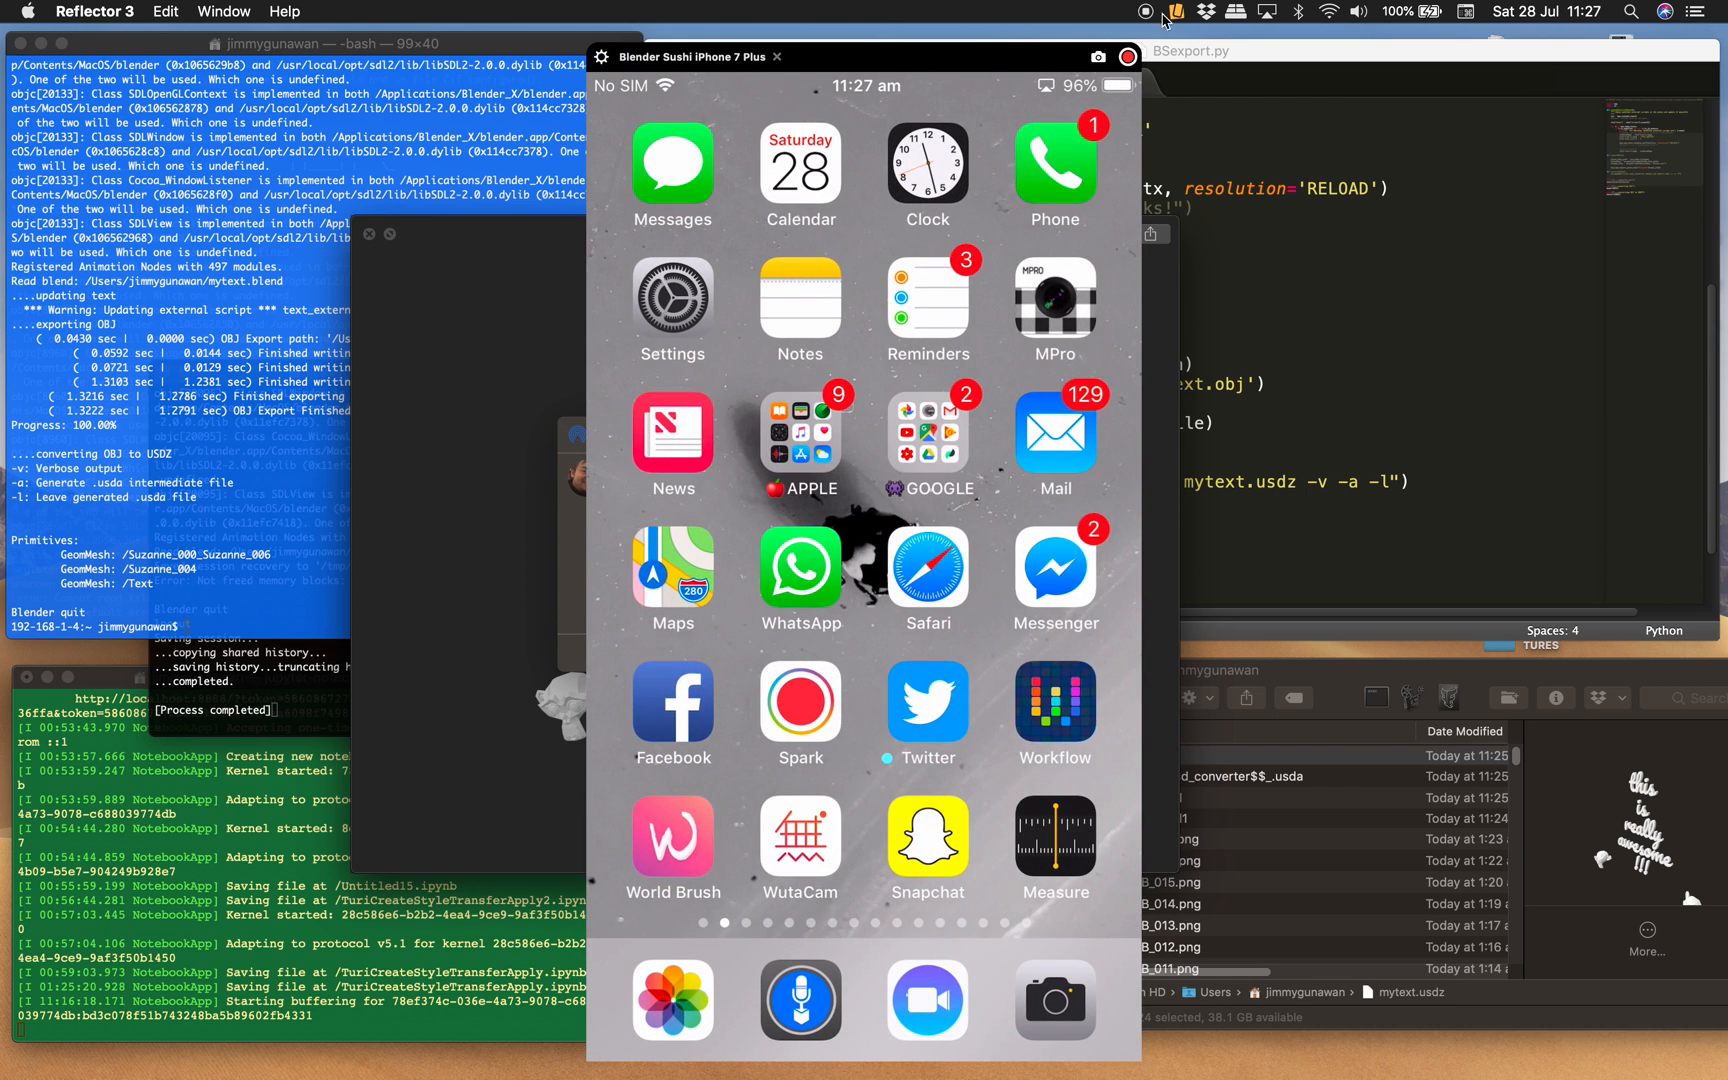
Stop mirroring the iPhone from the Reflector 3 device options.
click(1172, 12)
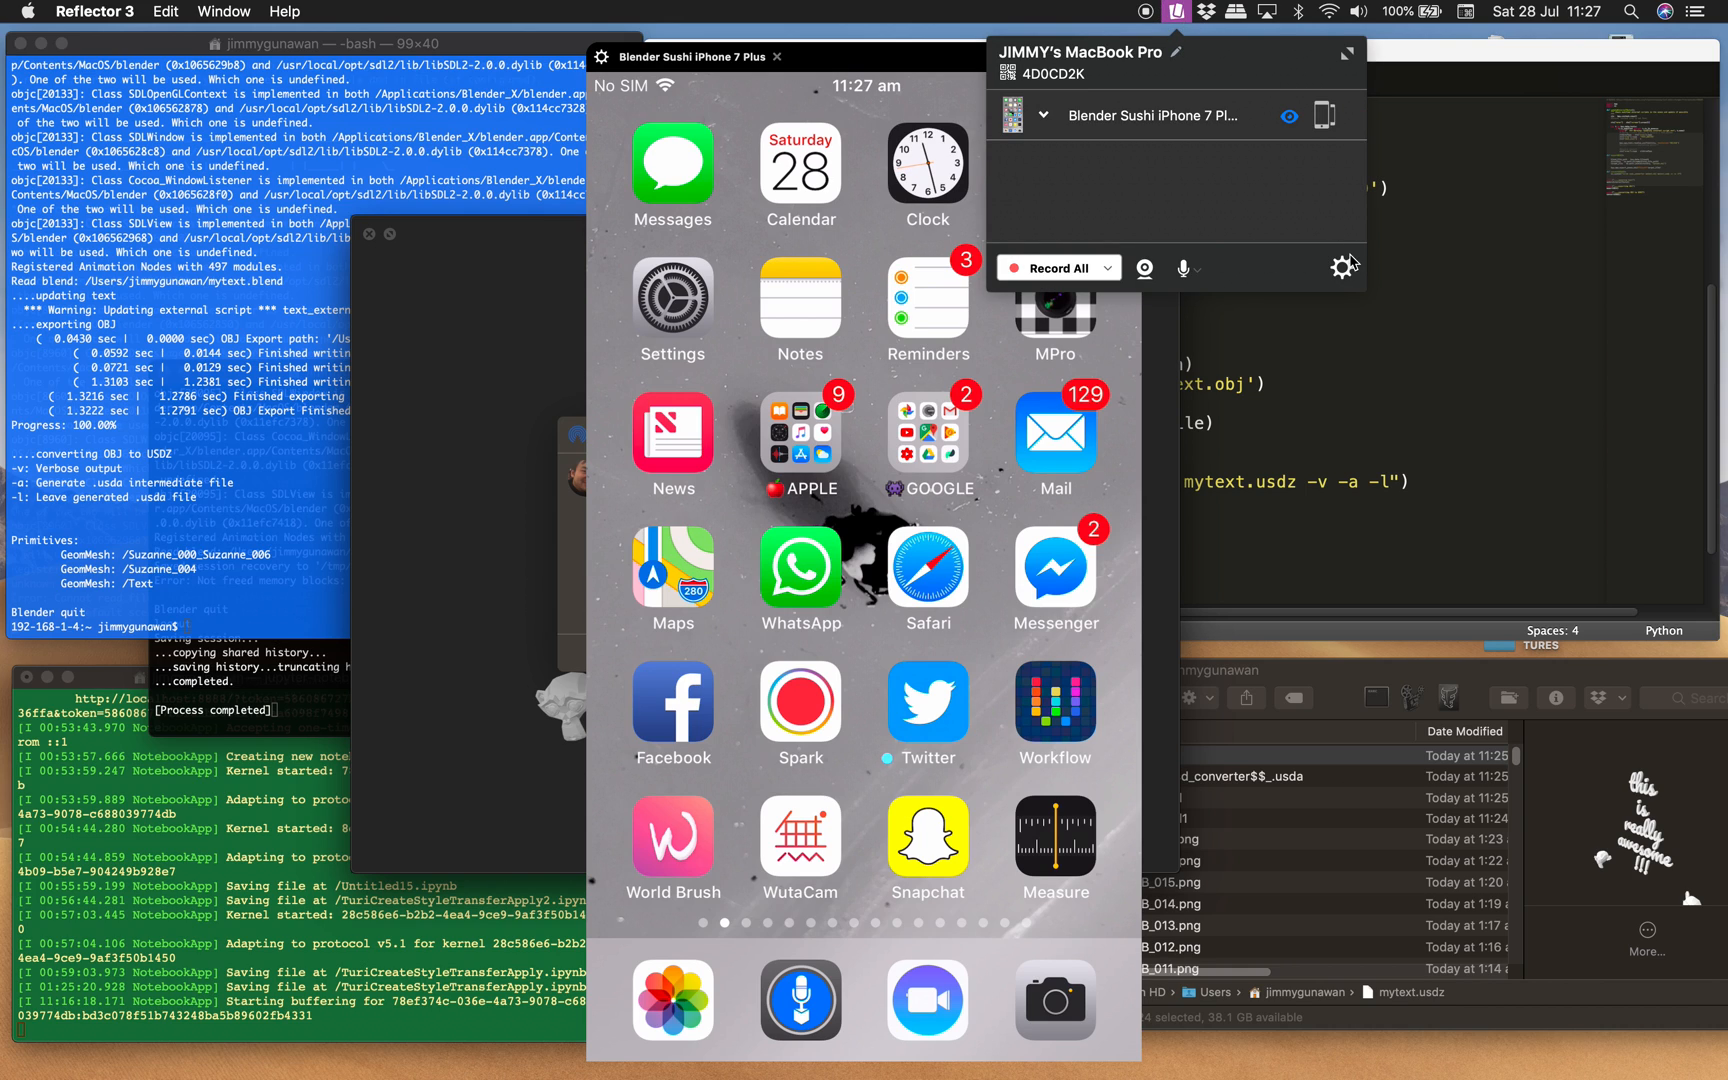
click(1342, 268)
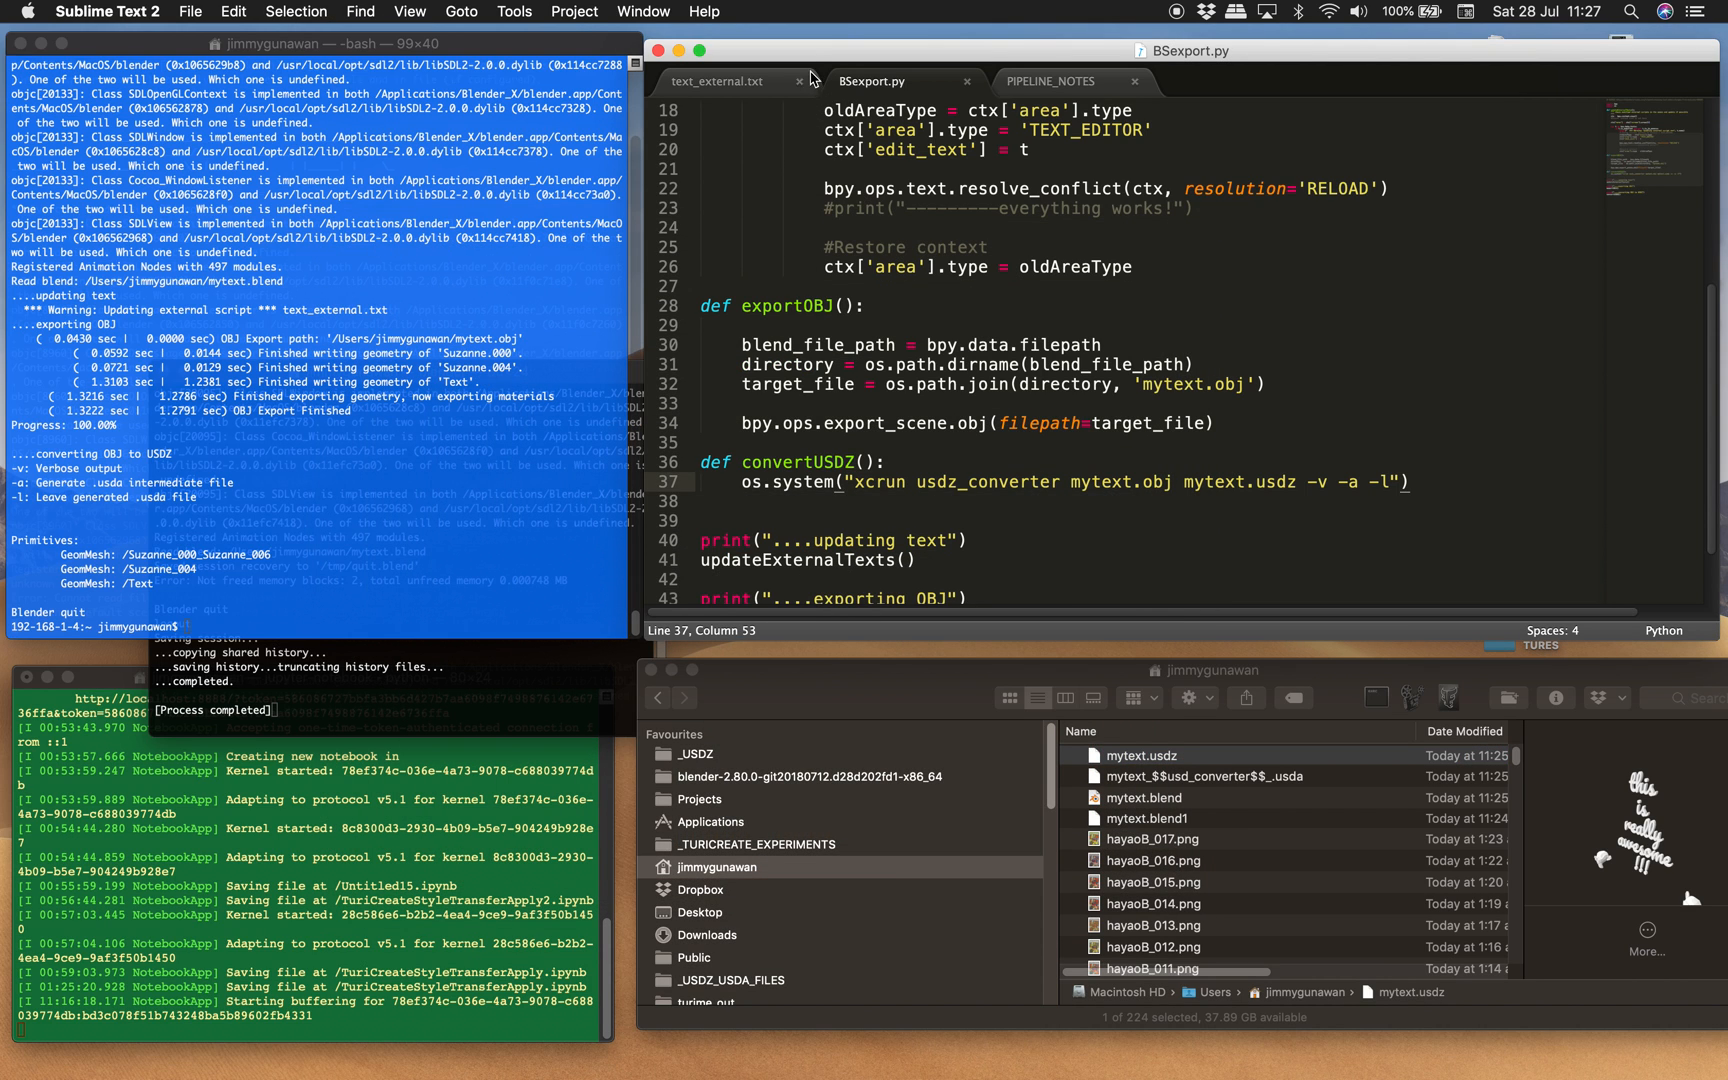
Show text_external.txt with all text selected, then select the intermediate USDA file in Finder.
click(718, 80)
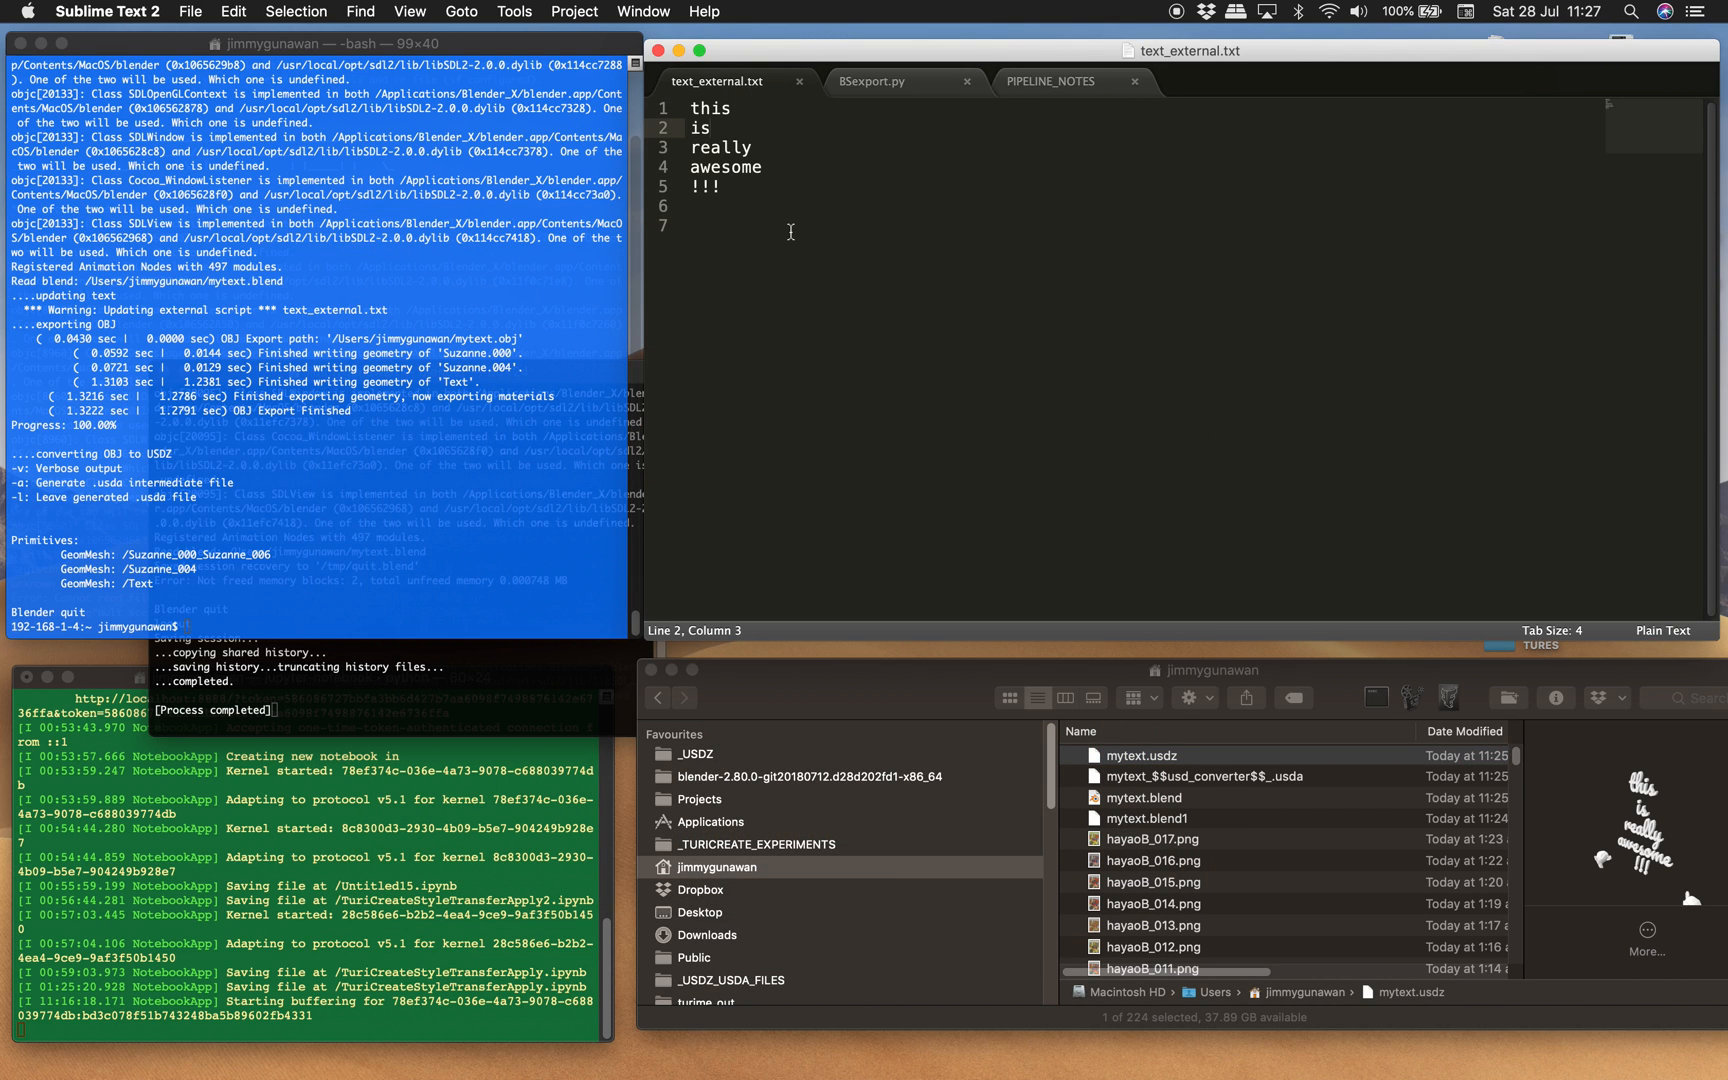
mouse_move(762, 276)
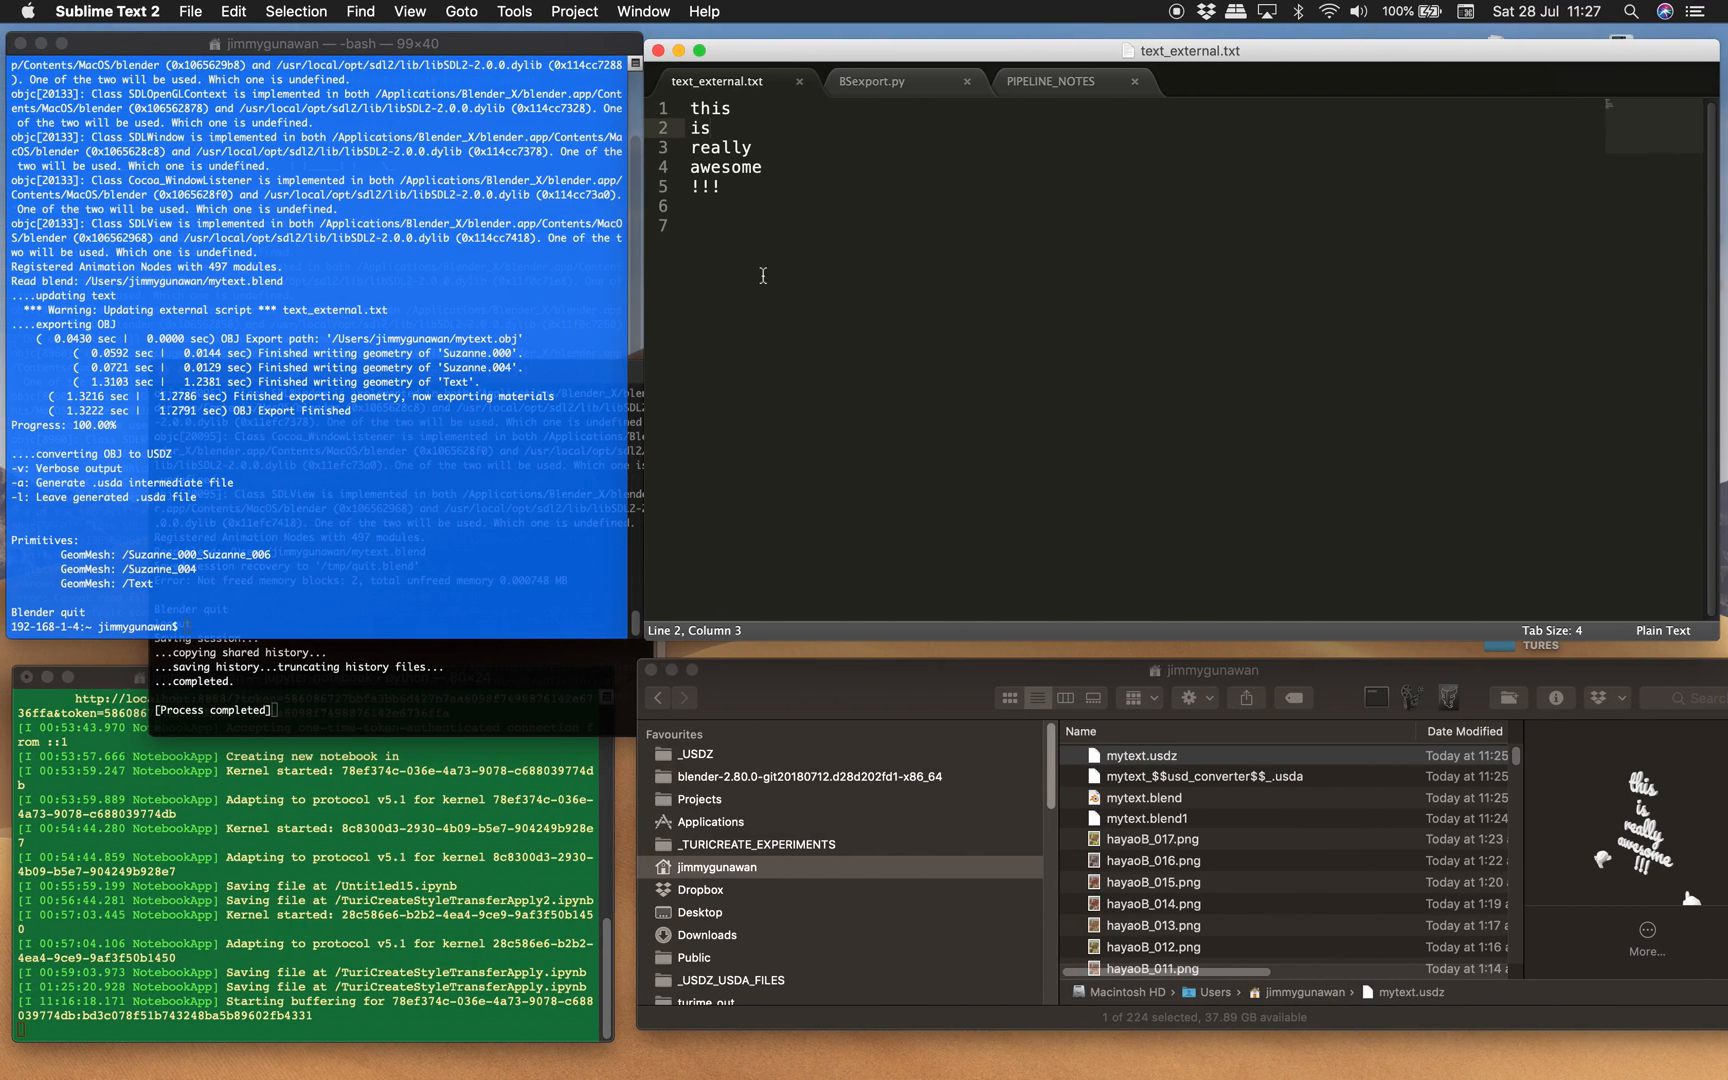
mouse_move(802, 278)
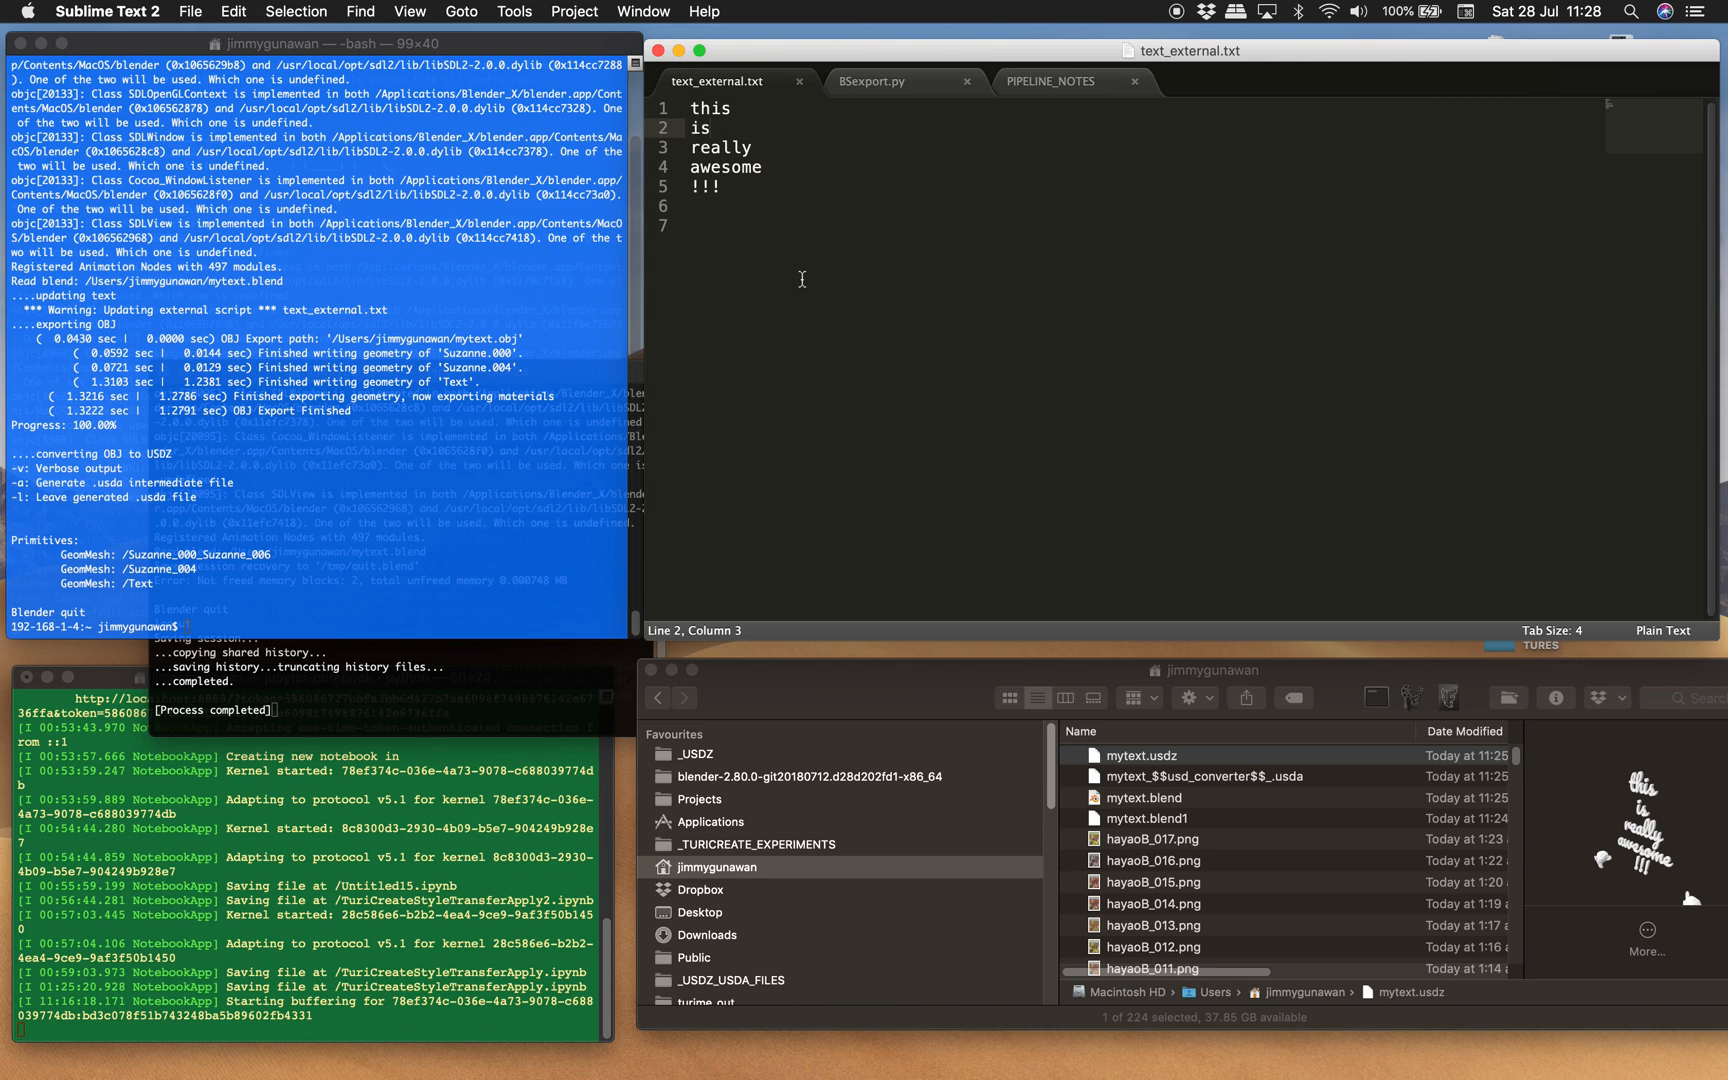
mouse_move(836, 262)
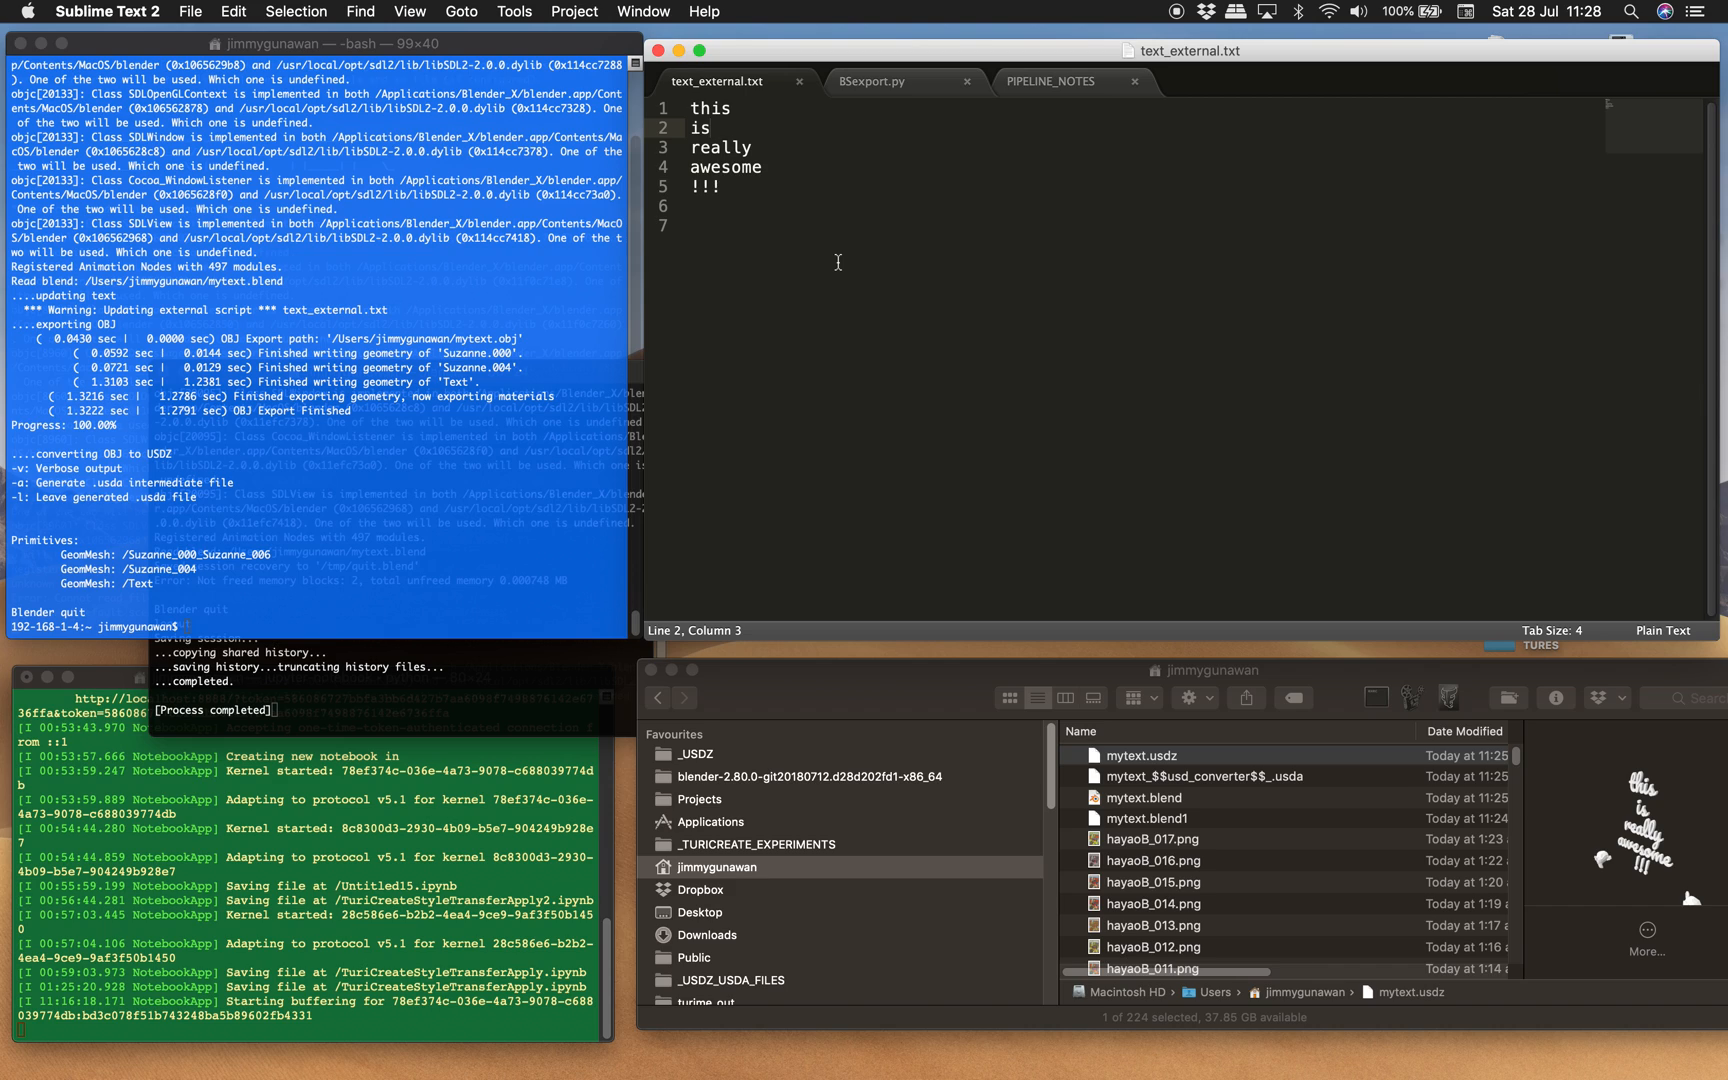
mouse_move(864, 182)
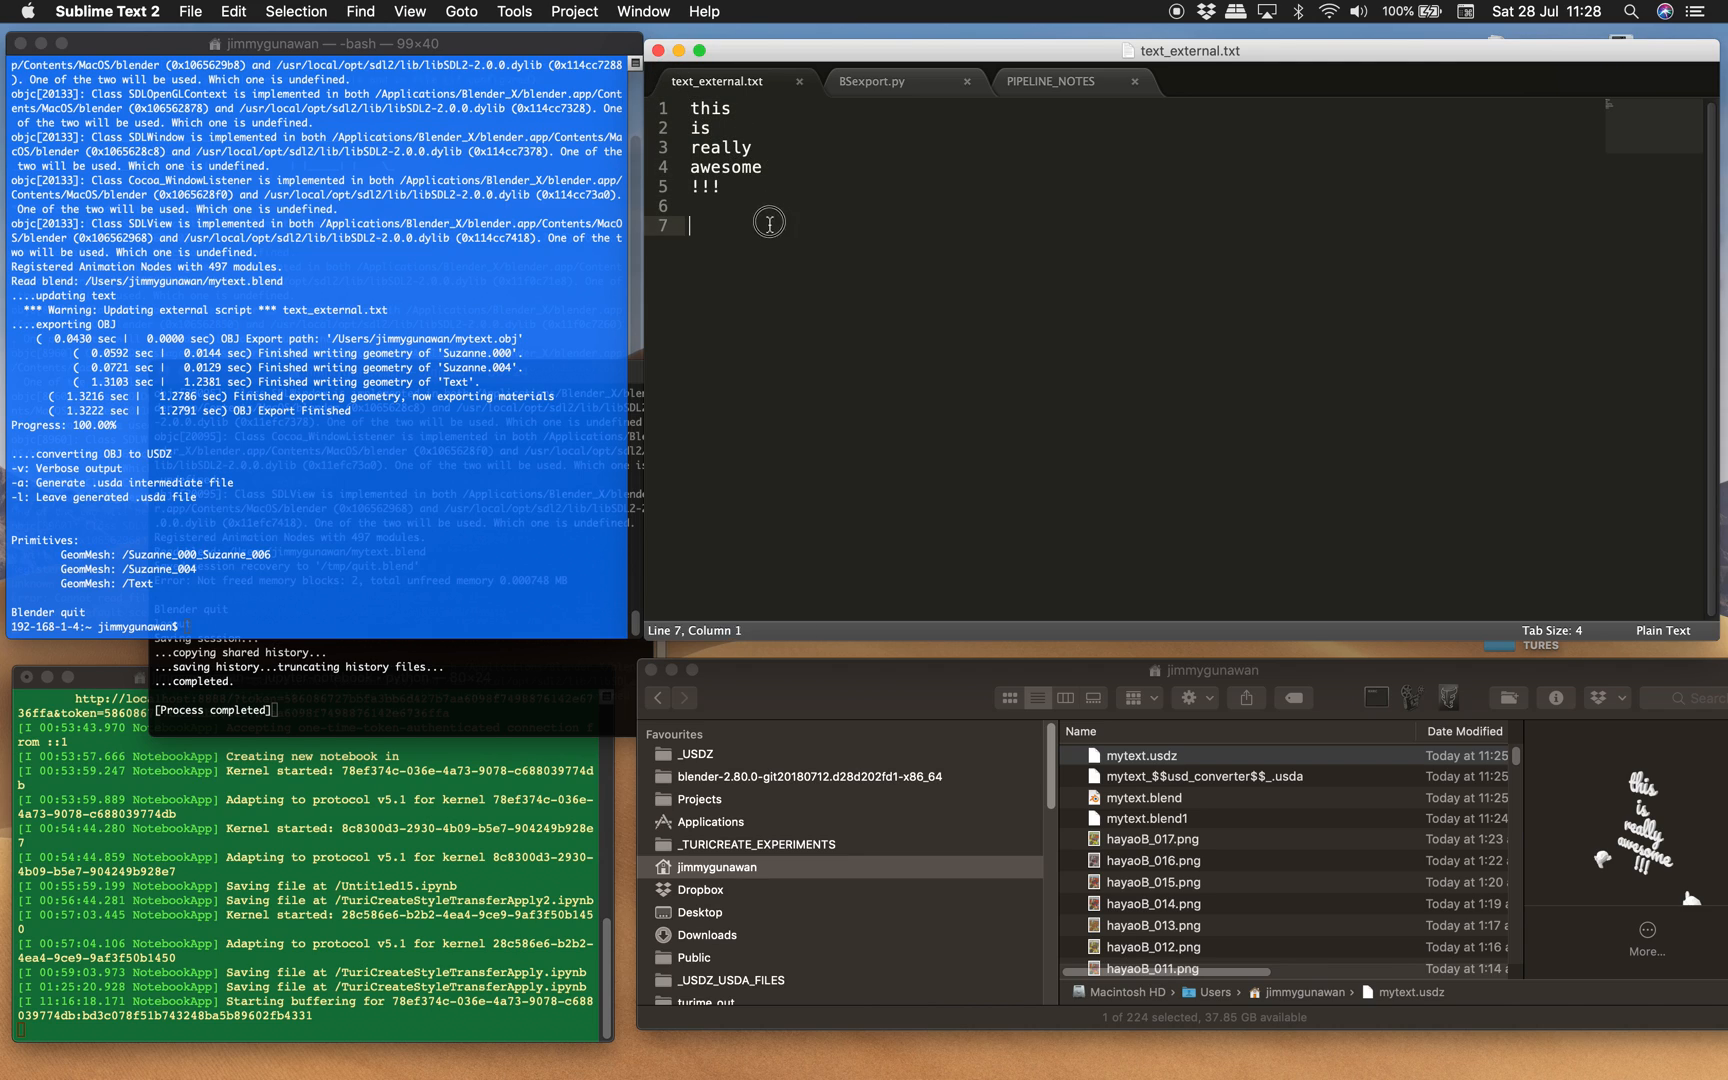
key(cmd+a)
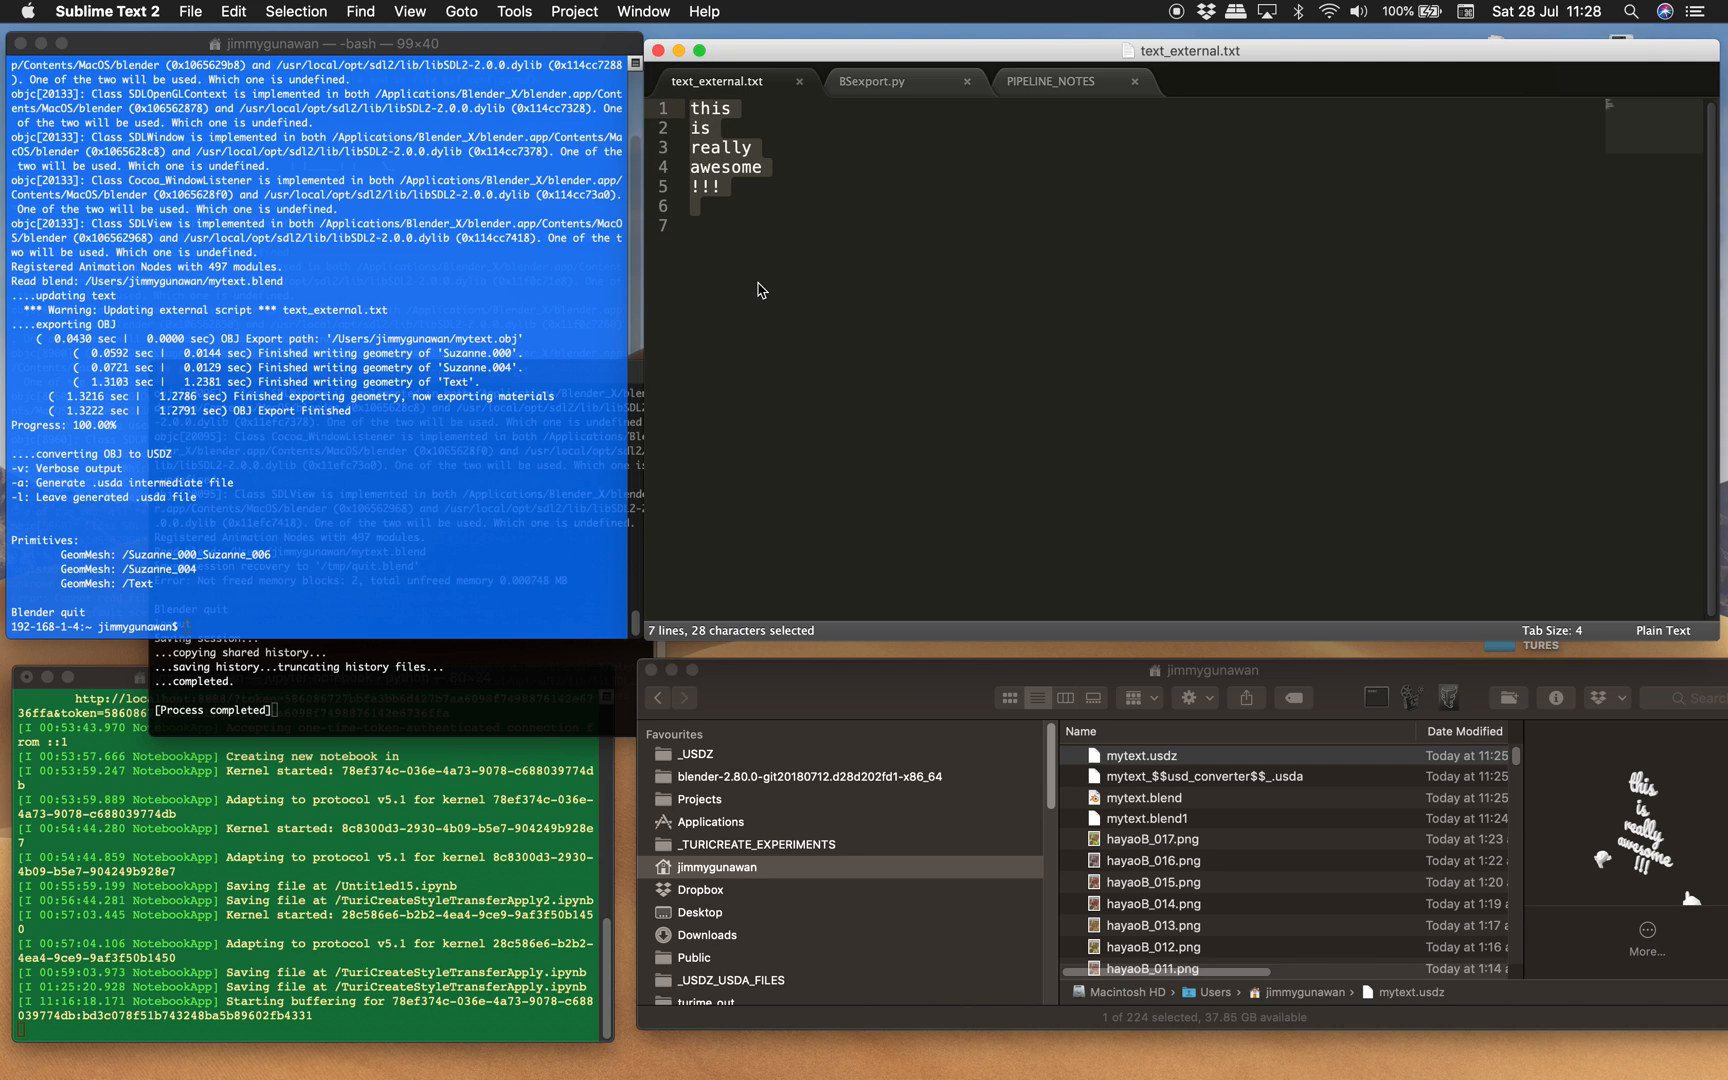
mouse_move(736, 240)
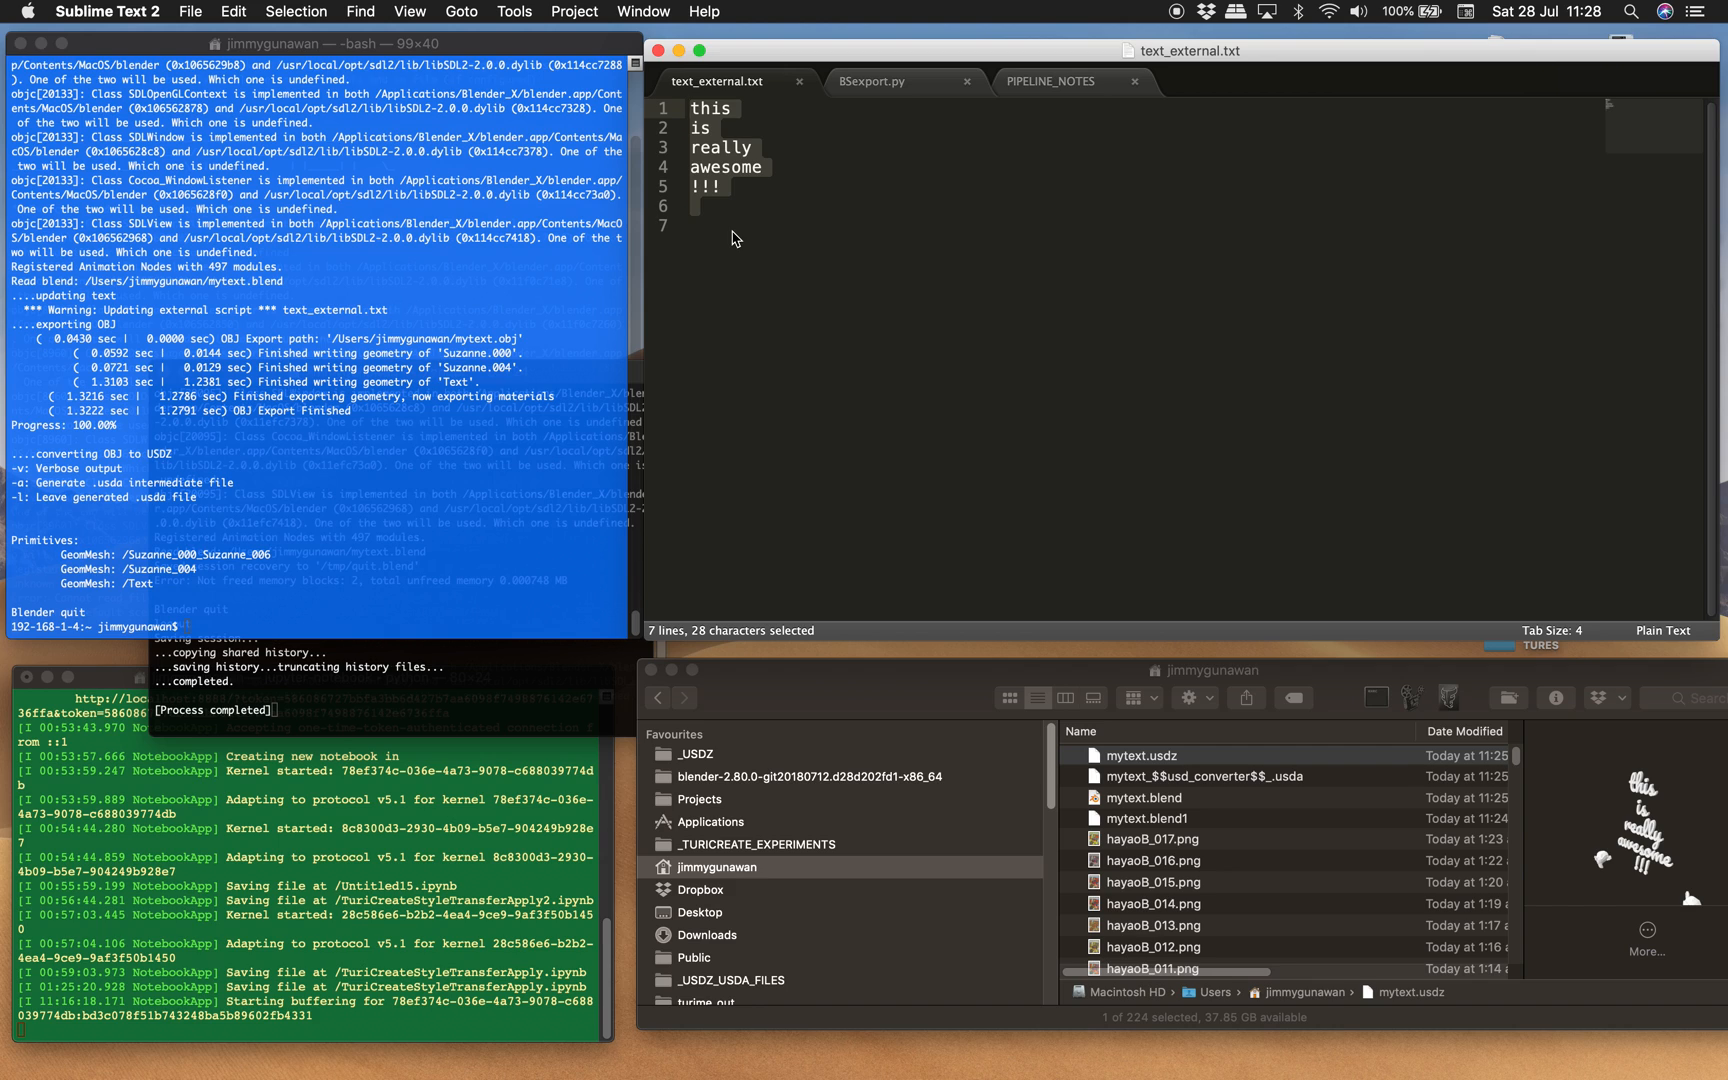
mouse_move(540, 370)
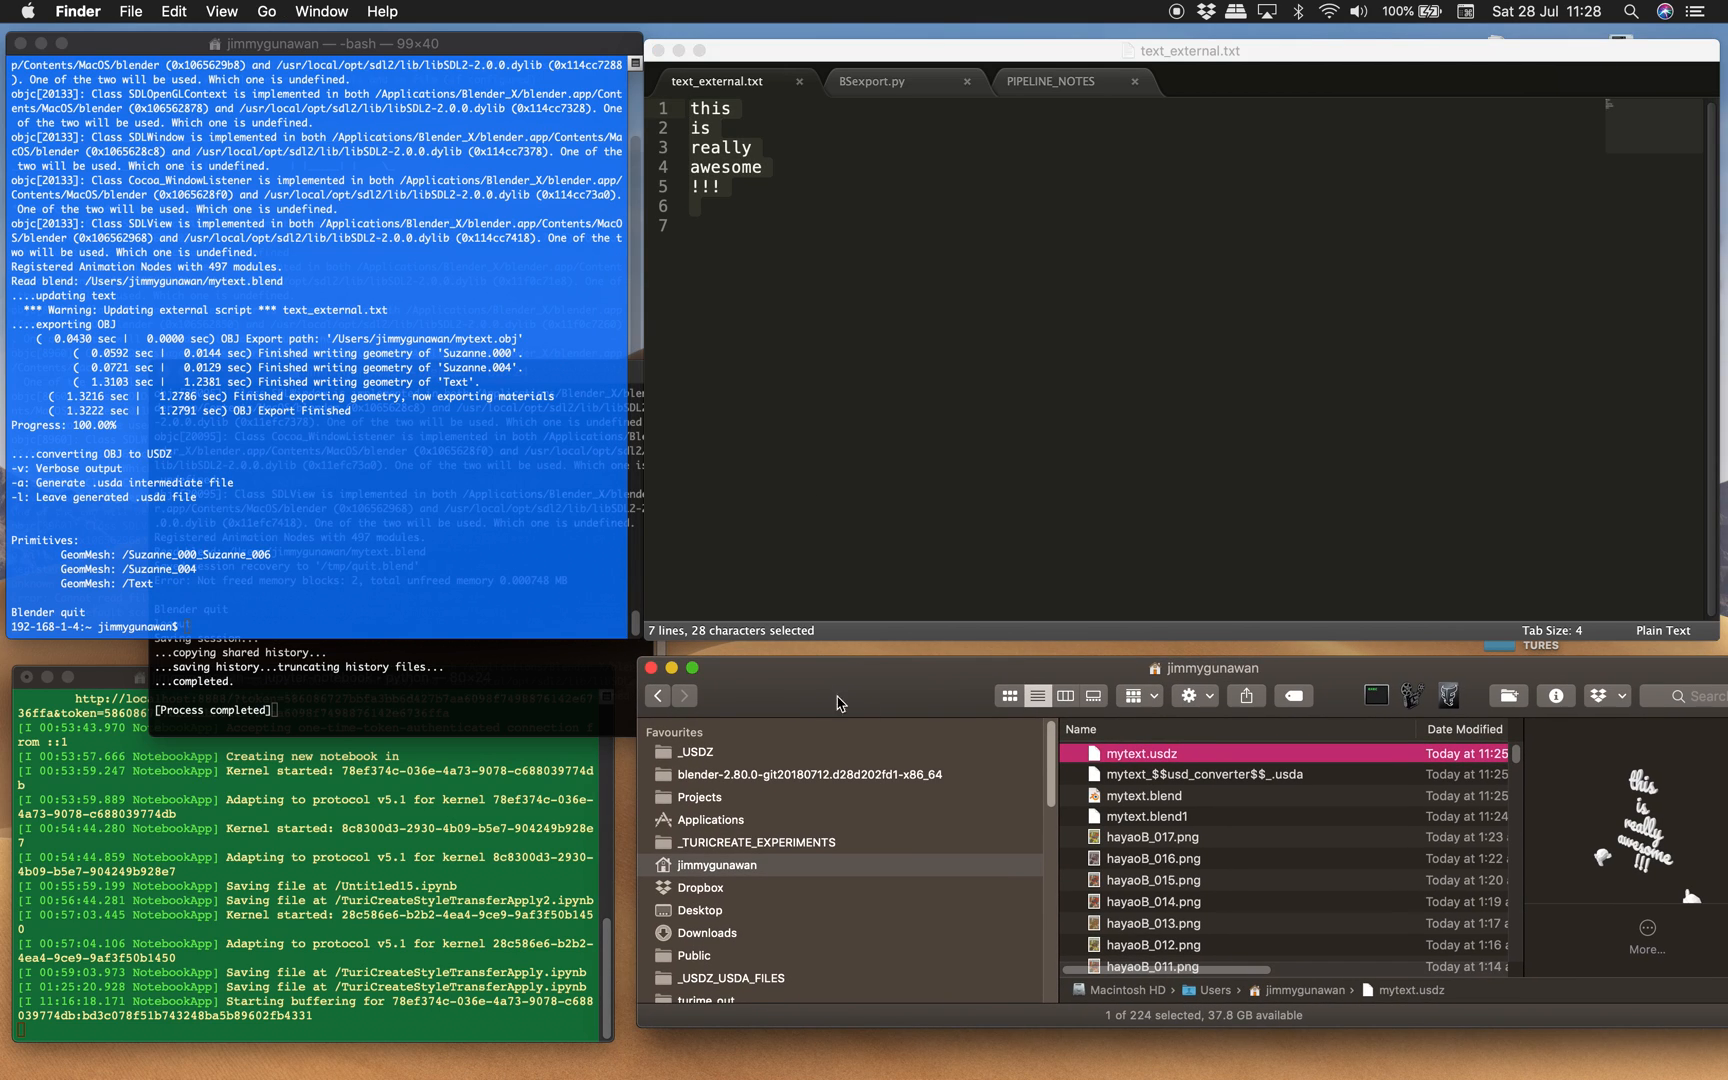
mouse_move(1152, 782)
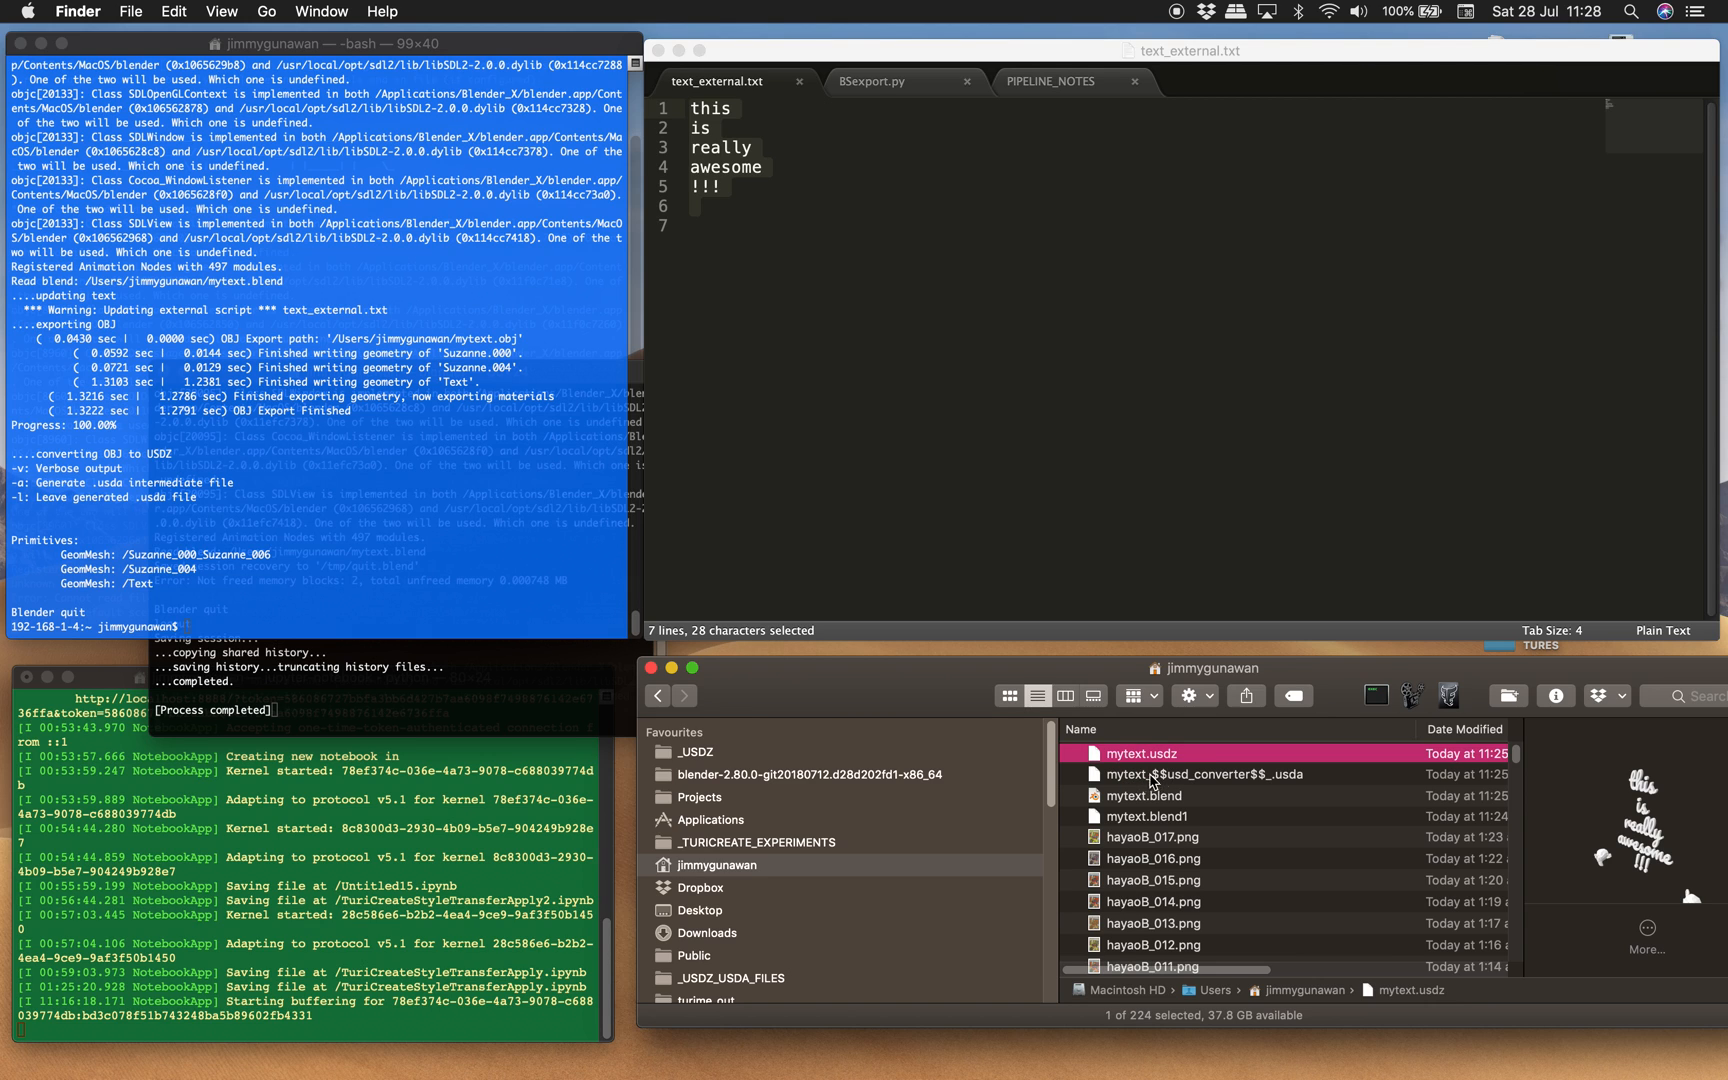
click(1208, 774)
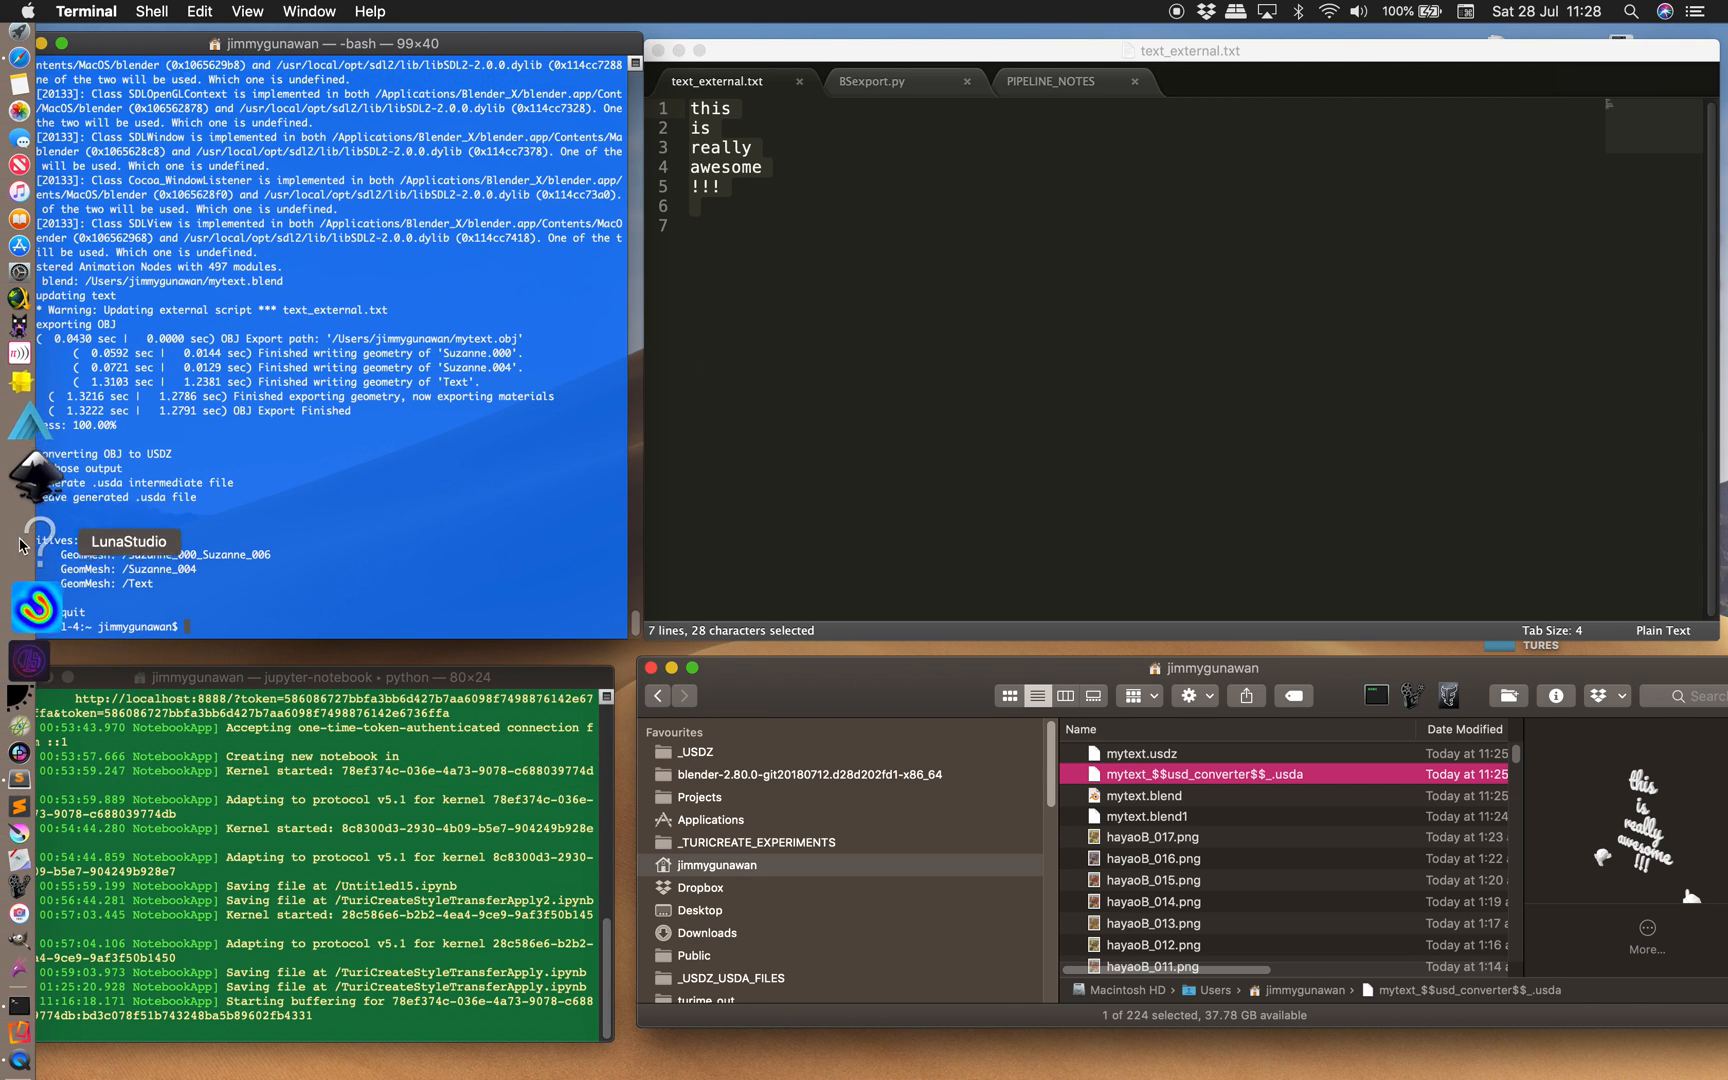
mouse_move(36, 728)
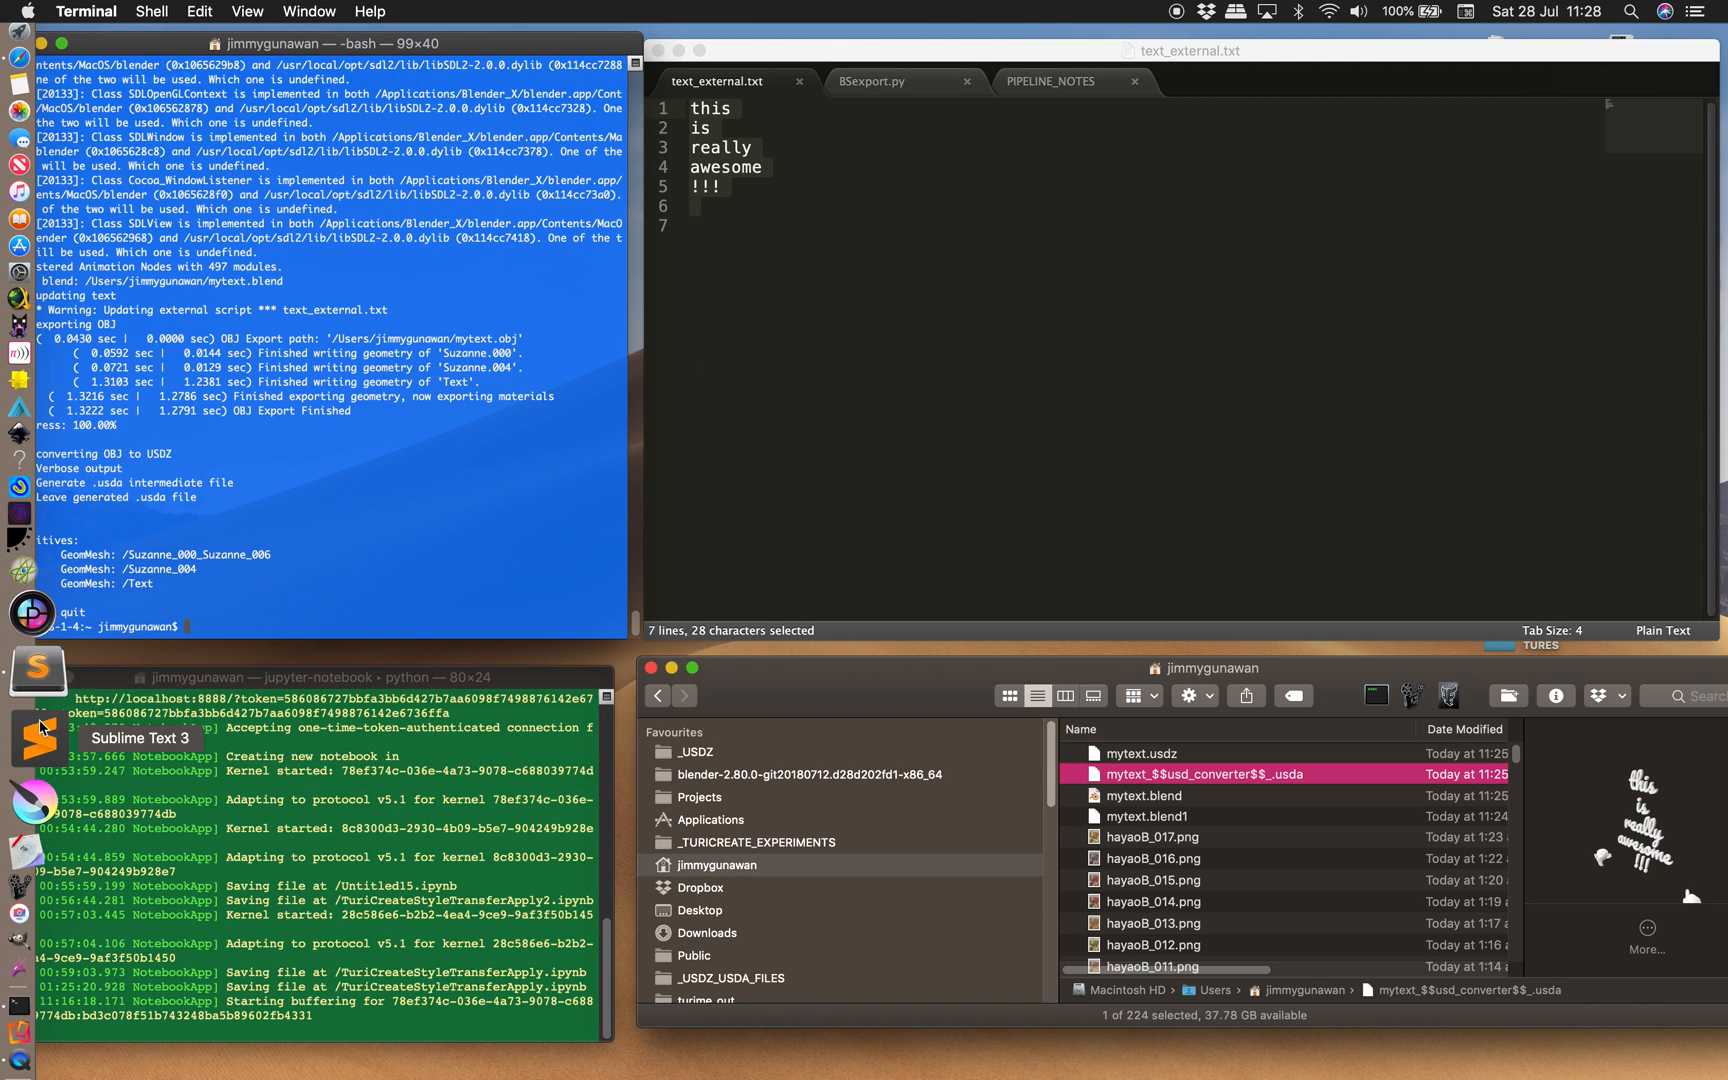
click(20, 726)
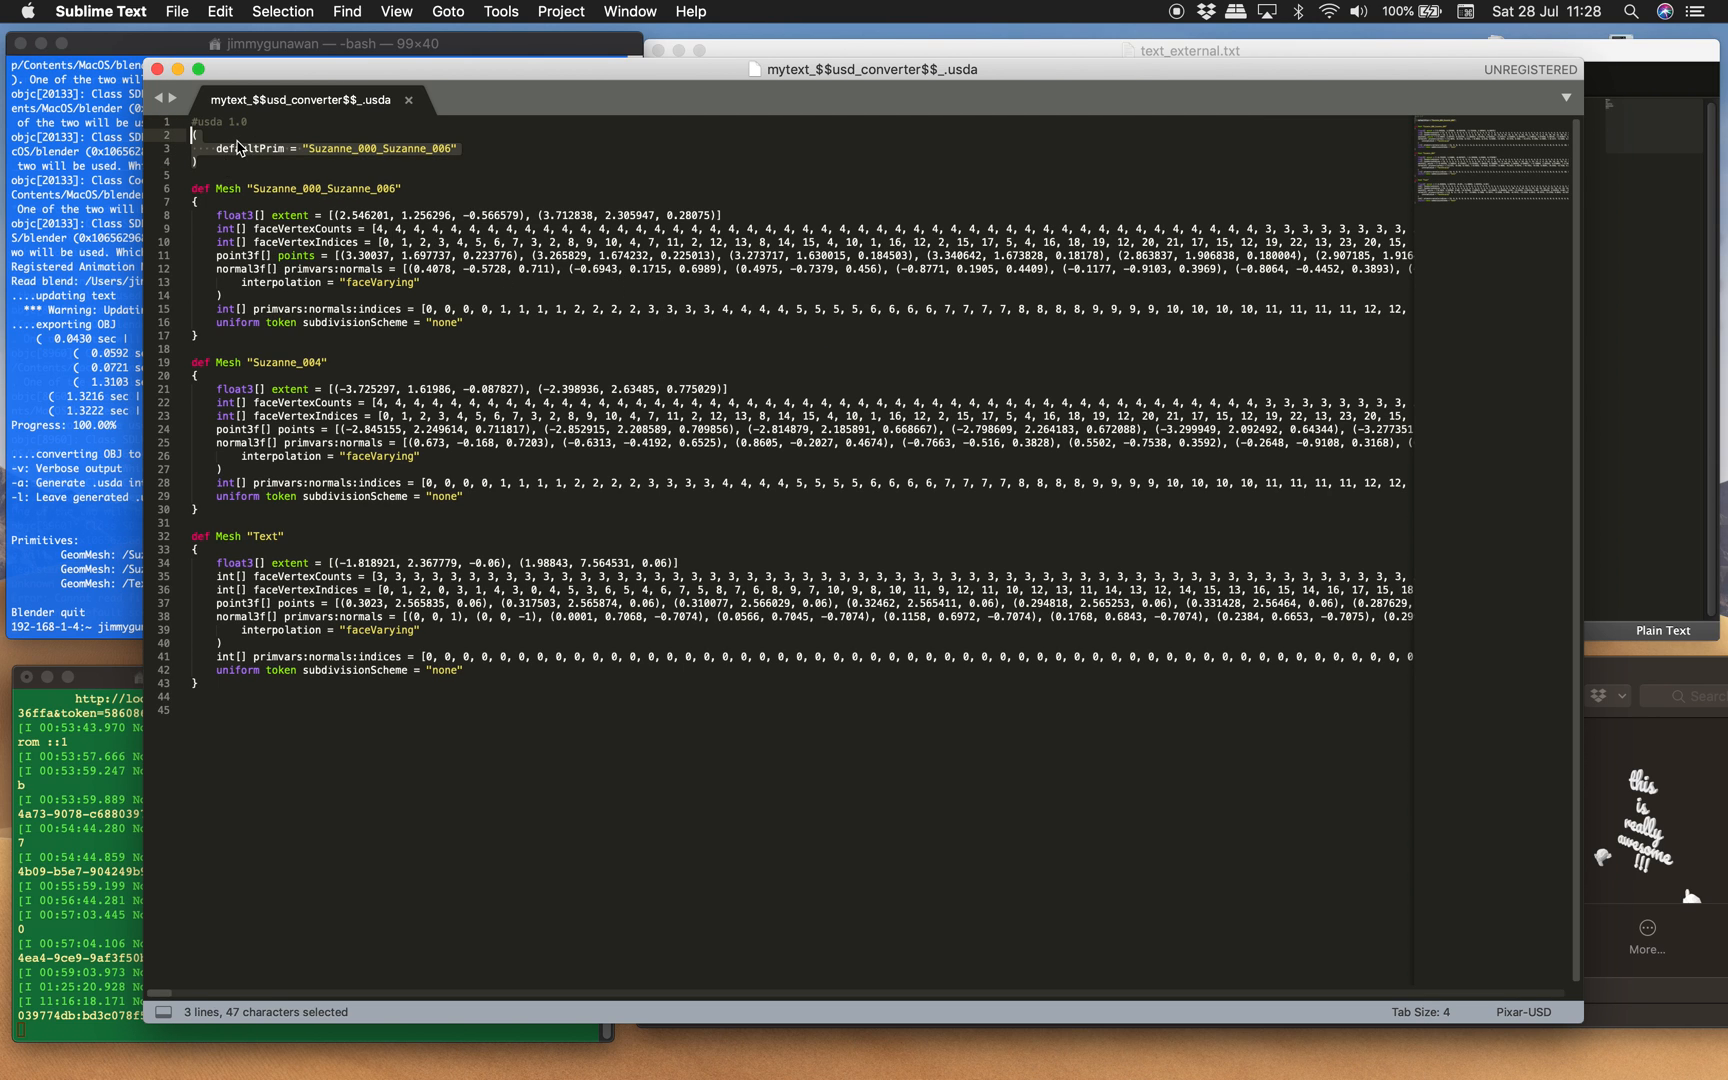
click(196, 160)
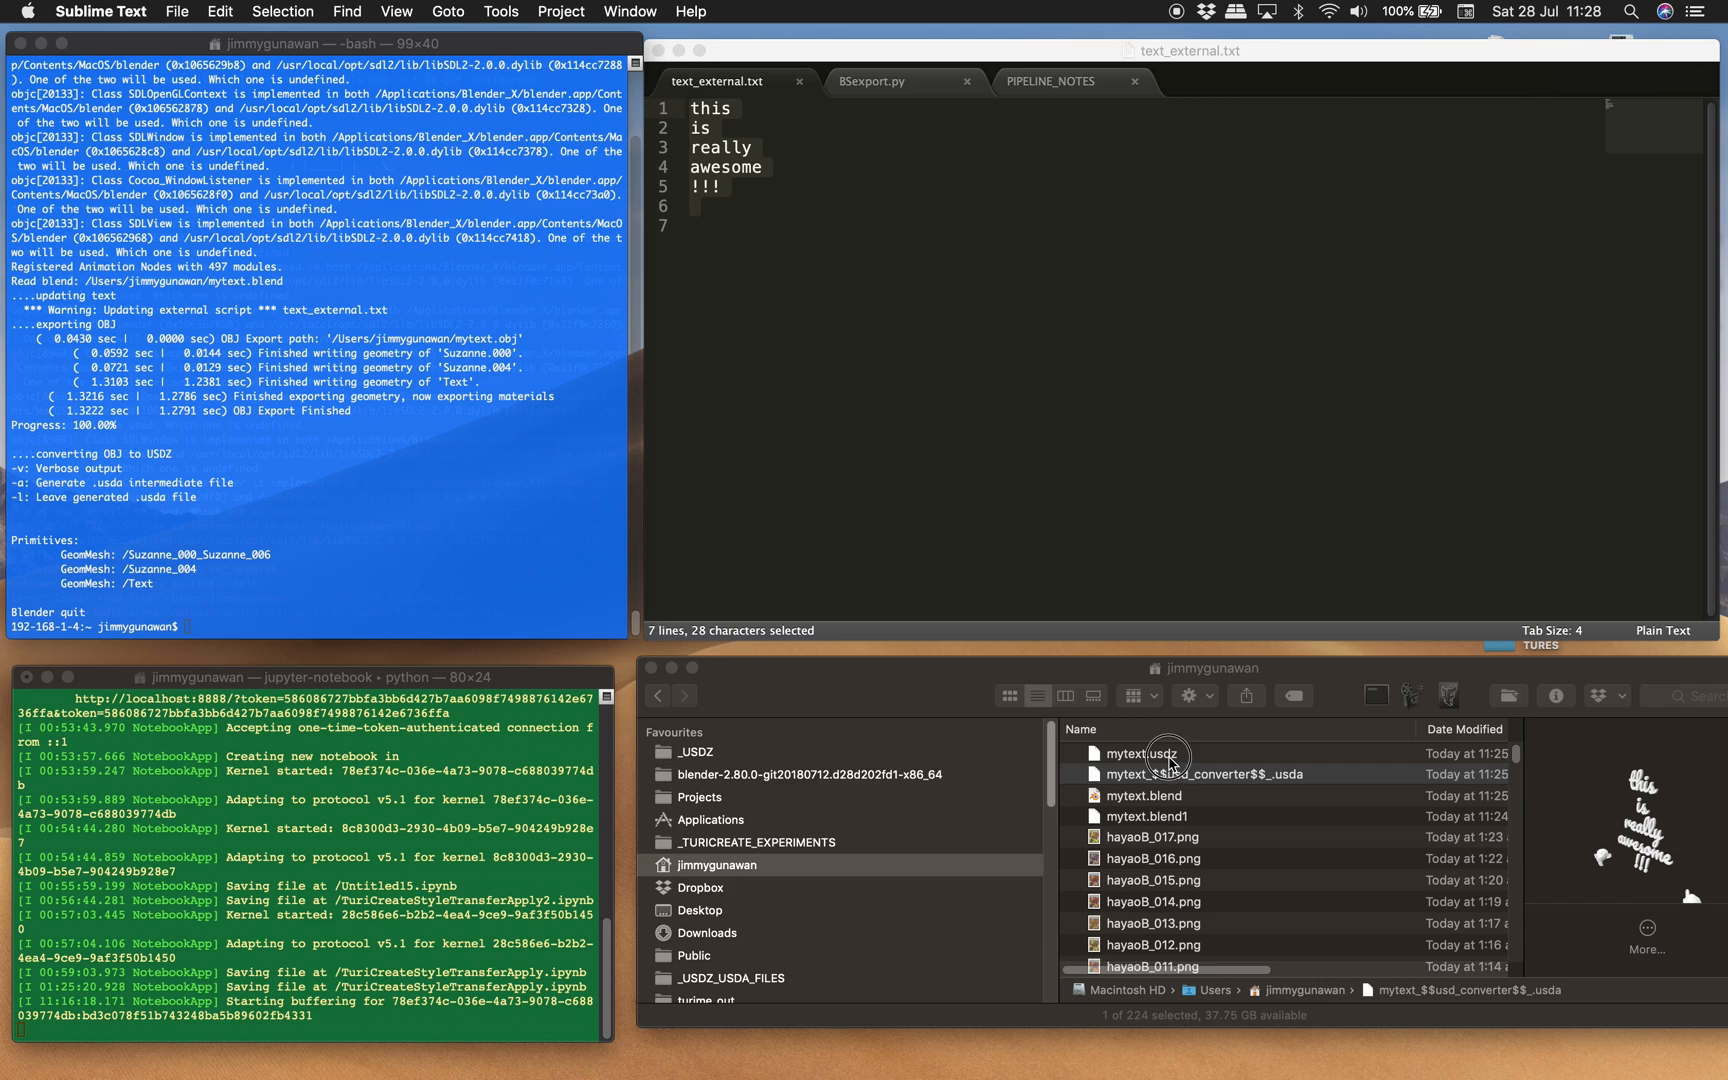
click(1150, 752)
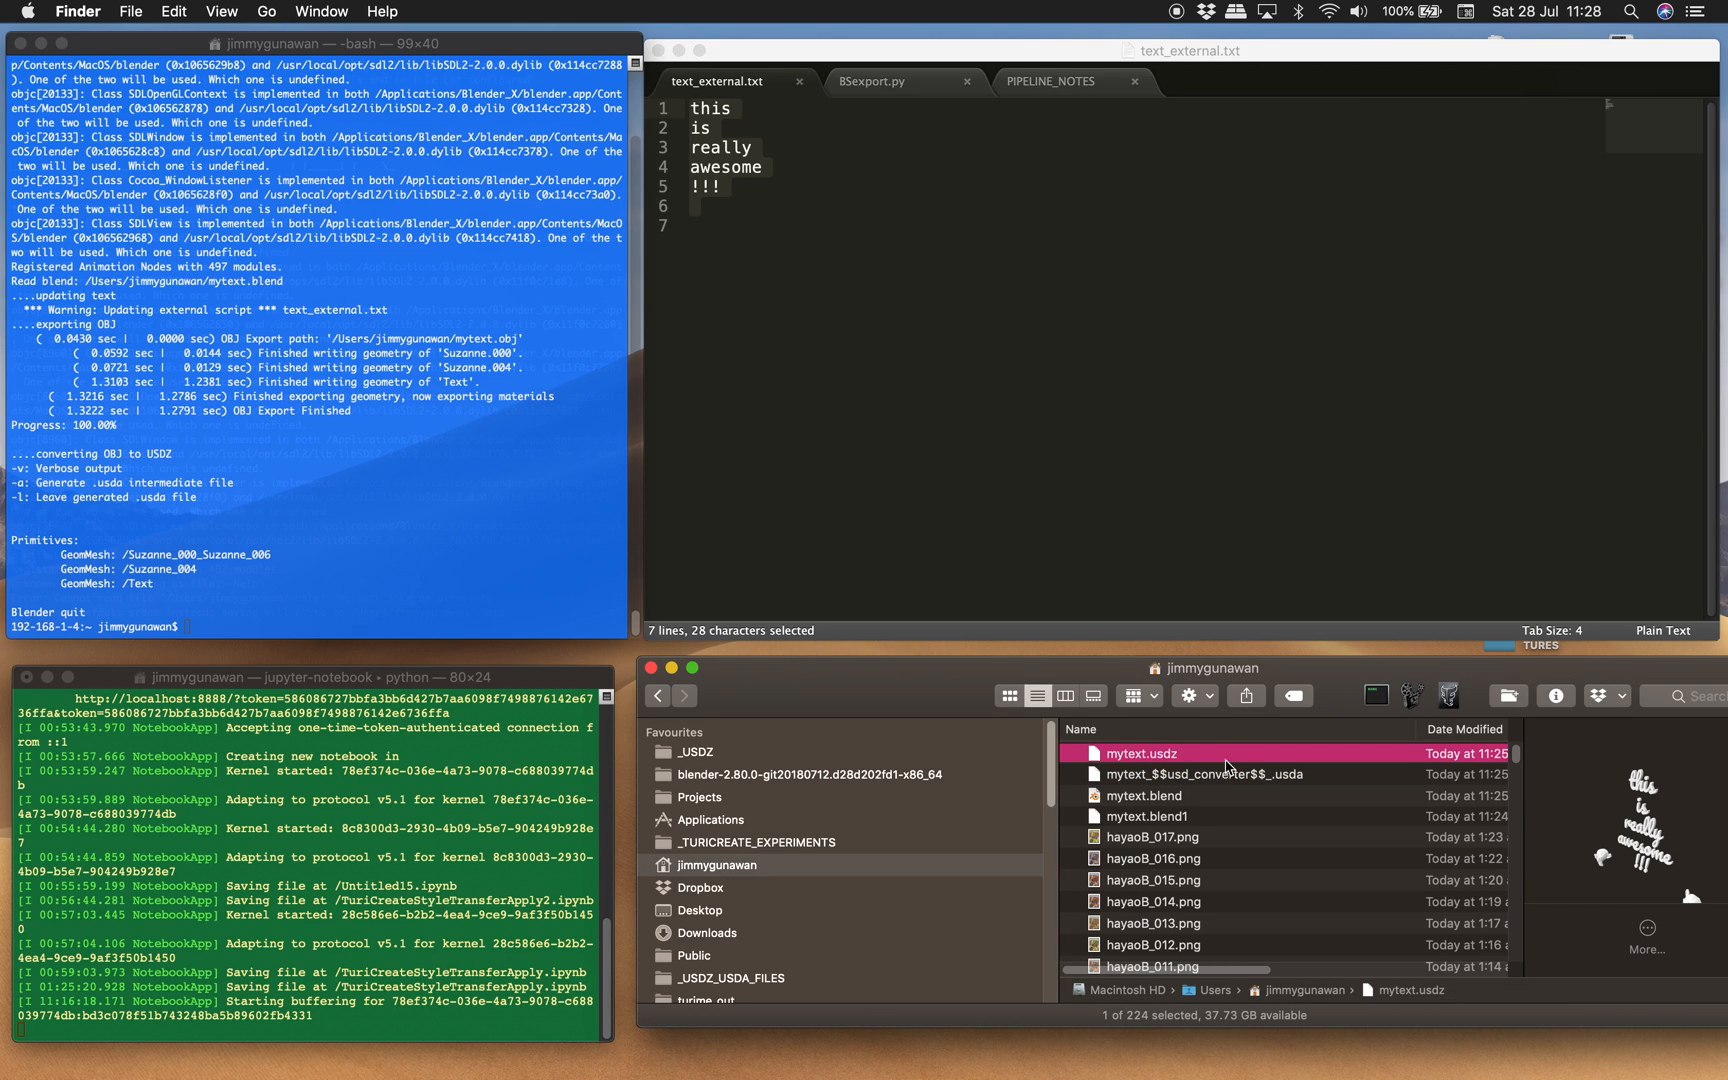
click(1206, 774)
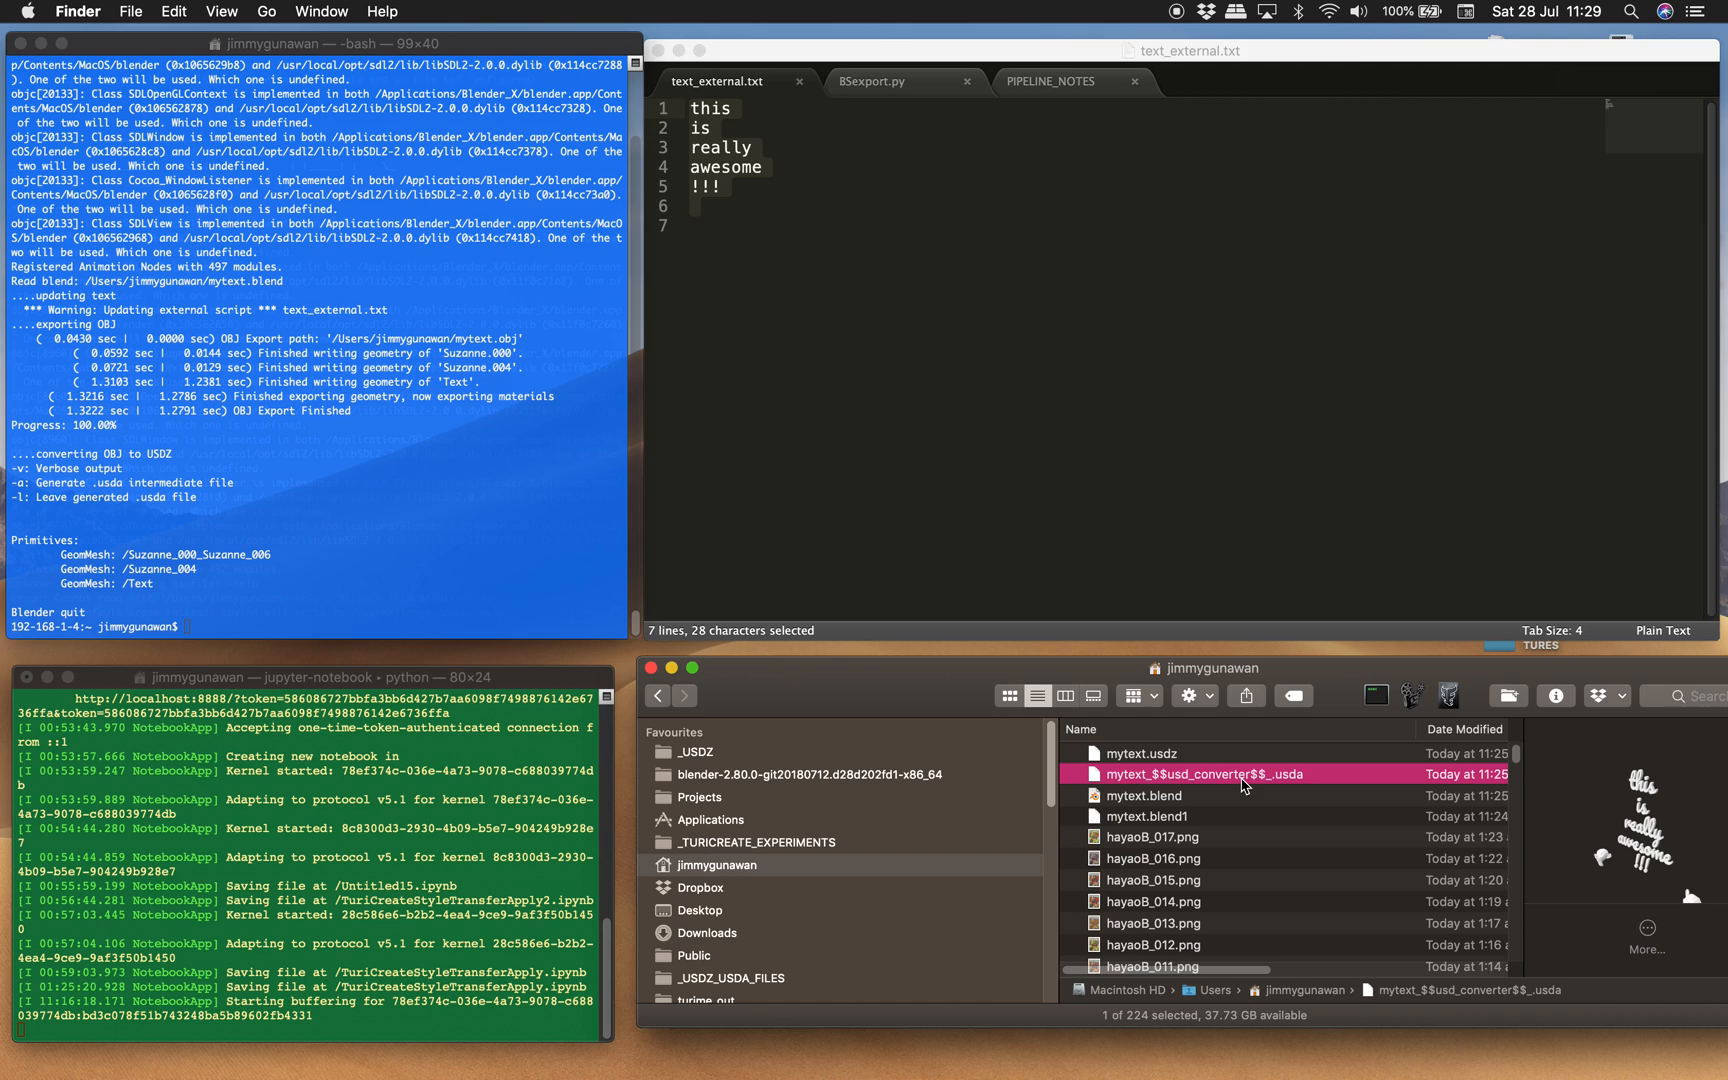
mouse_move(1256, 834)
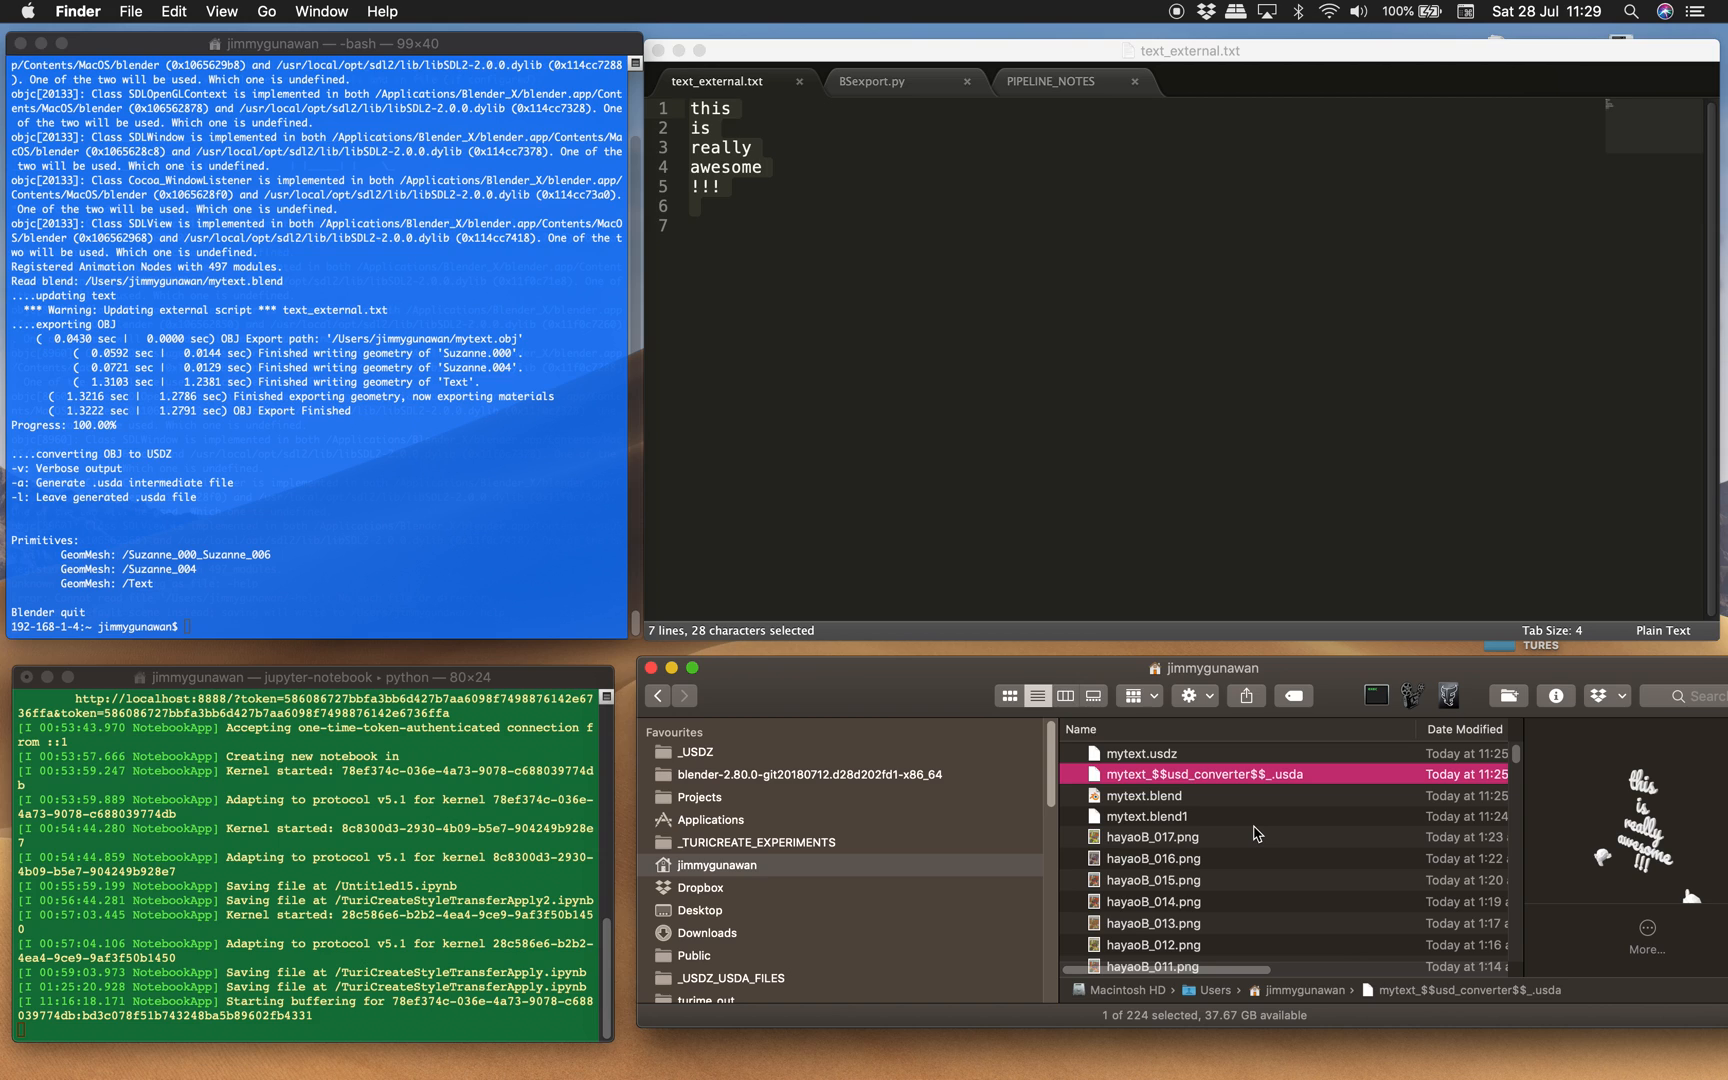
mouse_move(1034, 630)
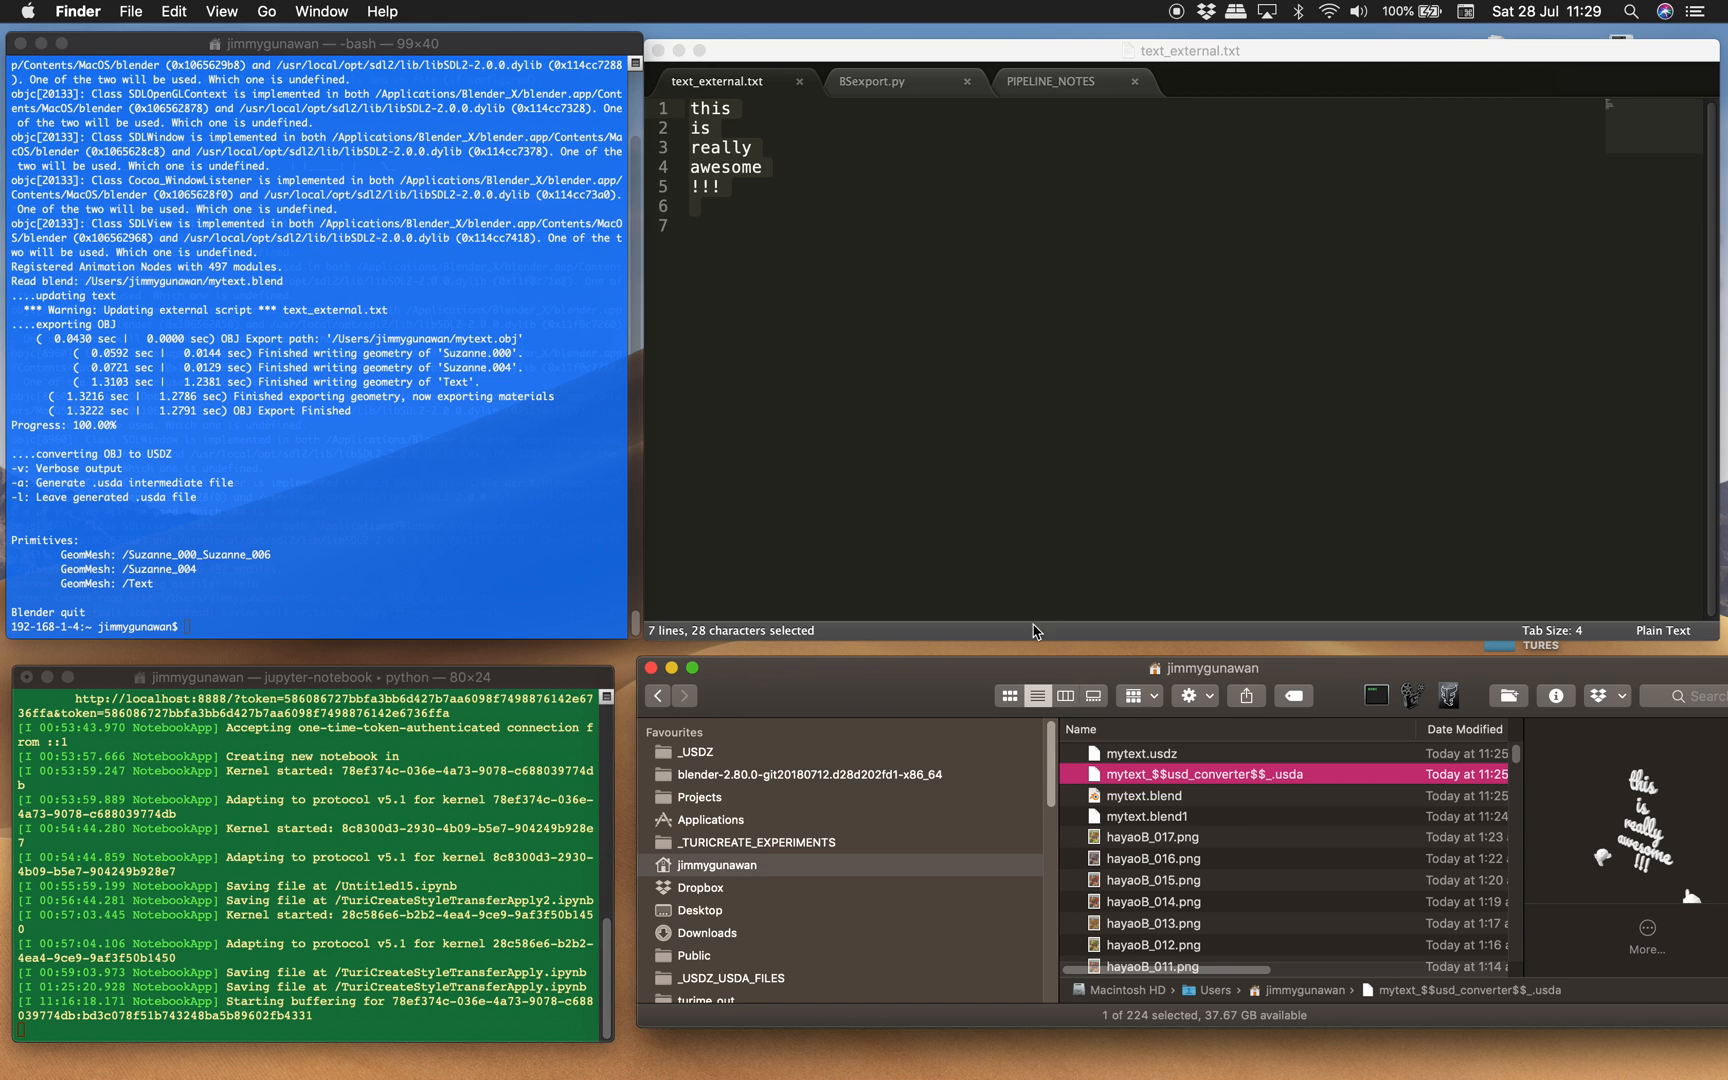
click(872, 80)
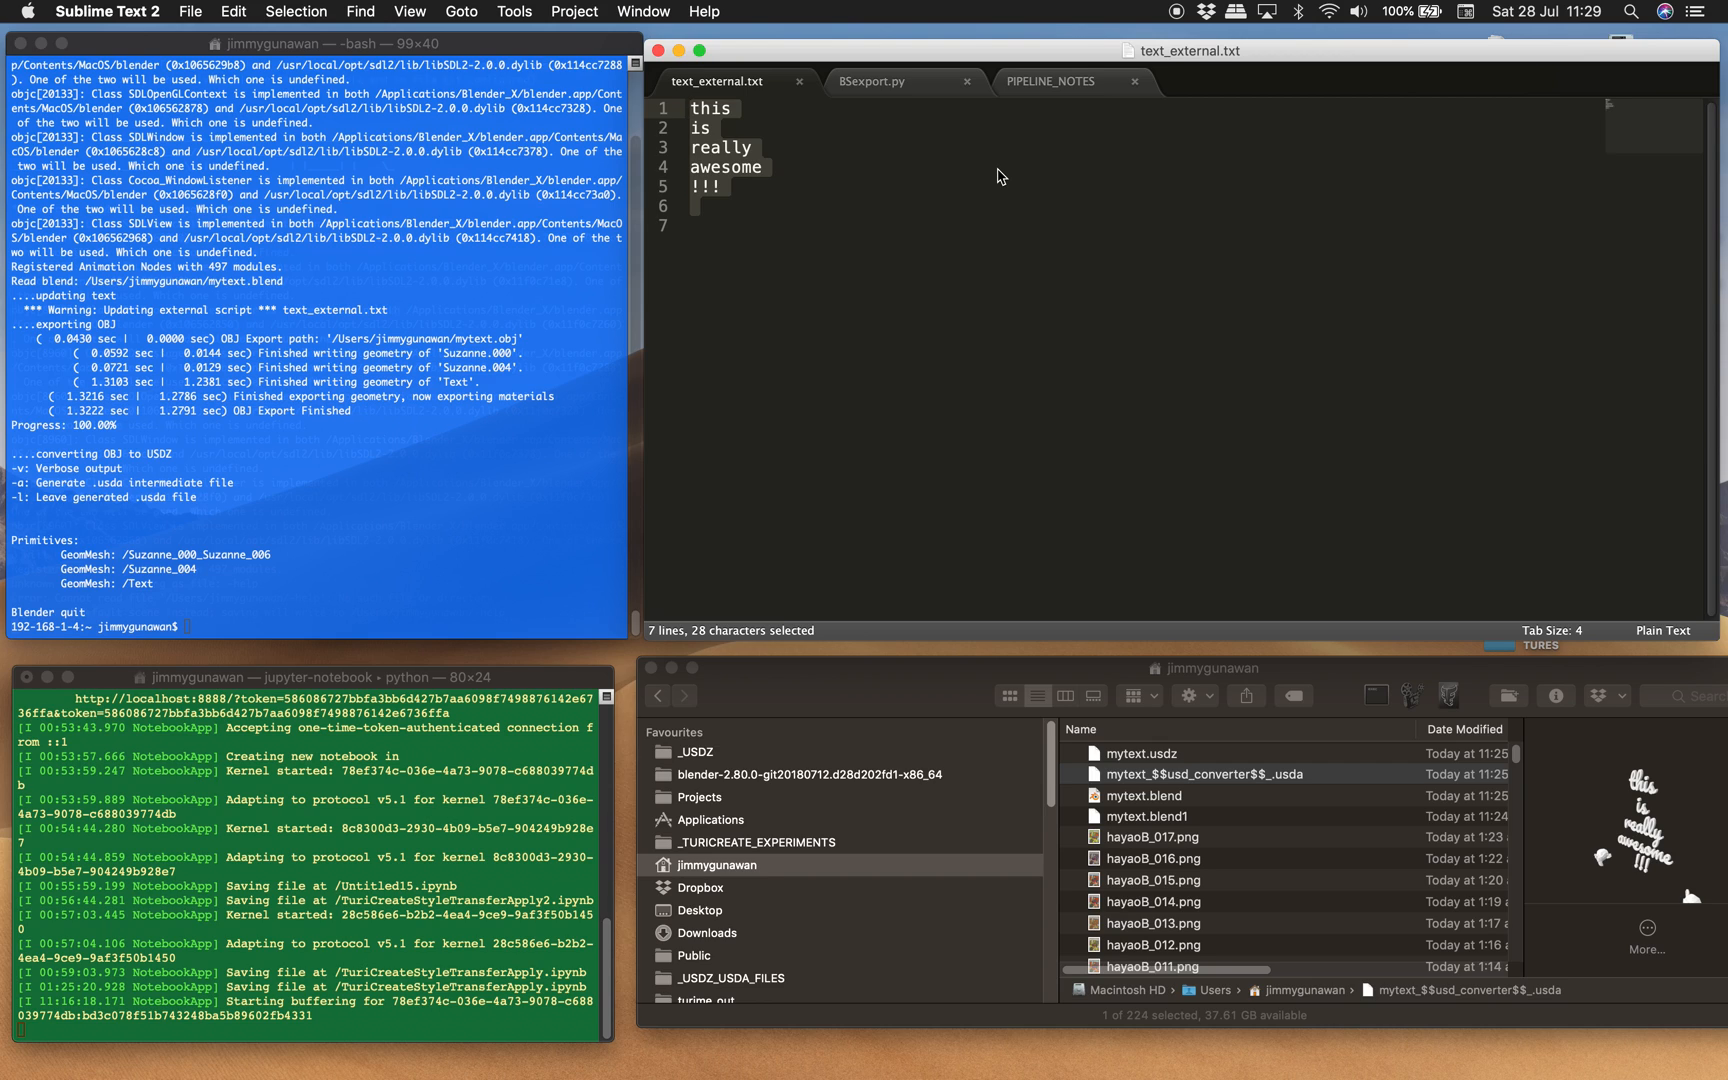
mouse_move(748, 428)
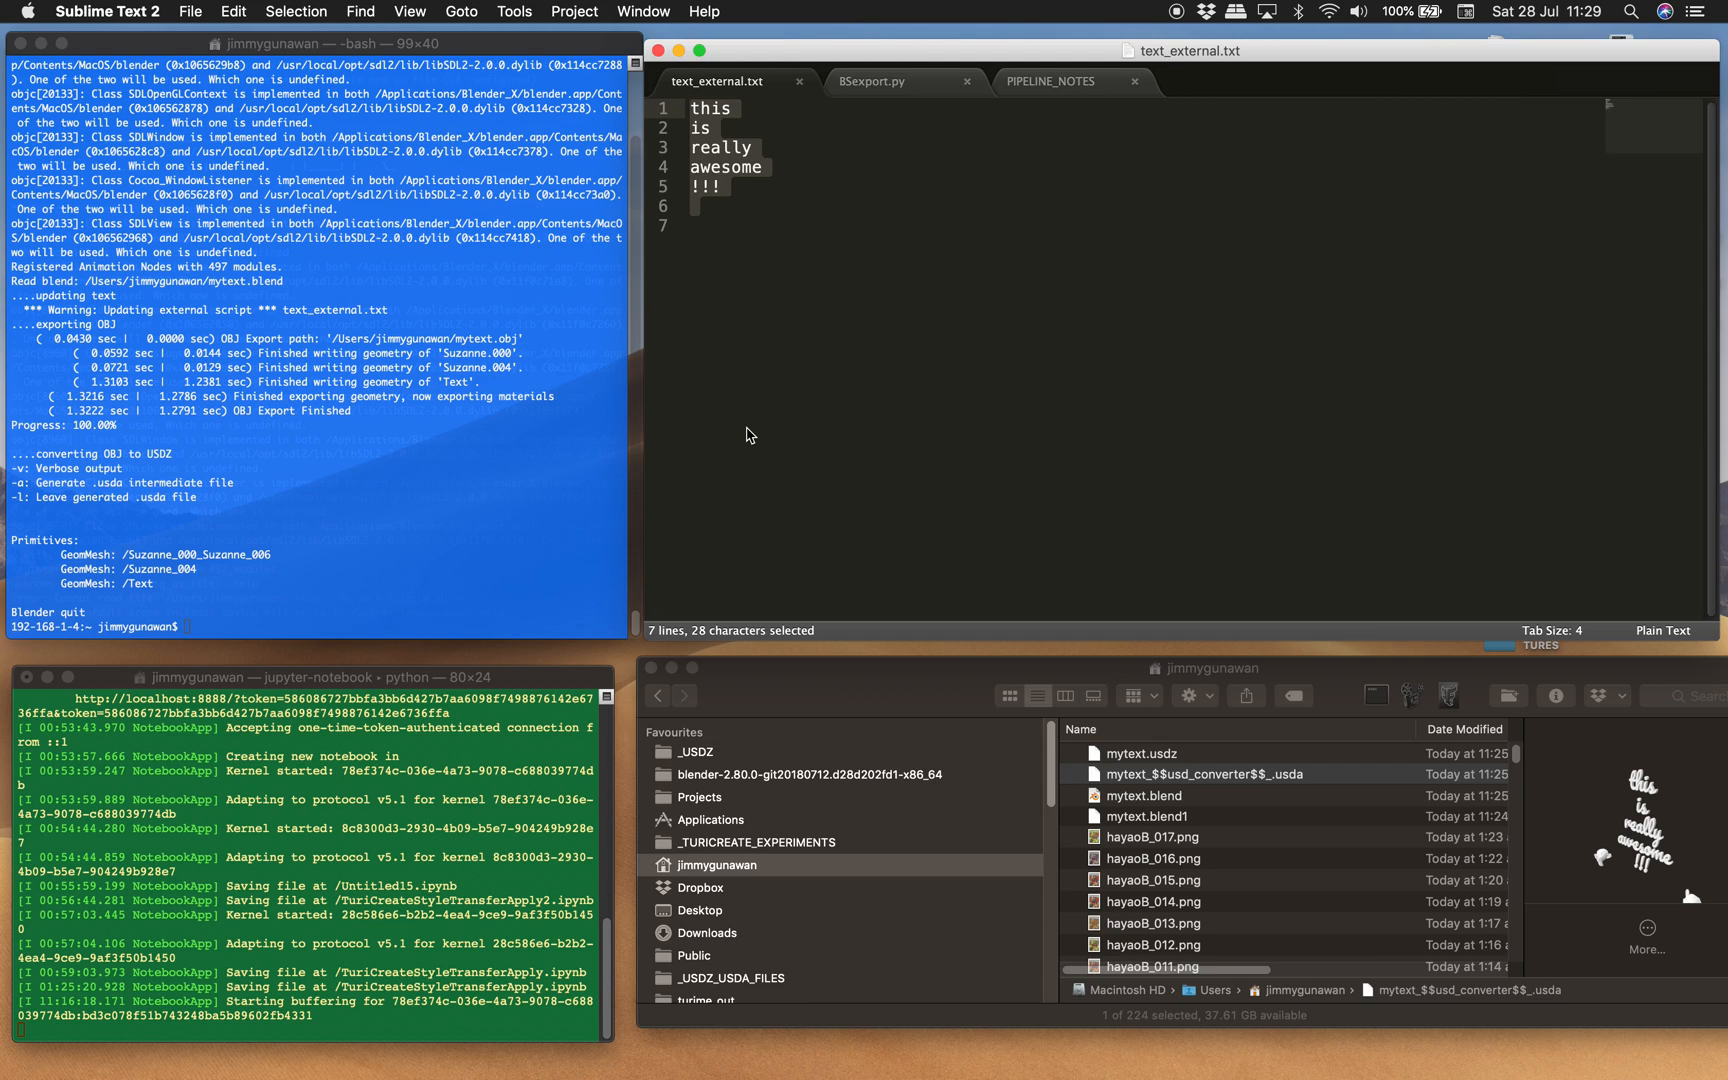
mouse_move(786, 424)
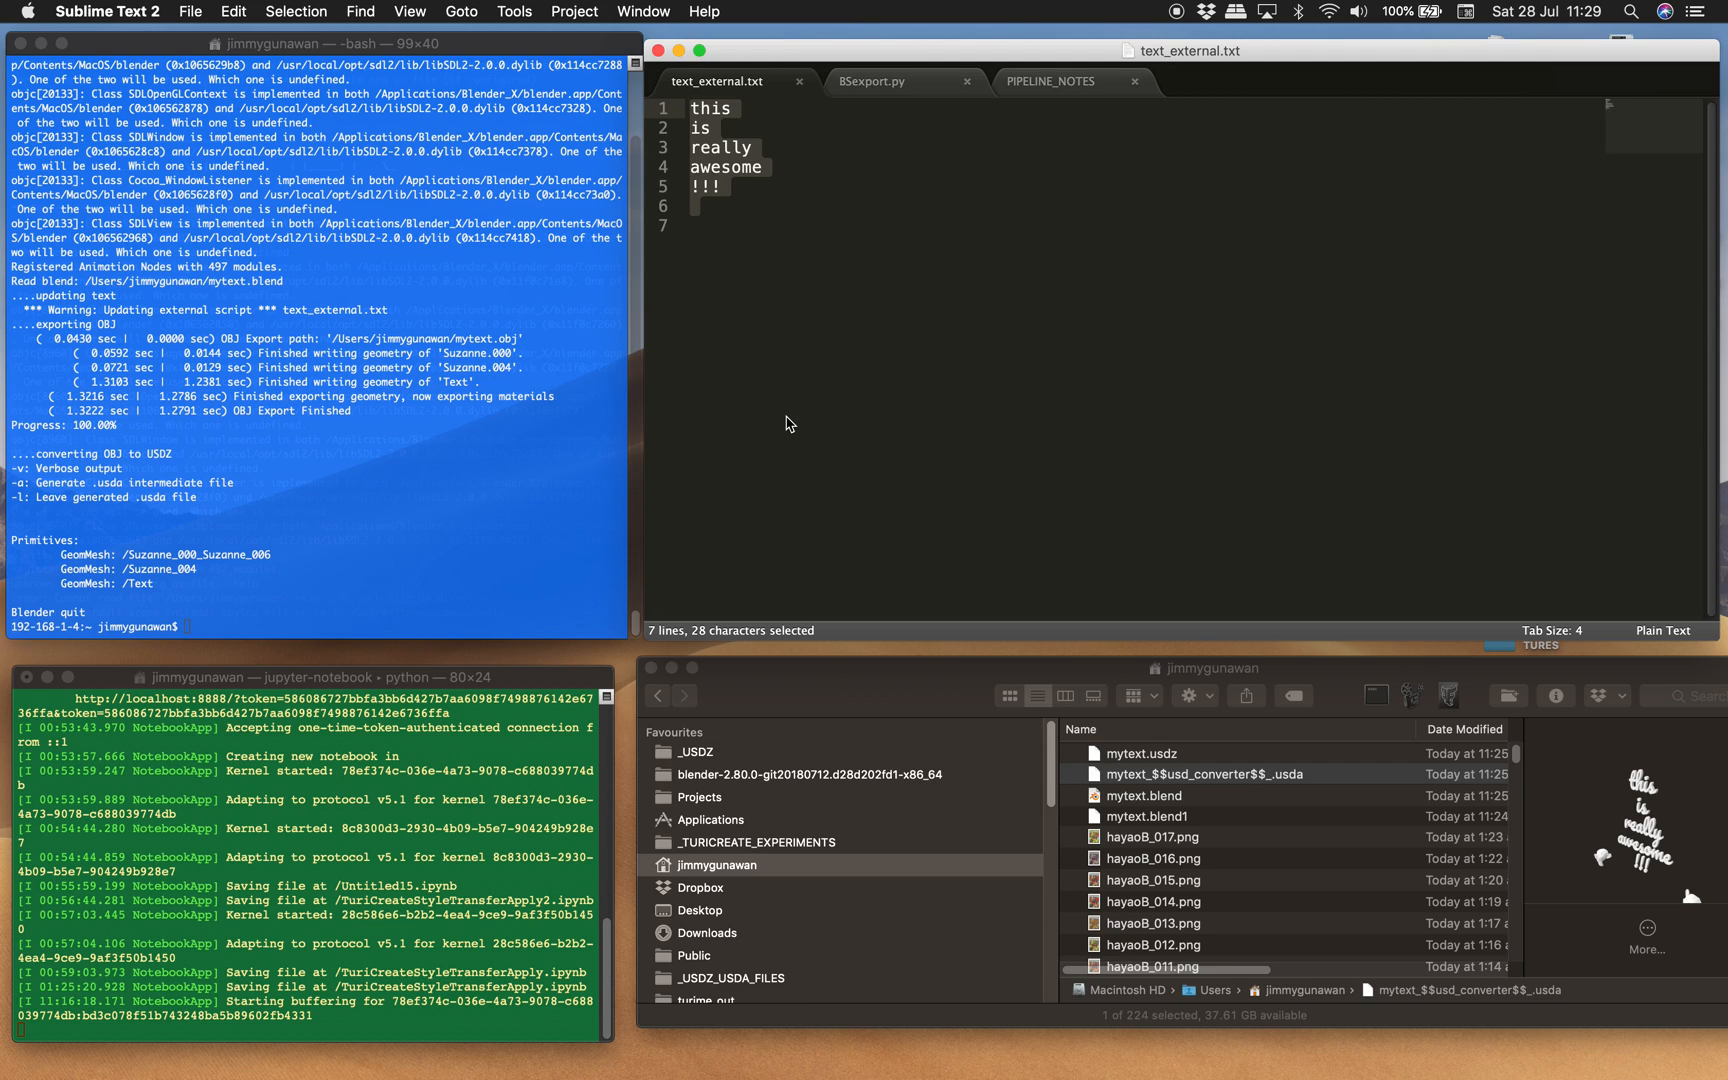
mouse_move(1224, 844)
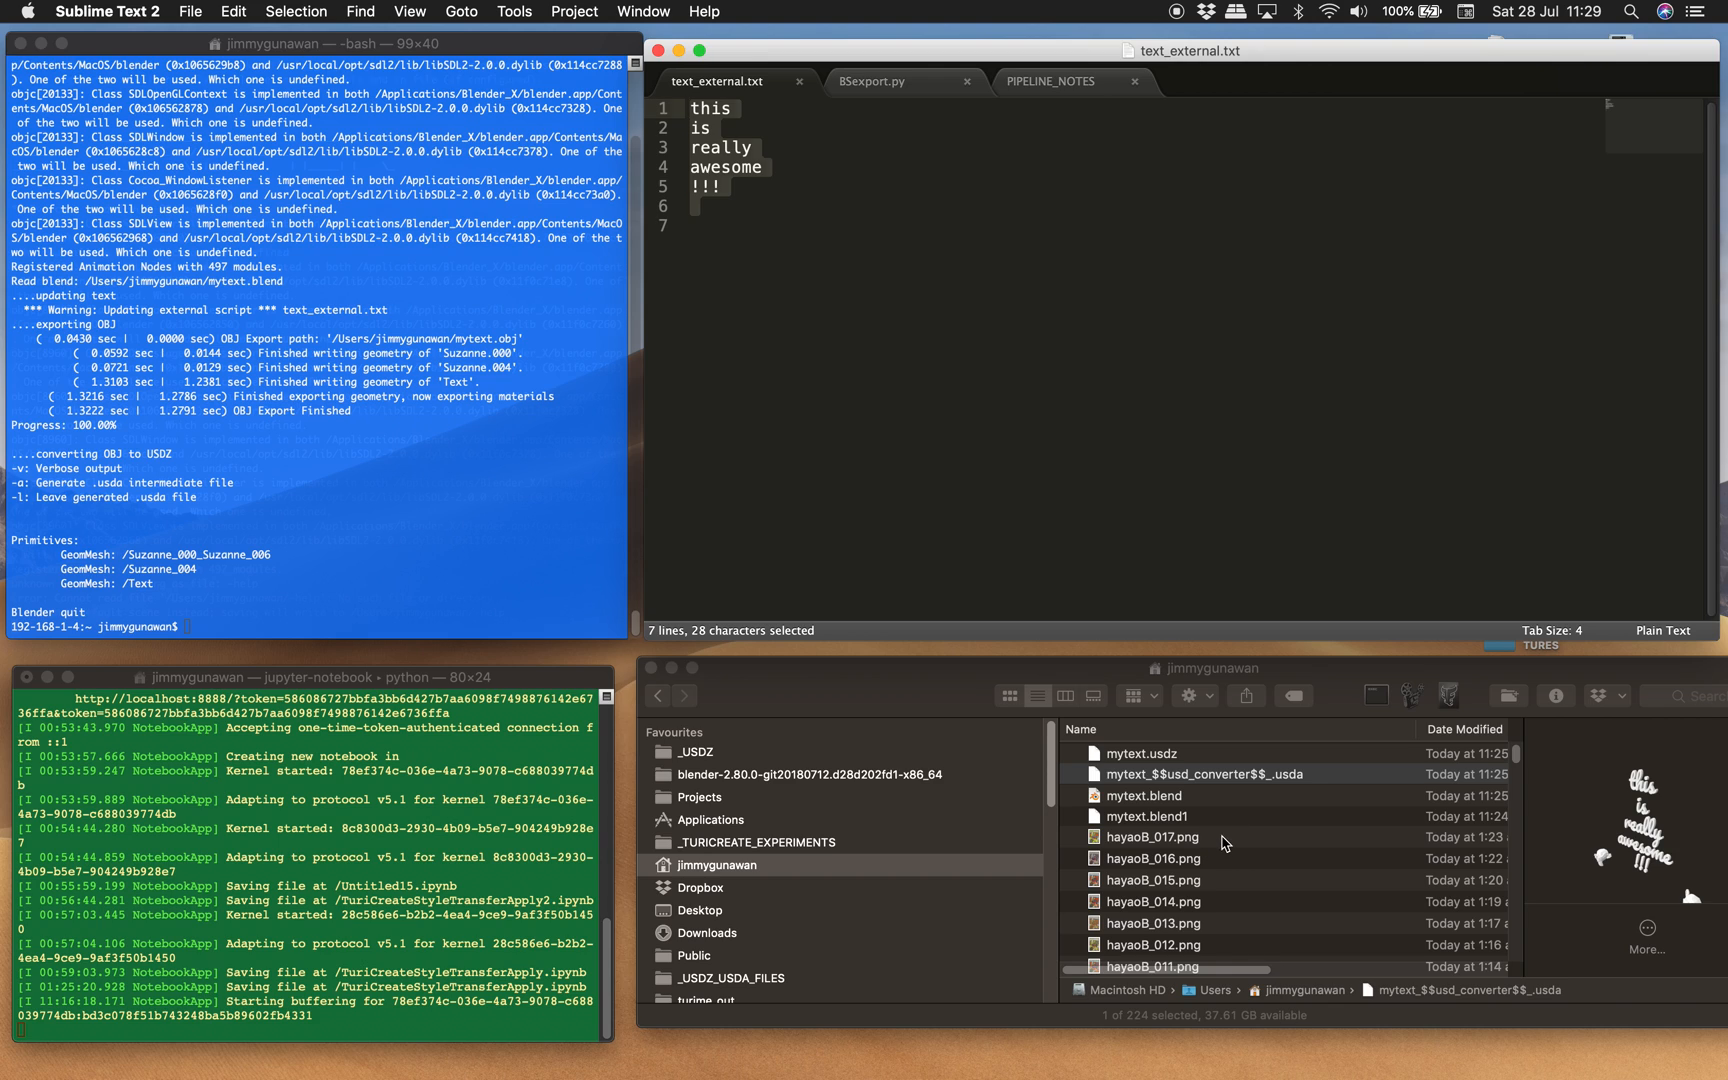
Select mytext.blend in Finder to show its preview, then bring the text editor forward.
click(1154, 836)
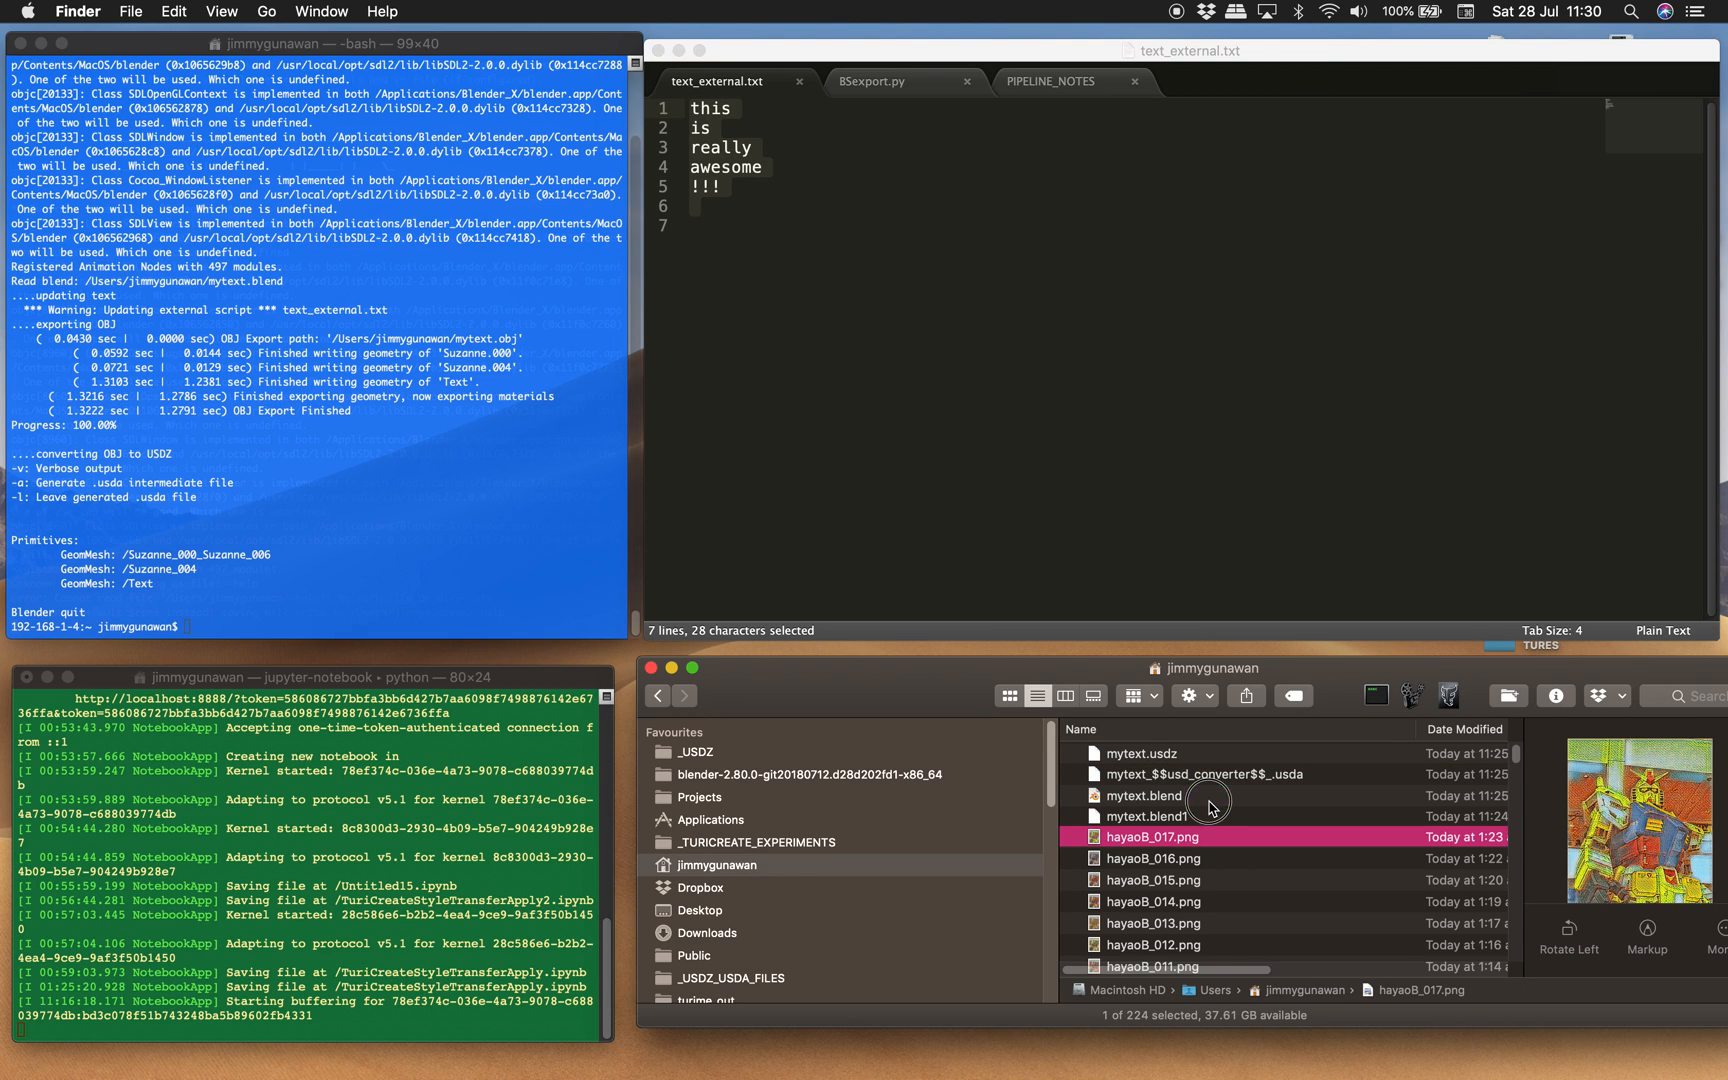
click(1146, 796)
text(blender -b mytext.blend -P BSexport.py)
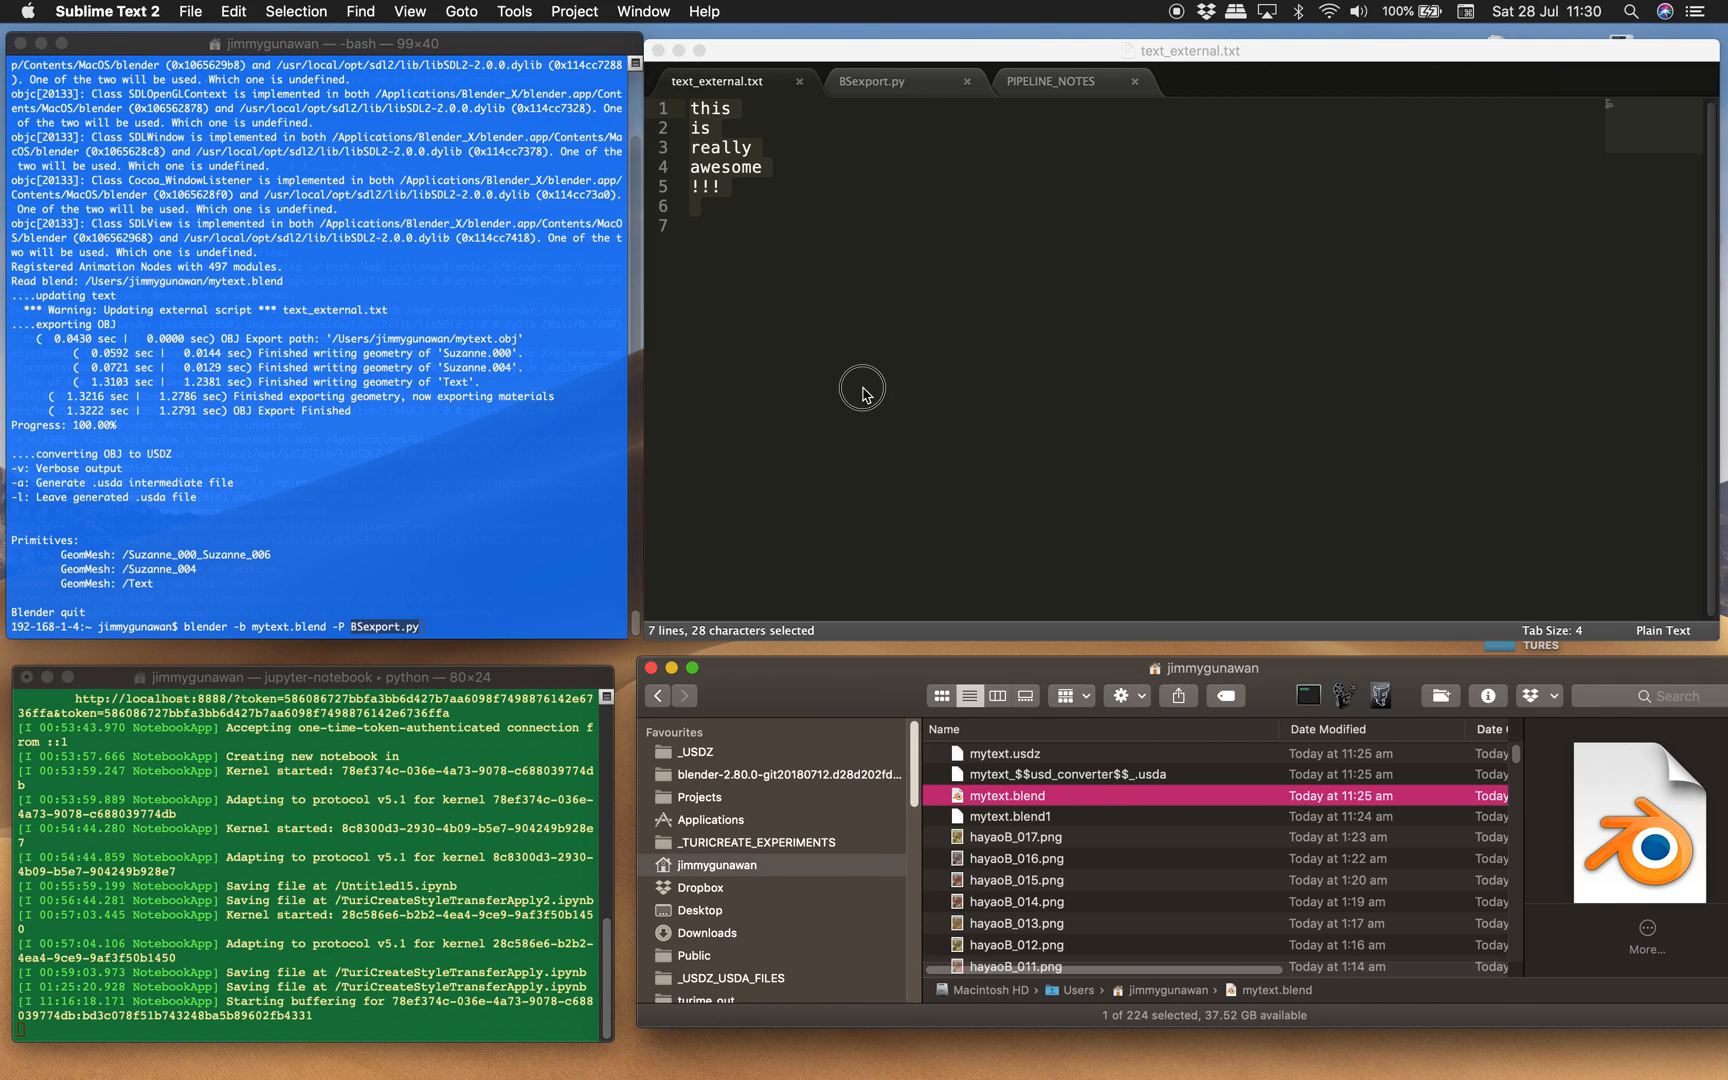
click(860, 396)
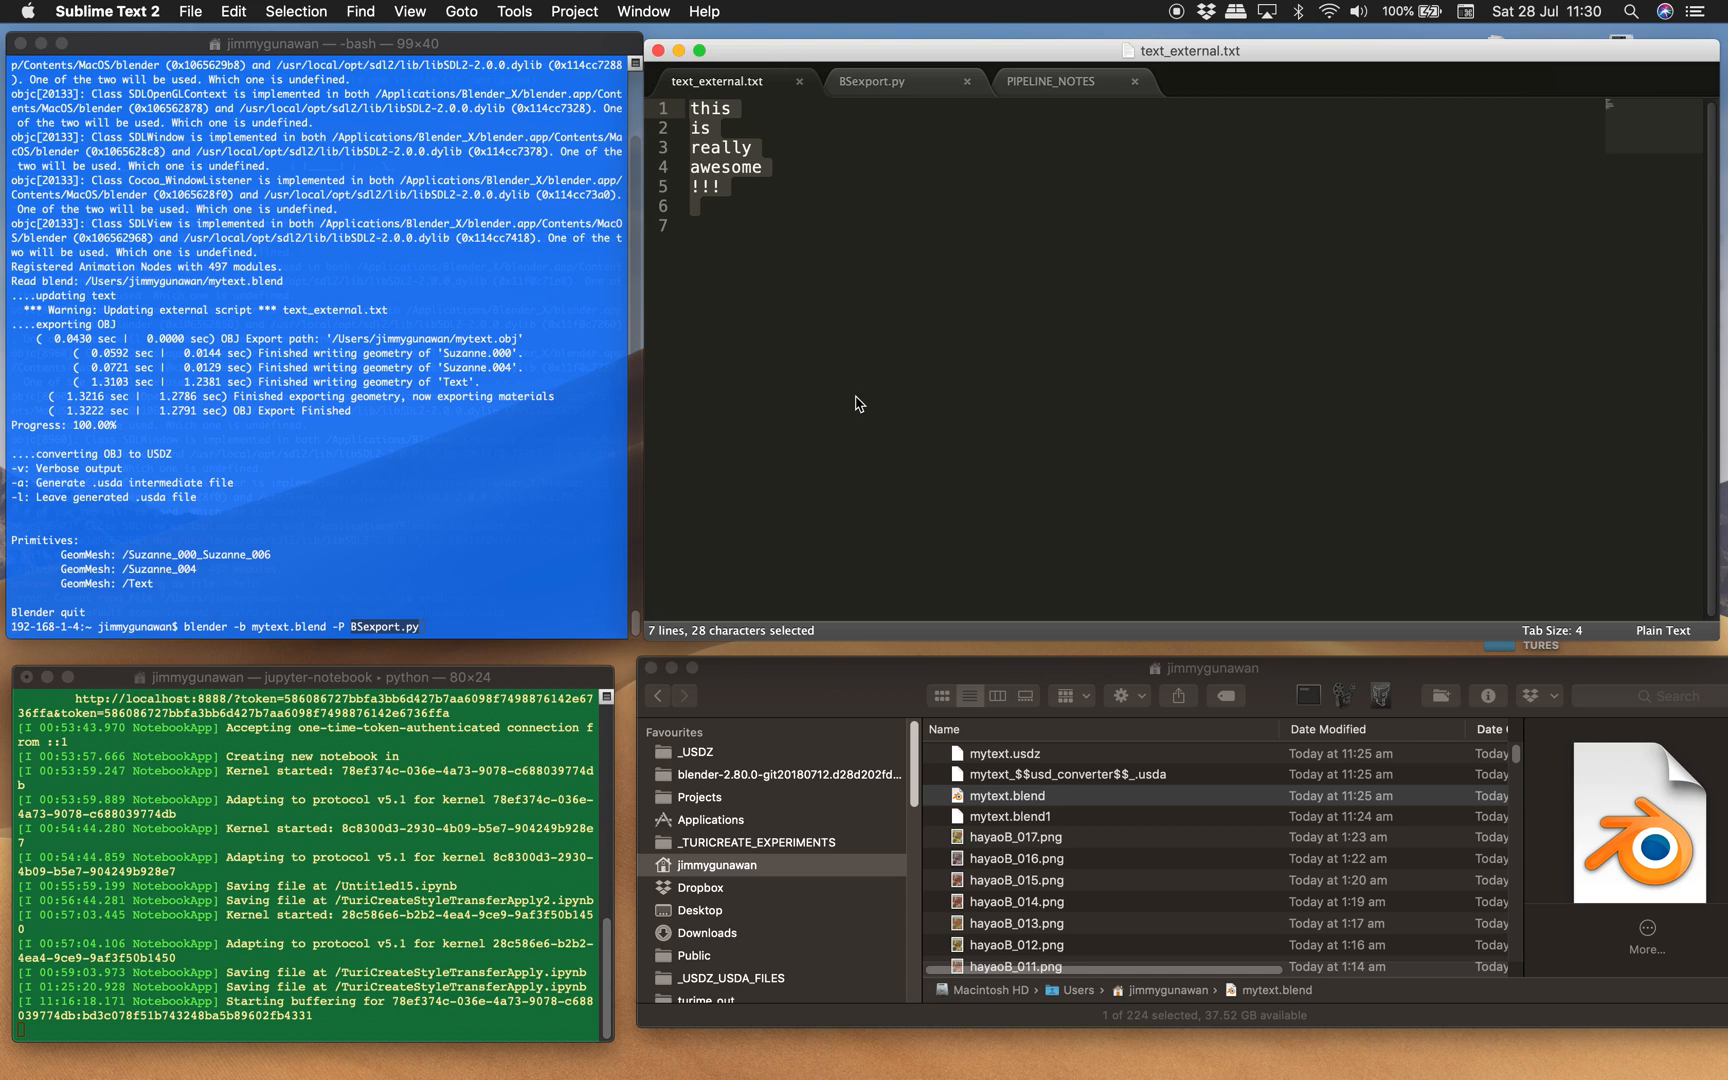